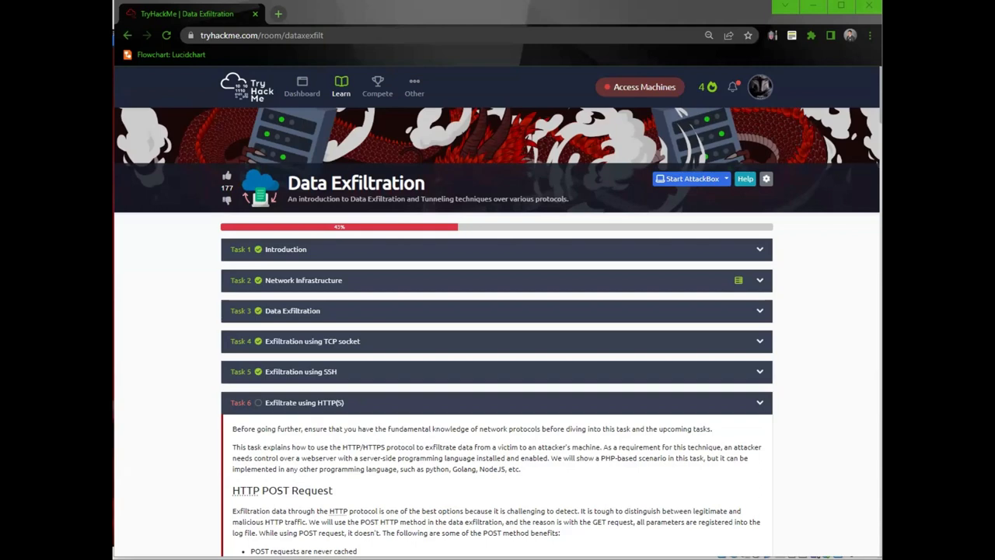
pyautogui.moveTo(322, 293)
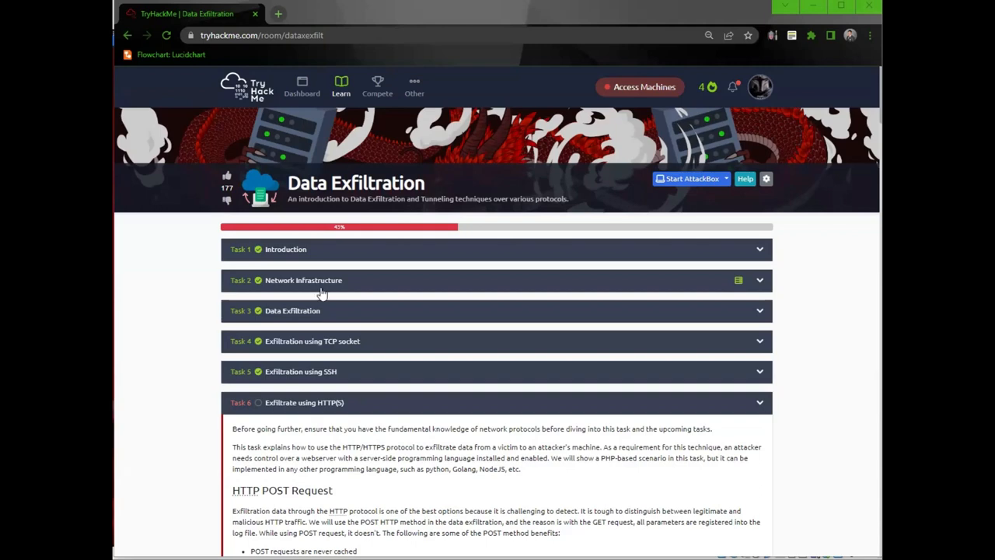
# Read through the task and highlight the command that reads the Apache log
pyautogui.scroll(-3)
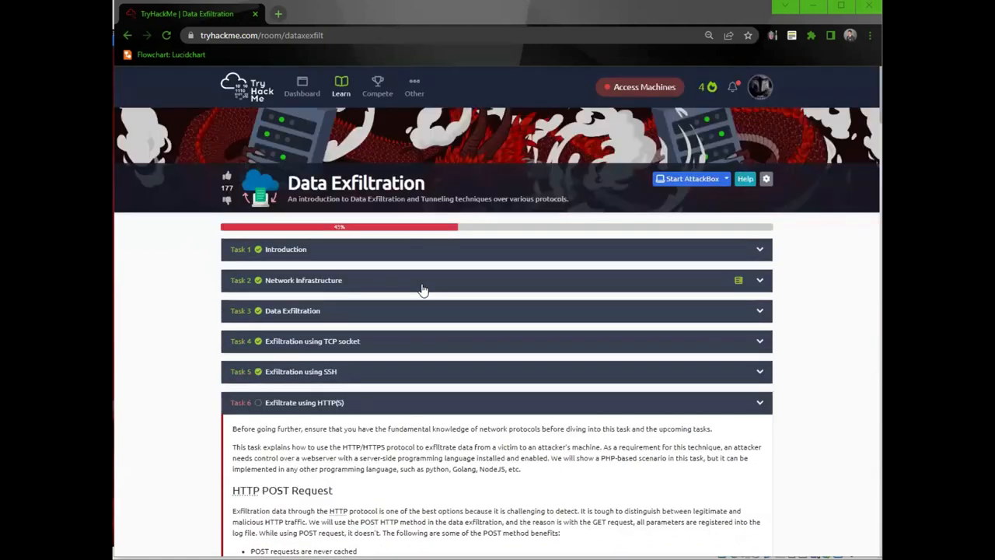
pyautogui.moveTo(405, 418)
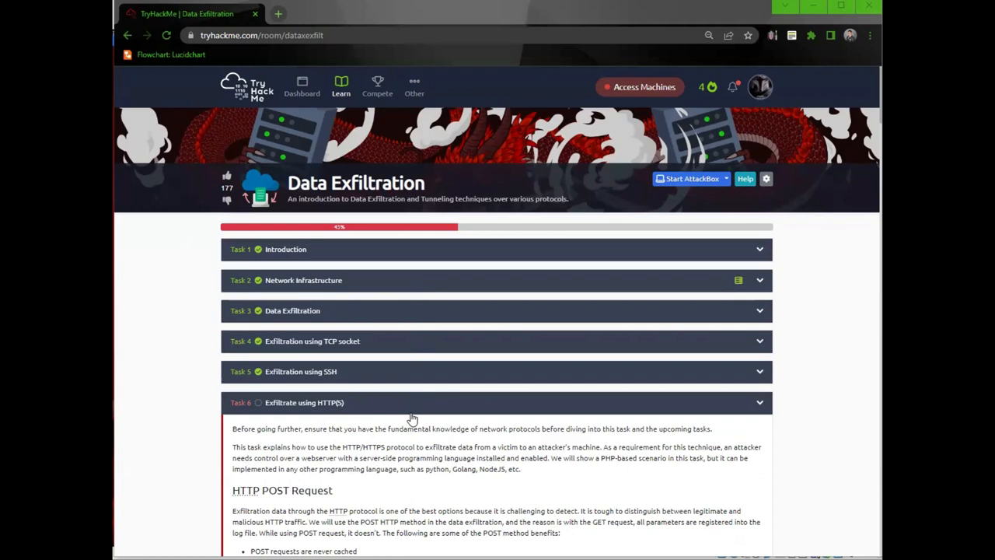
pyautogui.moveTo(339, 416)
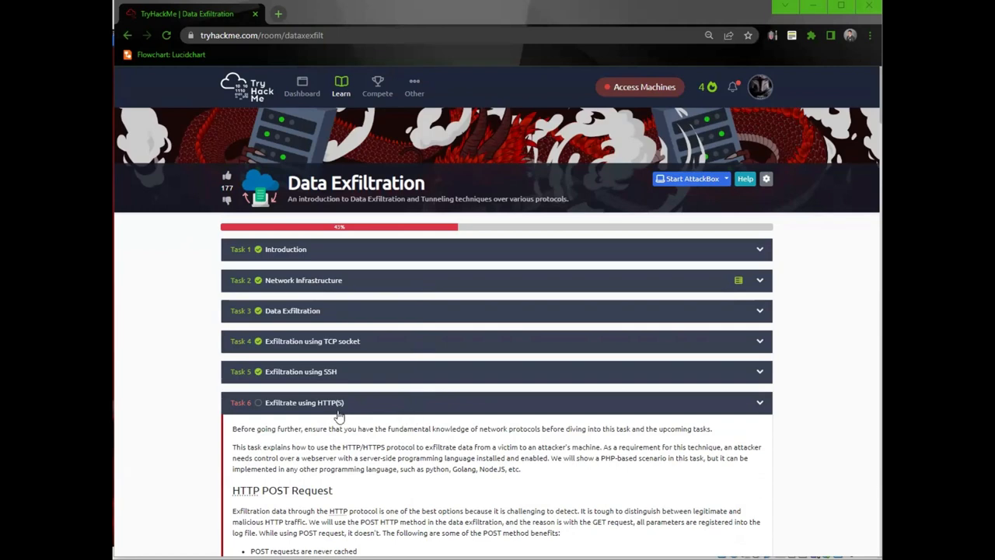
pyautogui.scroll(-3)
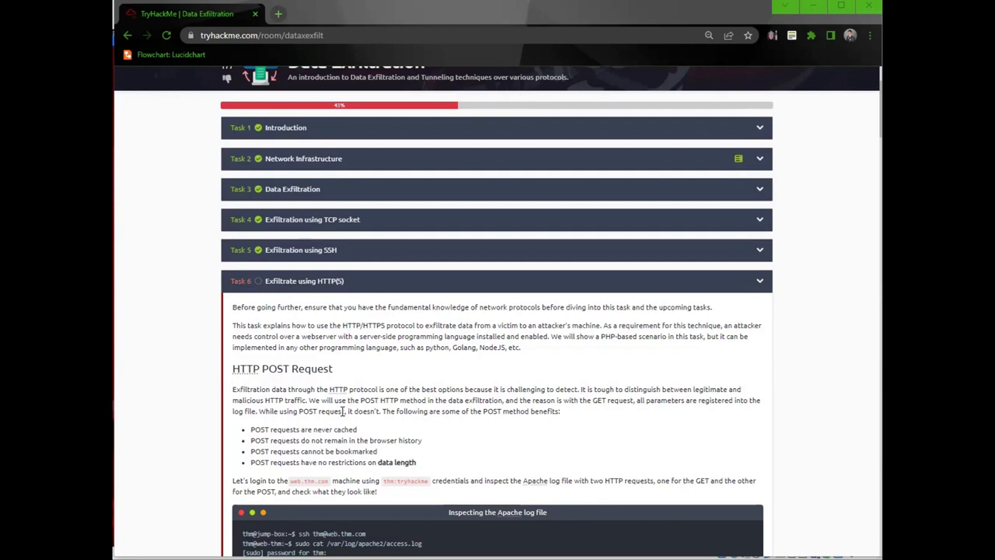
pyautogui.scroll(-3)
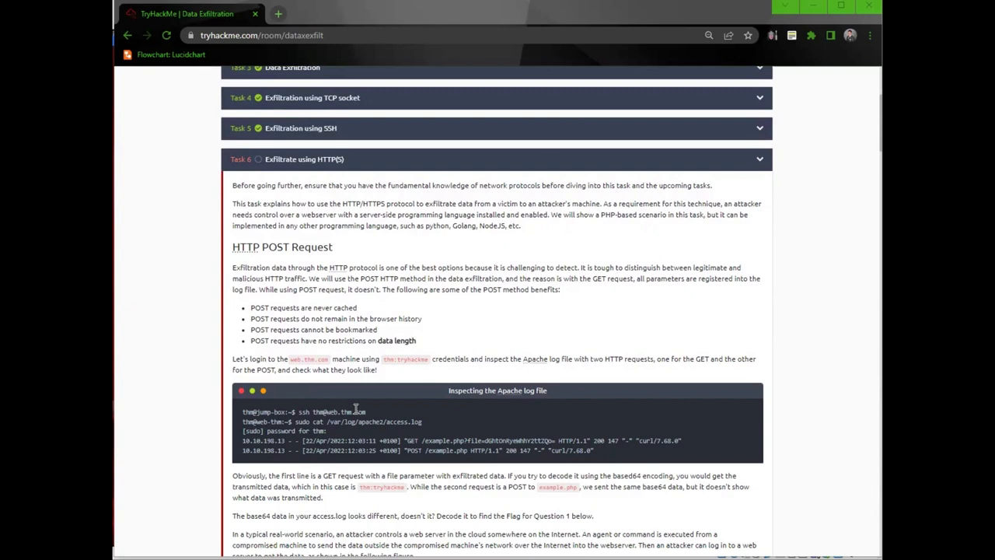
pyautogui.moveTo(359, 411)
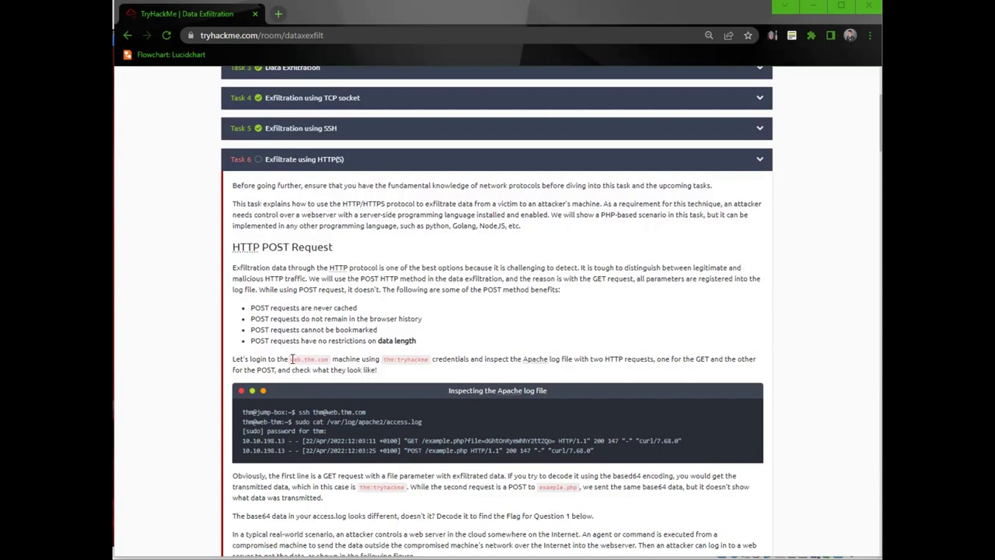
pyautogui.moveTo(403, 357)
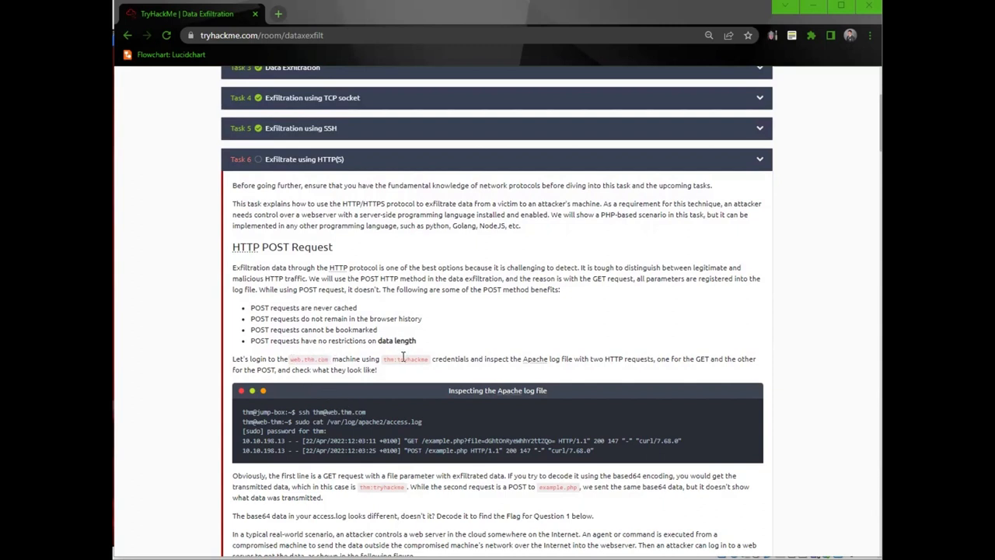
pyautogui.moveTo(446, 359)
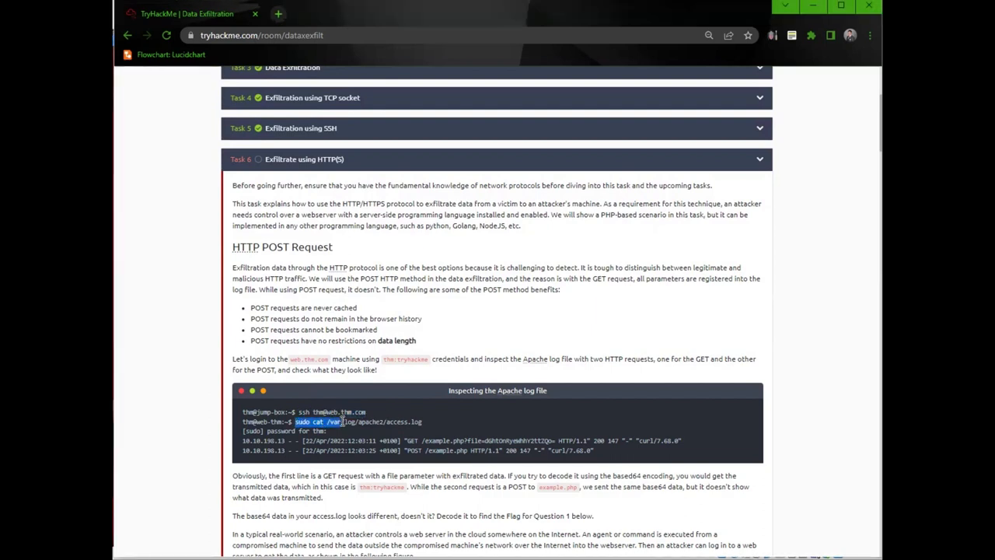
pyautogui.moveTo(339, 421); pyautogui.dragTo(422, 422)
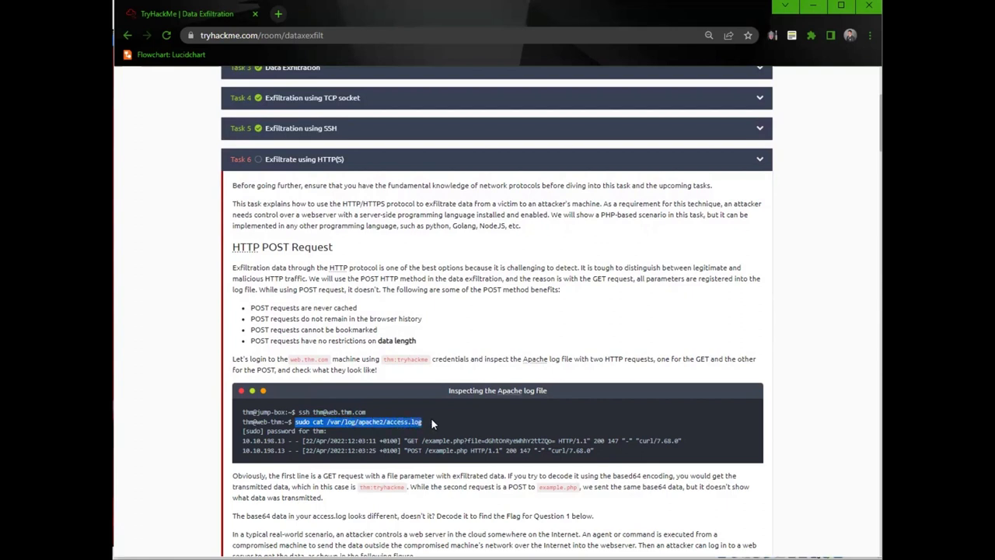
pyautogui.scroll(-3)
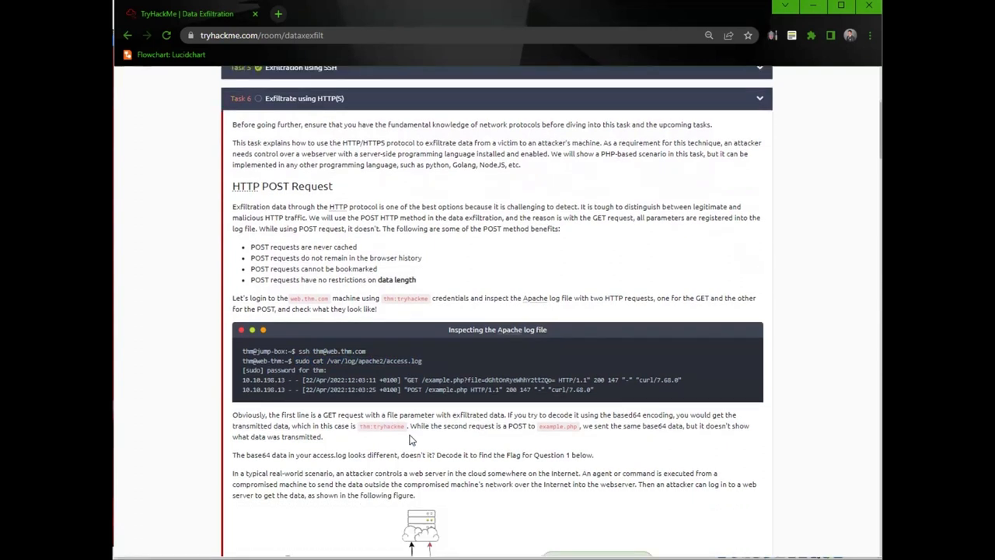
pyautogui.moveTo(598, 398)
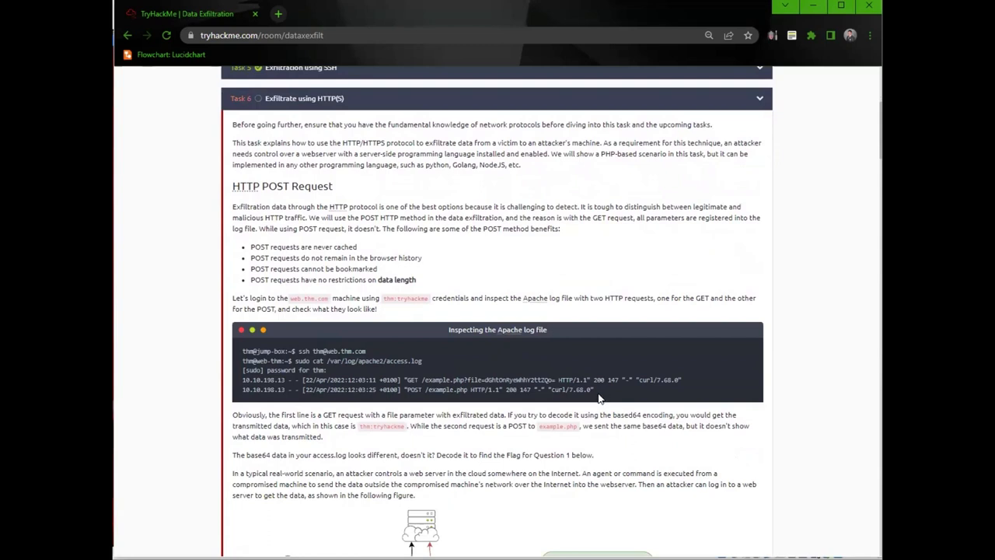
pyautogui.moveTo(480, 417)
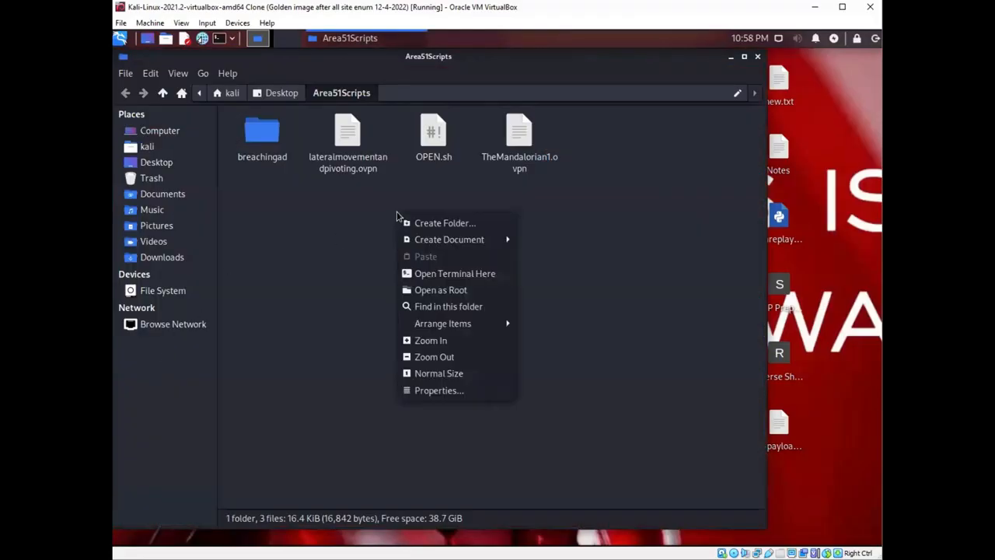
# Start a terminal in the Area51Scripts folder and run ./OPEN.sh
pyautogui.click(455, 273)
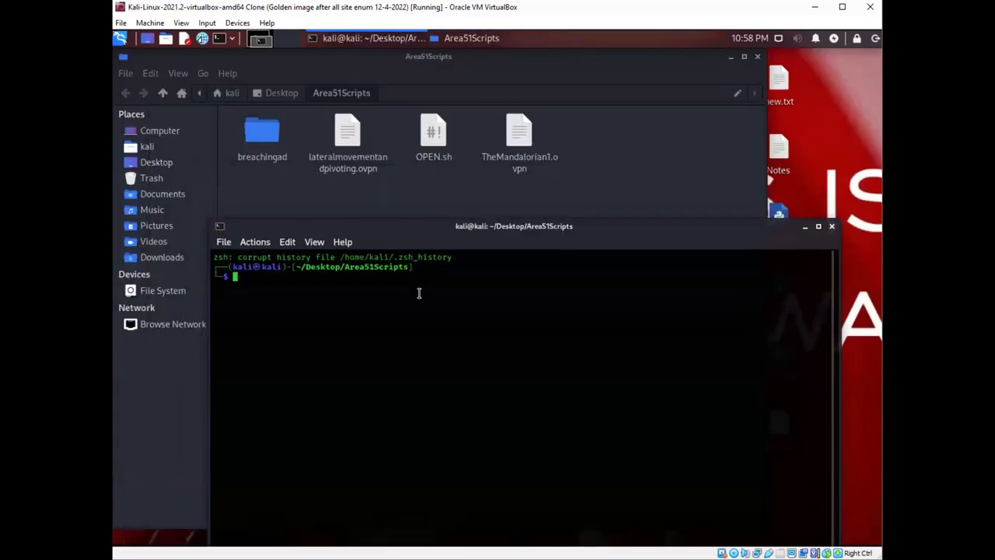
pyautogui.write('./OPEN.sh')
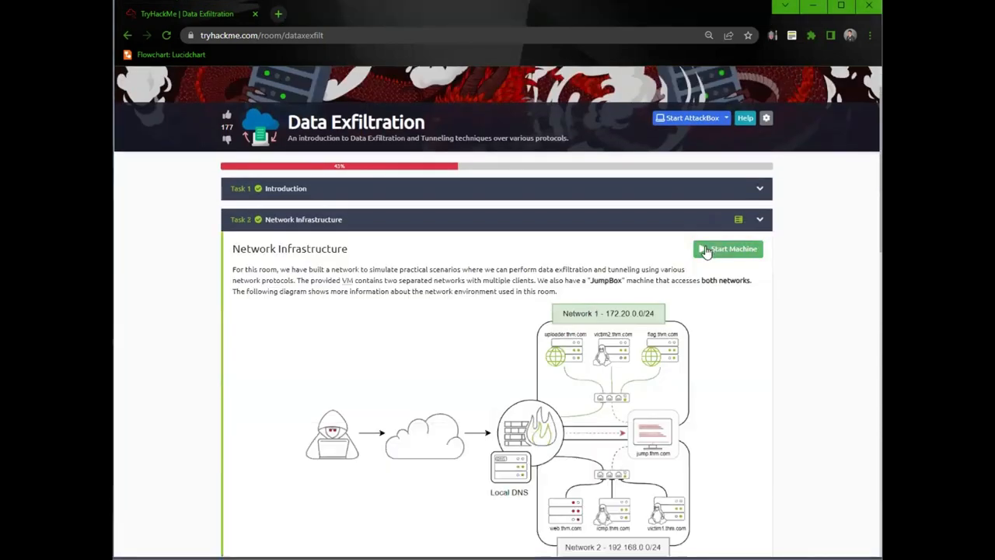
# Start the room's lab machine and collapse the Network Infrastructure task
pyautogui.click(728, 248)
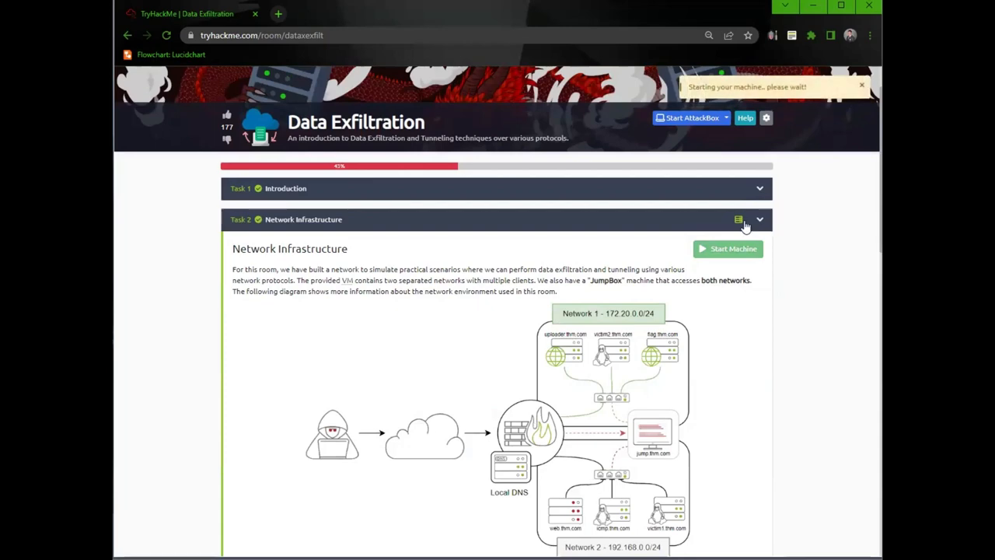
pyautogui.moveTo(463, 448)
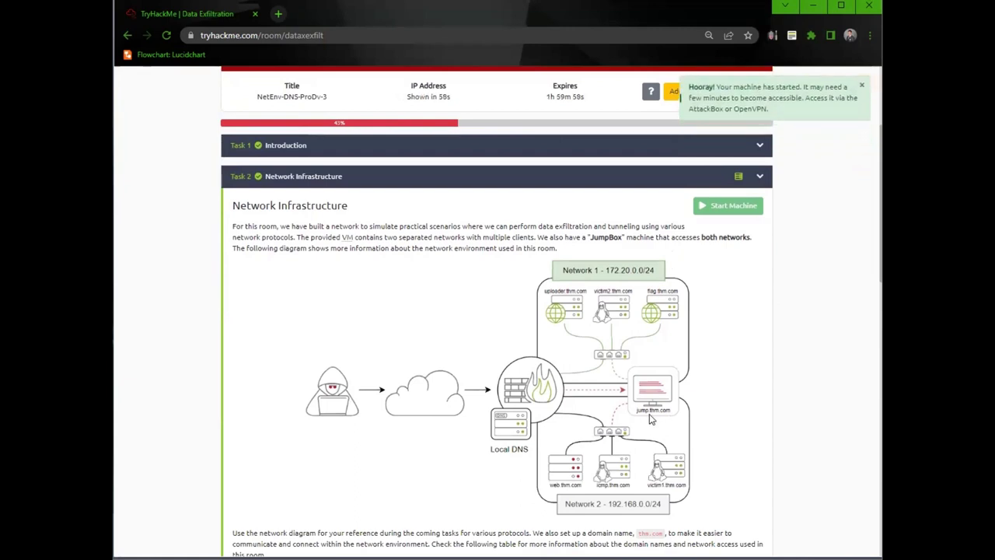
pyautogui.moveTo(651, 379)
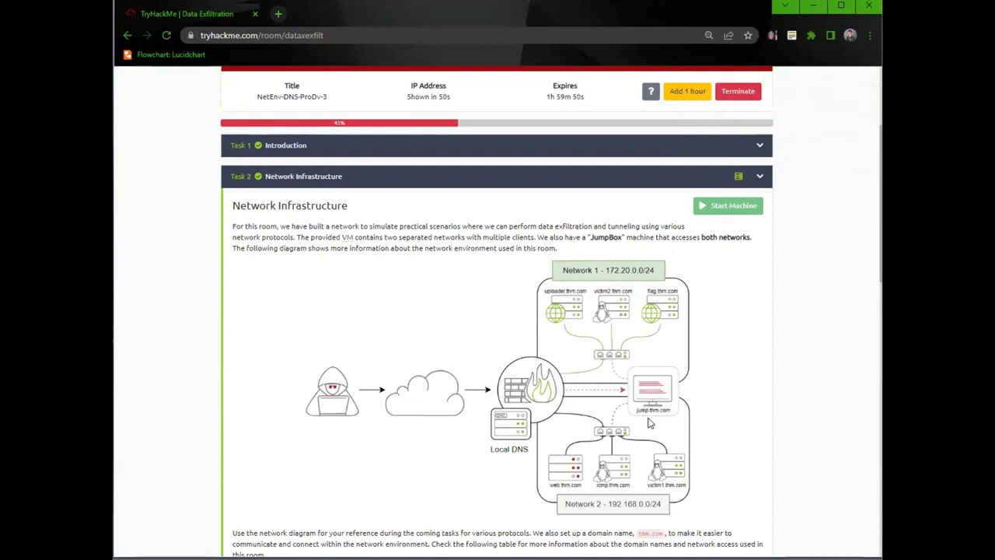
pyautogui.moveTo(649, 447)
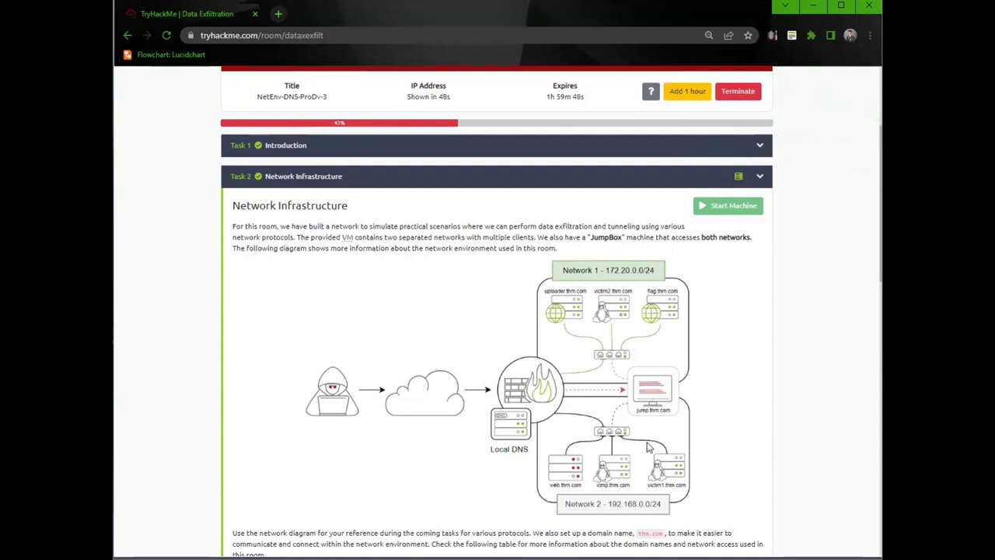
pyautogui.moveTo(628, 304)
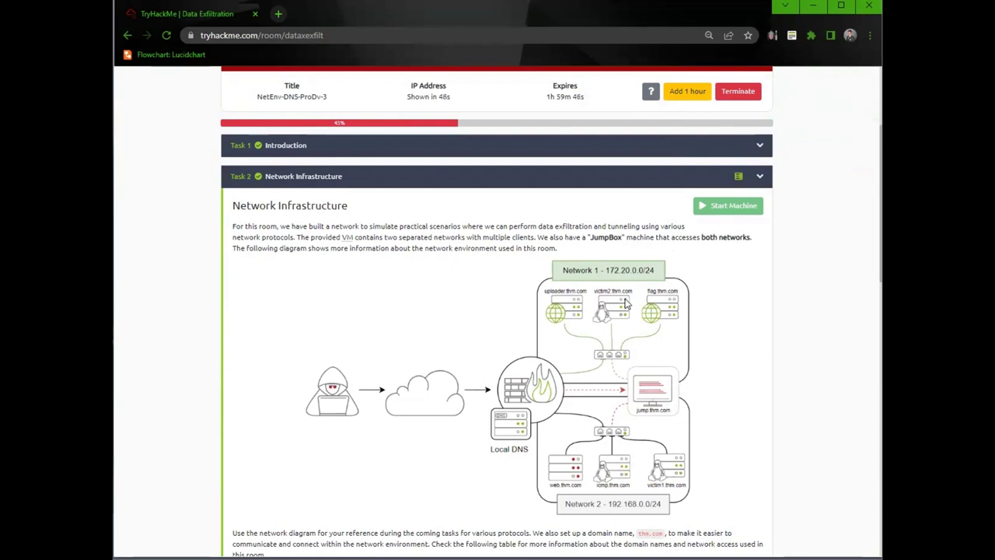
pyautogui.moveTo(610, 275)
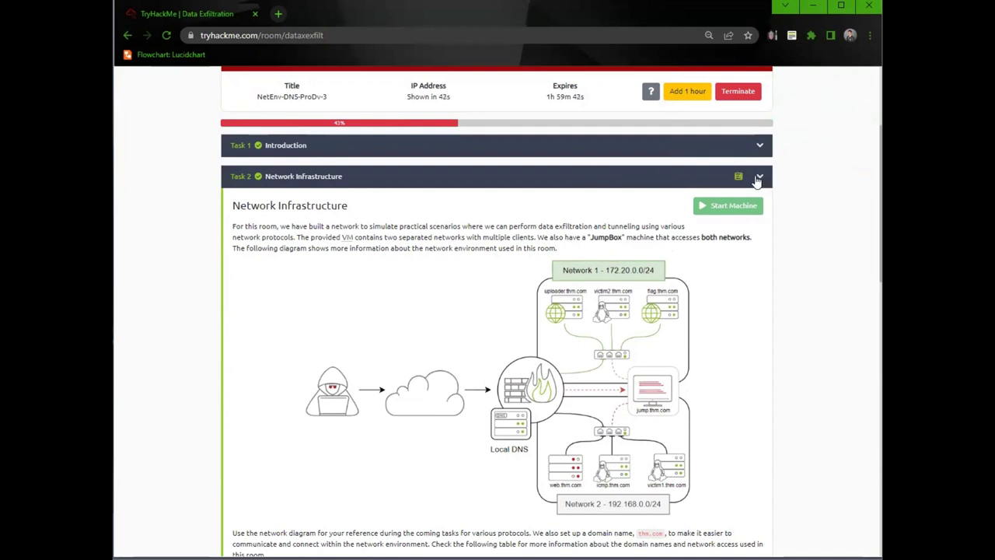
pyautogui.moveTo(659, 488)
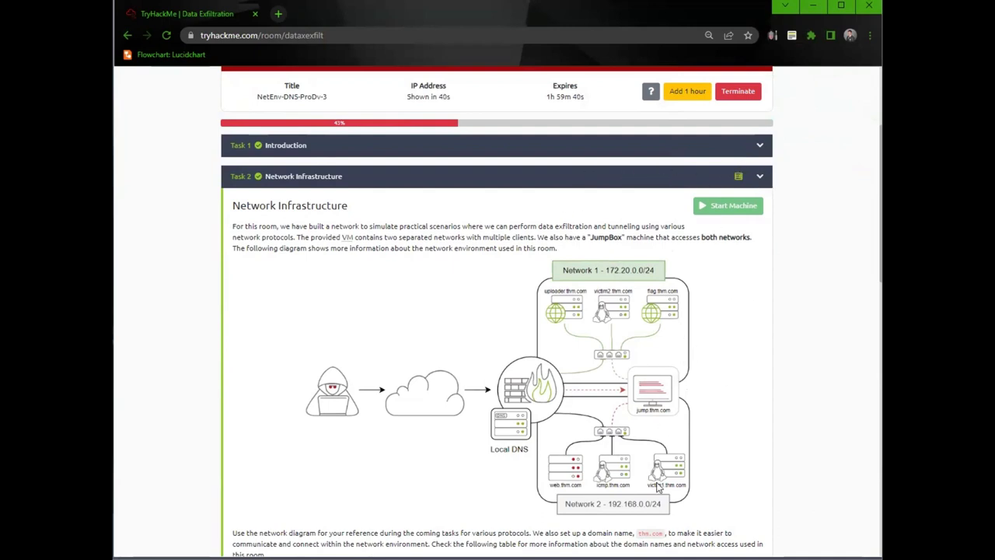
pyautogui.click(760, 175)
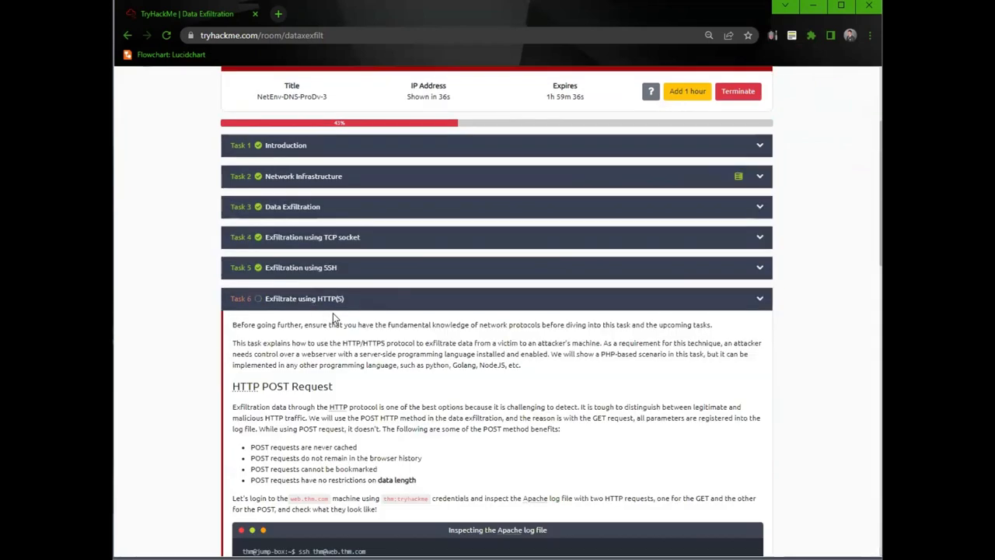
pyautogui.scroll(-3)
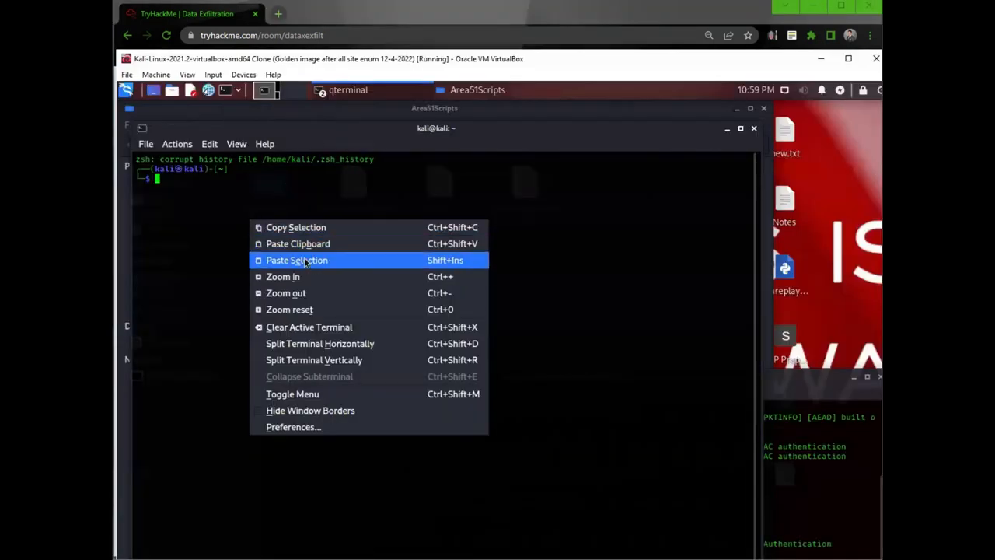
pyautogui.click(297, 259)
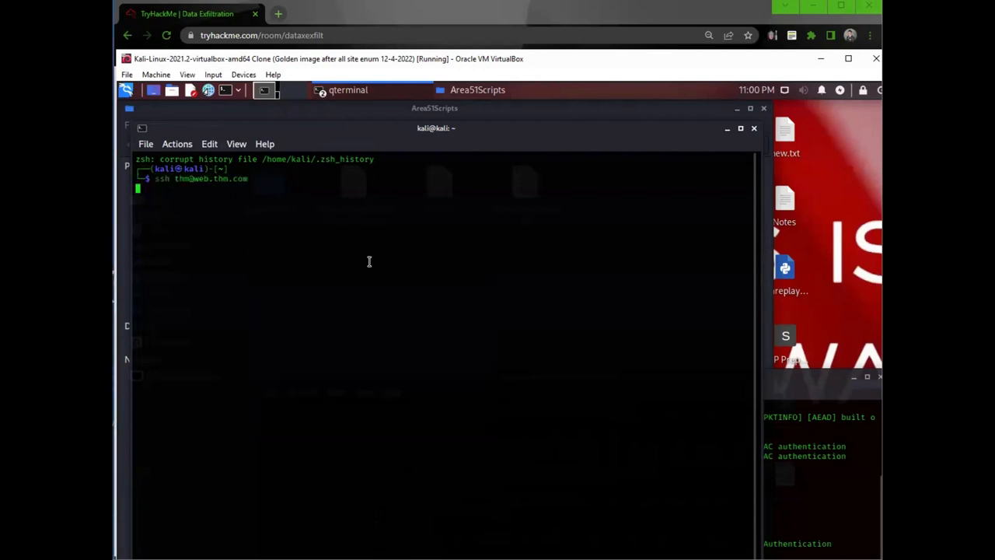
pyautogui.moveTo(271, 206)
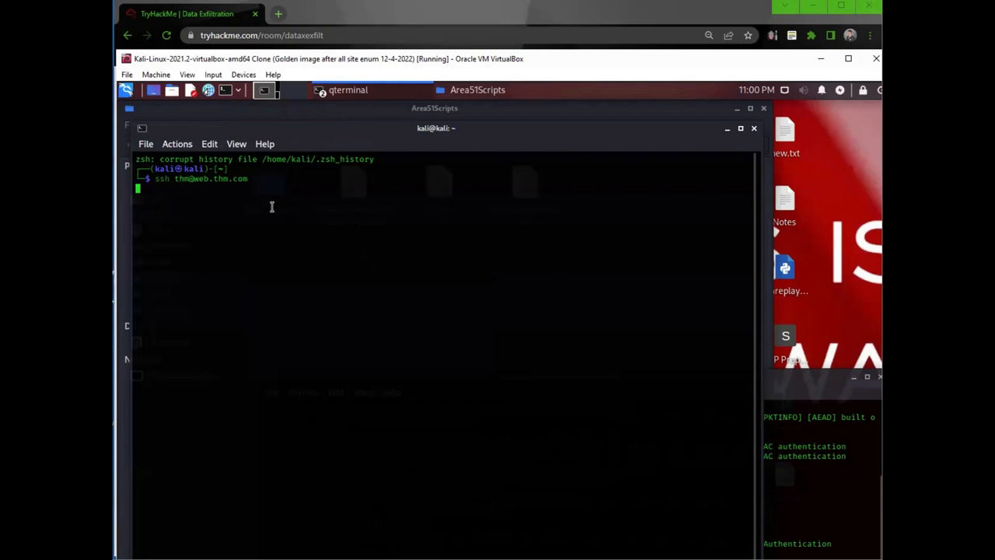
pyautogui.moveTo(139, 464)
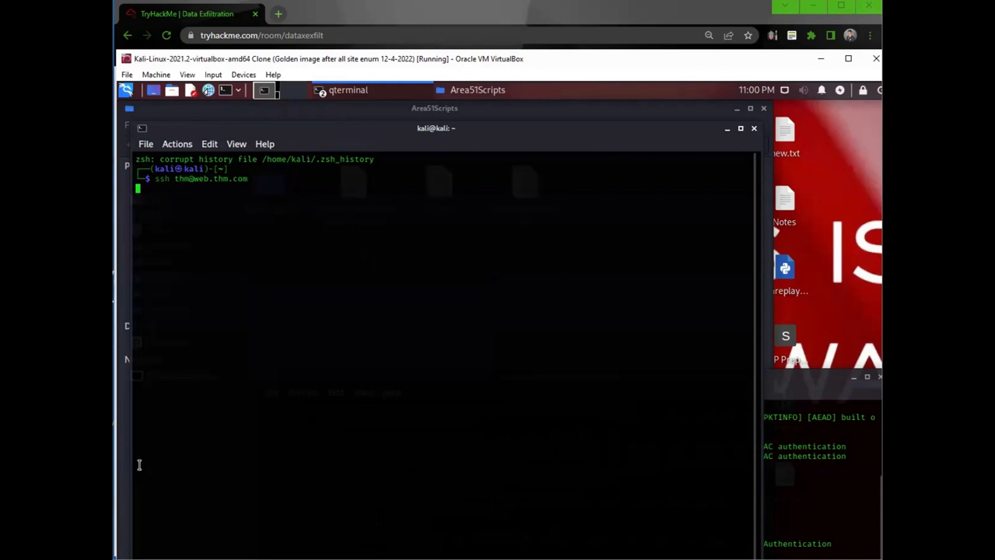
pyautogui.moveTo(254, 181)
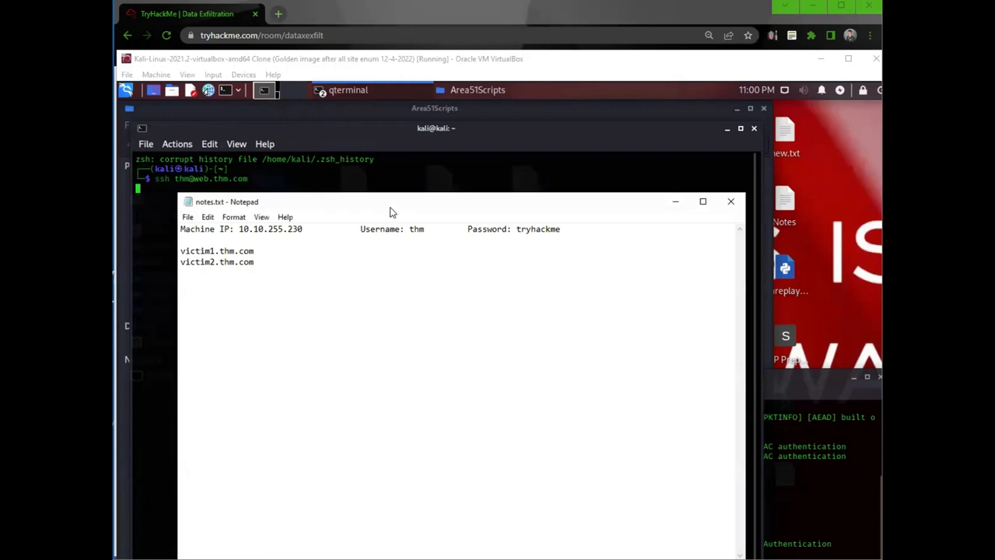
pyautogui.click(731, 202)
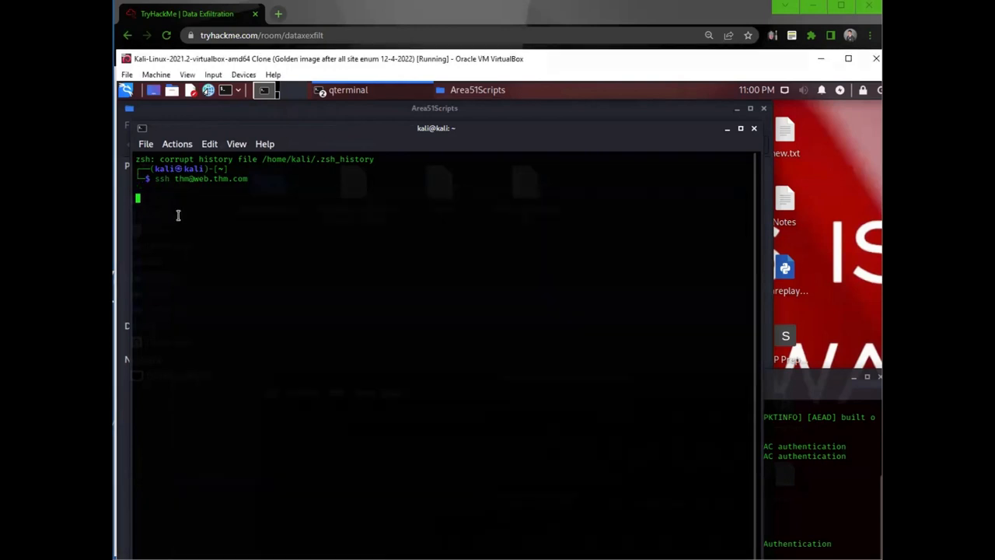
pyautogui.press('ctrl+c')
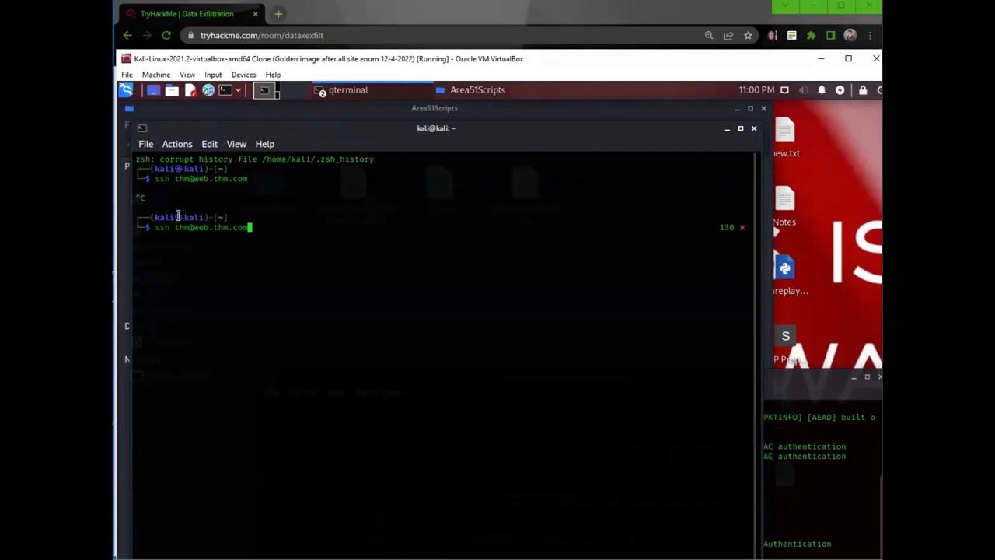
pyautogui.moveTo(265, 89)
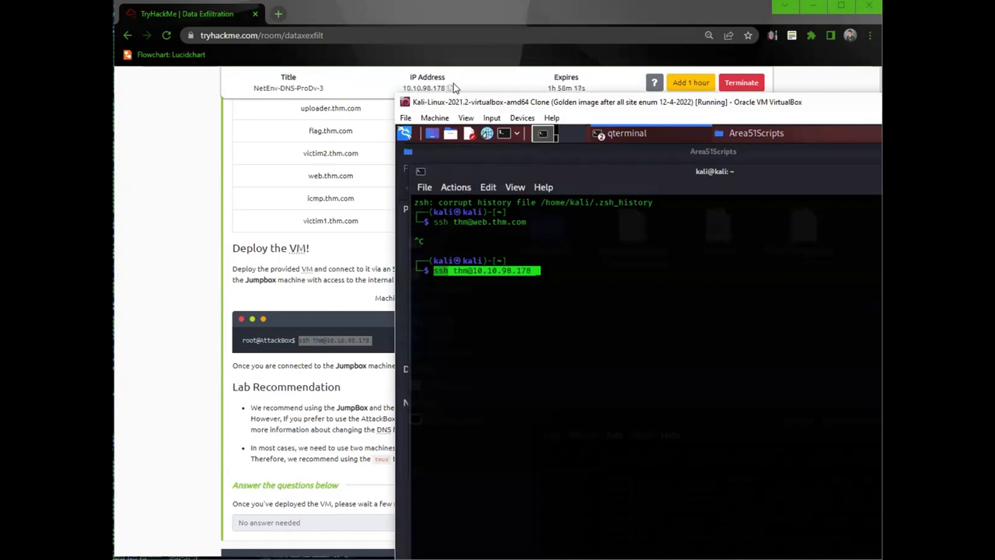
pyautogui.moveTo(413, 220)
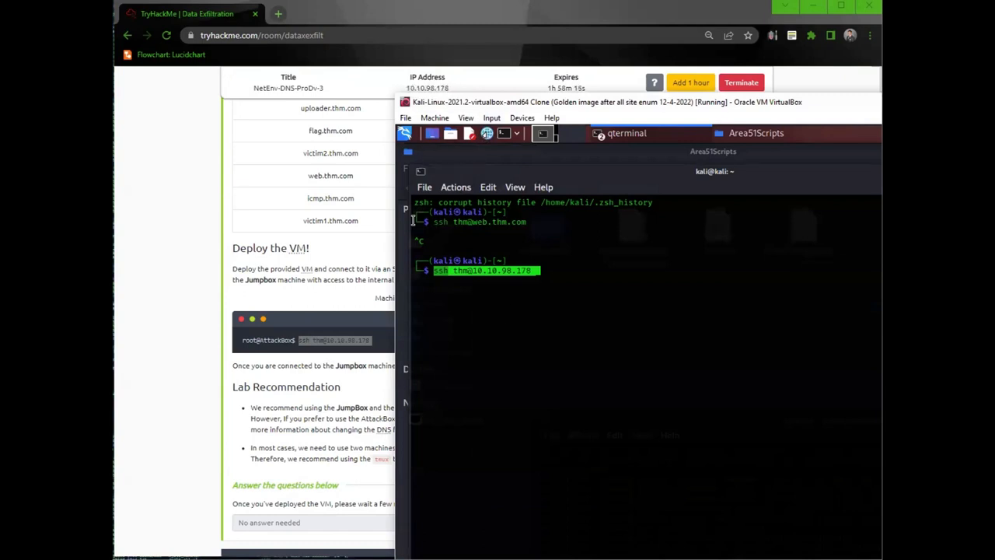
# SSH into the jump box at 10.10.98.178, accepting the host key, and select its IP for the notes
pyautogui.press('Return')
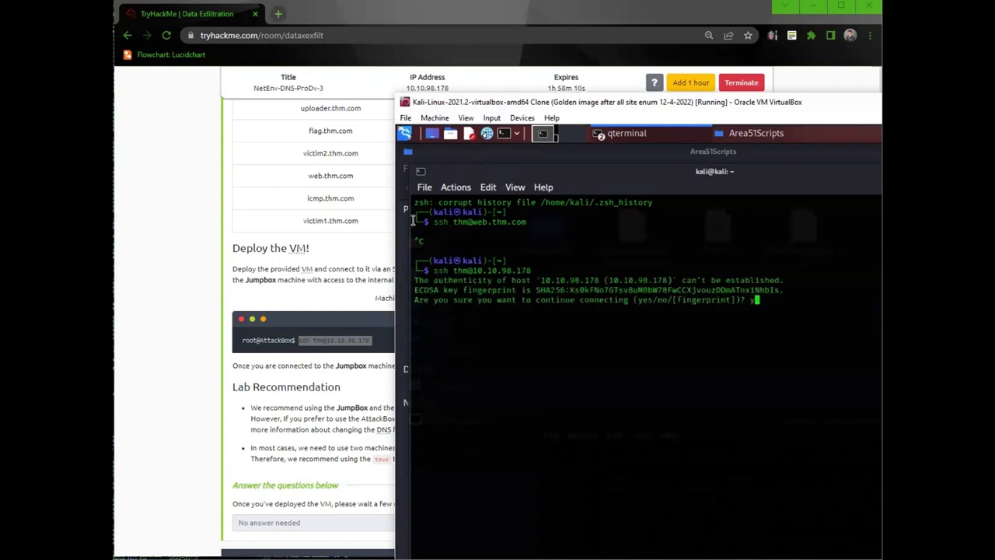
pyautogui.write('yes')
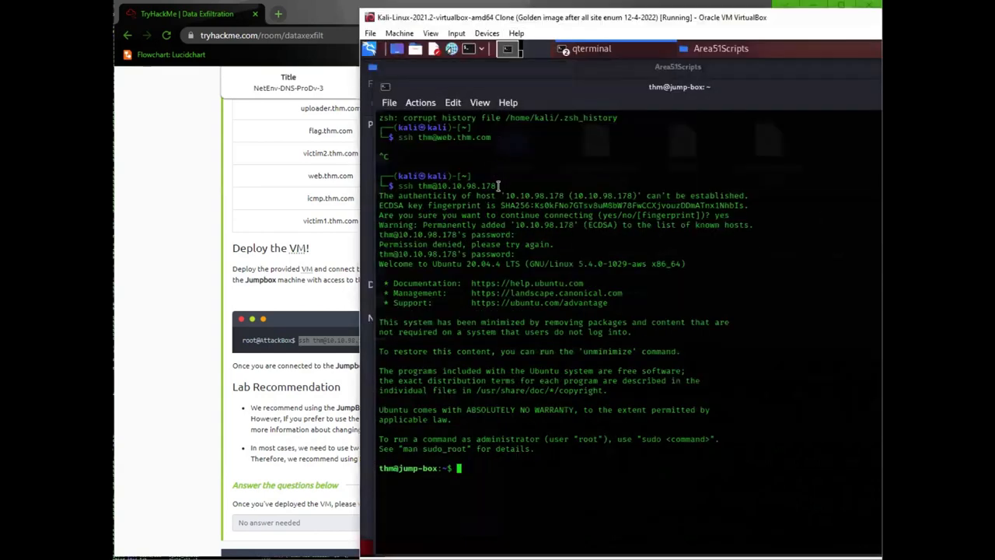
pyautogui.doubleClick(462, 186)
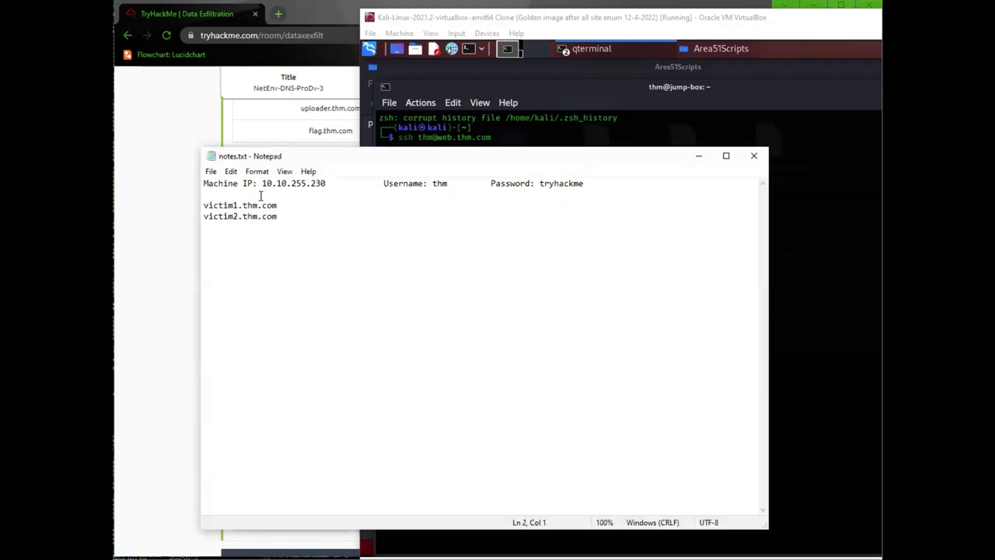
# Add a 'Jump box: 10.10.98.178' line to notes.txt
pyautogui.write('jUM')
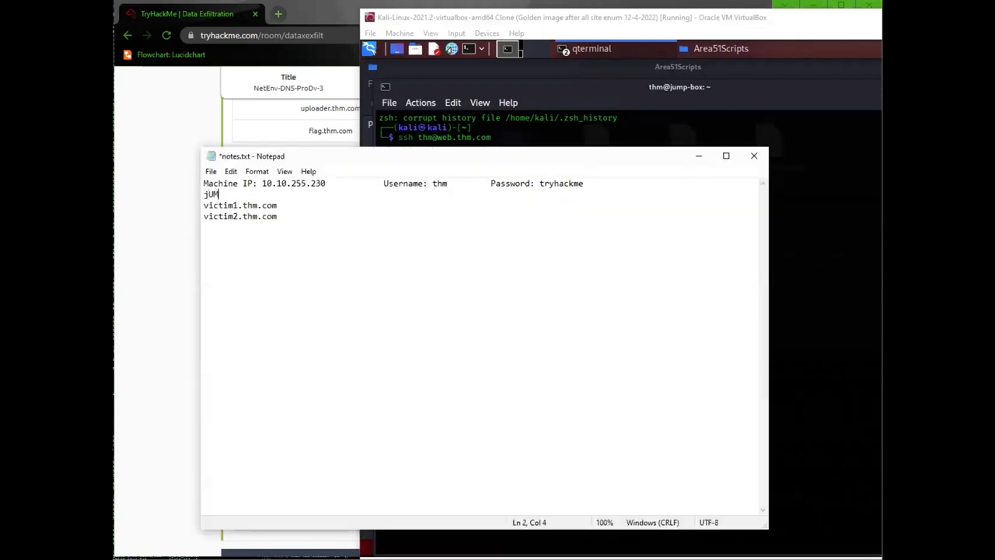
pyautogui.write('Jump b')
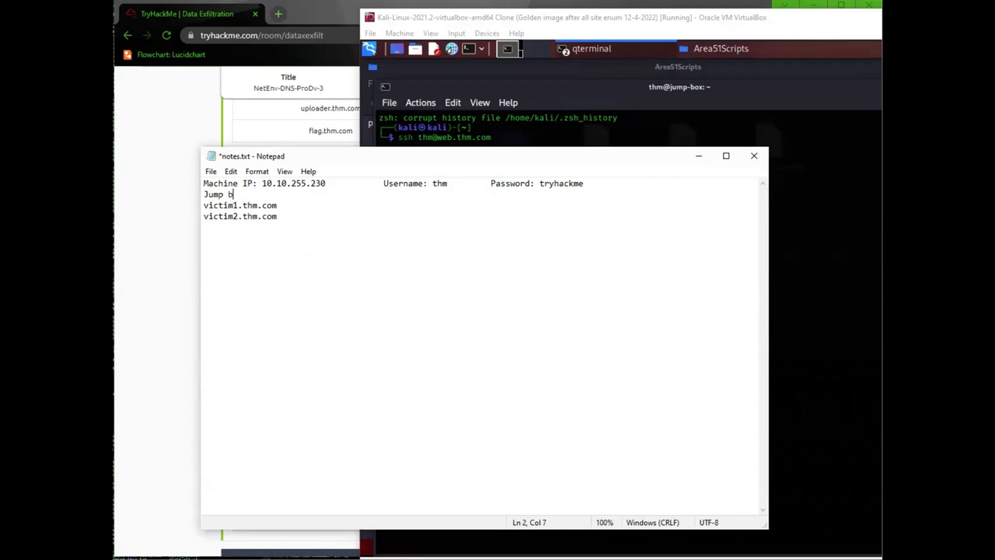
pyautogui.write('ox:')
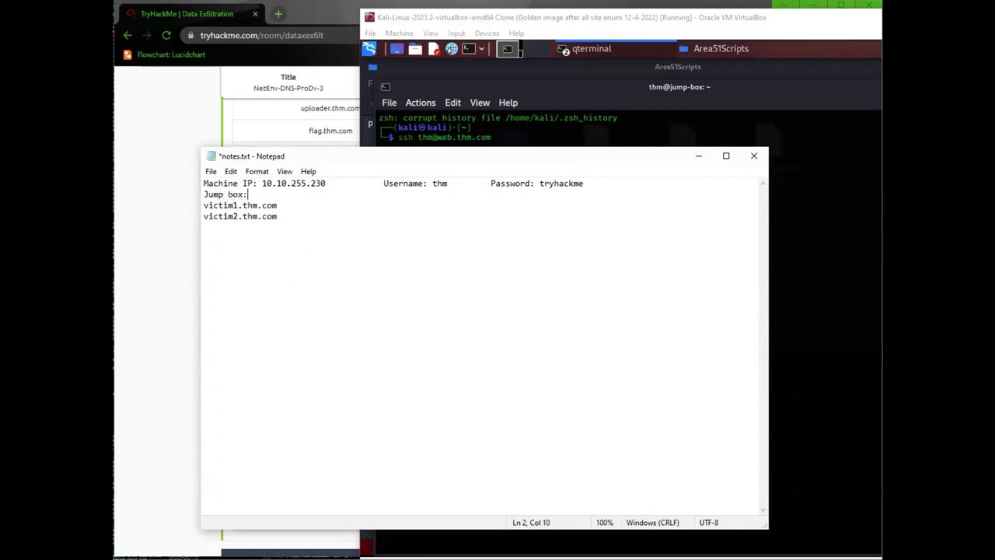
pyautogui.write('10.10.98.178')
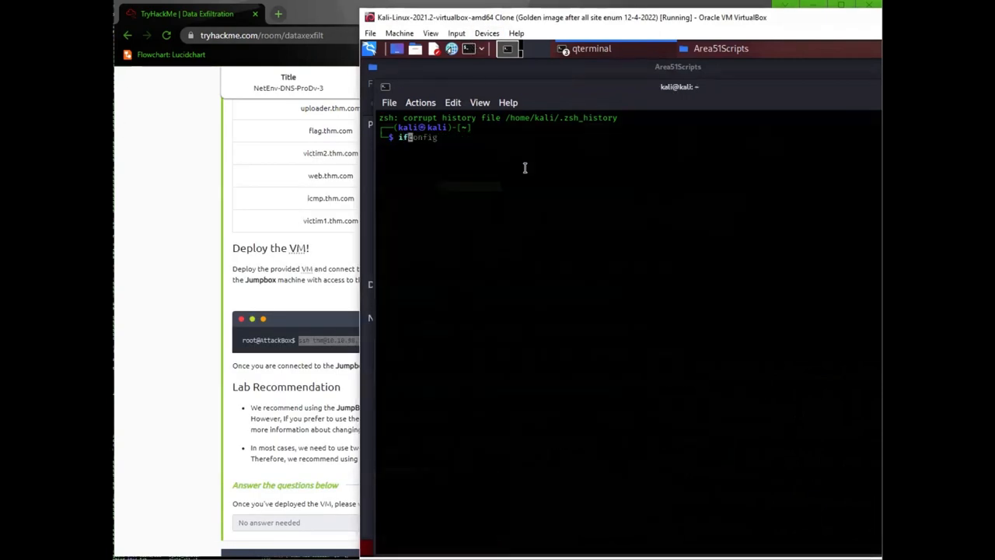
# Begin typing a command in the new local Kali shell session
pyautogui.write('lun0')
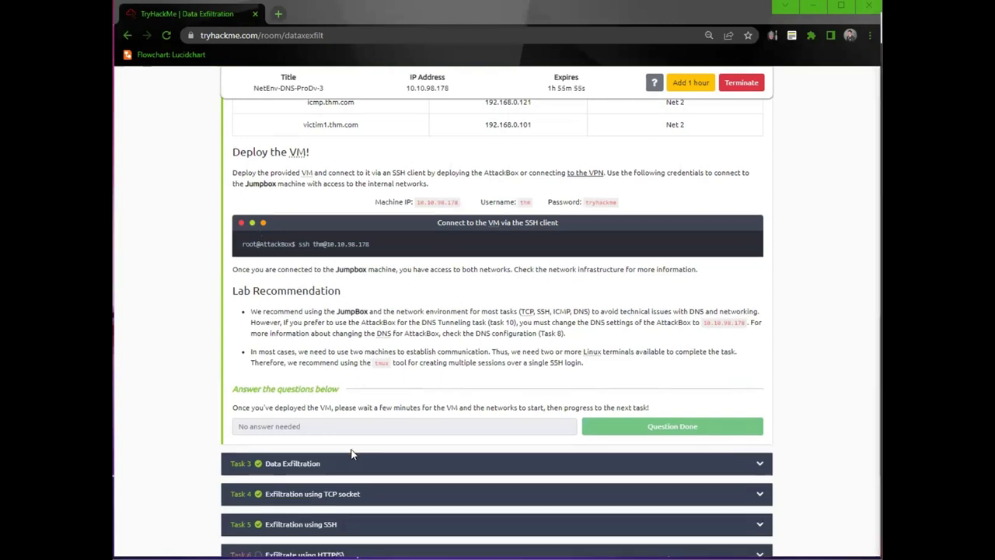
# From the jump box, SSH into web.thm.com and accept its host key
pyautogui.scroll(-3)
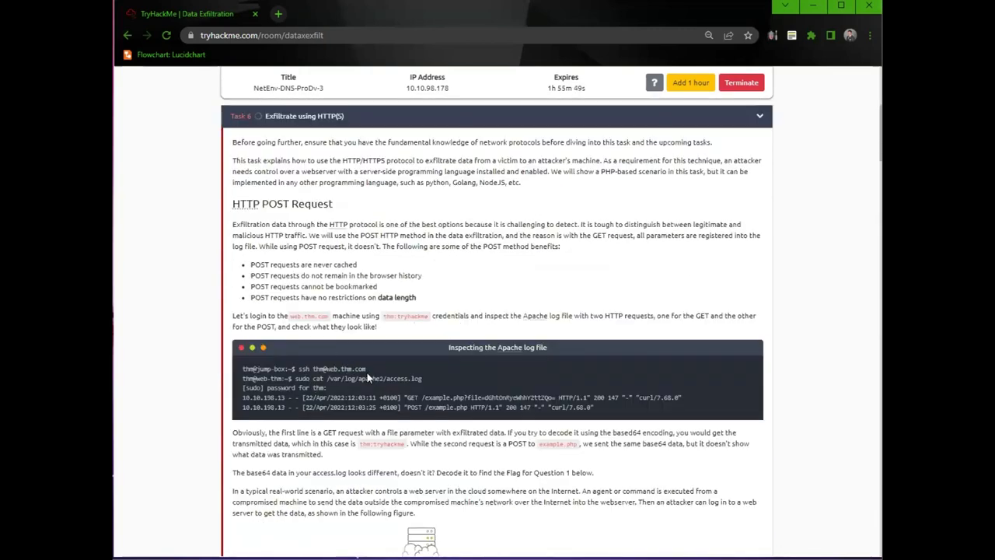
pyautogui.moveTo(299, 369); pyautogui.dragTo(365, 368)
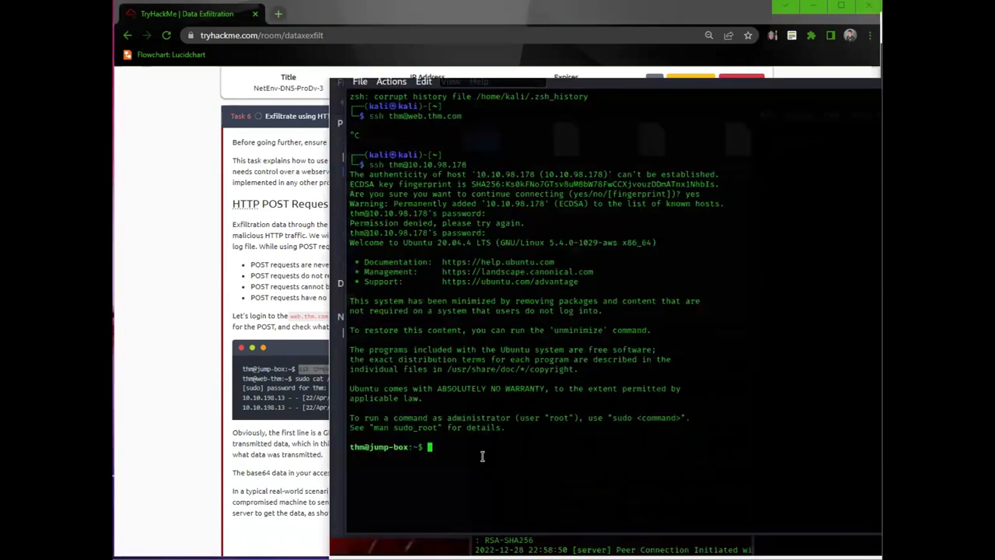
pyautogui.write('ssh thm@web.thm.com')
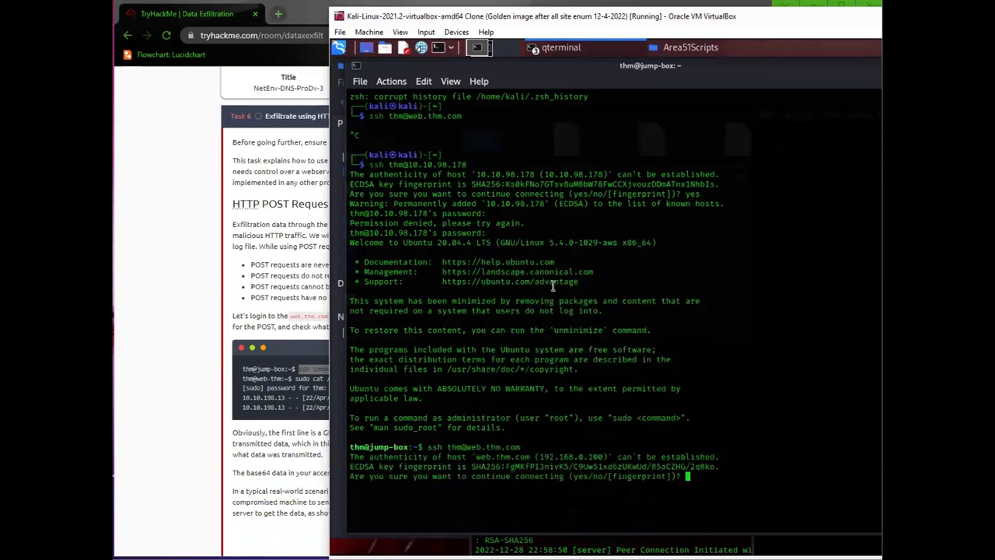
pyautogui.write('yes')
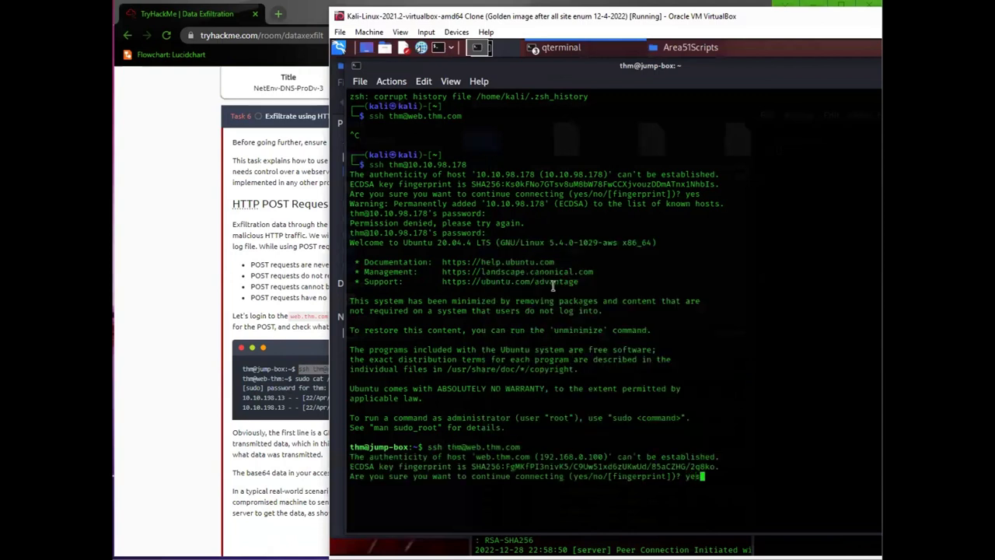
pyautogui.press('Return')
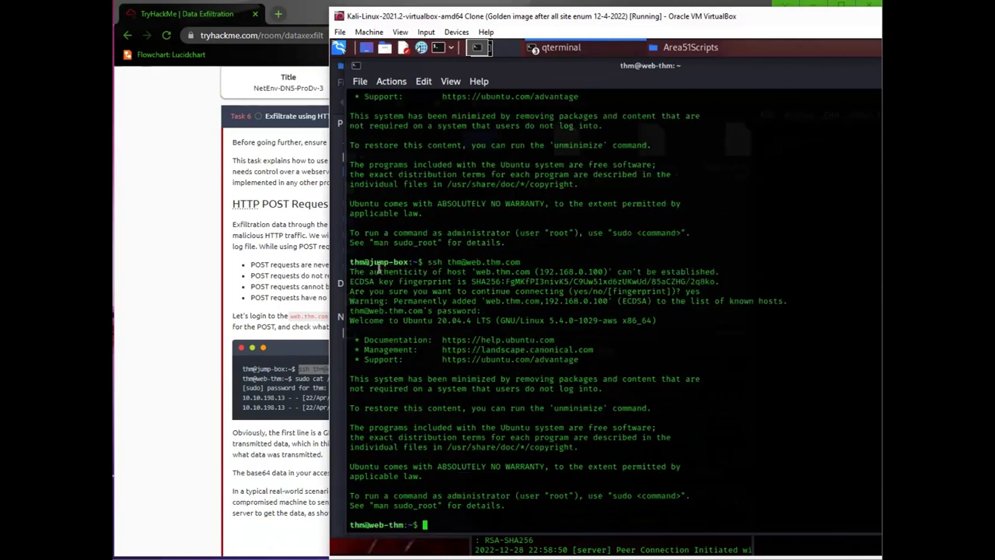
# Display the Apache log with sudo cat /var/log/apache2/access.log
pyautogui.doubleClick(377, 261)
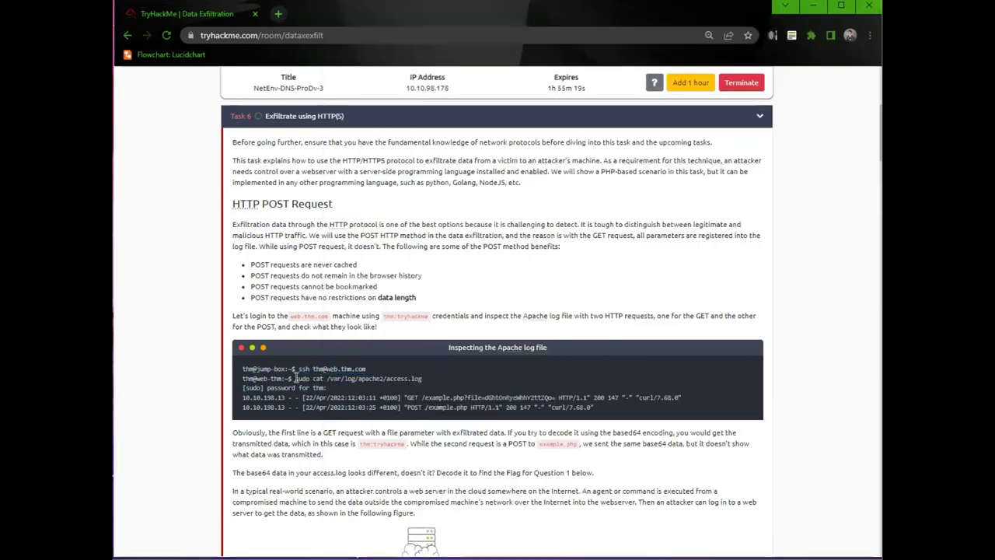
pyautogui.moveTo(296, 378); pyautogui.dragTo(423, 378)
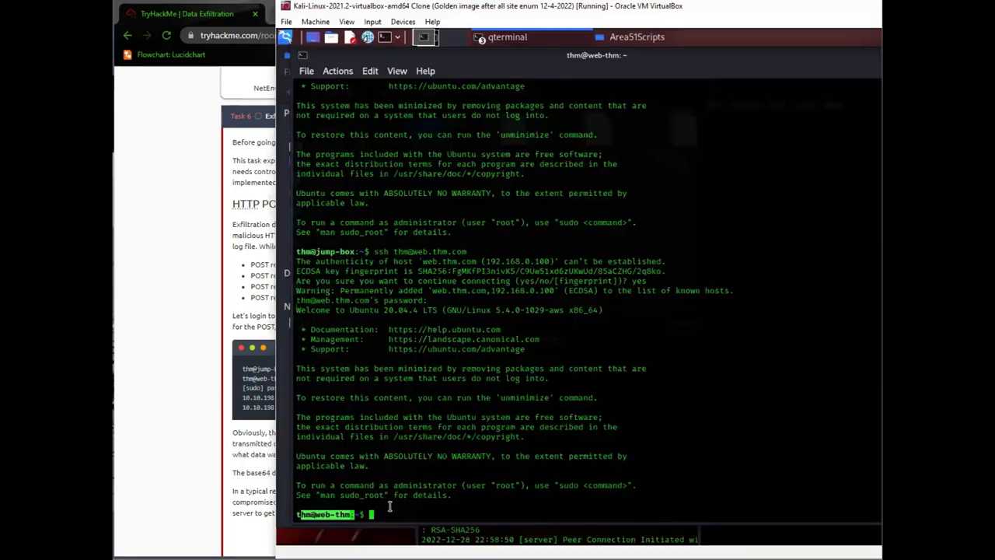
pyautogui.write('sudo cat /var/log/apache2/access.log')
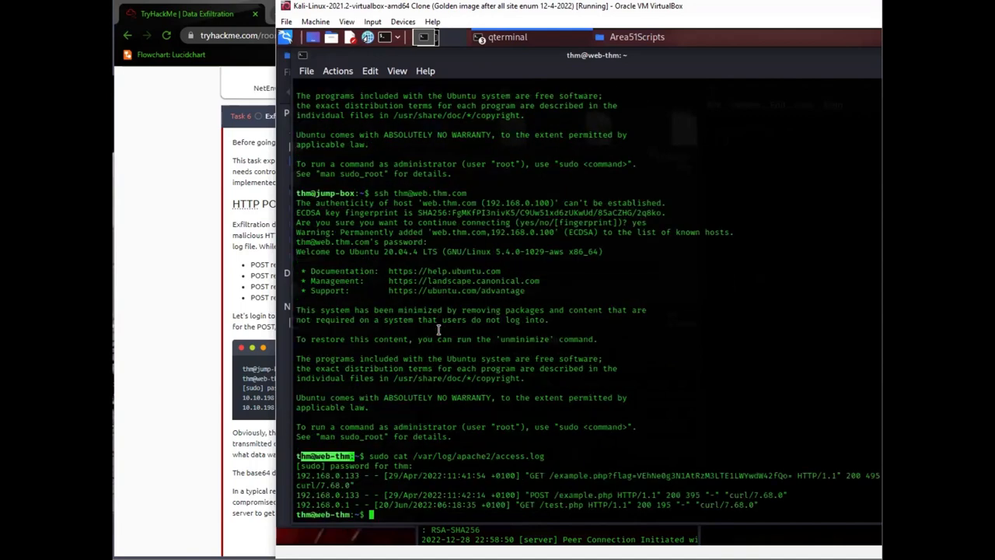
pyautogui.moveTo(490, 22)
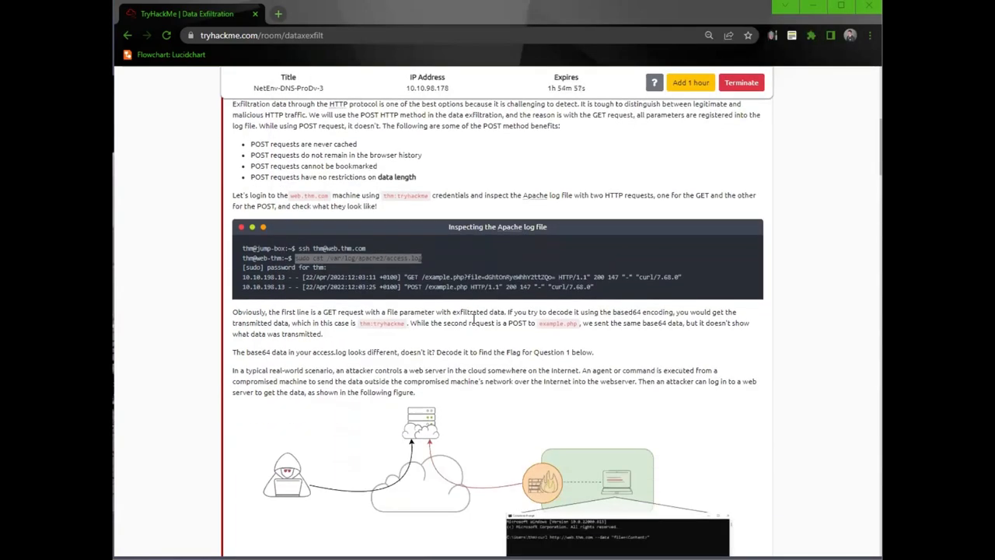
# Reread the log-decoding explanation and select the sample base64 file parameter
pyautogui.scroll(-3)
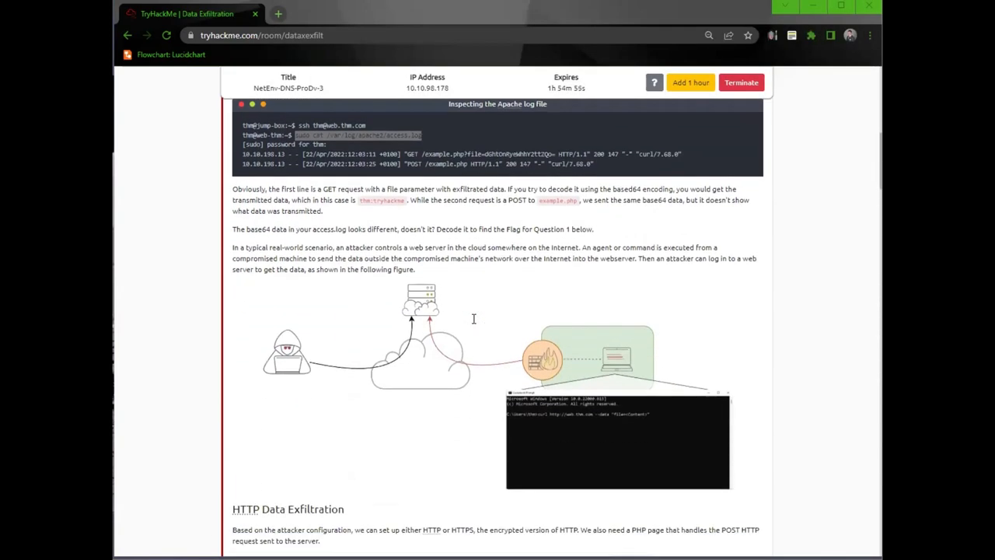
pyautogui.moveTo(362, 201)
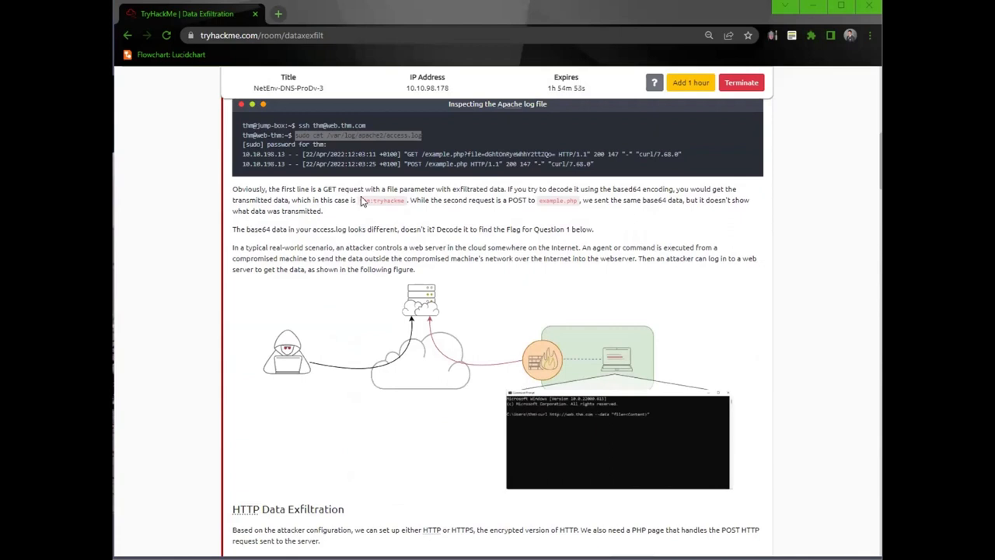
pyautogui.moveTo(404, 192)
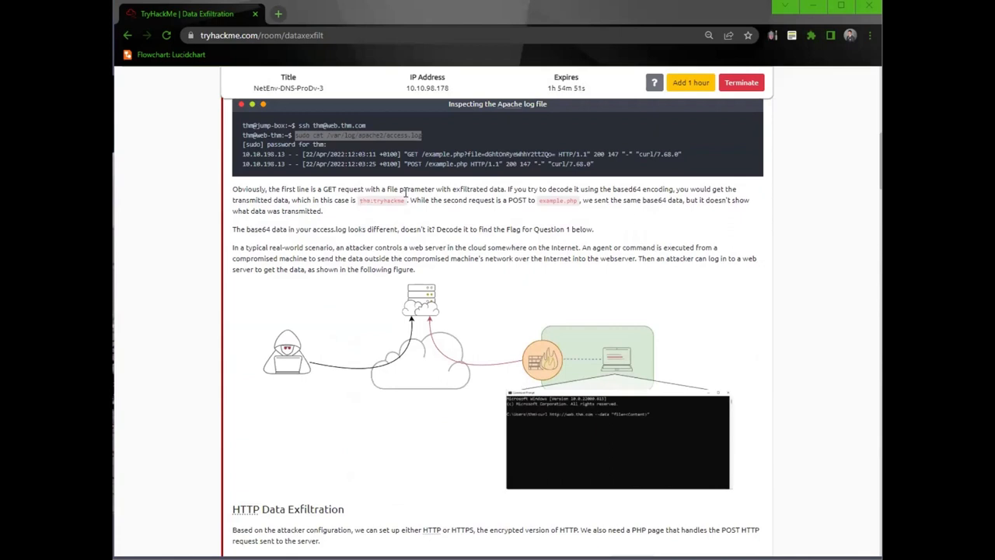
pyautogui.moveTo(505, 191)
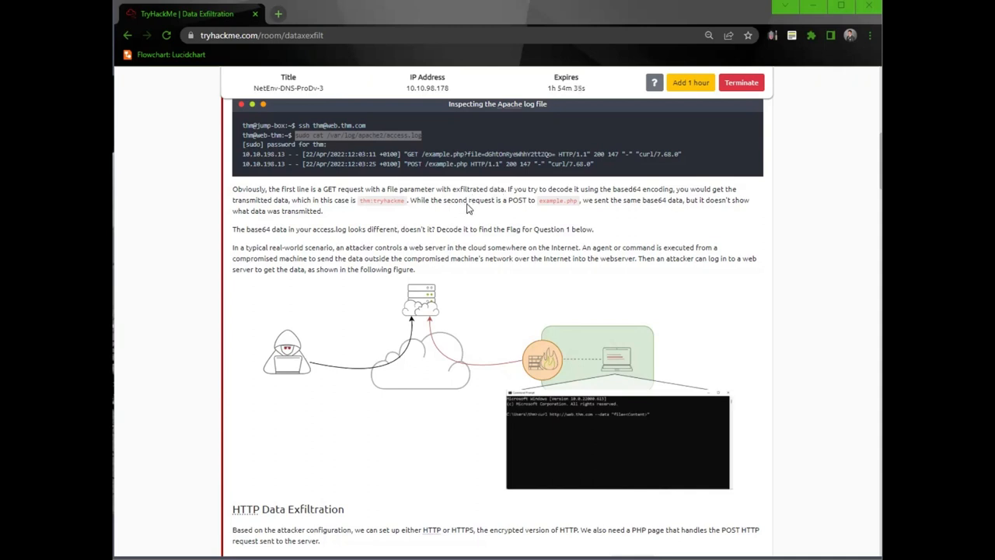
pyautogui.moveTo(584, 201)
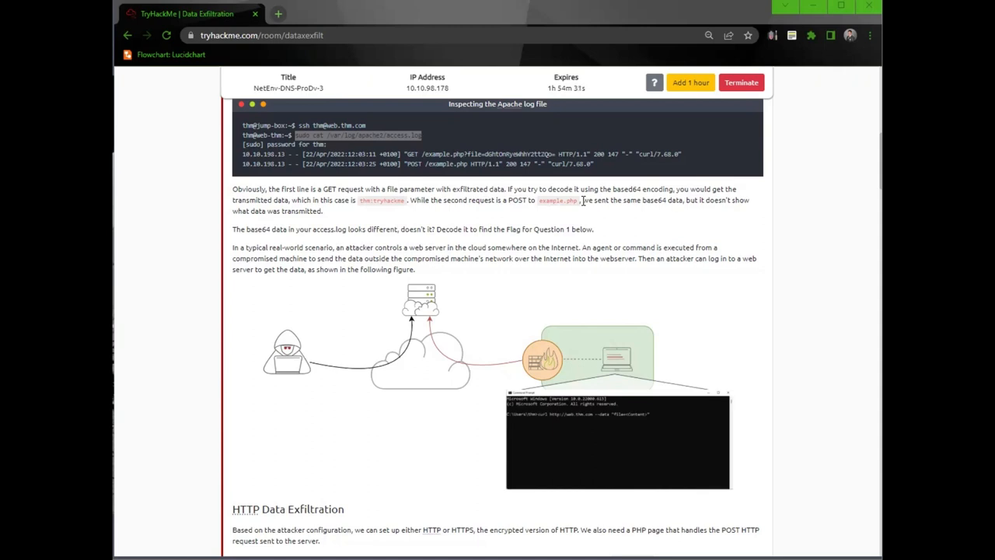
pyautogui.doubleClick(447, 164)
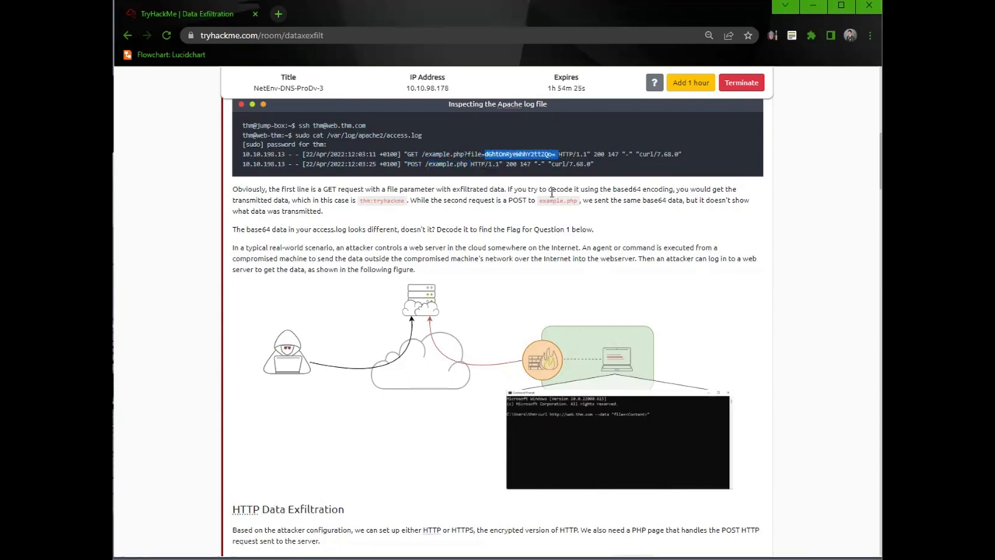
pyautogui.moveTo(558, 242)
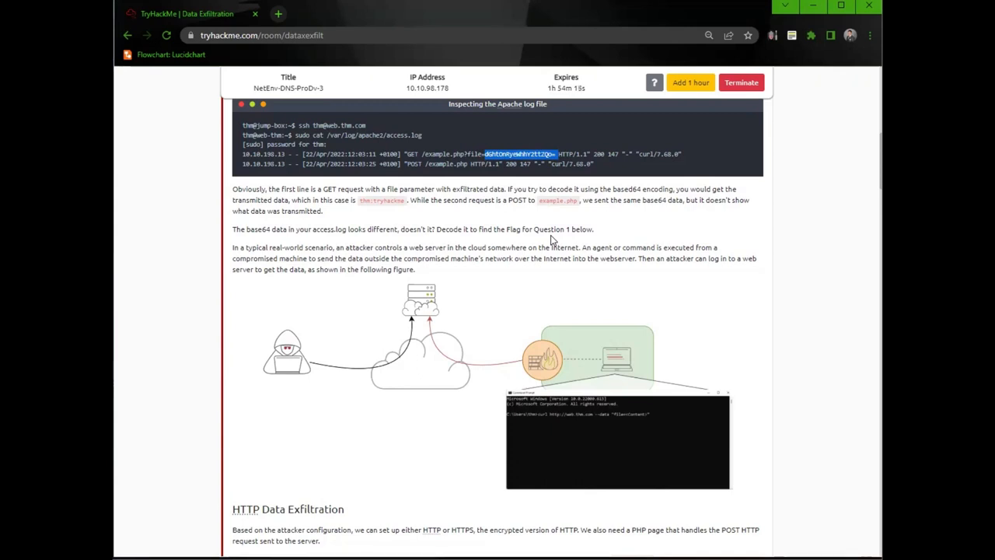
pyautogui.moveTo(449, 225)
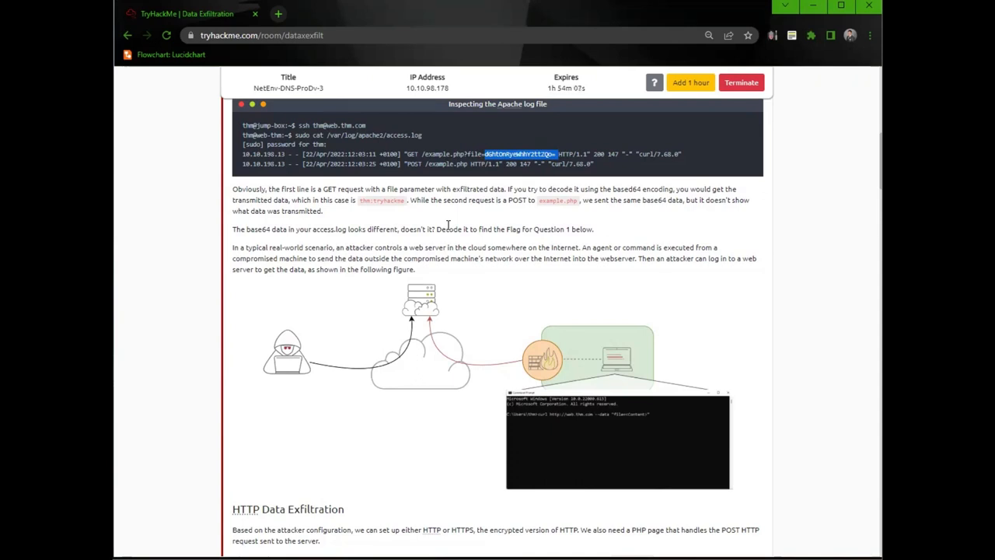
pyautogui.moveTo(482, 247)
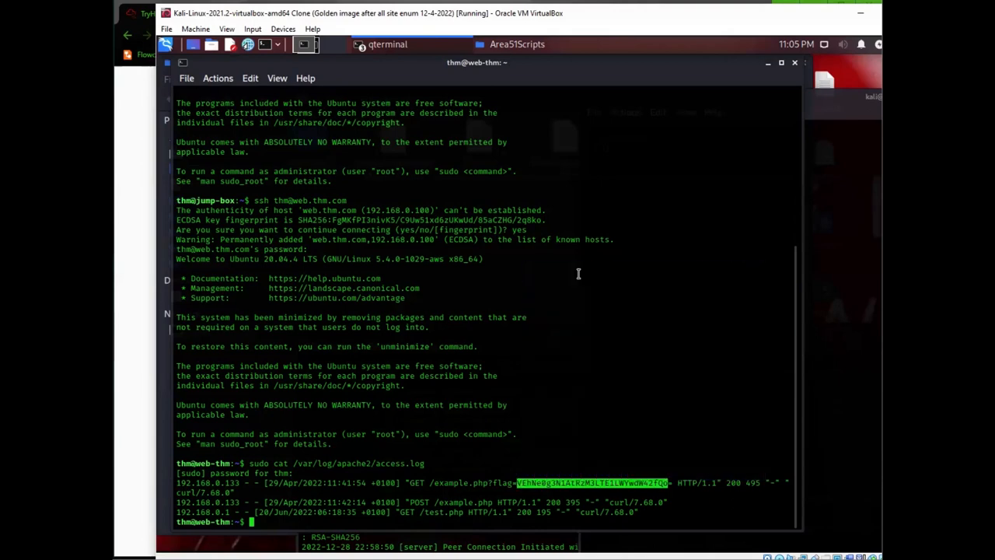
pyautogui.moveTo(332, 45)
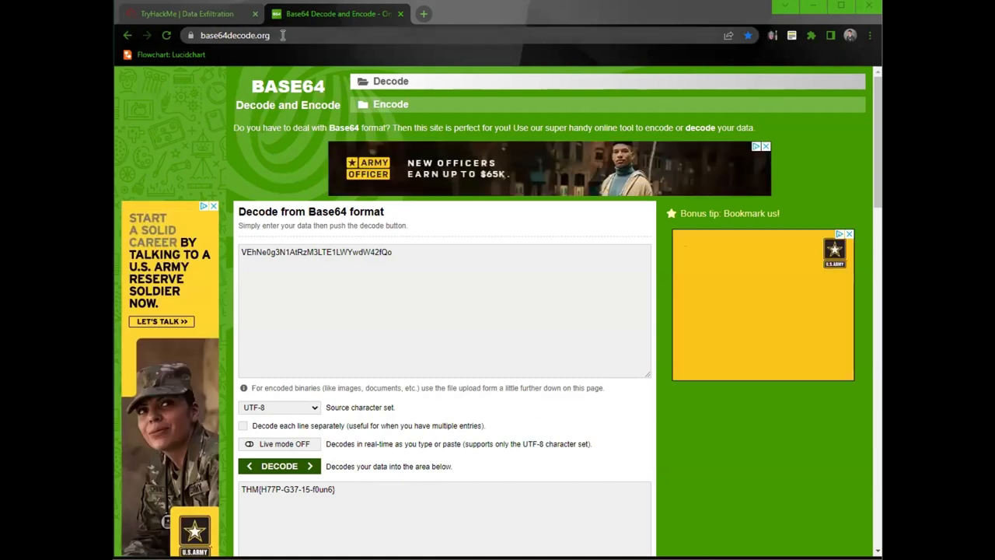
pyautogui.rightClick(235, 35)
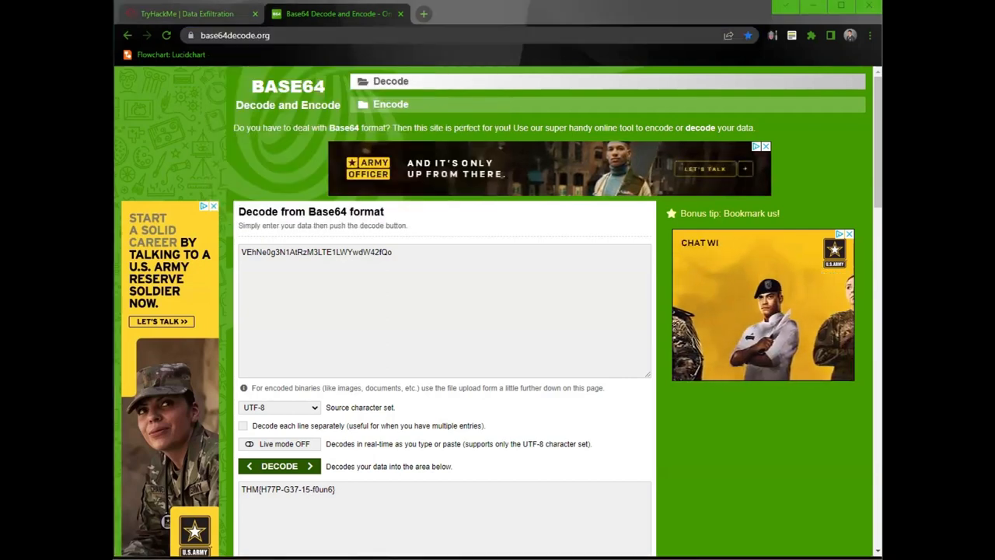
pyautogui.tripleClick(316, 252)
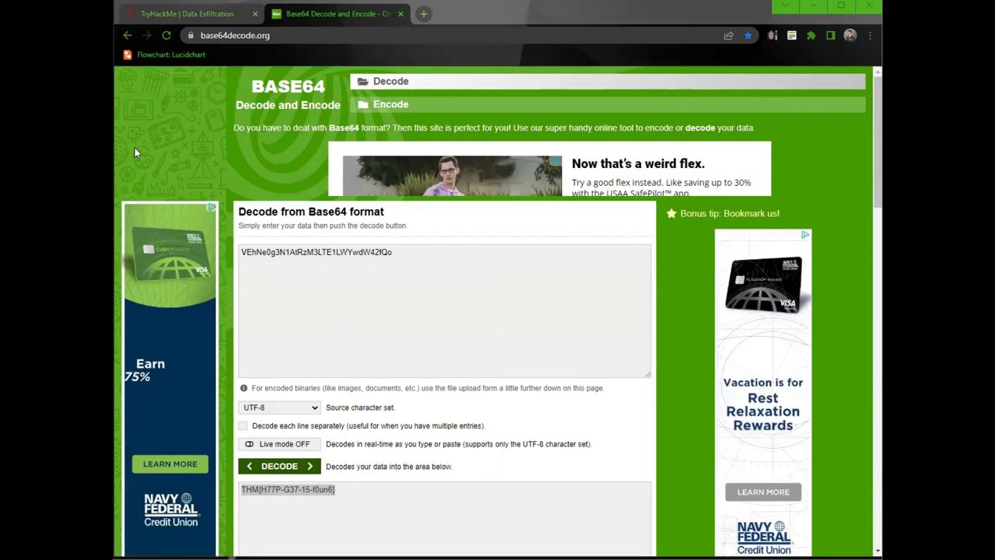
pyautogui.click(187, 14)
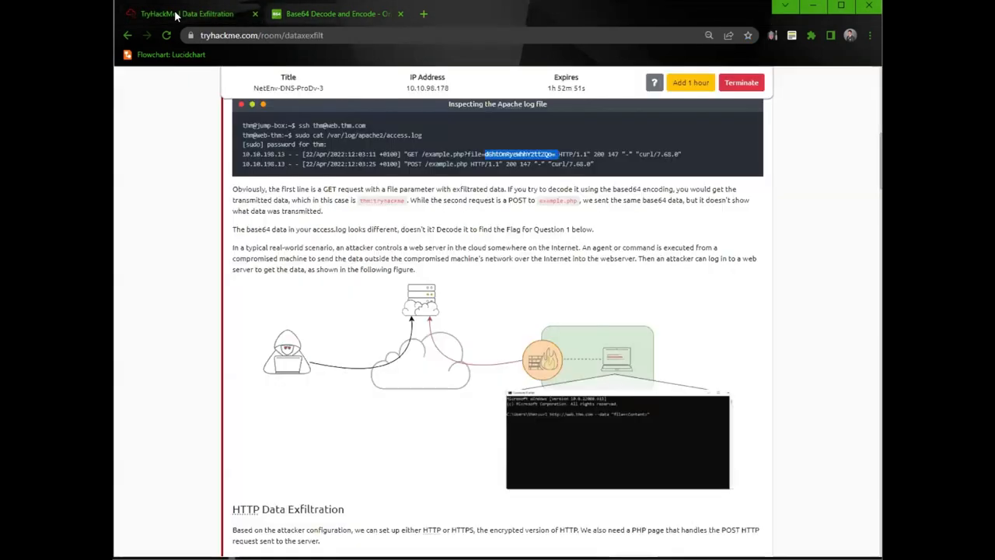
# Paste THM{H77P-G37-15-f0un6} as the first answer and submit it as correct
pyautogui.scroll(-3)
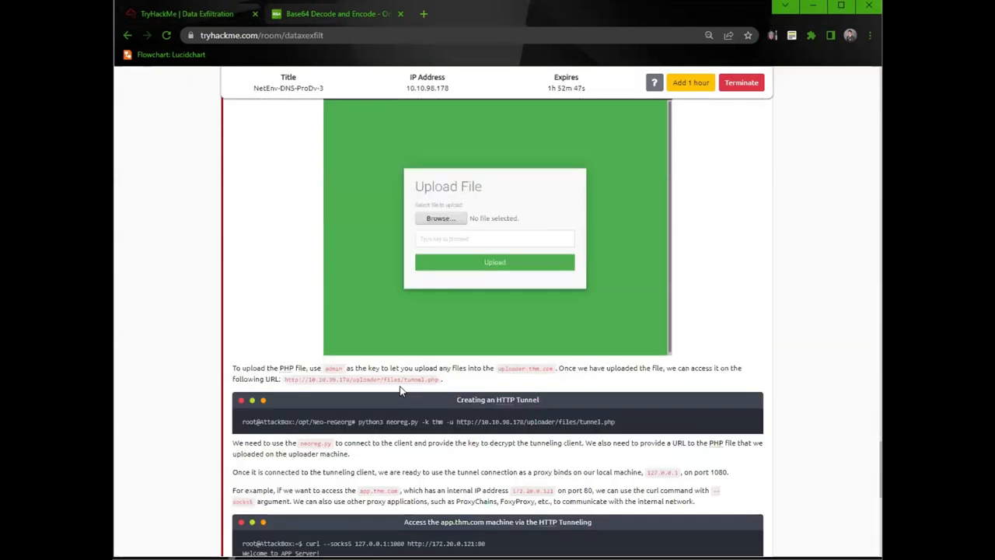
pyautogui.scroll(-3)
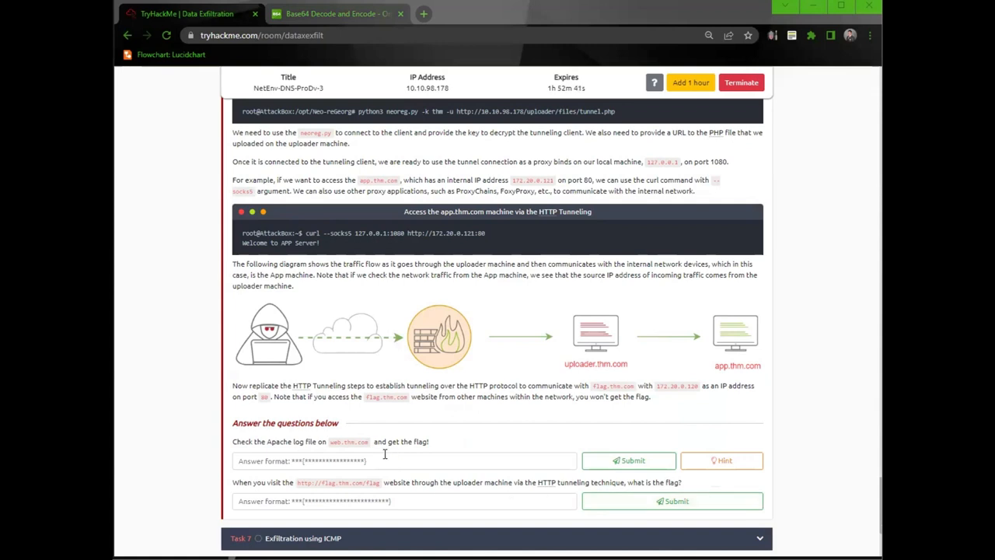
pyautogui.rightClick(384, 461)
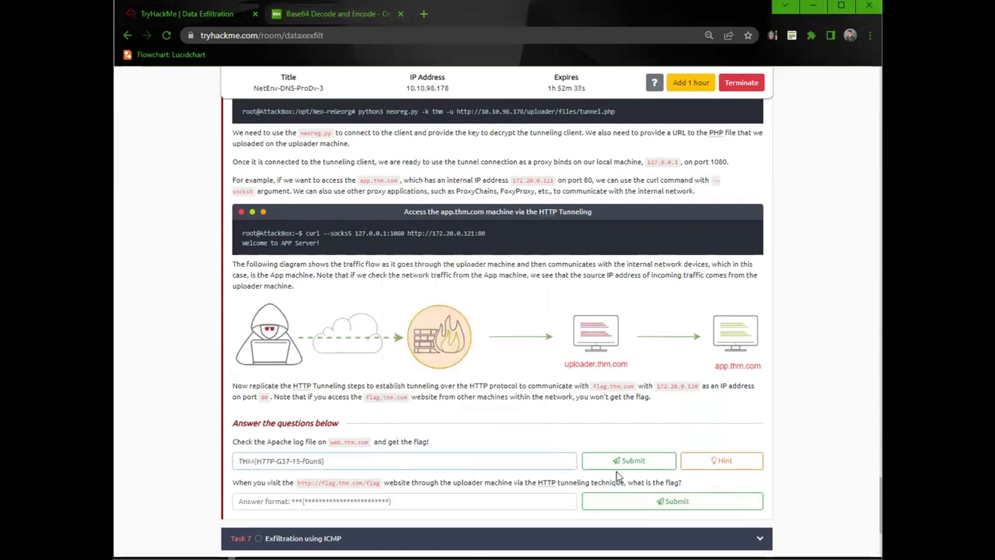
pyautogui.click(628, 460)
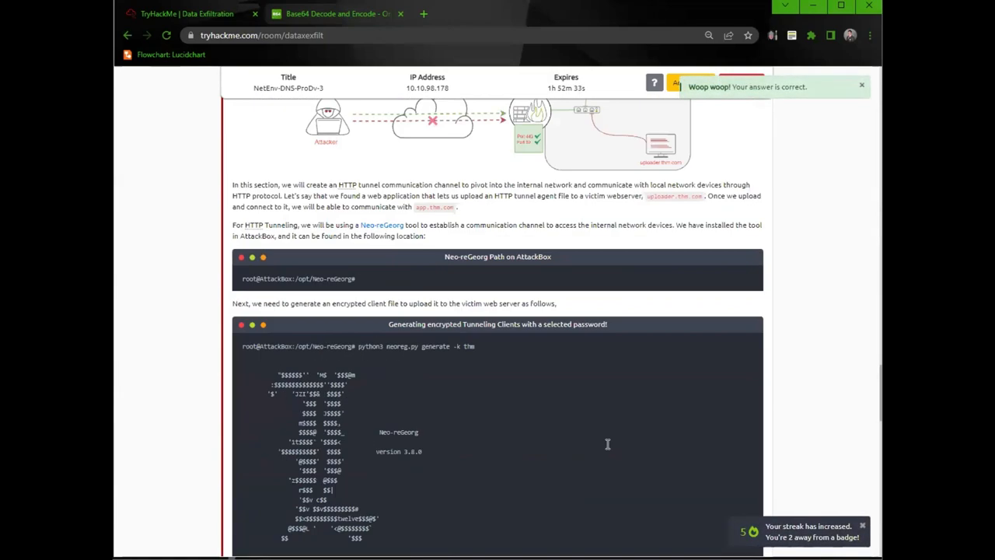
pyautogui.scroll(-3)
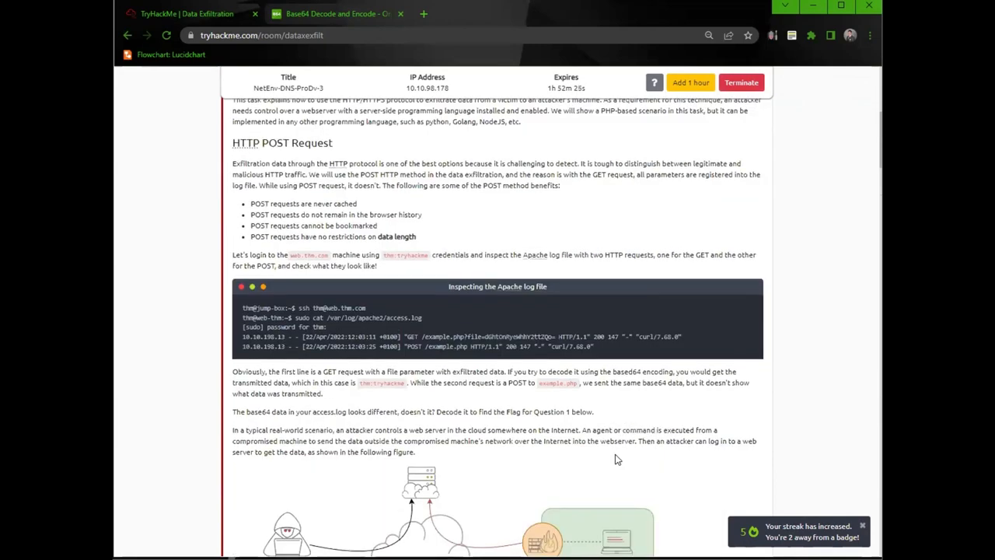
pyautogui.scroll(-3)
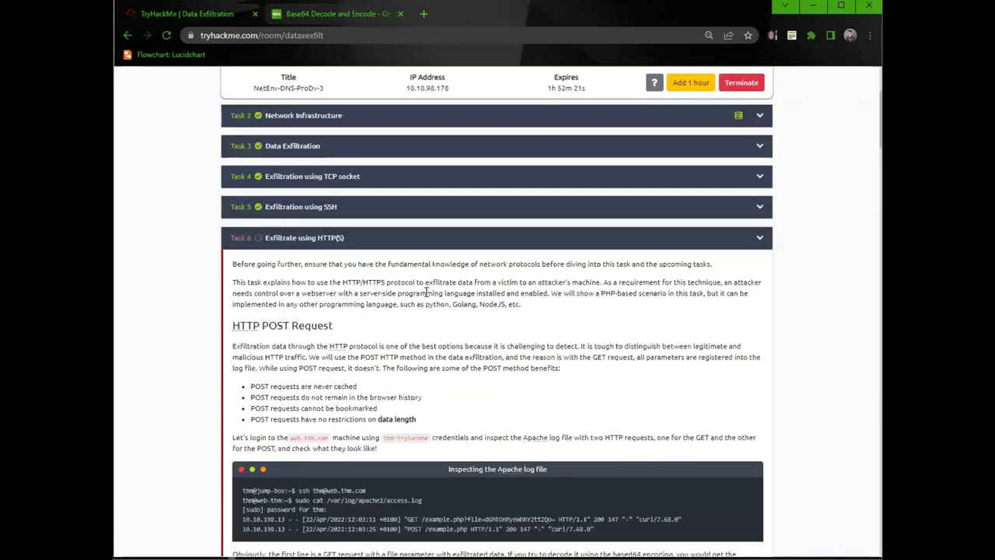
pyautogui.scroll(-3)
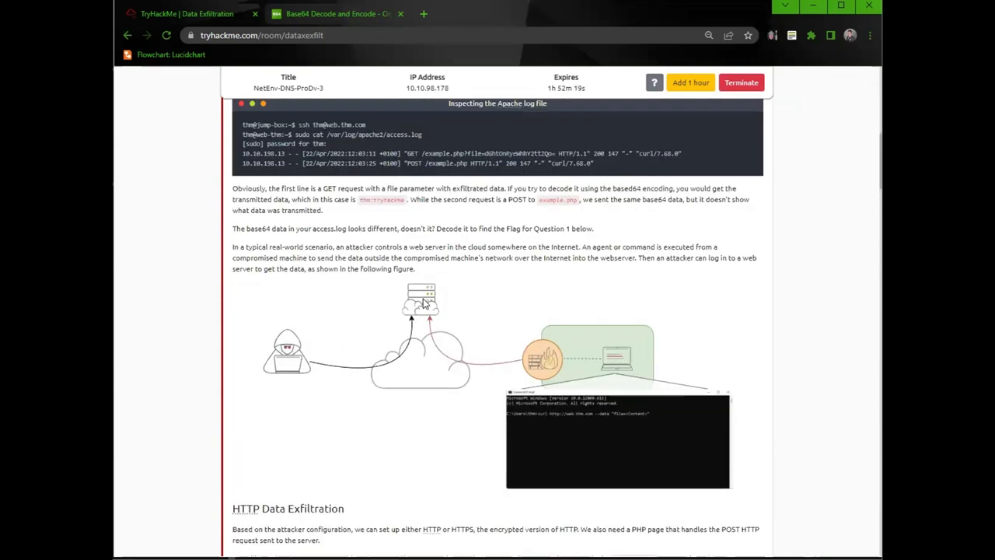
pyautogui.moveTo(404, 298)
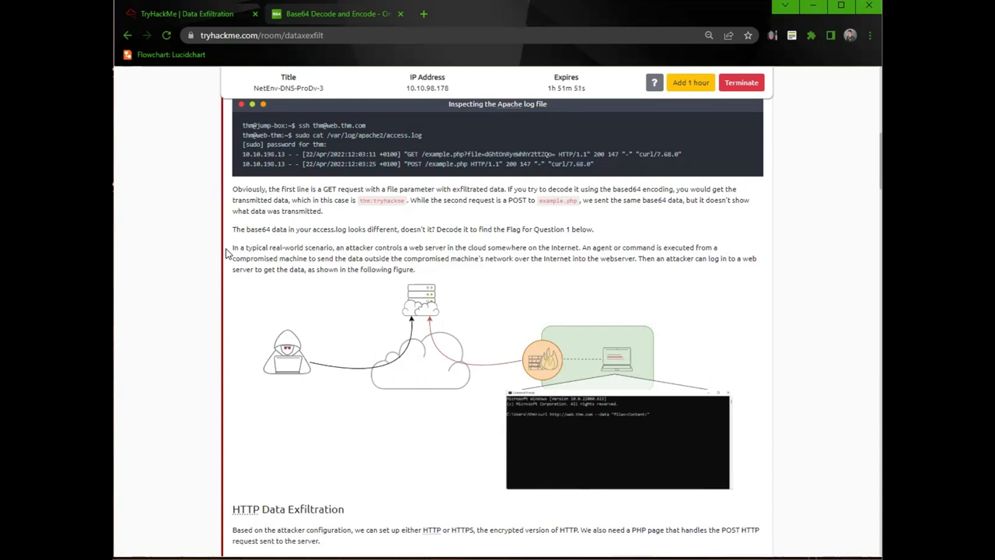
pyautogui.moveTo(330, 307)
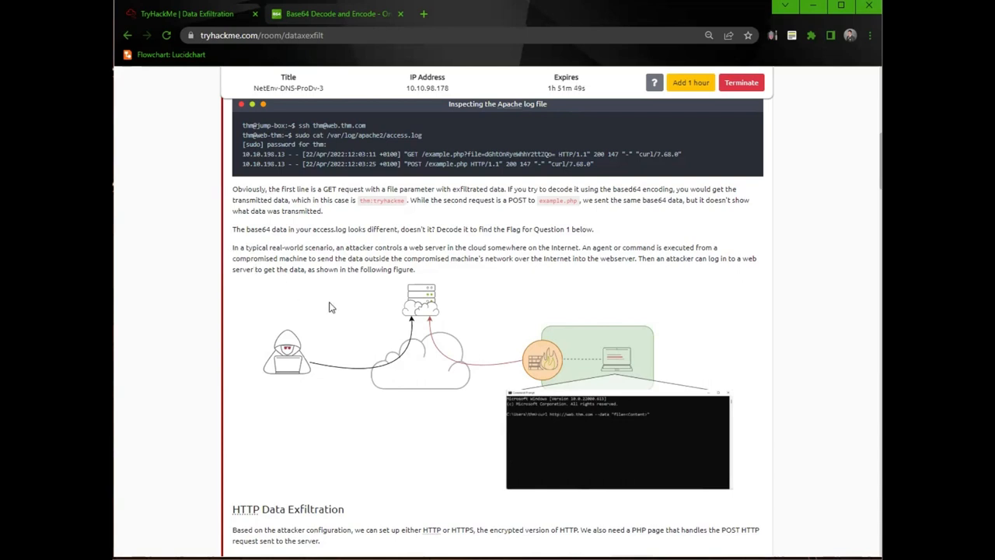
pyautogui.moveTo(437, 328)
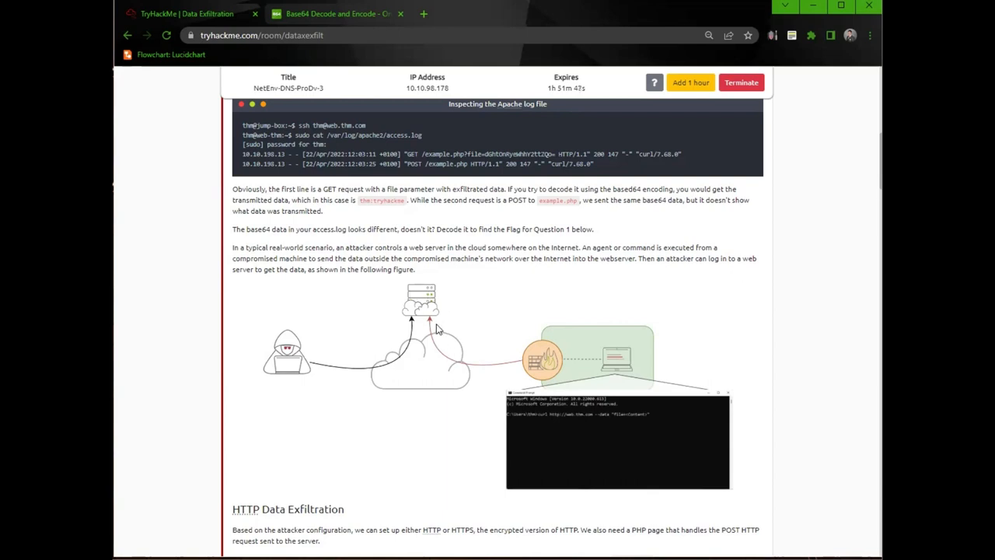
pyautogui.moveTo(422, 314)
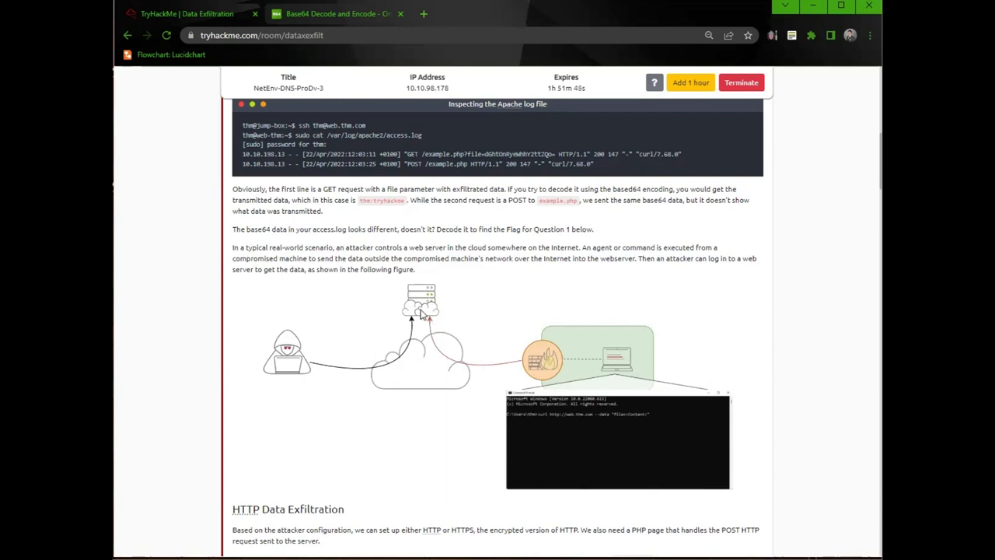
pyautogui.moveTo(430, 313)
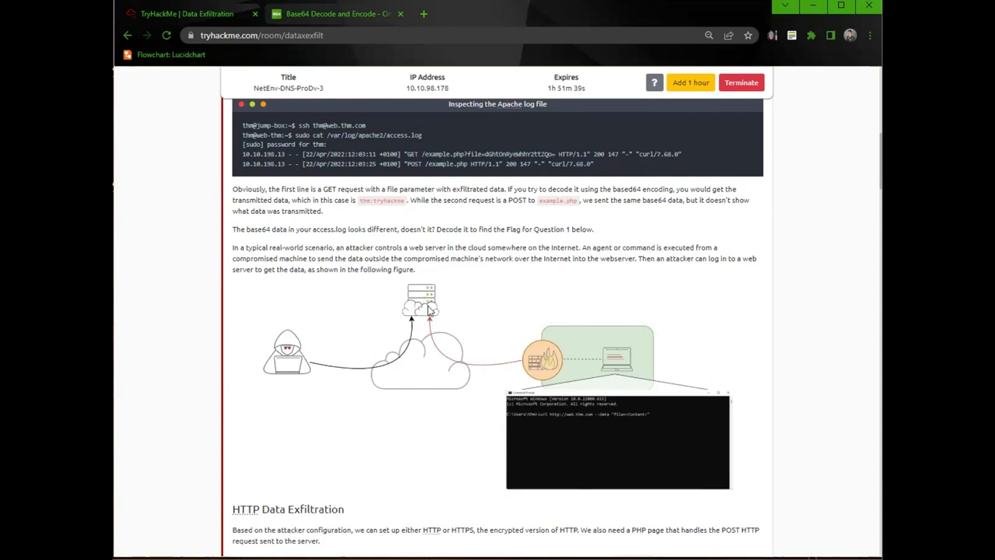
pyautogui.scroll(-3)
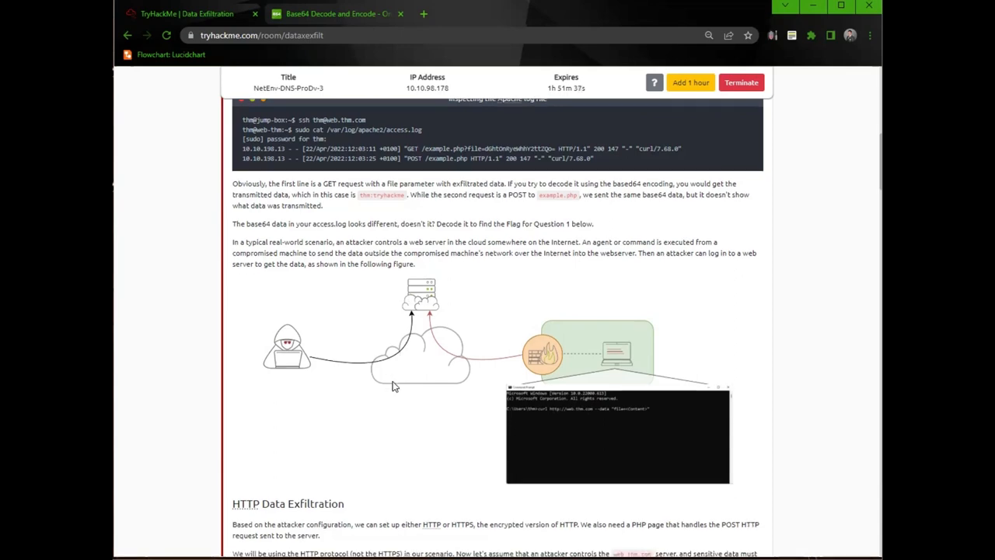
pyautogui.scroll(-3)
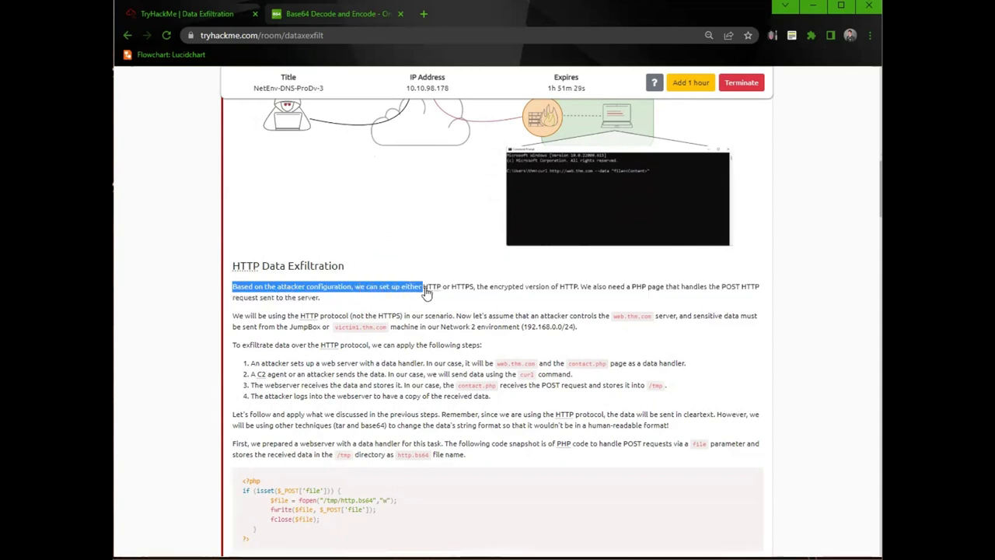
pyautogui.moveTo(423, 286); pyautogui.dragTo(476, 286)
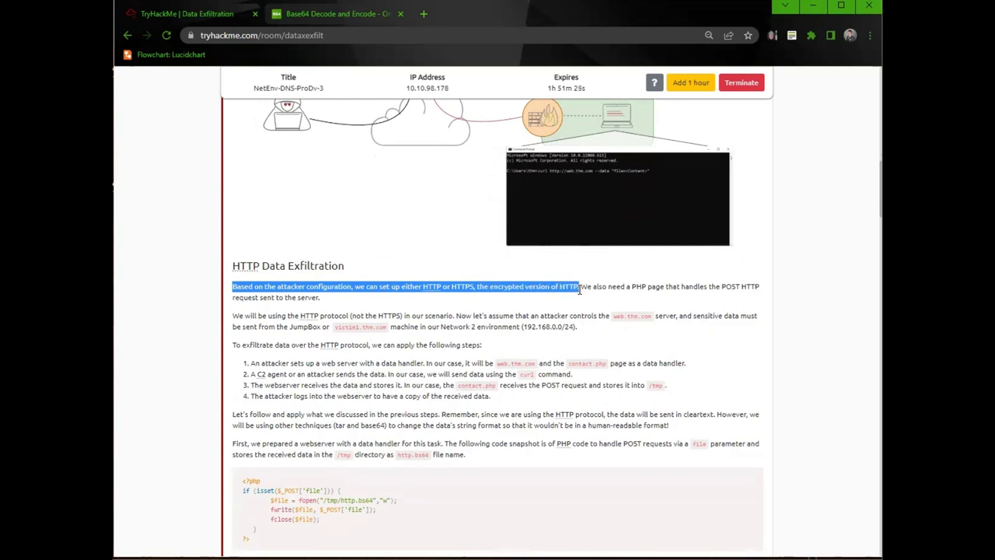
pyautogui.moveTo(578, 286); pyautogui.dragTo(658, 286)
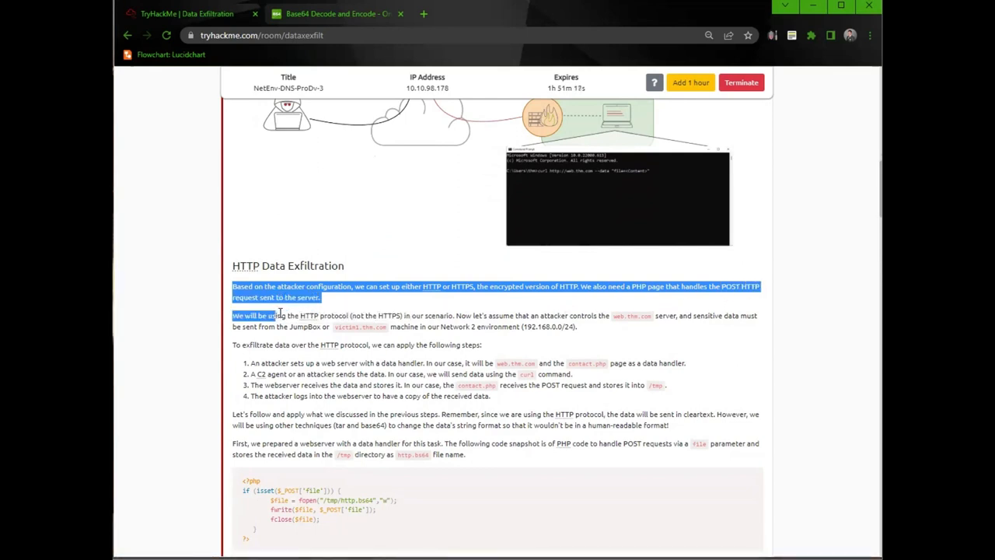
pyautogui.moveTo(276, 315); pyautogui.dragTo(381, 315)
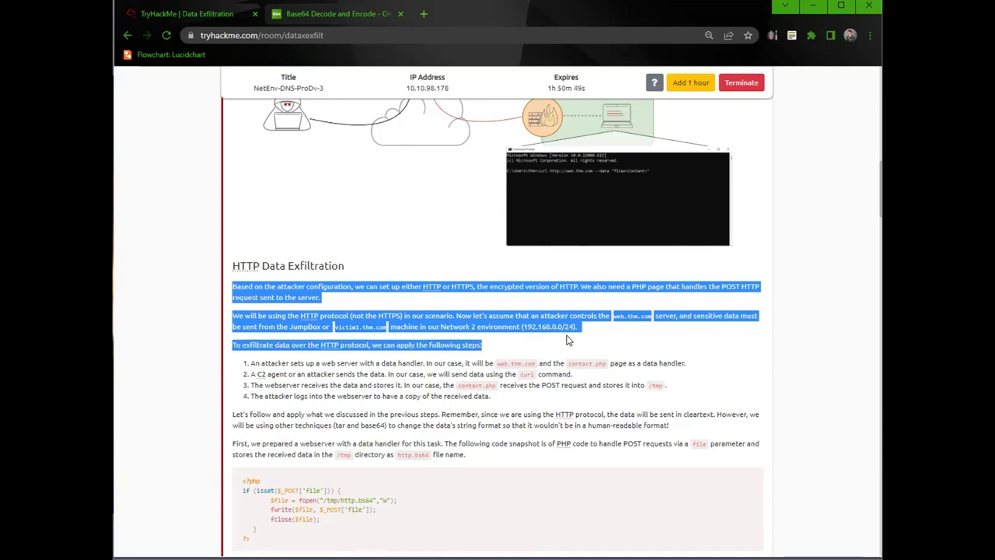
pyautogui.moveTo(558, 344)
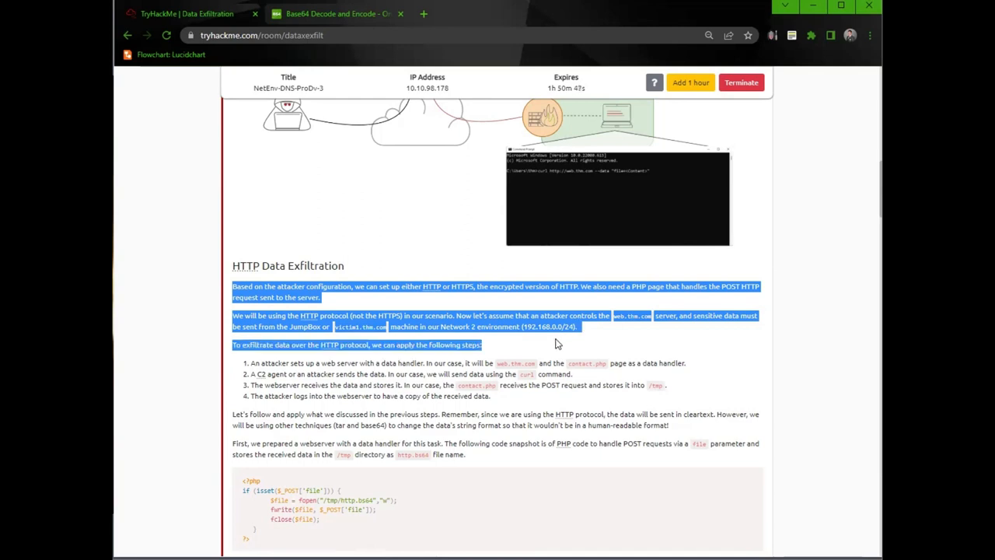
pyautogui.scroll(-3)
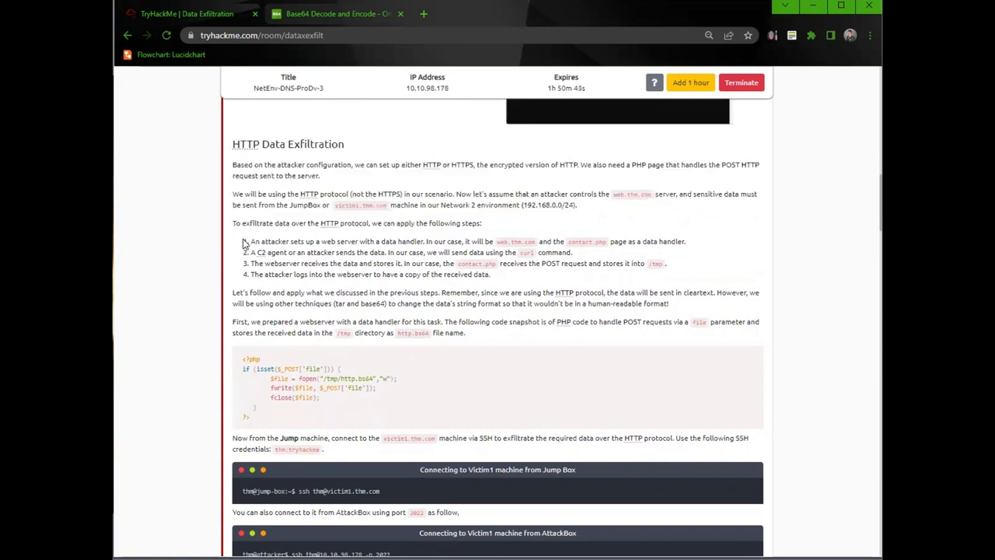
pyautogui.moveTo(251, 241); pyautogui.dragTo(388, 241)
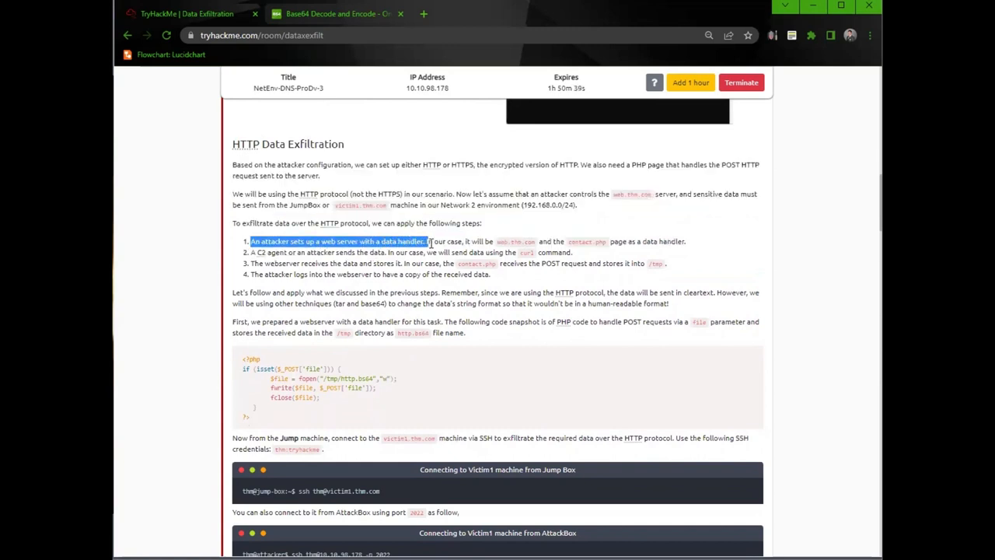
pyautogui.moveTo(425, 241); pyautogui.dragTo(482, 242)
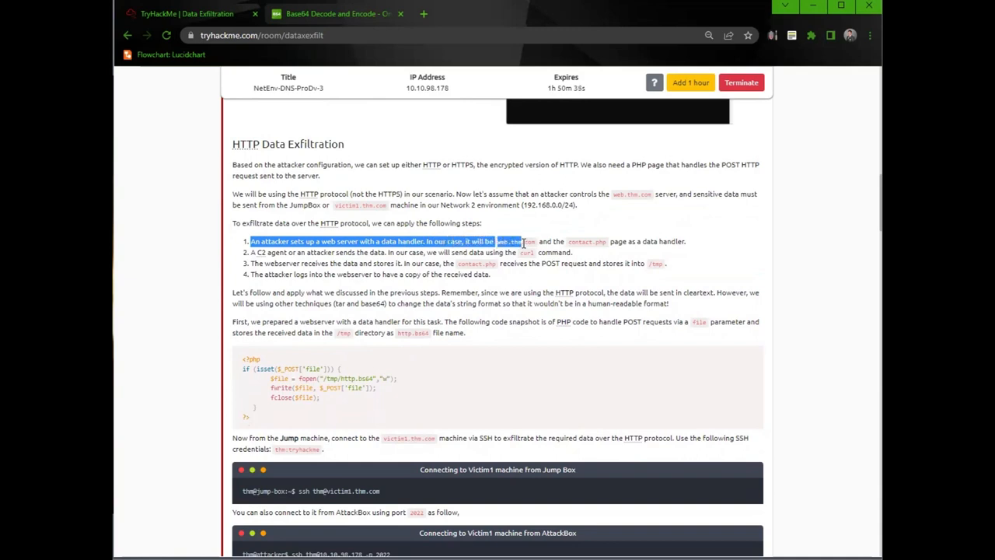
pyautogui.moveTo(495, 241); pyautogui.dragTo(591, 241)
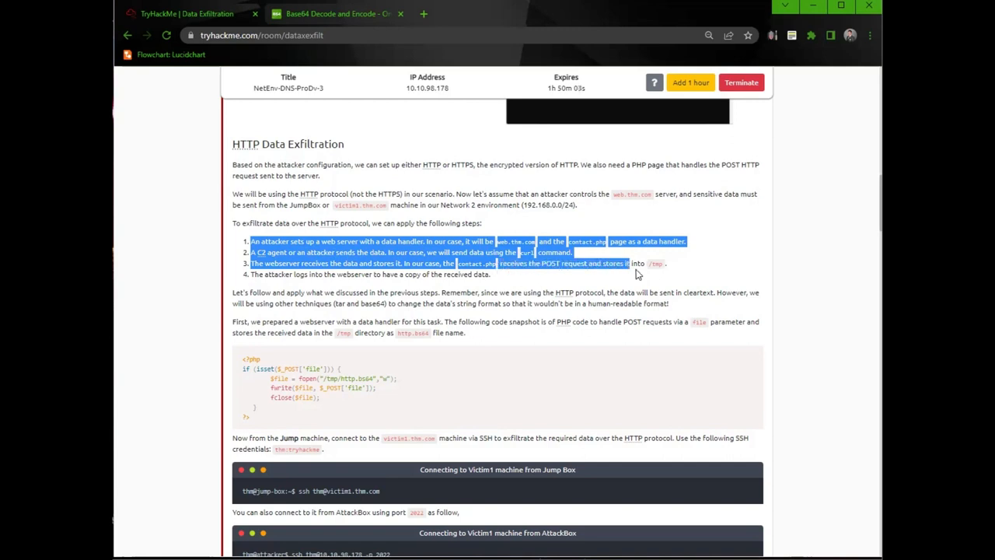
pyautogui.moveTo(630, 263); pyautogui.dragTo(668, 274)
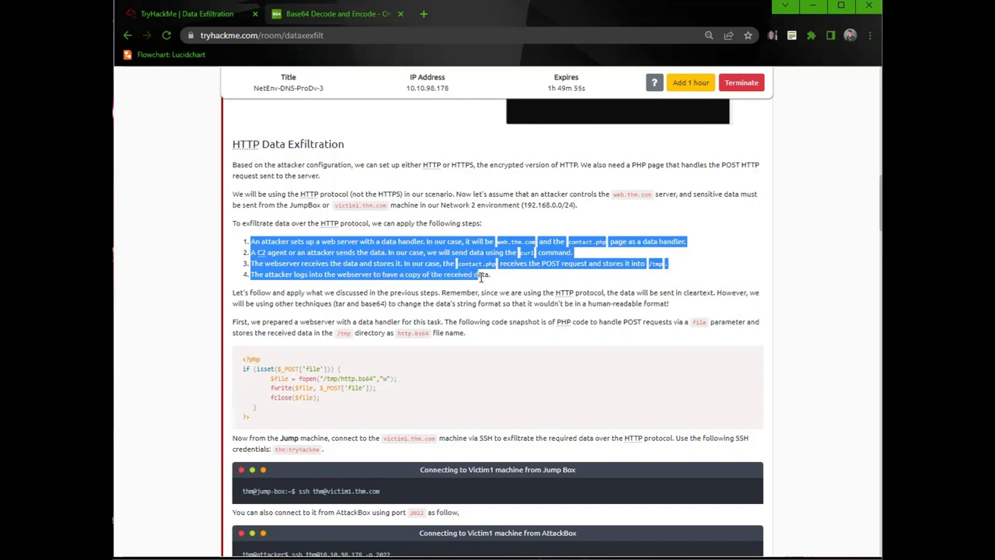
pyautogui.scroll(-3)
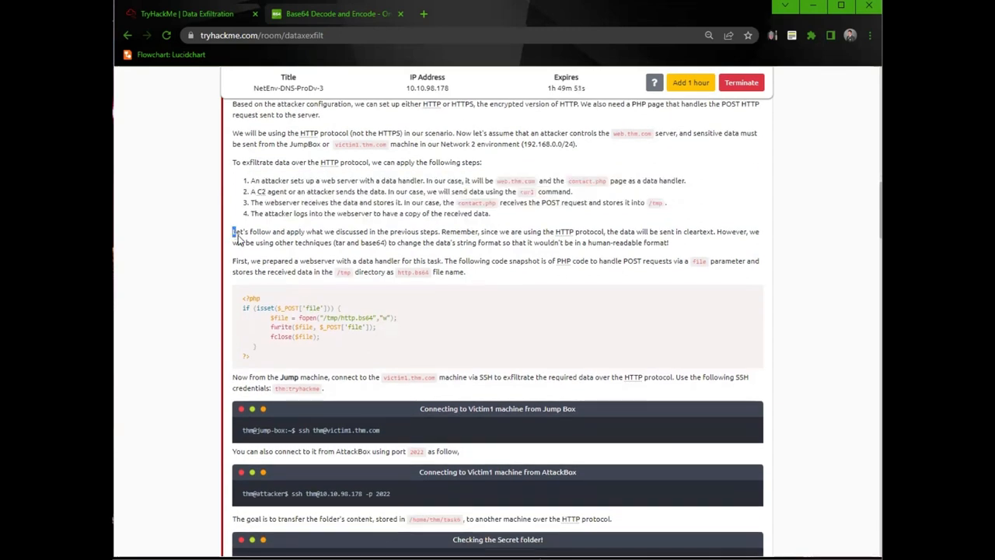
# Highlight the cleartext data-handler paragraphs and the whole PHP POST handler code
pyautogui.moveTo(232, 231); pyautogui.dragTo(354, 242)
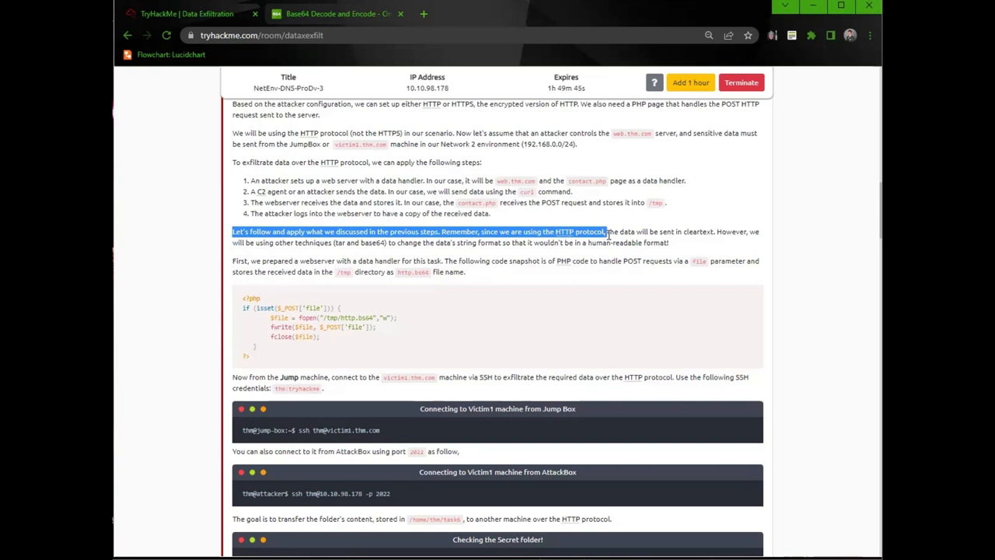
pyautogui.moveTo(607, 230); pyautogui.dragTo(708, 231)
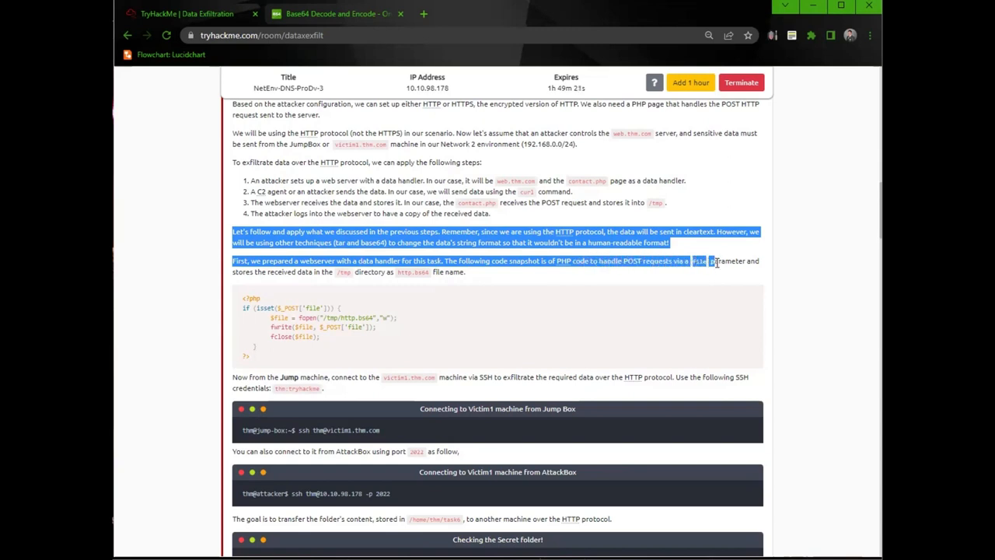
pyautogui.moveTo(712, 261); pyautogui.dragTo(466, 272)
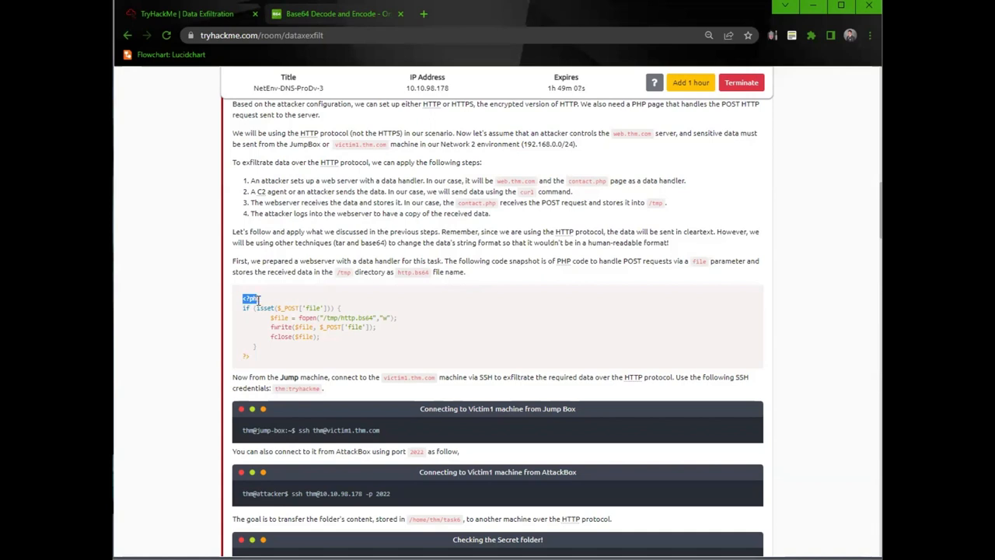
pyautogui.moveTo(242, 297); pyautogui.dragTo(274, 308)
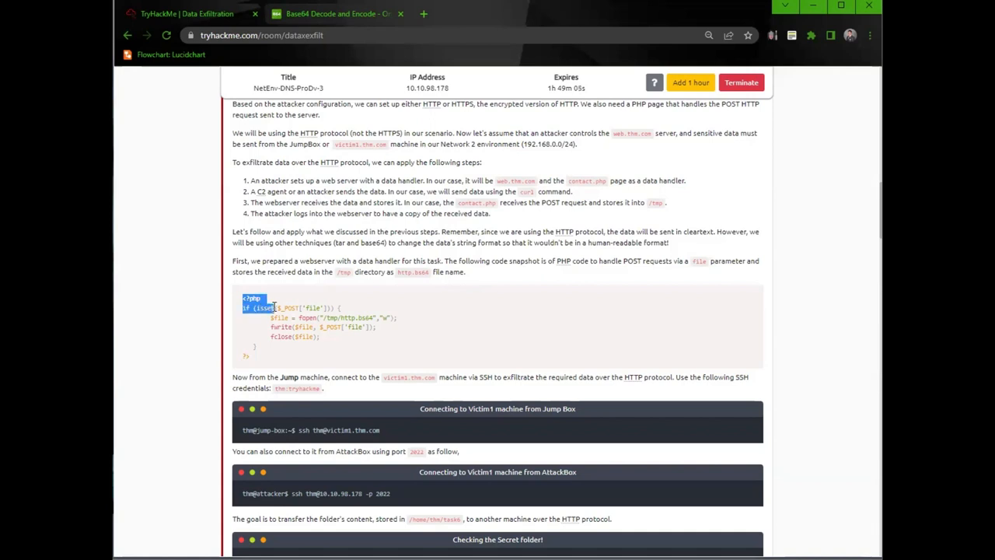
pyautogui.moveTo(264, 308); pyautogui.dragTo(343, 319)
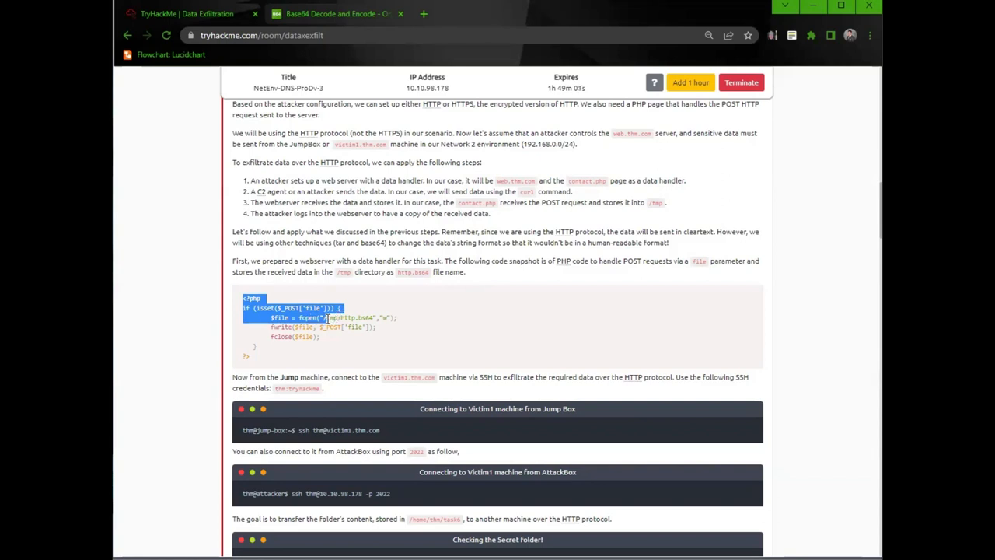
pyautogui.moveTo(318, 317); pyautogui.dragTo(401, 319)
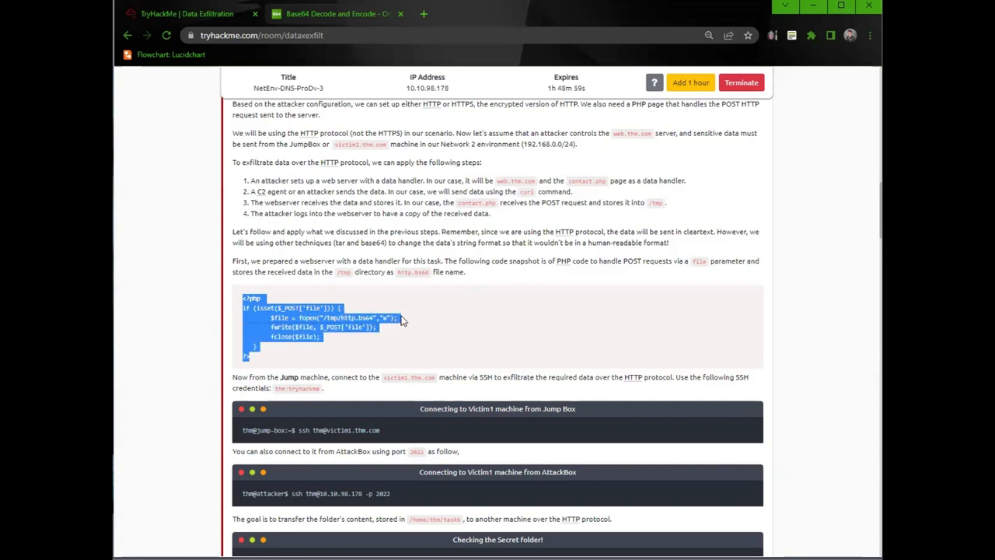
pyautogui.click(358, 318)
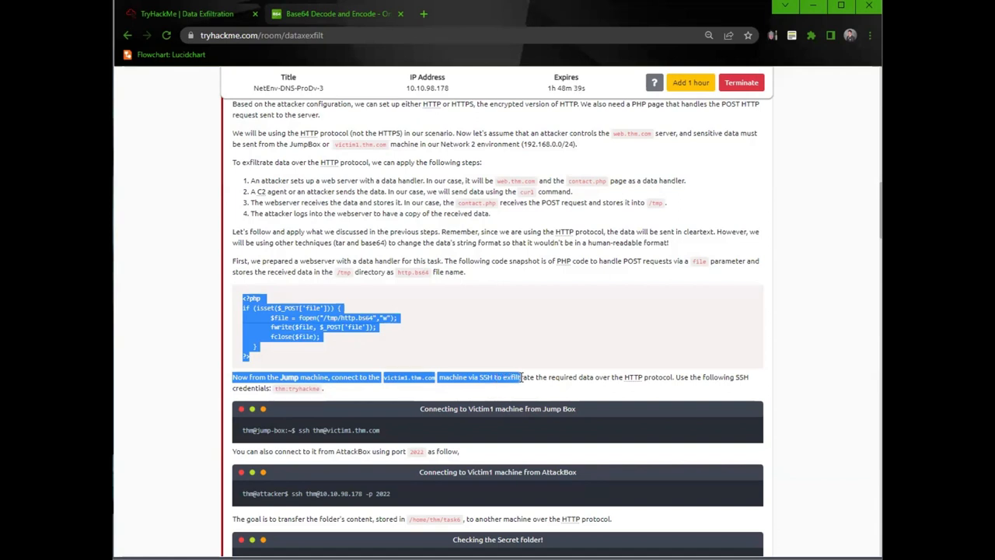
# Highlight the instruction to SSH into victim1.thm.com through its credentials
pyautogui.moveTo(523, 377); pyautogui.dragTo(590, 377)
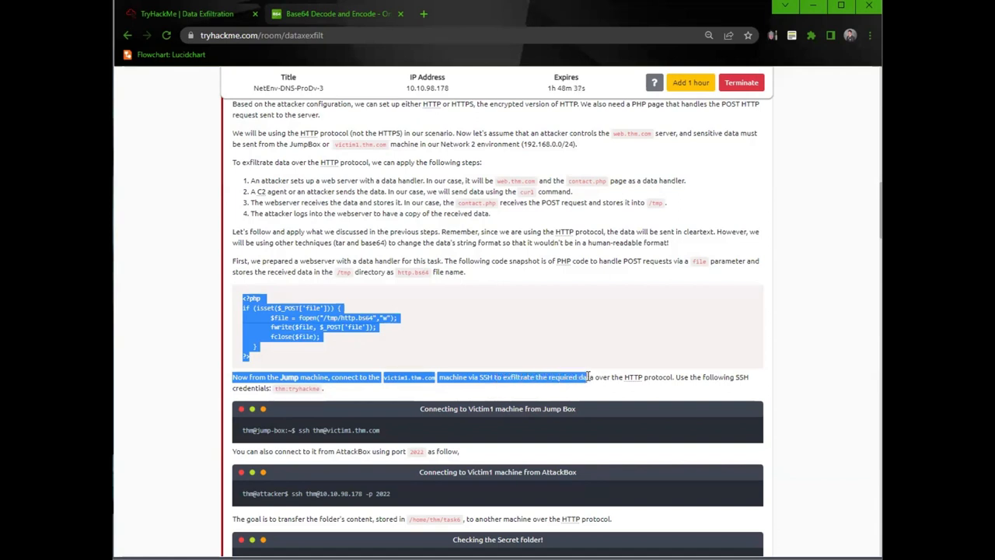
pyautogui.moveTo(587, 377); pyautogui.dragTo(684, 377)
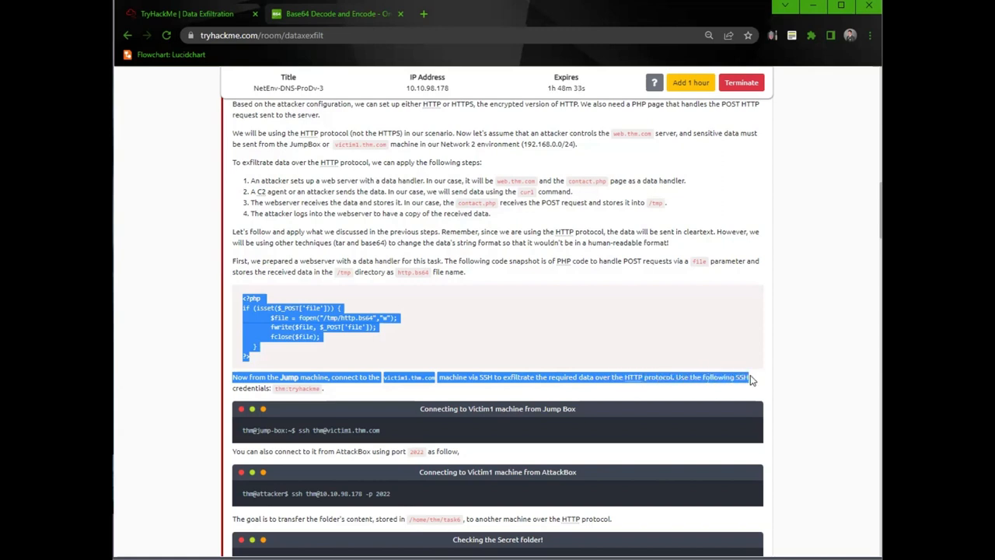
pyautogui.moveTo(751, 381)
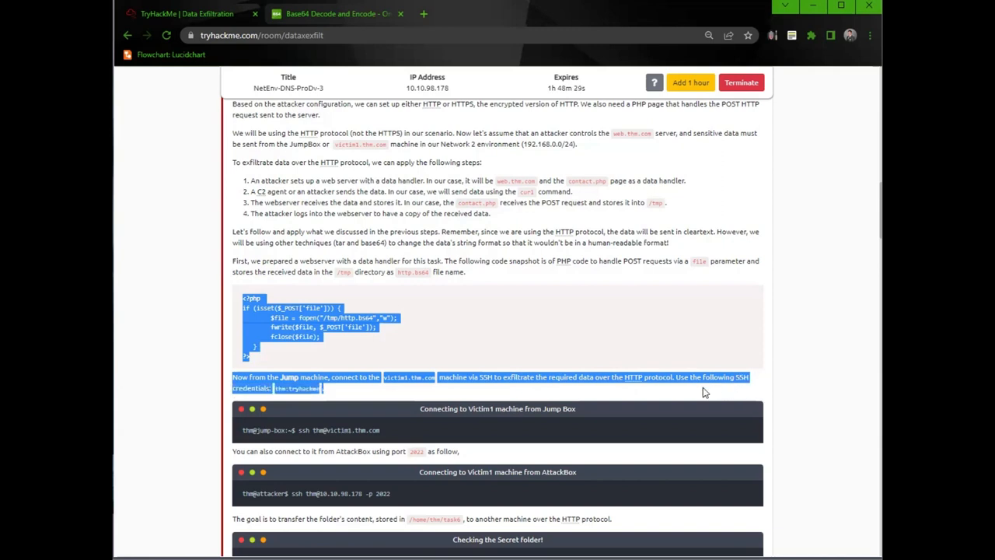
pyautogui.moveTo(278, 426)
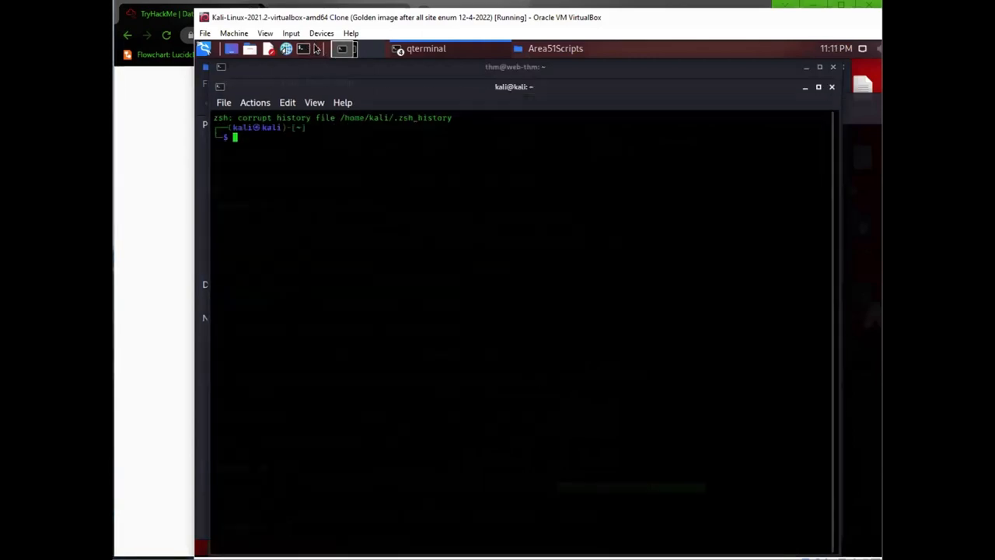
pyautogui.moveTo(325, 22)
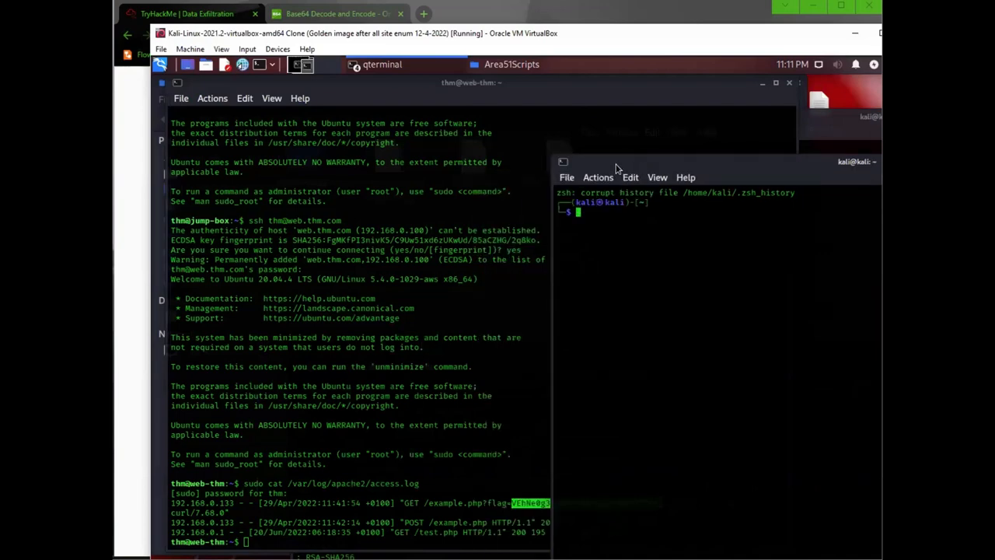
pyautogui.moveTo(464, 330)
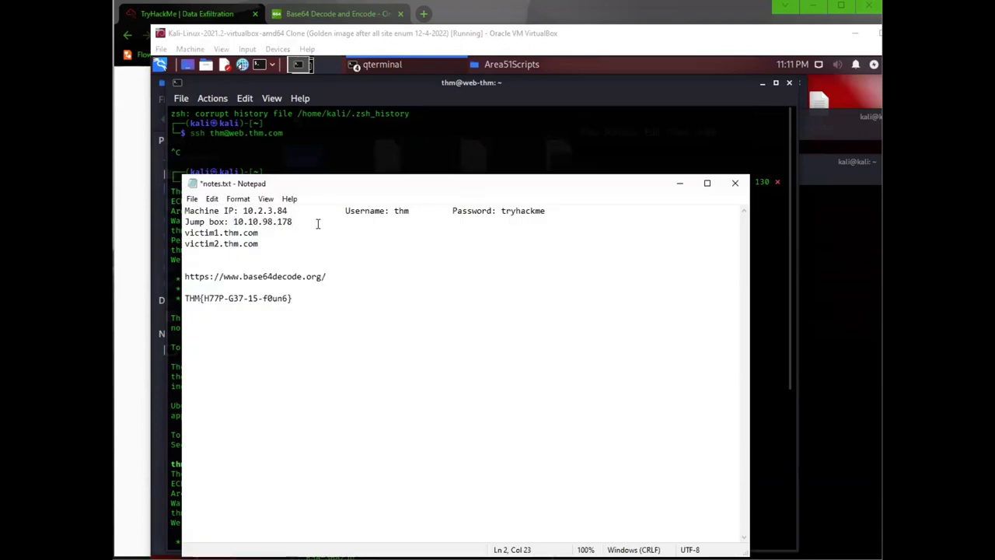
pyautogui.write('ssh thm@10.10.98.178')
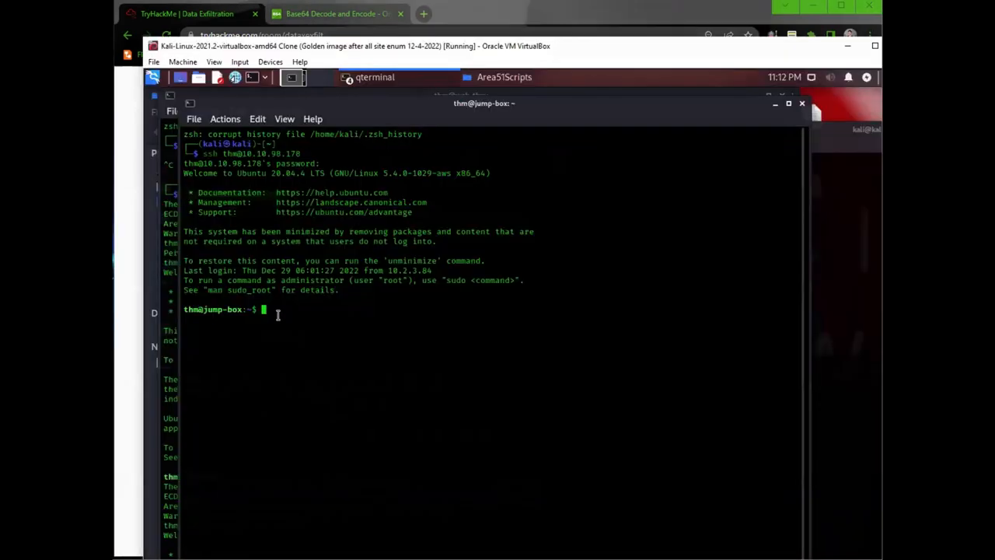
pyautogui.write('ssh thm@victim1.thm.com]')
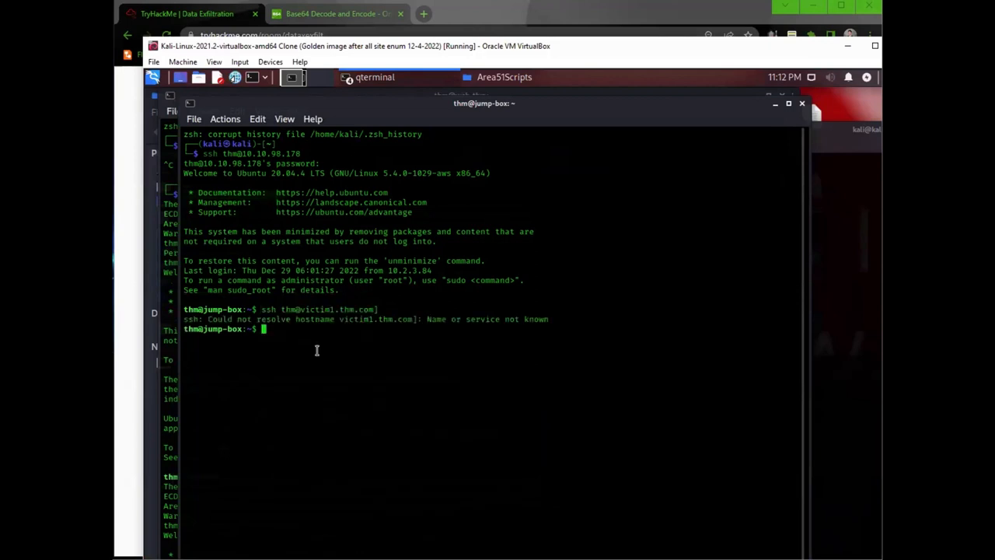
pyautogui.press('Return')
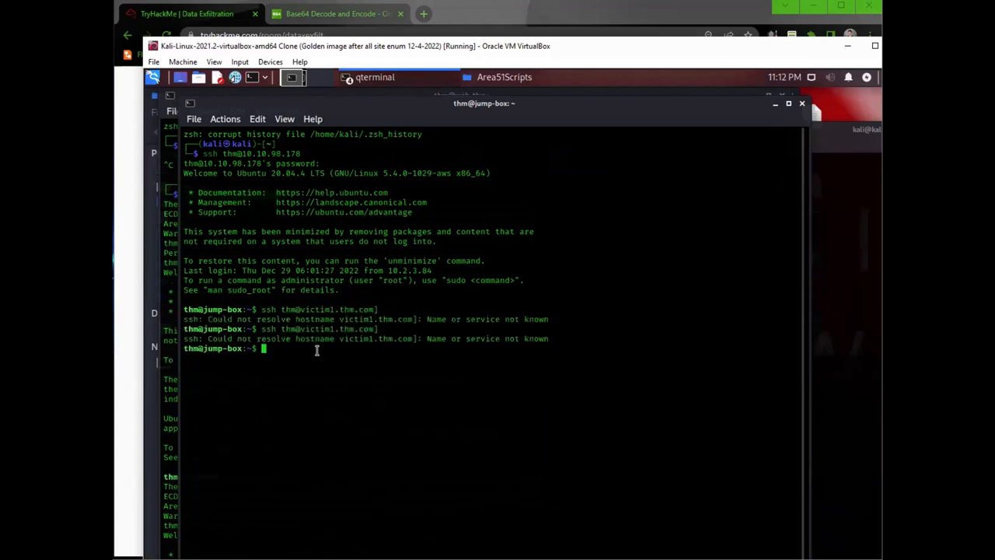
pyautogui.write('ssh thm@victim1.thm.com')
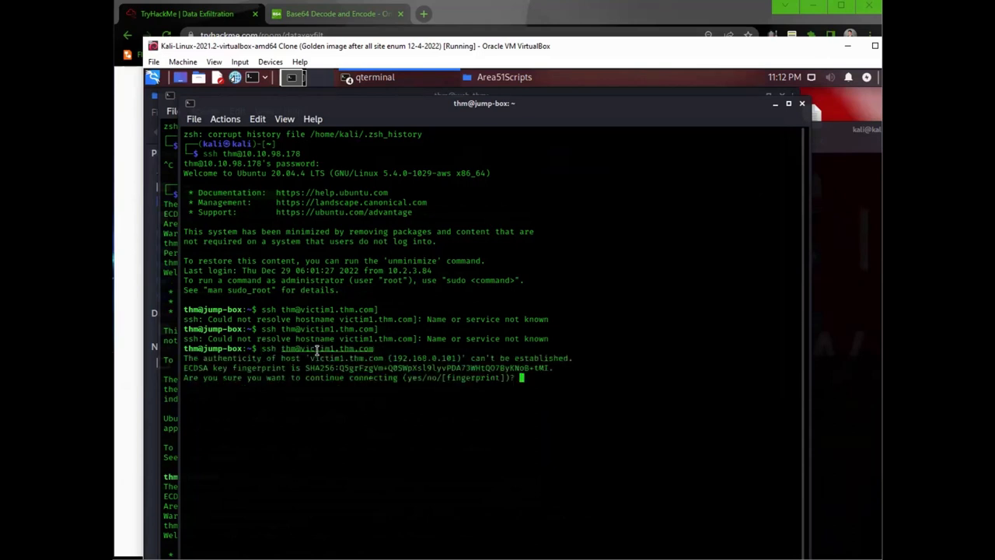
pyautogui.write('yes')
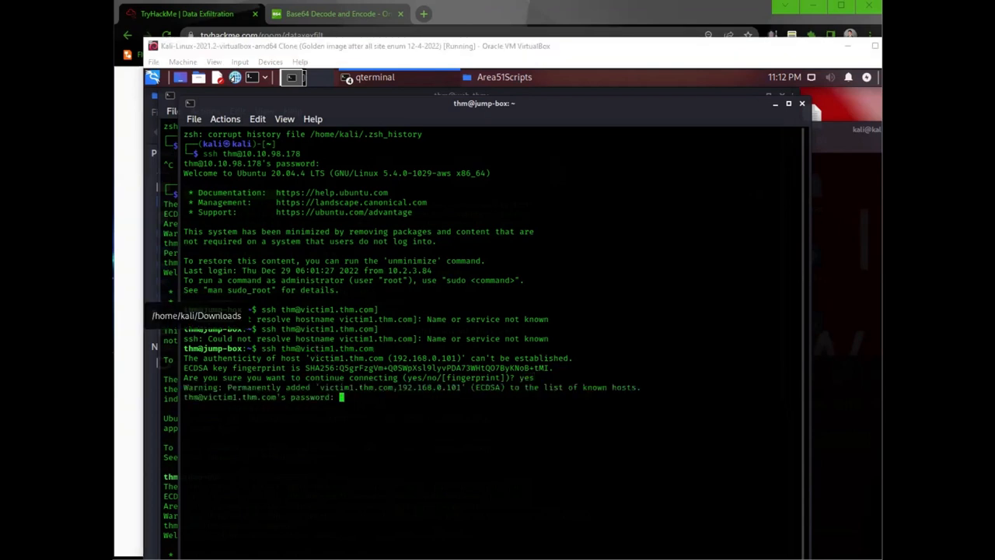
pyautogui.rightClick(369, 411)
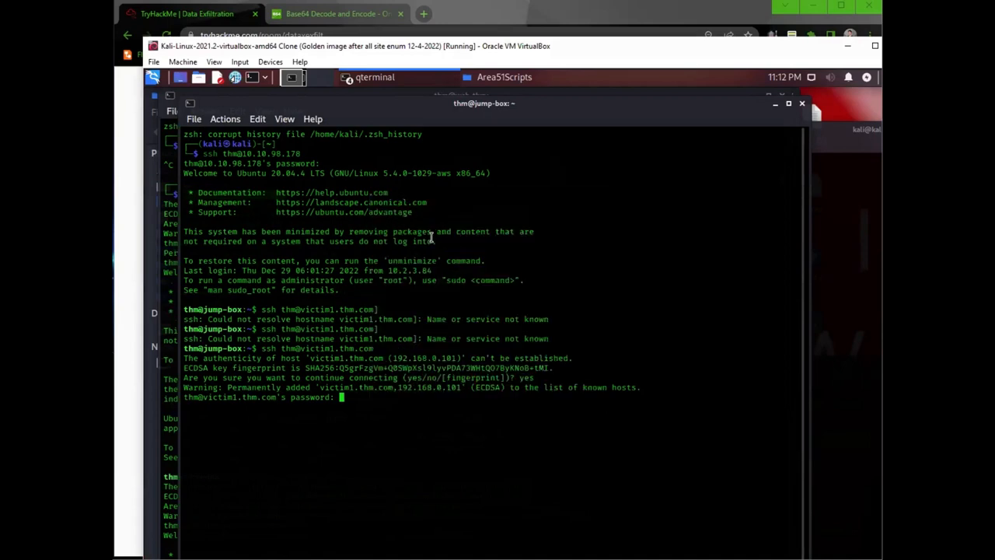
pyautogui.press('Return')
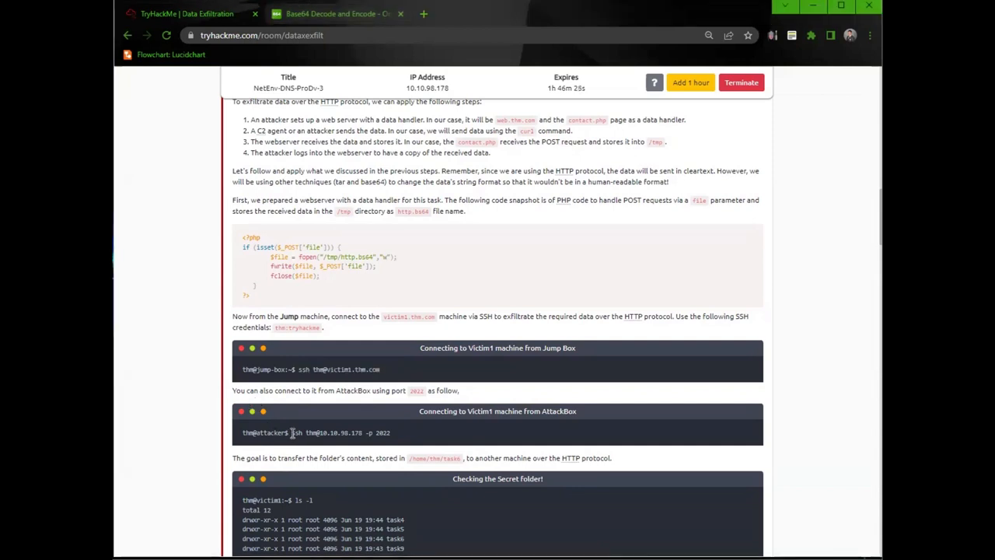
pyautogui.moveTo(294, 432); pyautogui.dragTo(391, 432)
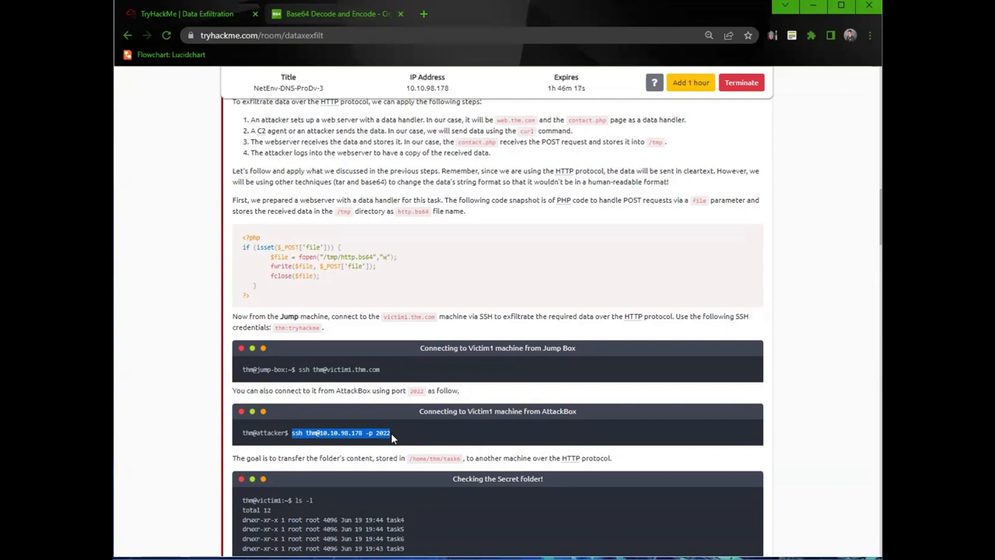
pyautogui.scroll(-3)
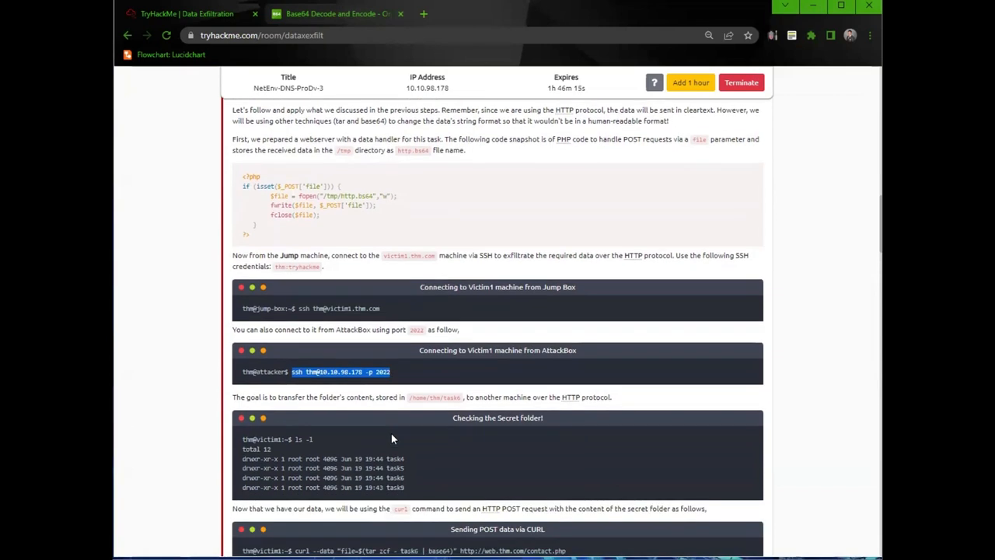
pyautogui.moveTo(383, 437)
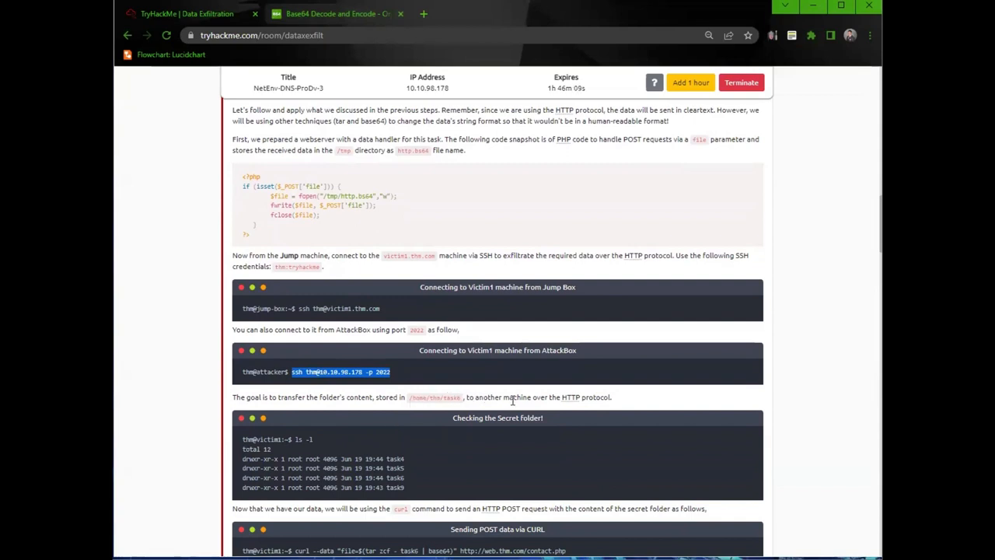
pyautogui.moveTo(640, 403)
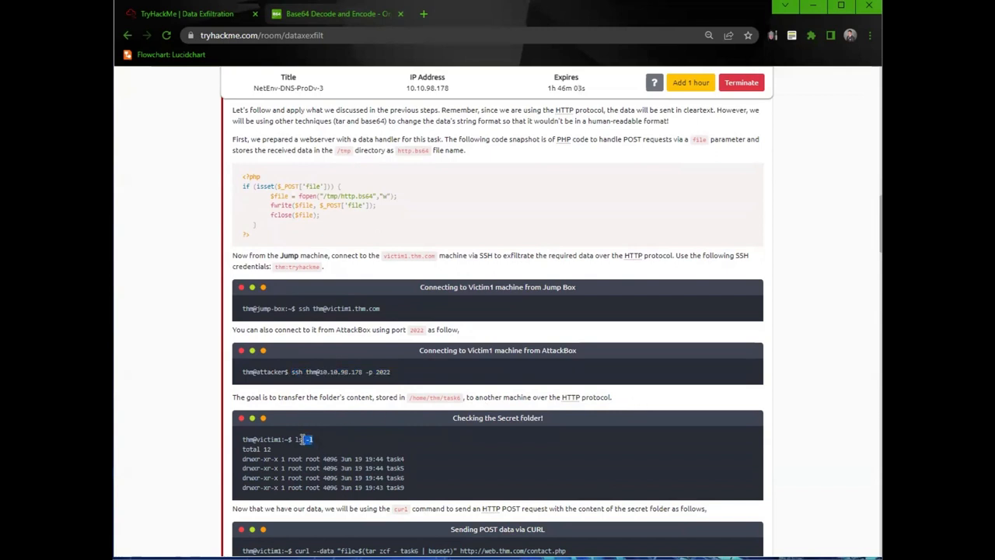
pyautogui.rightClick(303, 439)
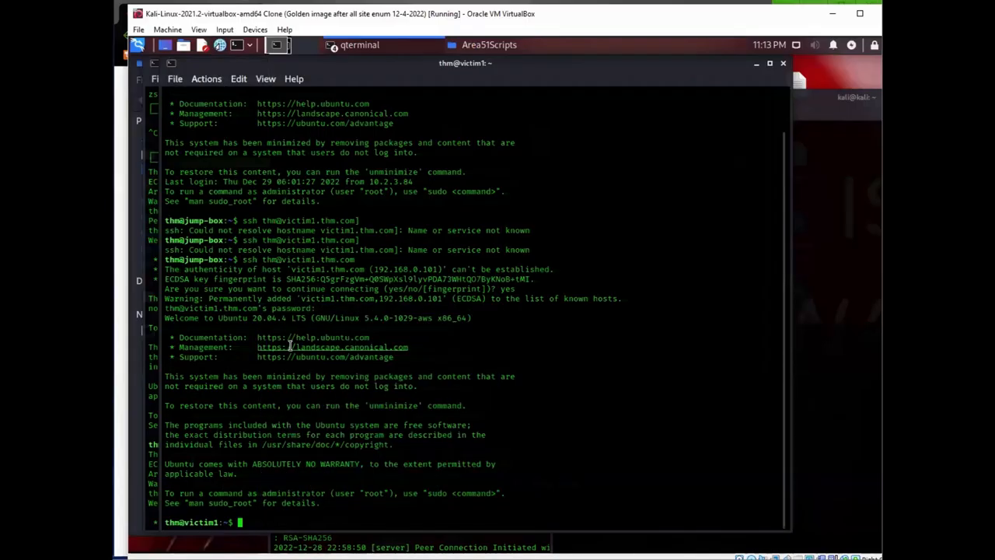
# Run ls -l on victim1 to show the task4, task5, task6 and task9 folders
pyautogui.write('ls -l')
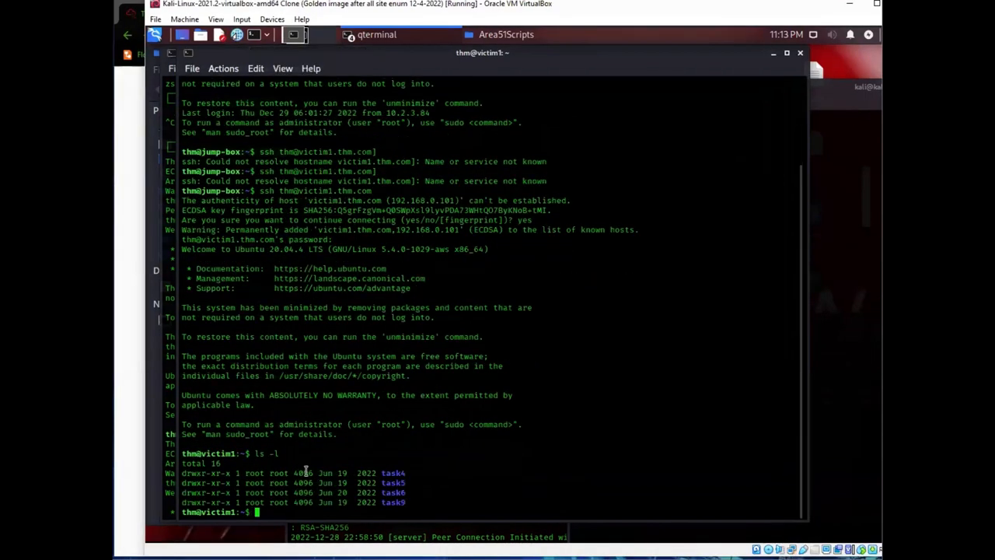
pyautogui.moveTo(391, 493)
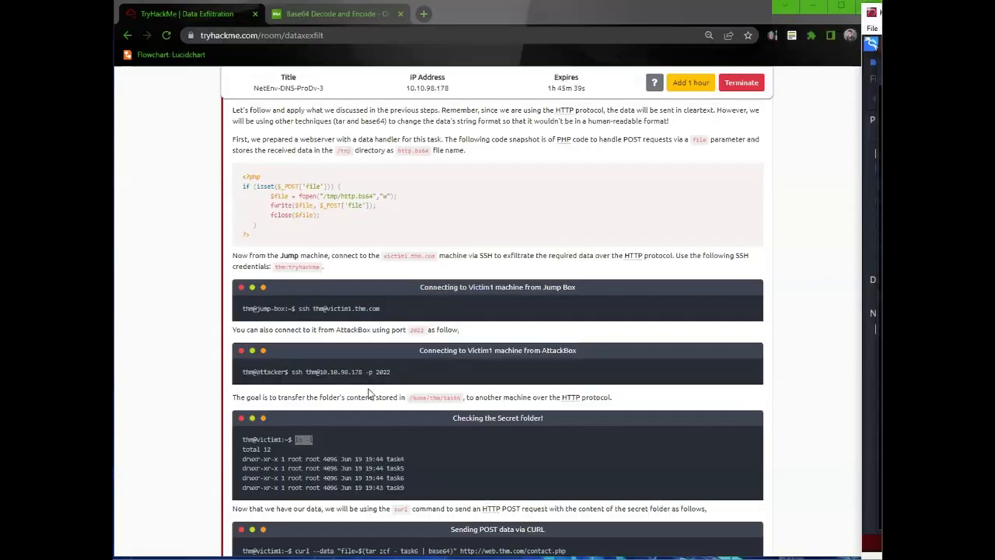
# Scroll to 'Sending POST data via CURL' and select the curl command
pyautogui.scroll(-3)
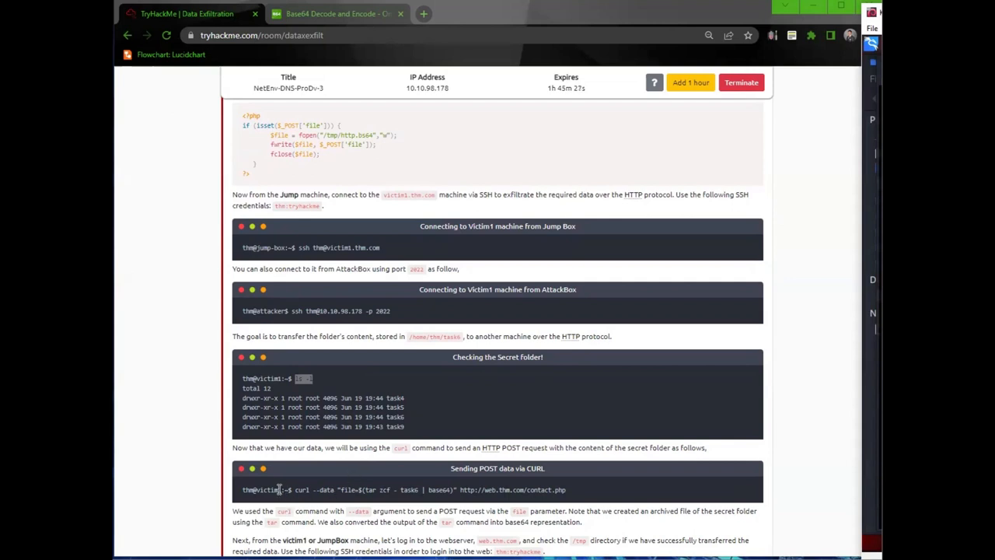
pyautogui.doubleClick(302, 490)
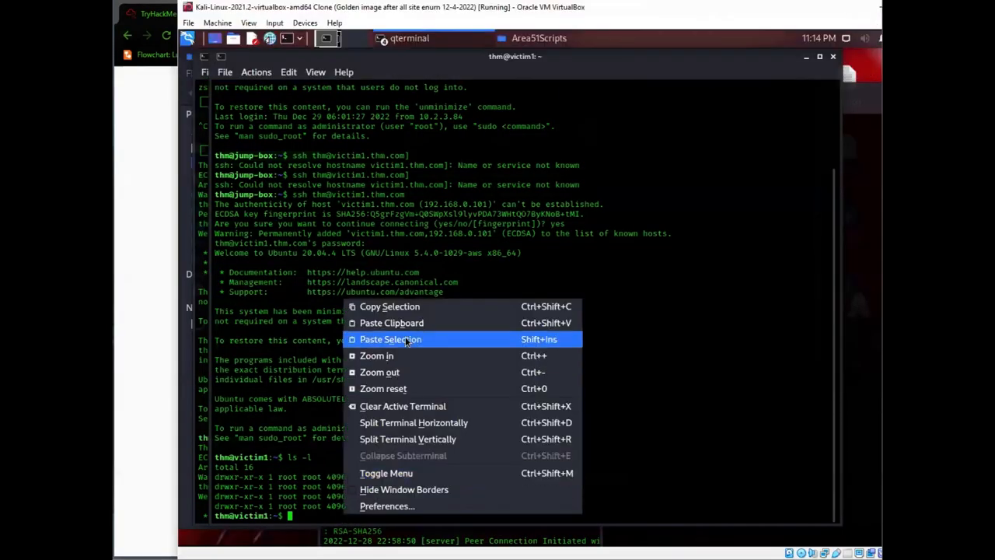
# Paste and run the curl command posting the base64 task6 archive to web.thm.com/contact.php
pyautogui.click(390, 339)
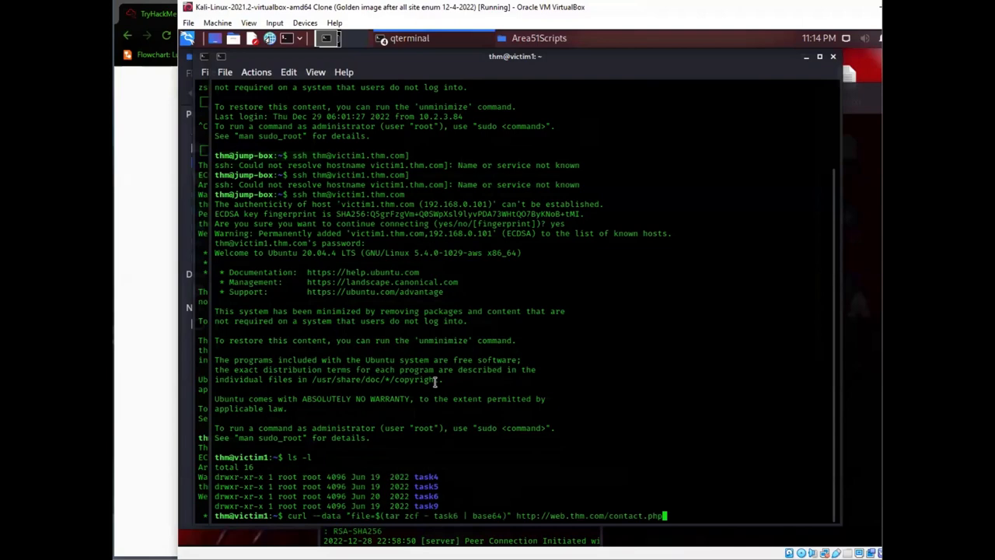
pyautogui.press('Return')
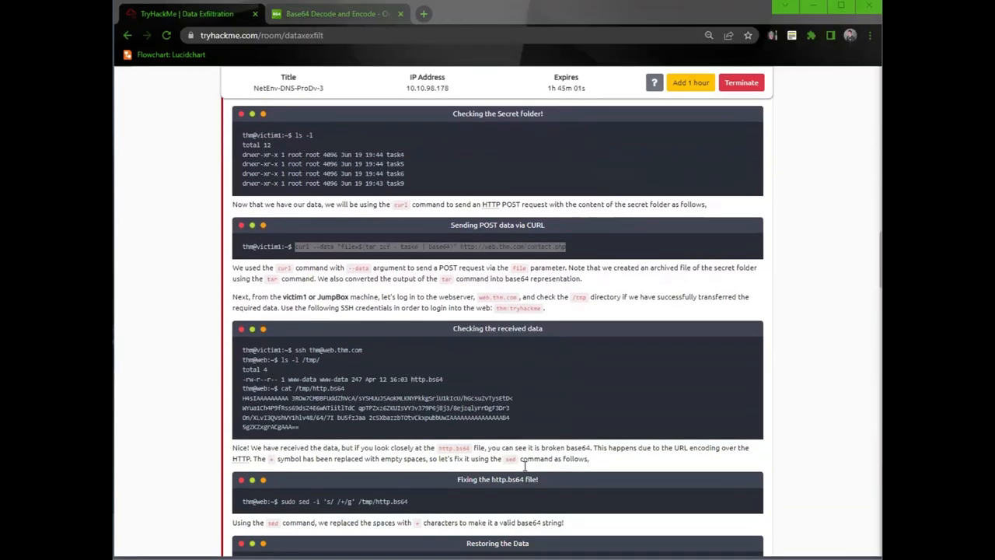
# Scroll to the checking, fixing and restoring http.bs64 sections
pyautogui.scroll(-3)
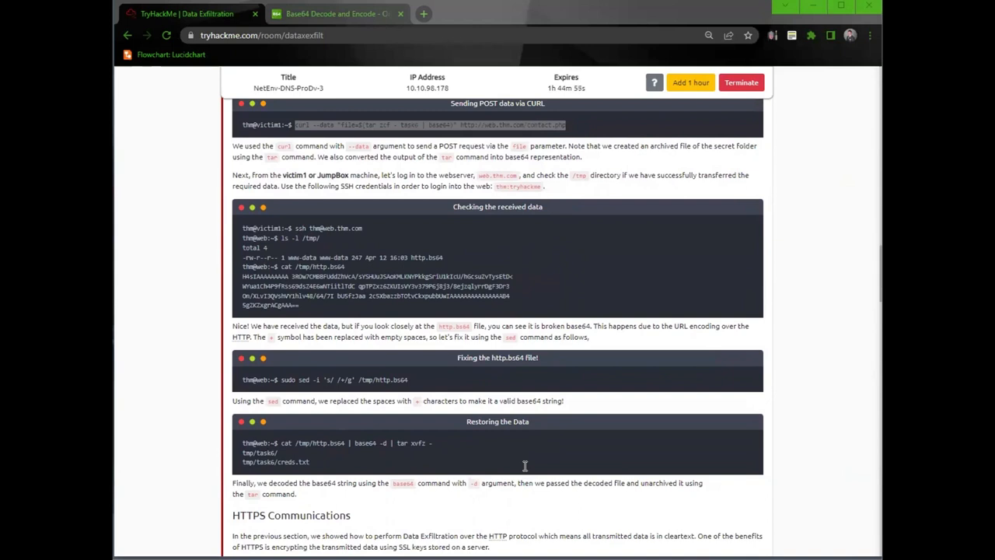
pyautogui.moveTo(513, 472)
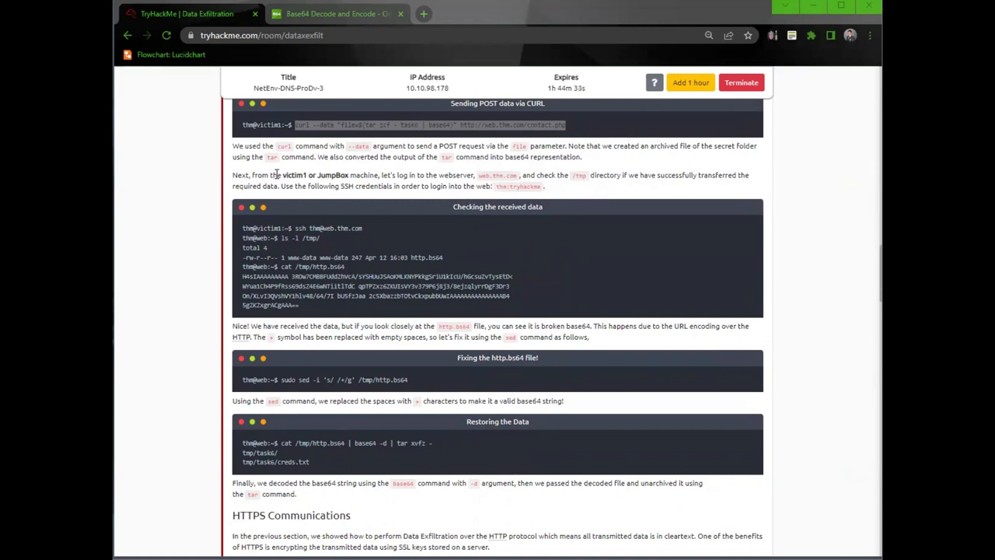
pyautogui.moveTo(285, 194)
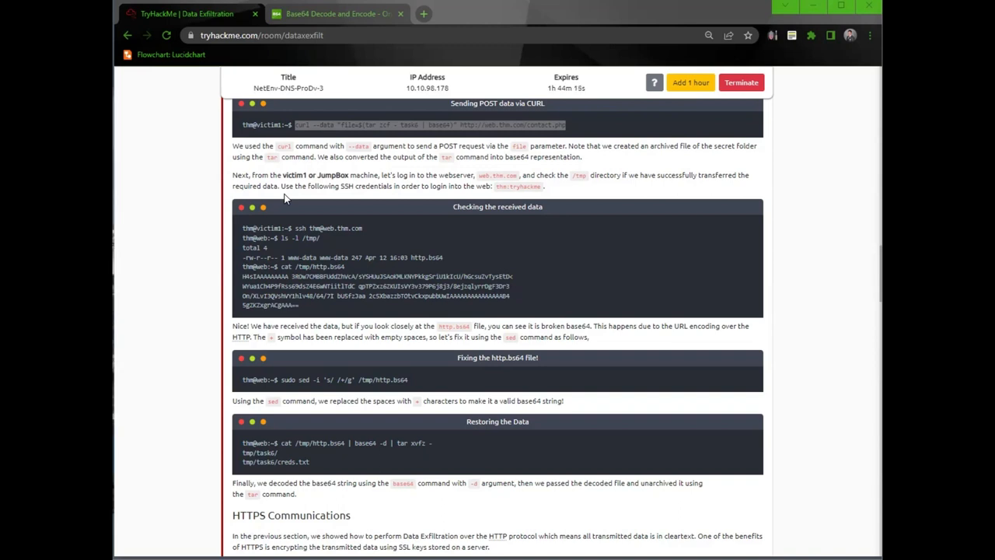
pyautogui.moveTo(335, 245)
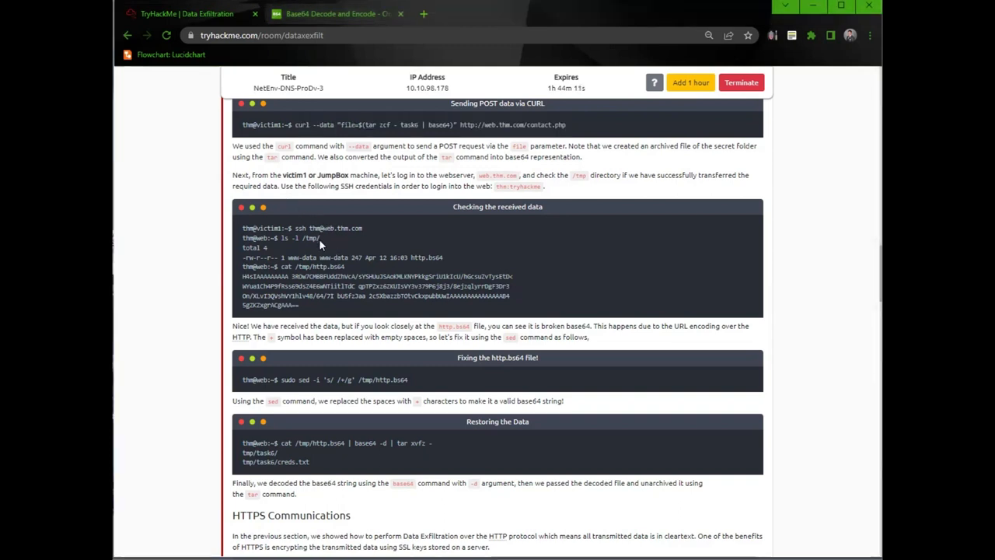
# On web-thm, view the Apache access log and list /tmp/ to find http.bs64, then return to the room
pyautogui.rightClick(303, 238)
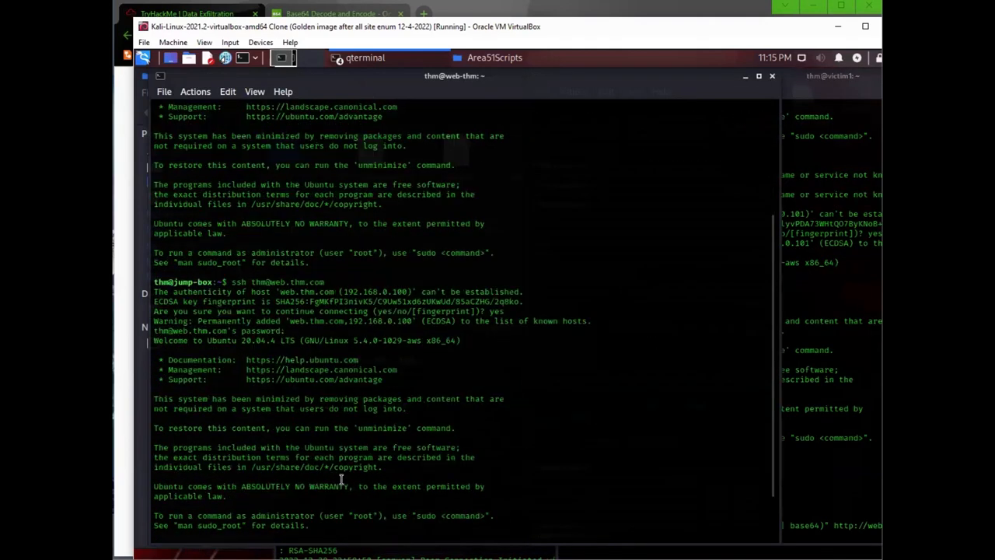
pyautogui.write('sudo cat /var/log/apache2/access.log')
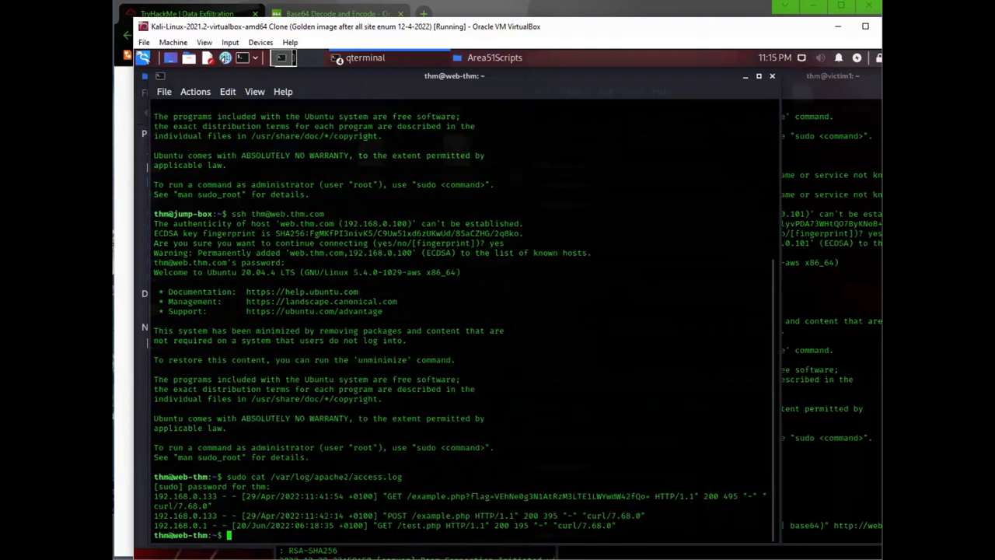
pyautogui.write('ls -l /tmp/')
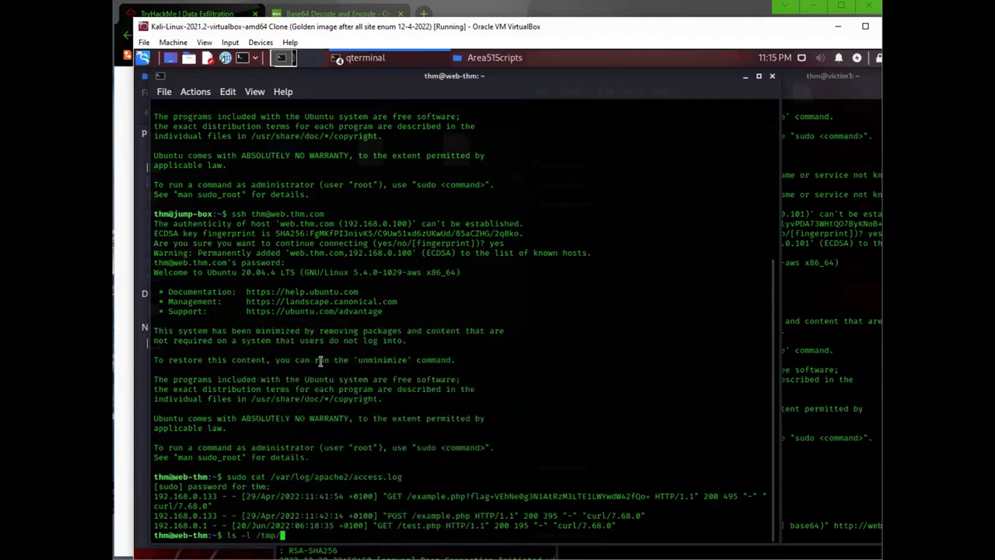
pyautogui.press('Return')
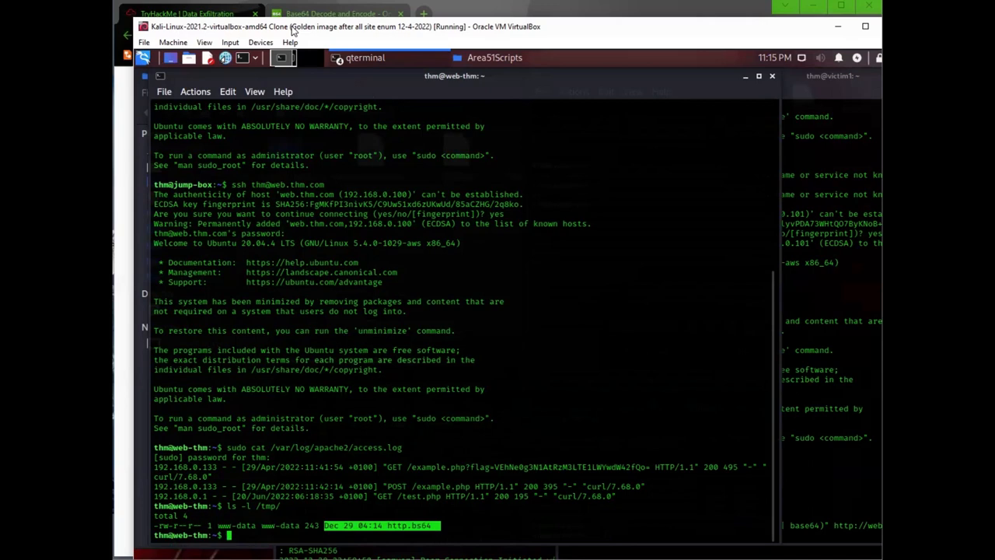
pyautogui.click(186, 13)
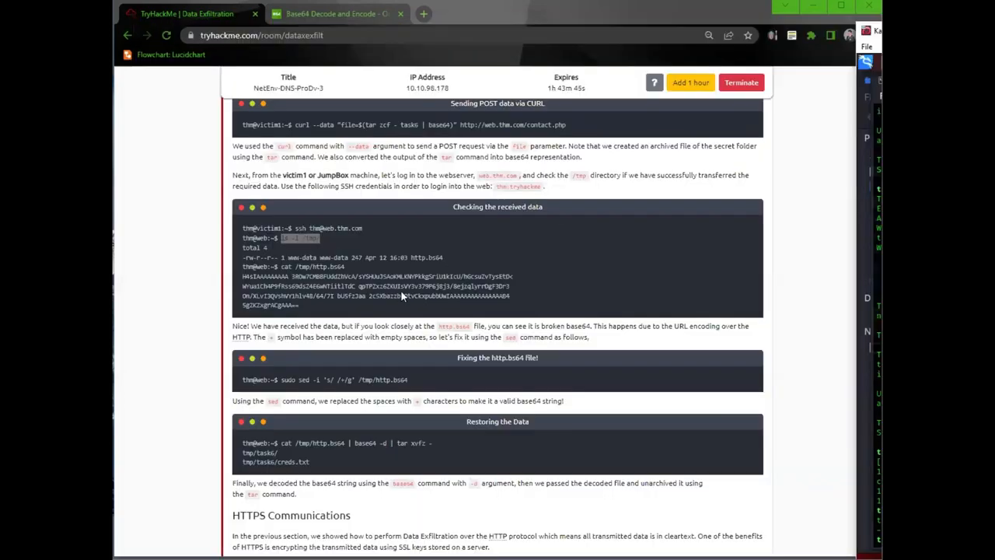
pyautogui.moveTo(384, 297)
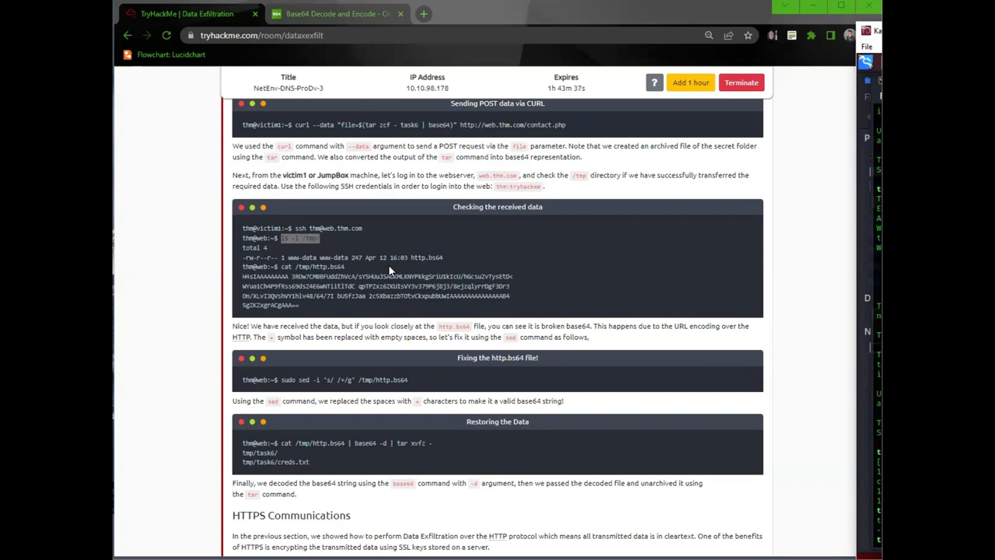
pyautogui.moveTo(298, 257)
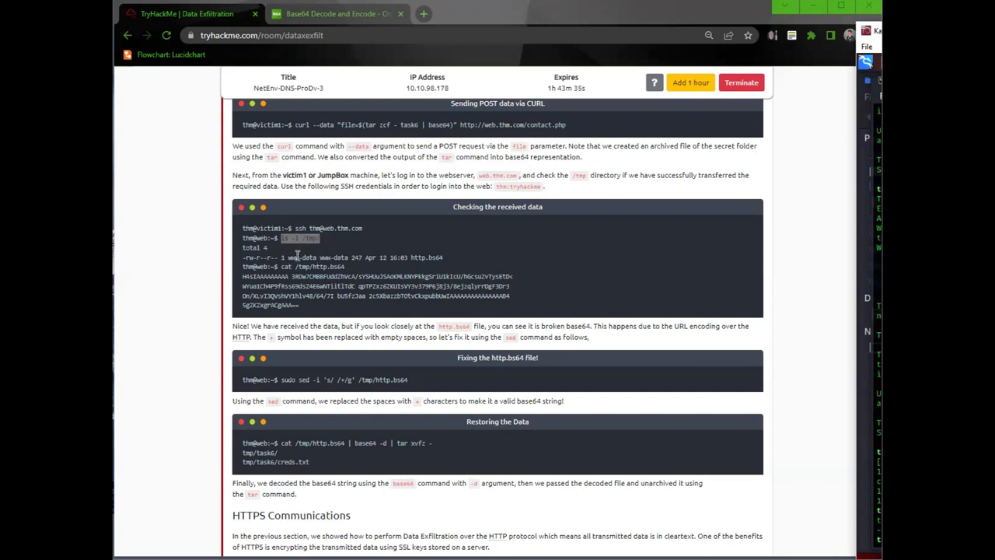
pyautogui.moveTo(443, 259)
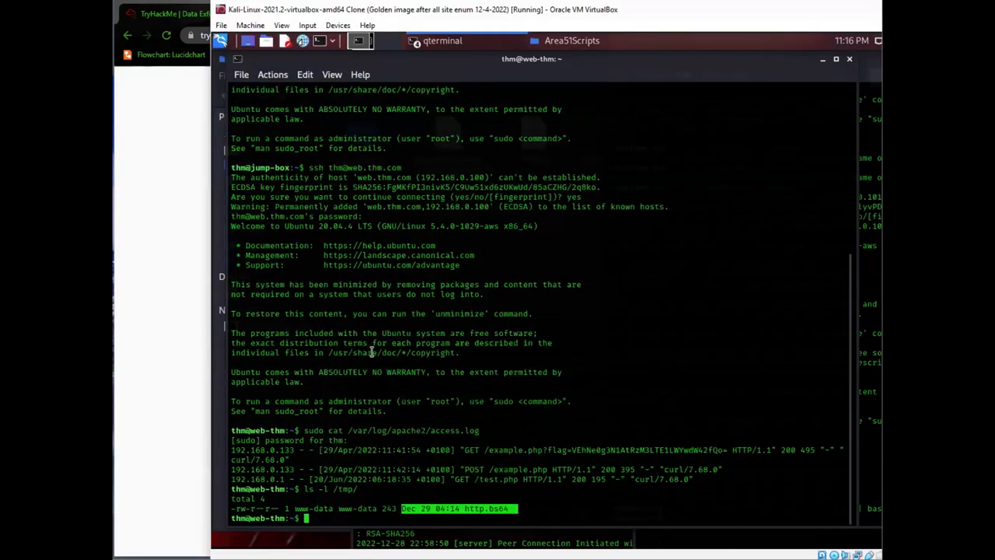
# Print /tmp/http.bs64 and copy the sed space-to-plus fix and the base64-decode-and-untar command
pyautogui.write('cat /tmp/http.bs64')
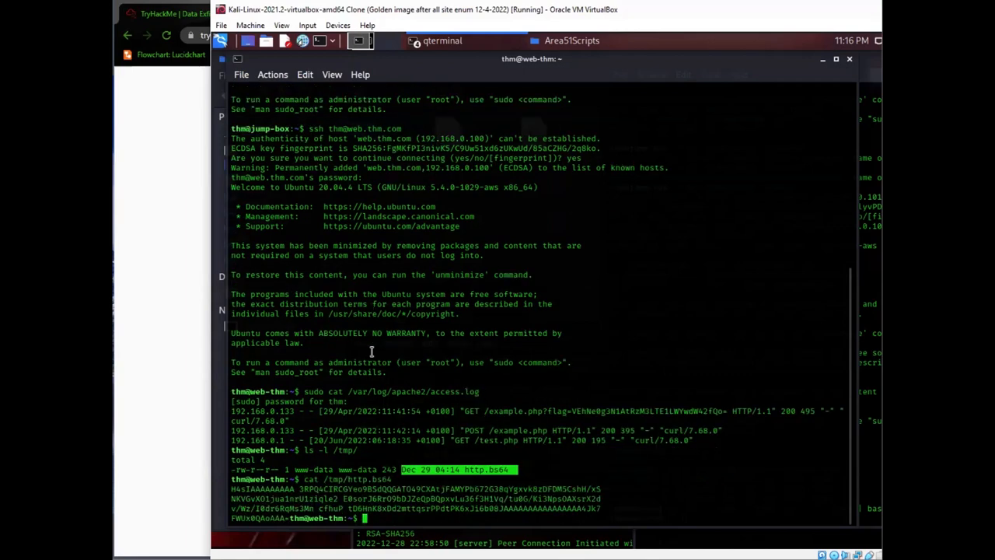
pyautogui.moveTo(387, 41)
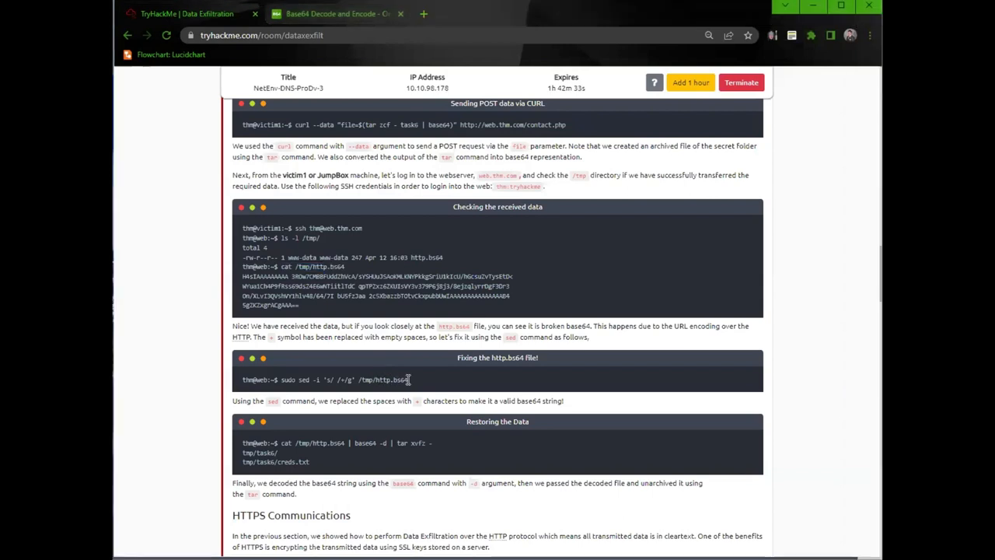
pyautogui.moveTo(280, 379); pyautogui.dragTo(408, 379)
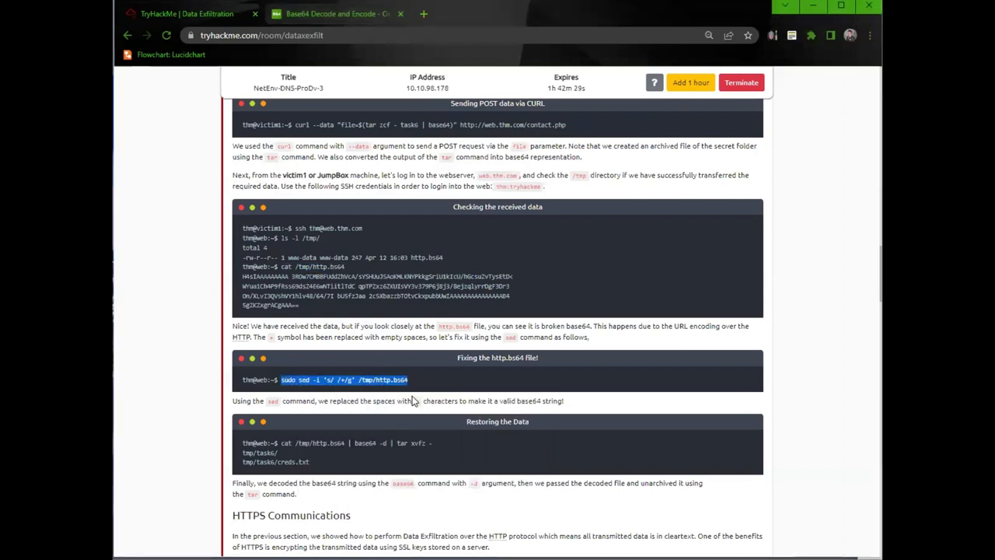
pyautogui.moveTo(283, 420)
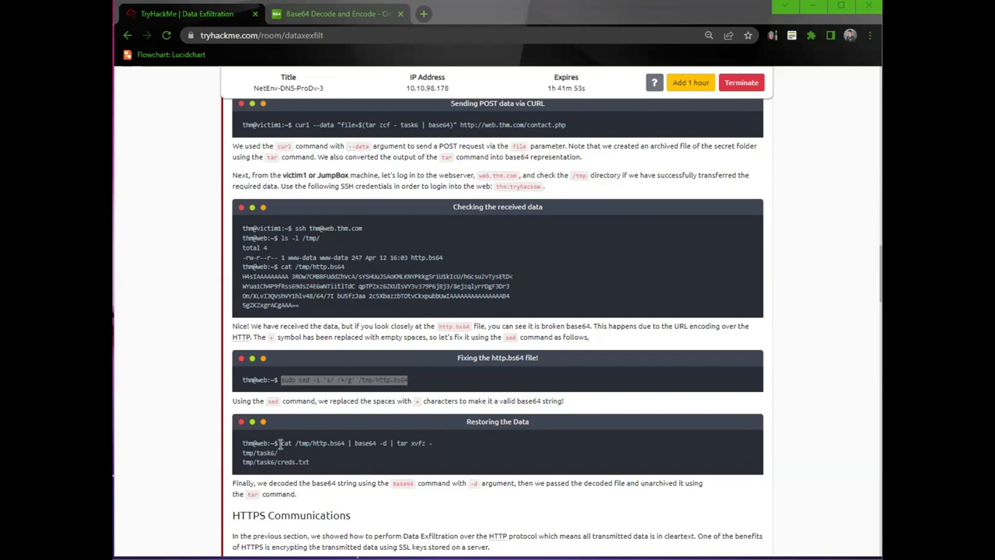
pyautogui.moveTo(279, 443); pyautogui.dragTo(327, 443)
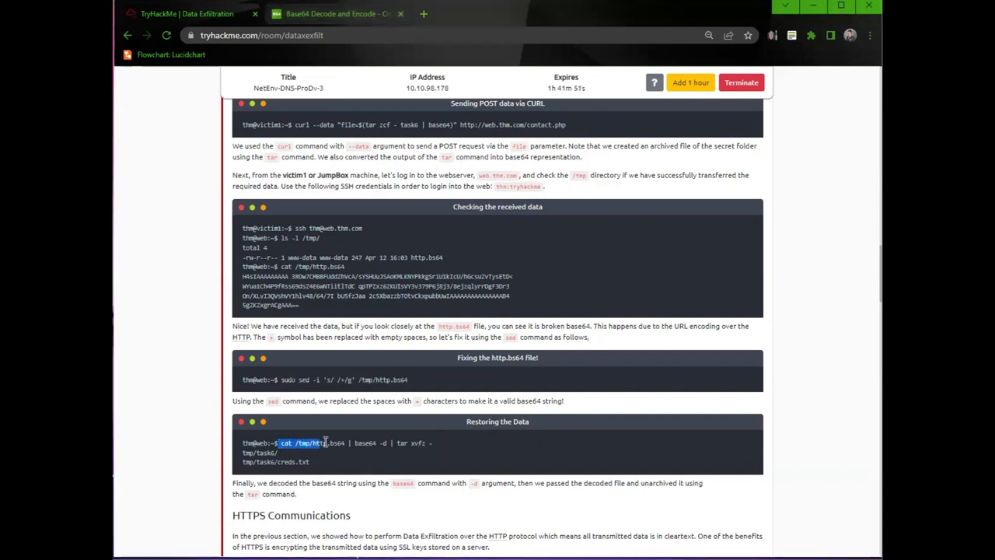
pyautogui.moveTo(282, 443); pyautogui.dragTo(431, 443)
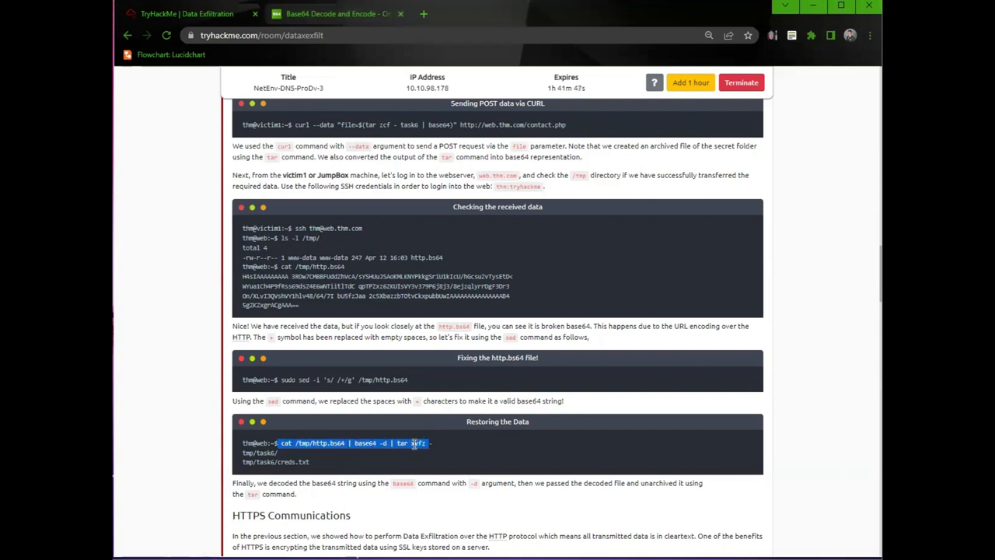
pyautogui.rightClick(412, 443)
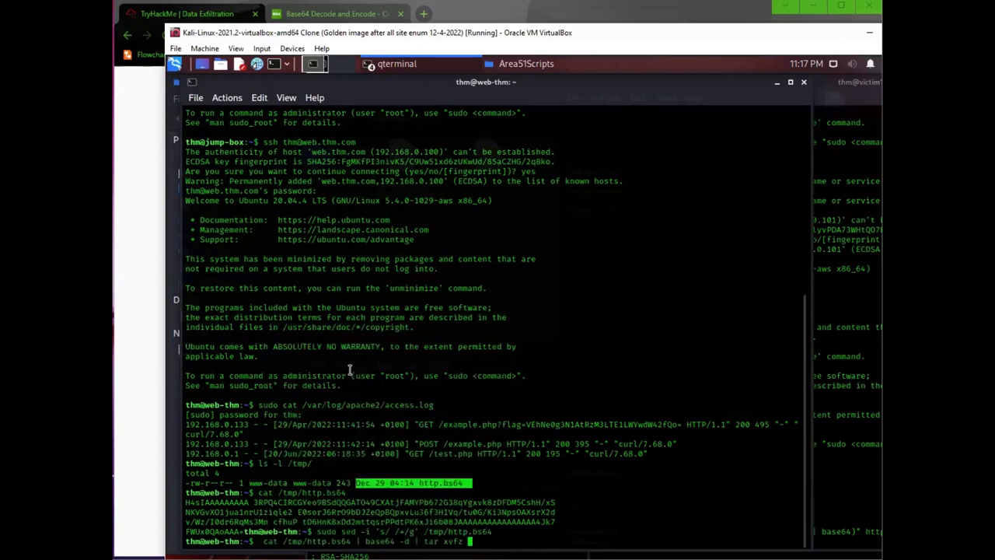
# Rerun cat /tmp/http.bs64 | base64 -d | tar xvfz - reading the archive from stdin after the tar error
pyautogui.press('Return')
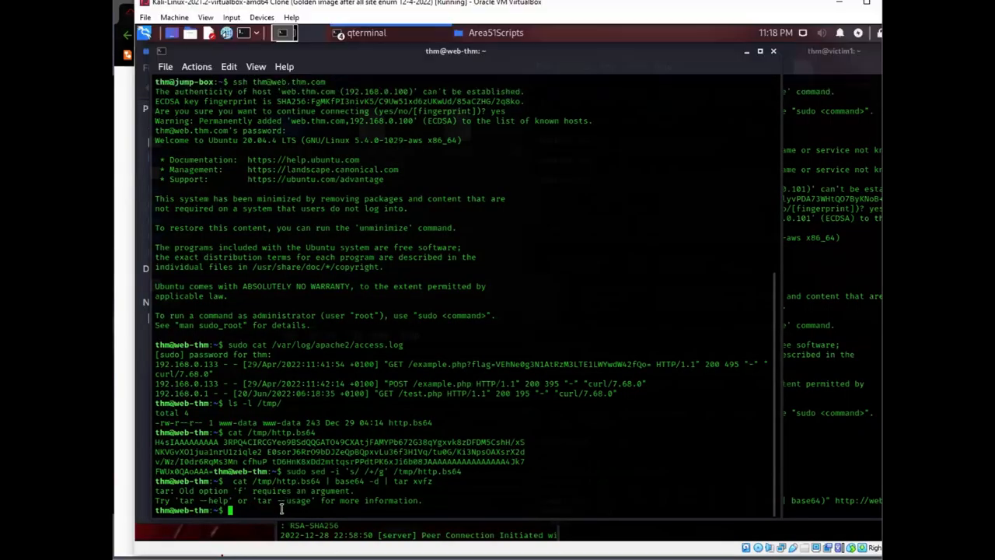
pyautogui.write('cat /tmp/http.bs64 | base64 -d | tar xvfz -')
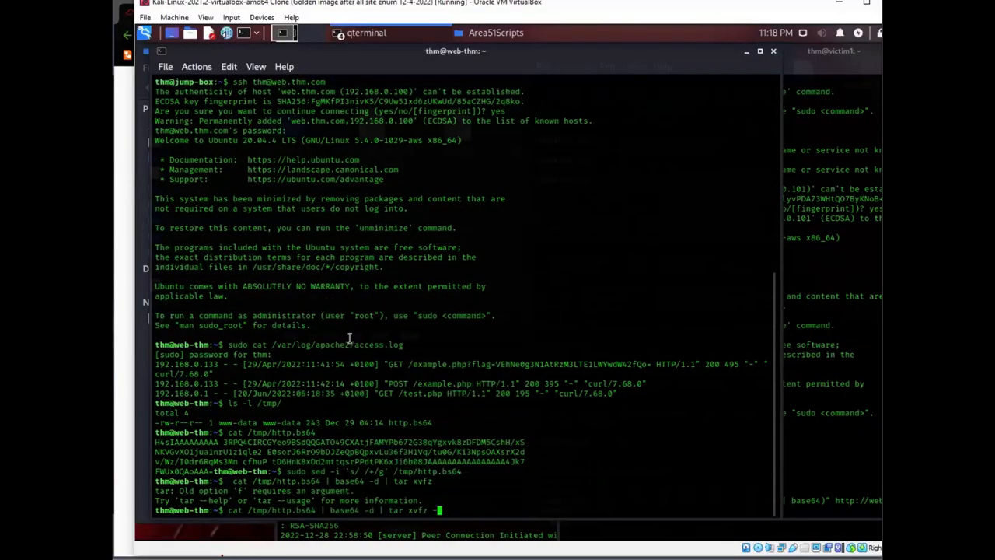
pyautogui.press('Return')
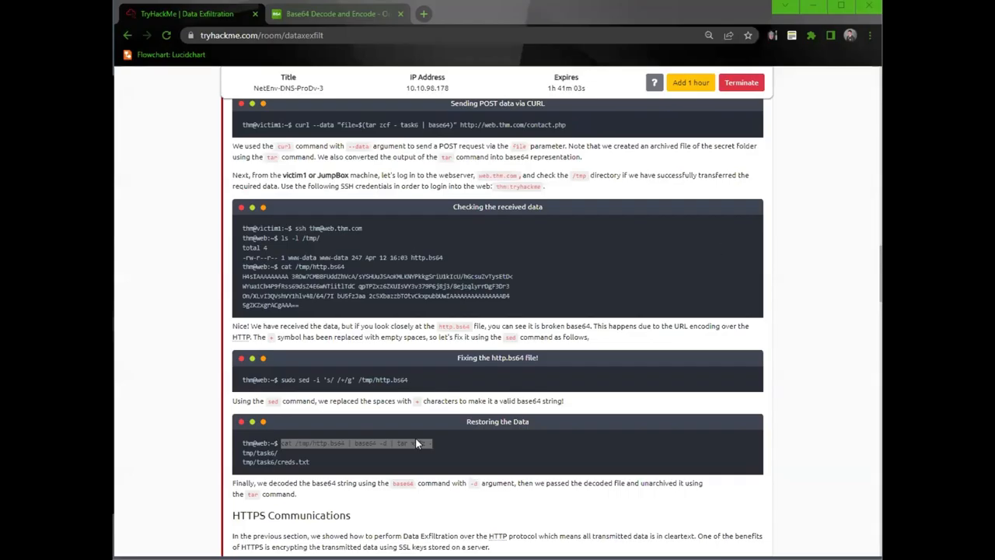
# Scroll the room page through the task questions to the HTTPS Communications Wireshark capture
pyautogui.scroll(-3)
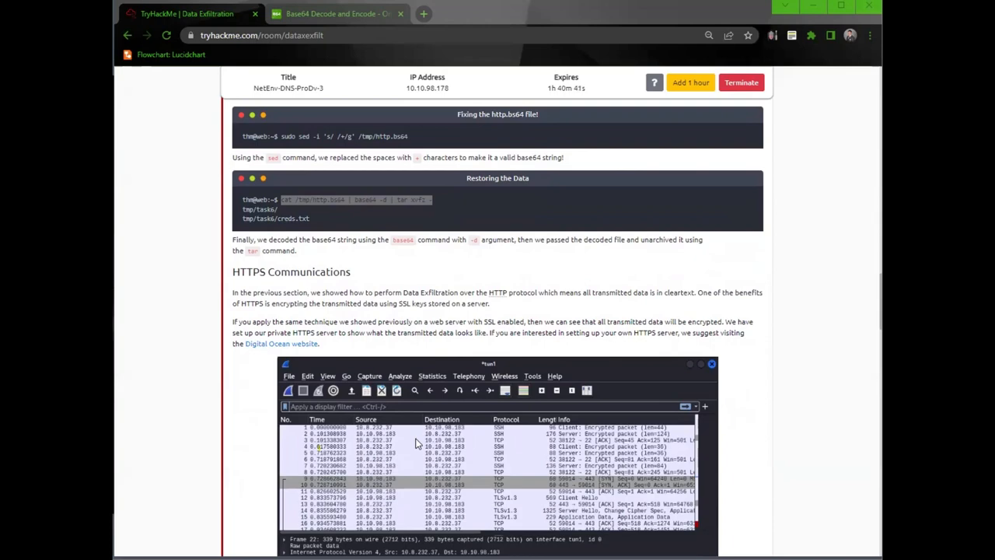
pyautogui.scroll(-3)
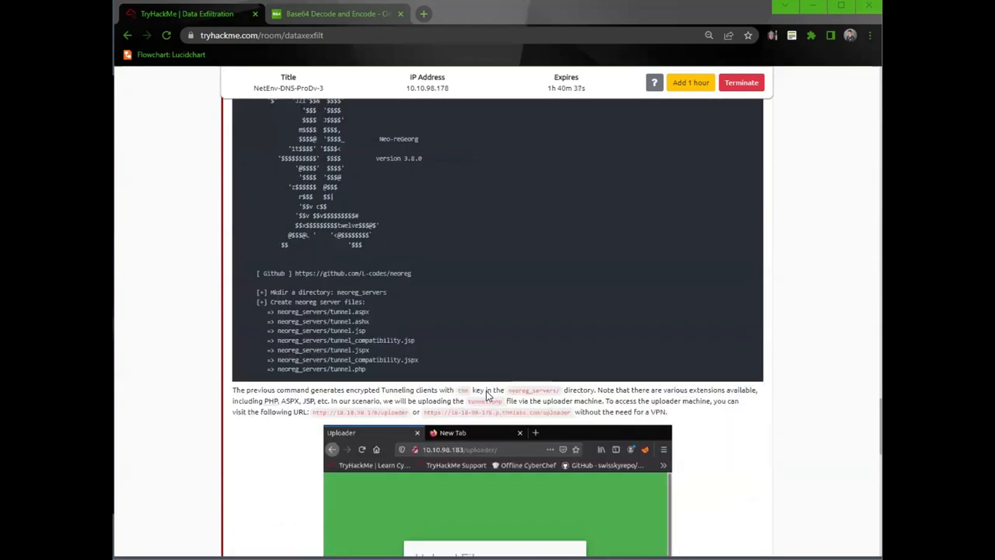
pyautogui.scroll(-3)
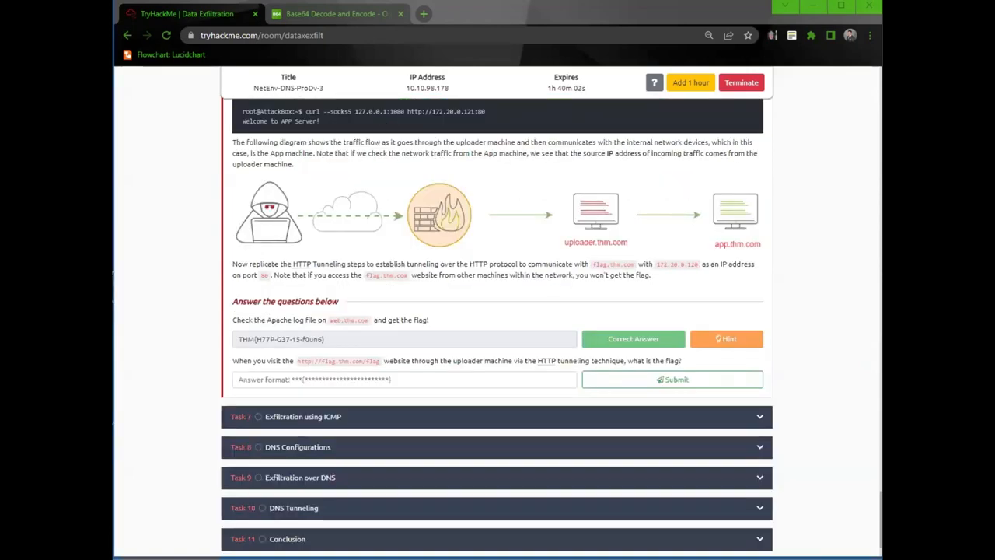
pyautogui.click(404, 380)
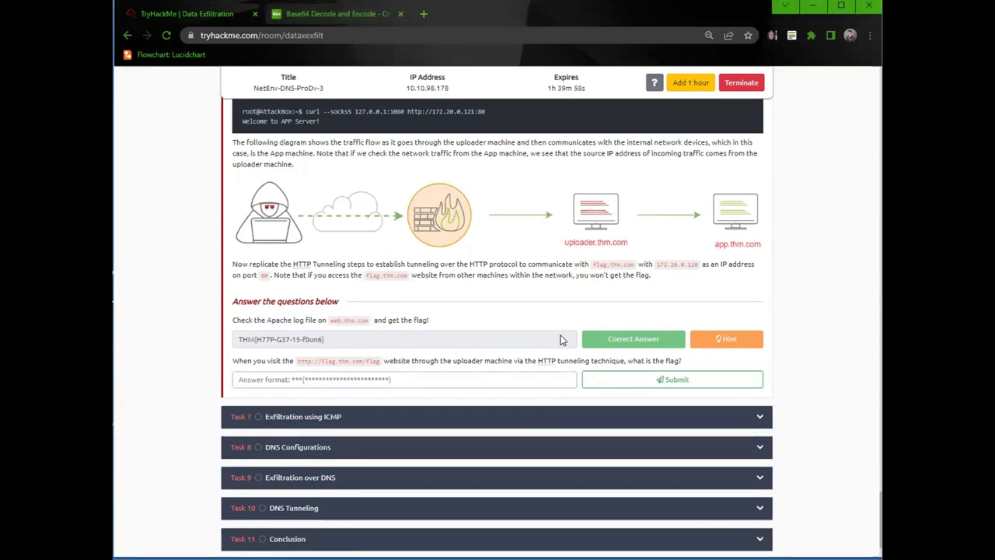
pyautogui.scroll(-3)
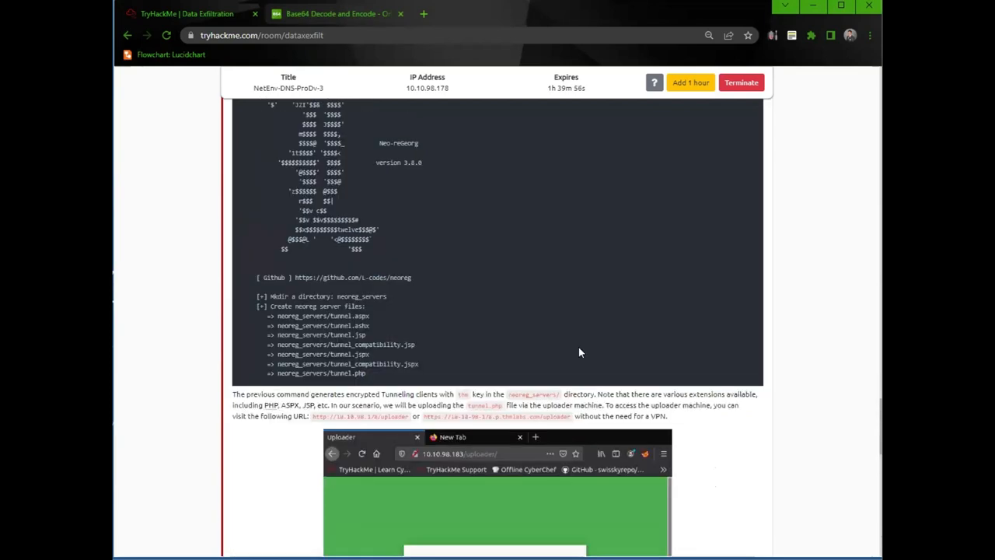
pyautogui.scroll(-3)
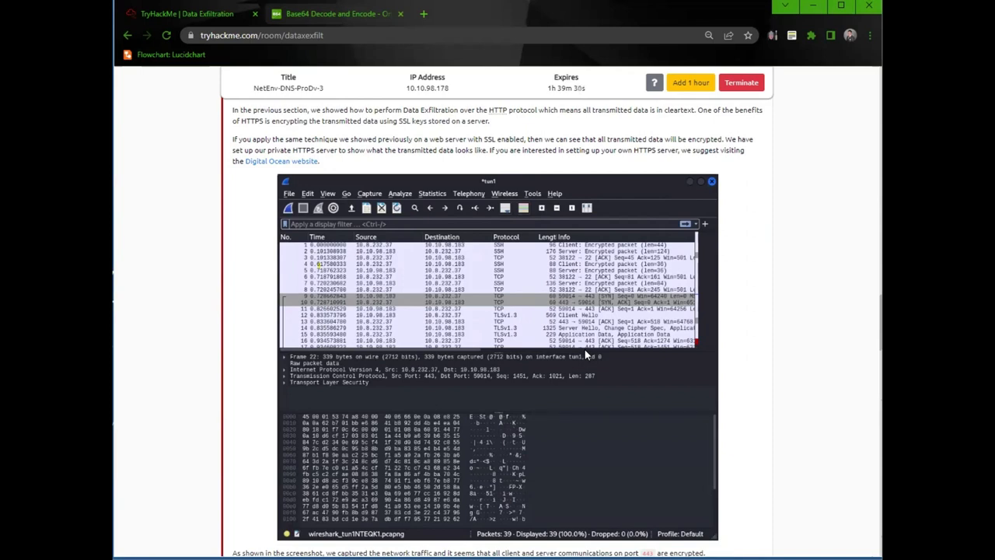
pyautogui.moveTo(420, 286)
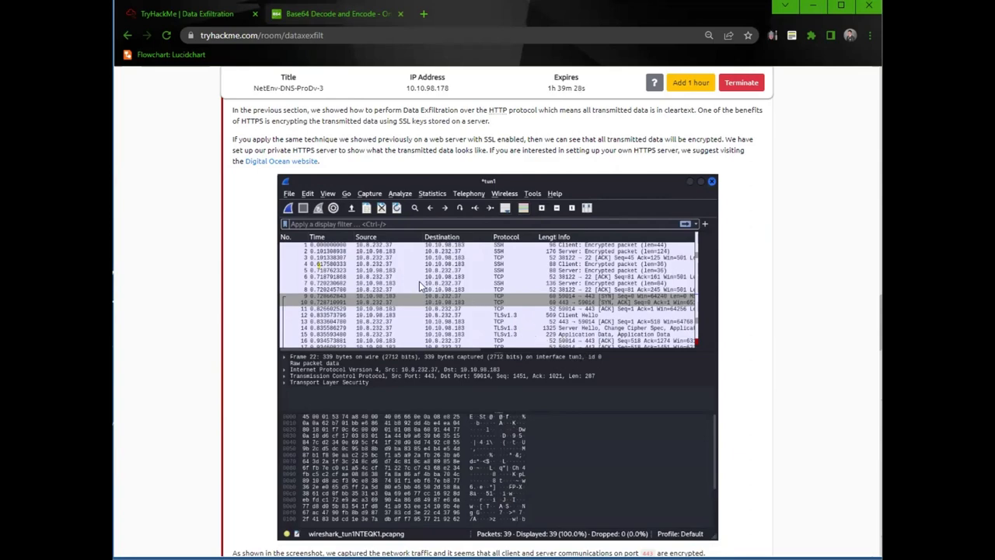
# Skim the DigitalOcean self-signed SSL certificate for Apache tutorial, then return to the TryHackMe room
pyautogui.click(281, 161)
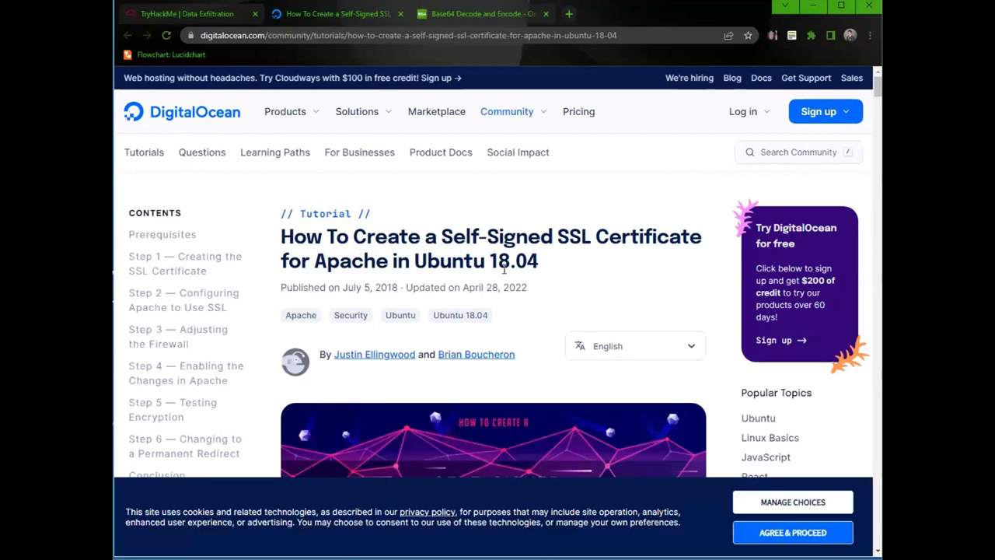
pyautogui.scroll(-3)
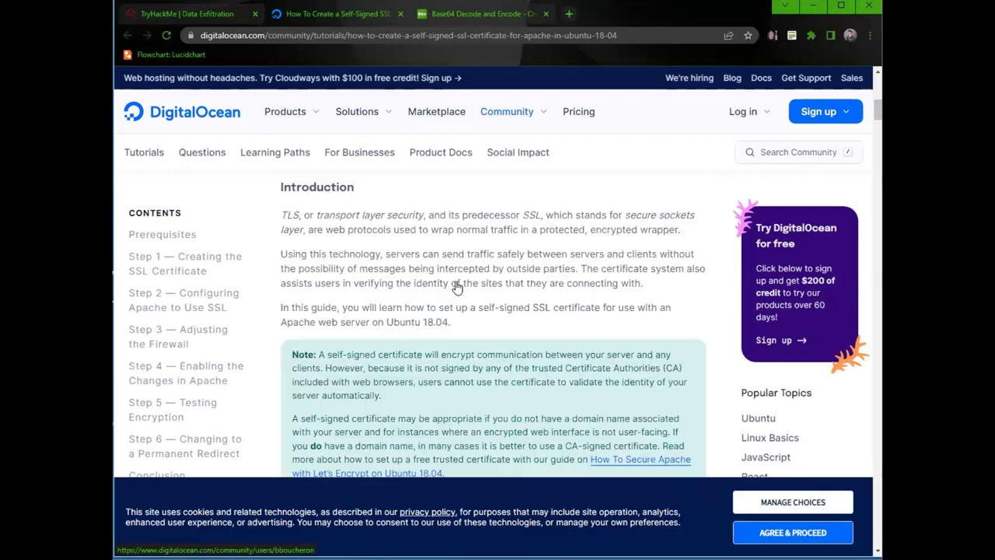
pyautogui.scroll(-3)
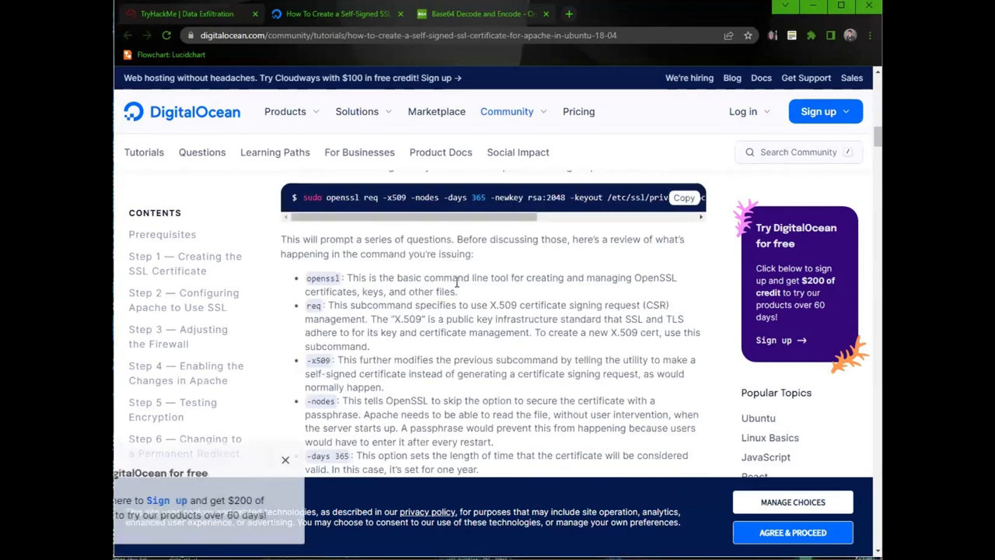
pyautogui.scroll(-3)
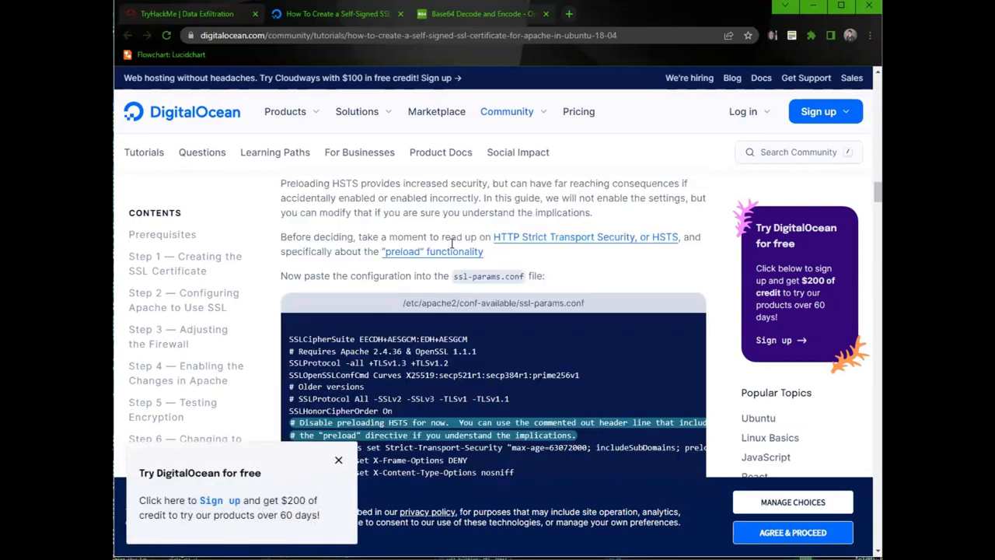
pyautogui.click(187, 14)
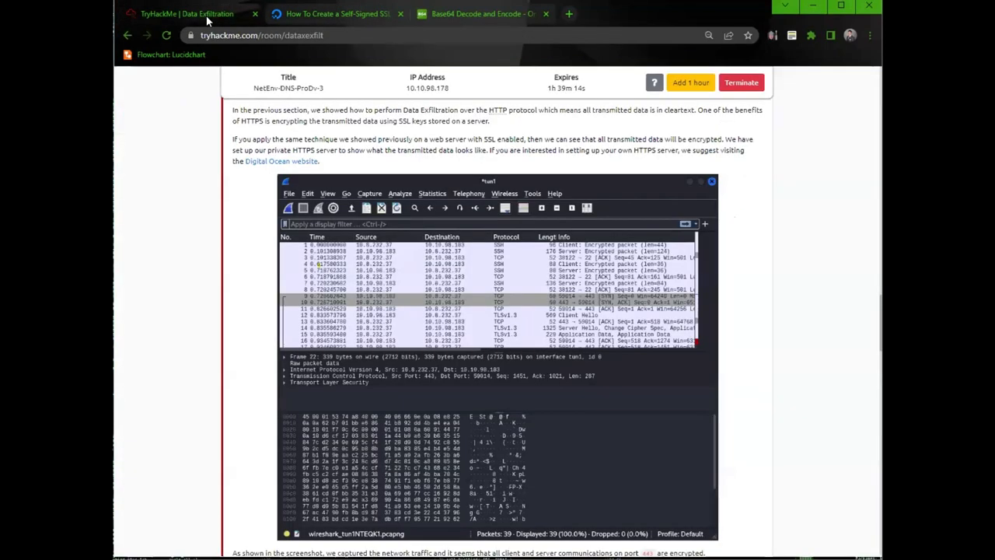
pyautogui.scroll(-3)
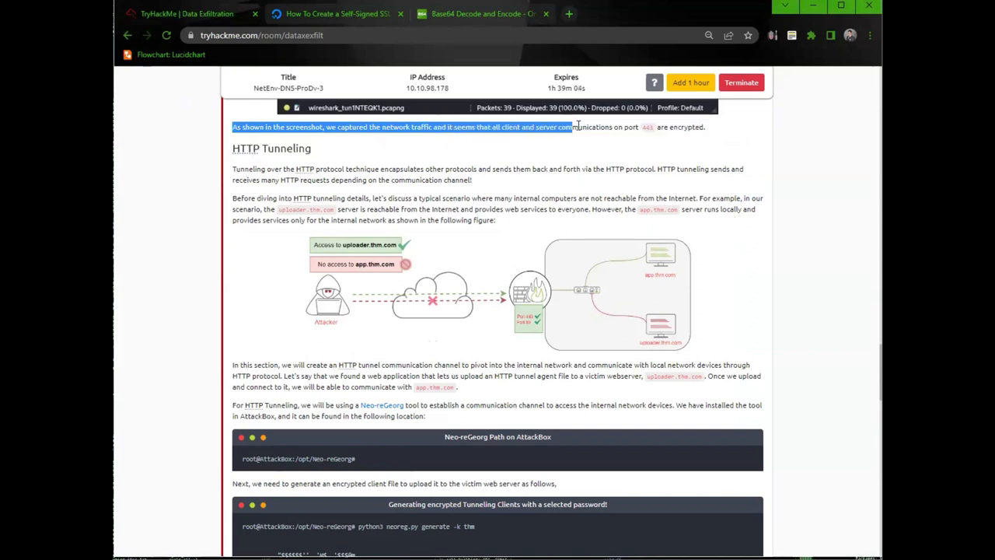
pyautogui.moveTo(572, 127); pyautogui.dragTo(683, 127)
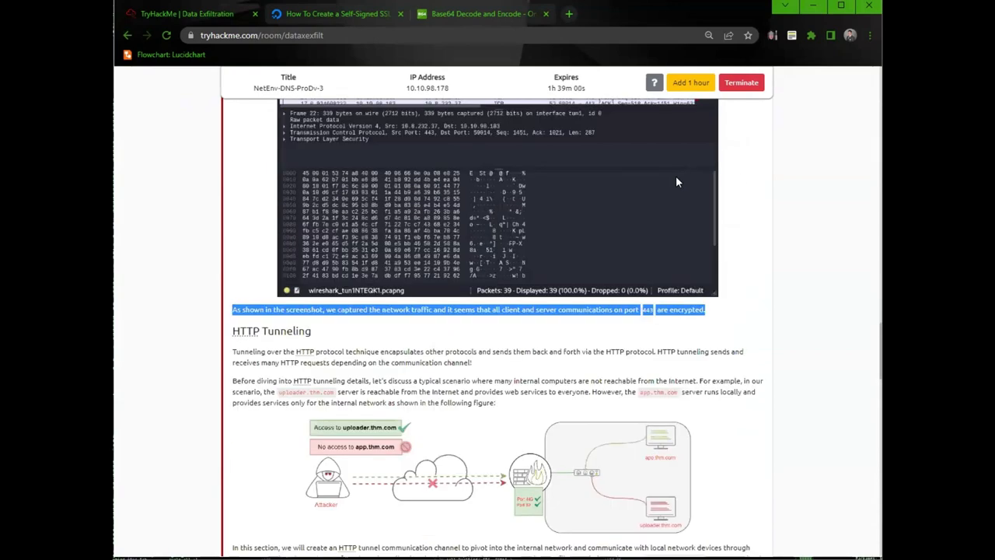
pyautogui.scroll(-3)
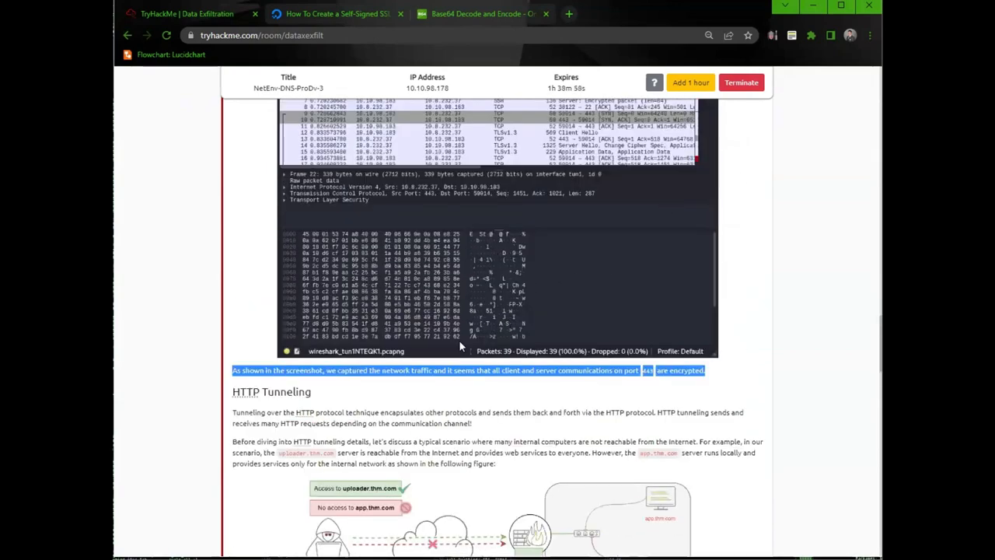
pyautogui.scroll(-3)
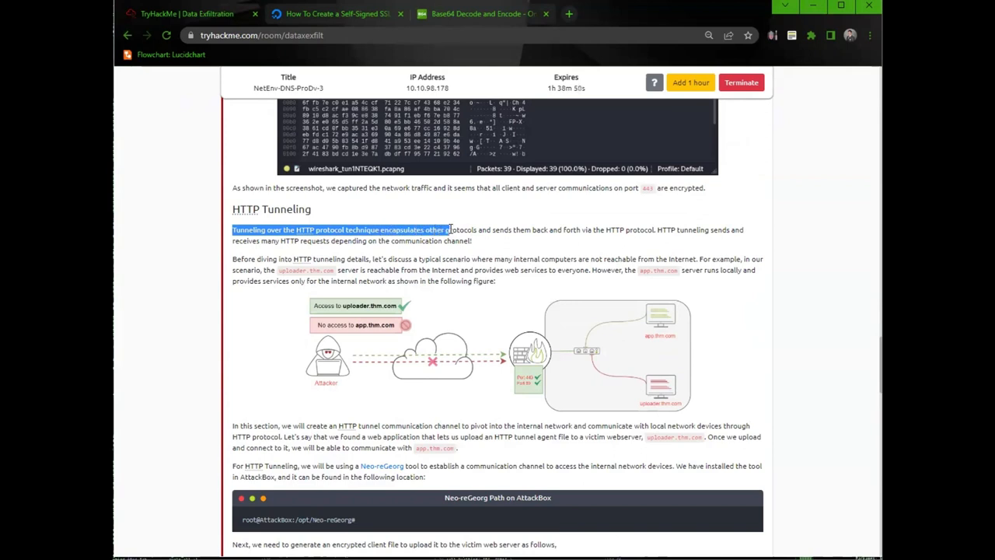
pyautogui.moveTo(447, 229); pyautogui.dragTo(474, 229)
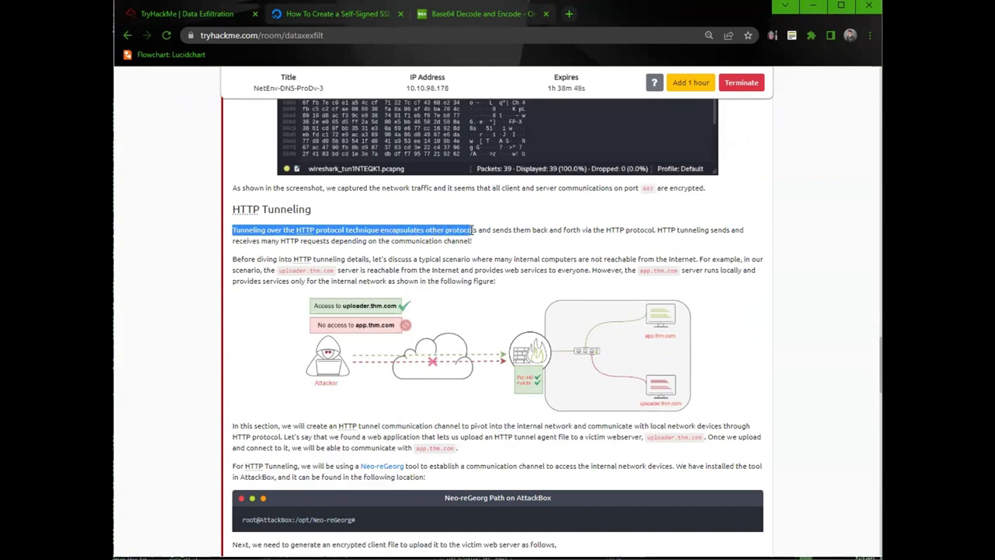
pyautogui.moveTo(472, 230); pyautogui.dragTo(573, 229)
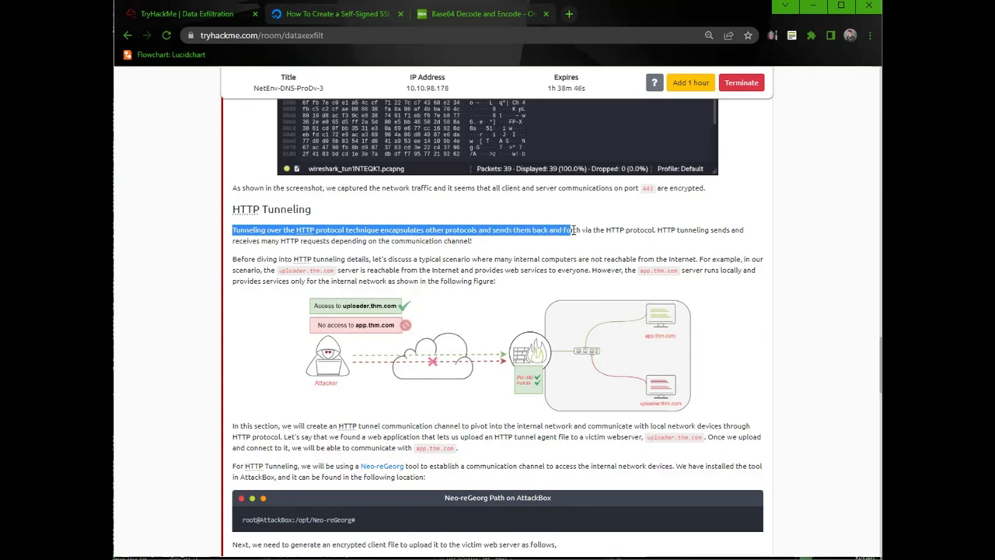
pyautogui.moveTo(572, 229); pyautogui.dragTo(684, 229)
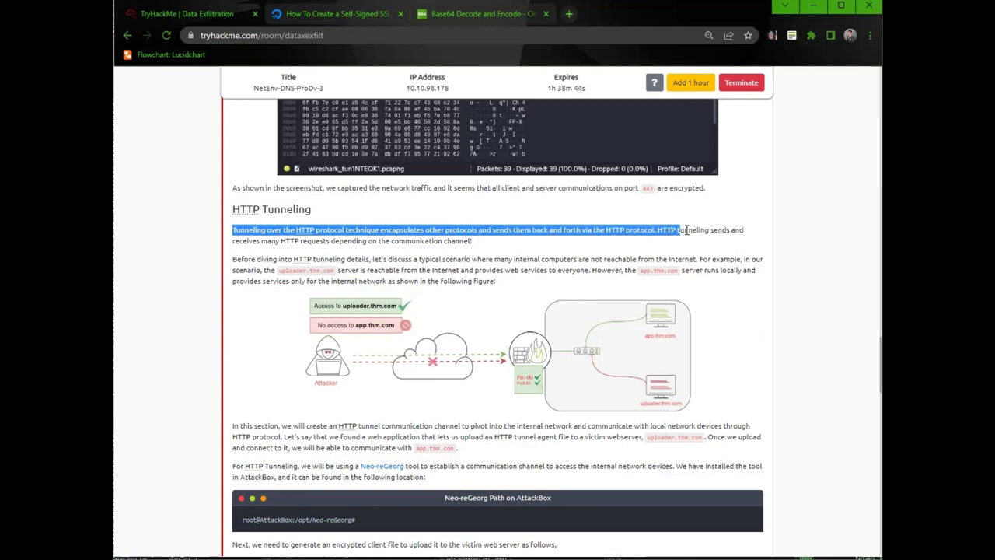
pyautogui.moveTo(680, 230); pyautogui.dragTo(472, 240)
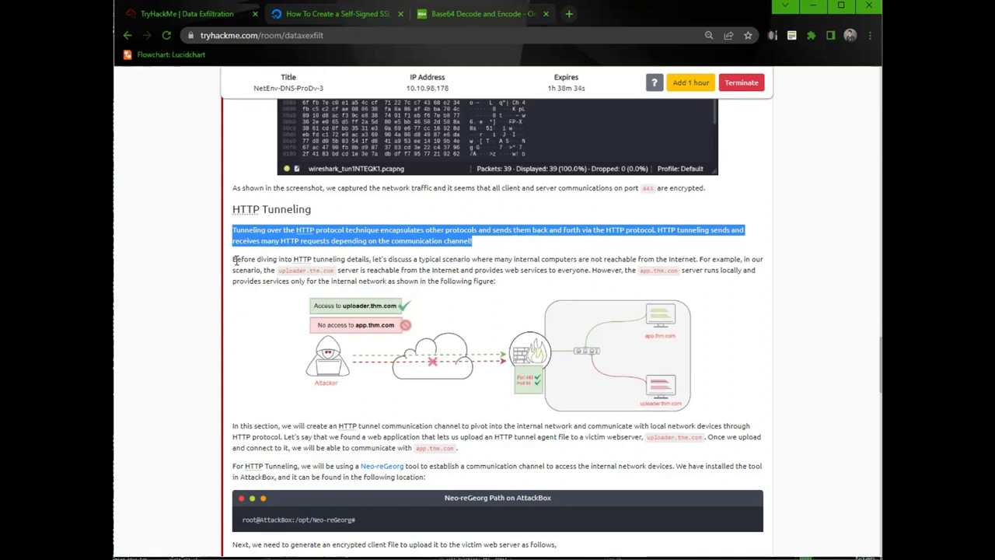
pyautogui.moveTo(232, 259); pyautogui.dragTo(333, 259)
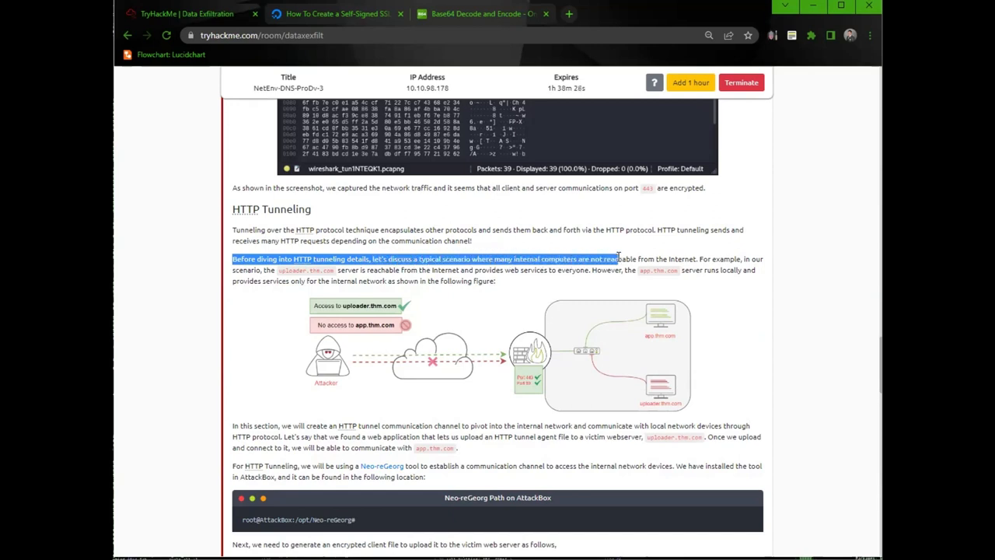
pyautogui.moveTo(618, 259); pyautogui.dragTo(760, 259)
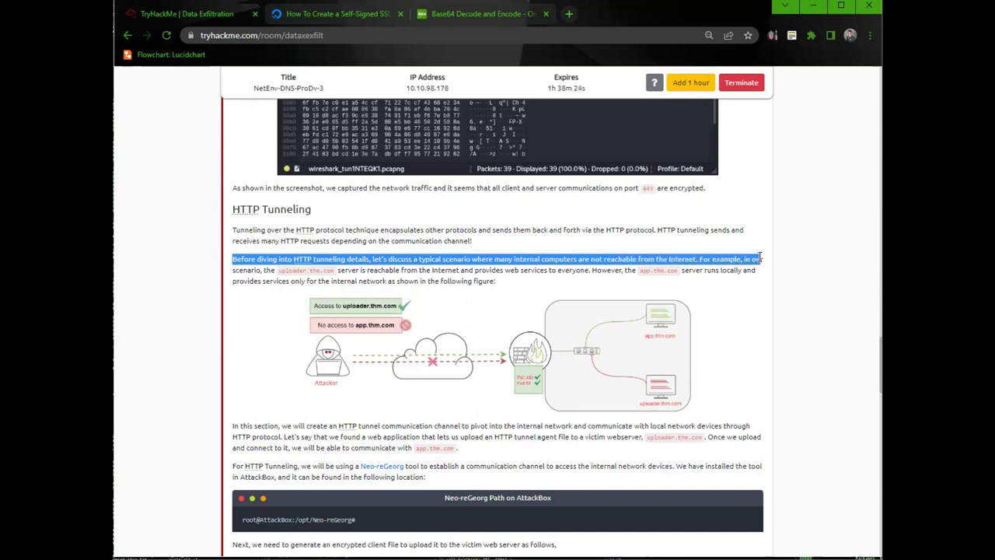
pyautogui.moveTo(758, 259); pyautogui.dragTo(307, 281)
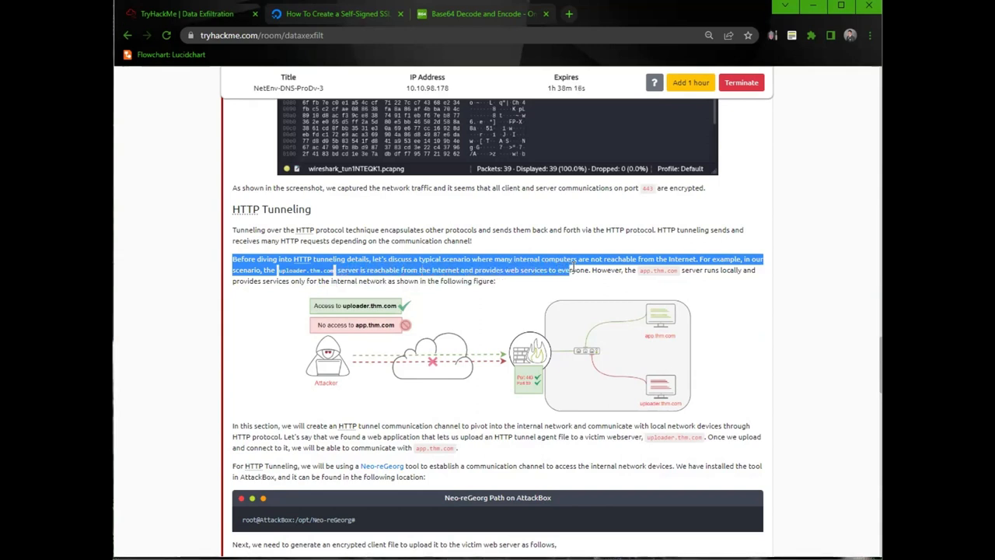
pyautogui.moveTo(571, 270); pyautogui.dragTo(700, 270)
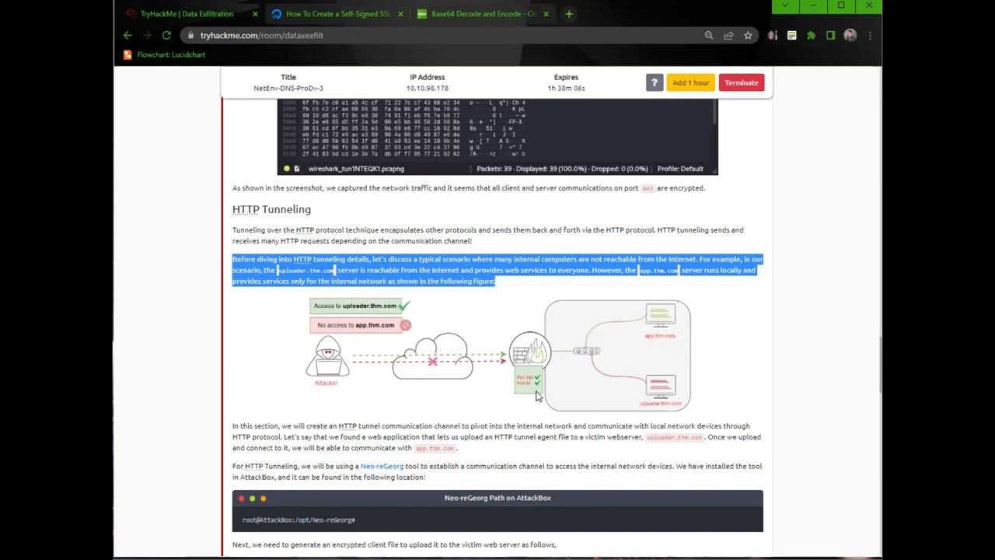
pyautogui.moveTo(372, 314)
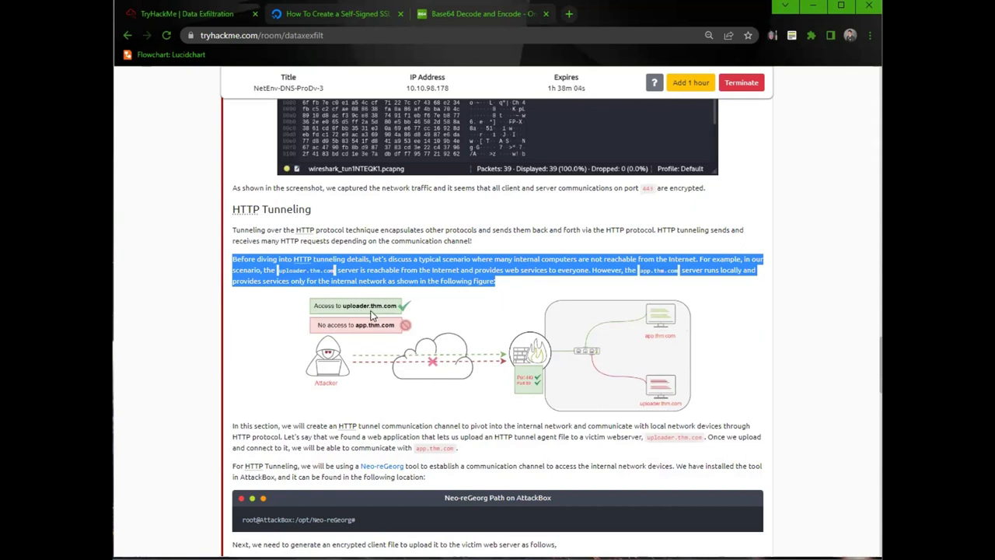
pyautogui.moveTo(544, 374)
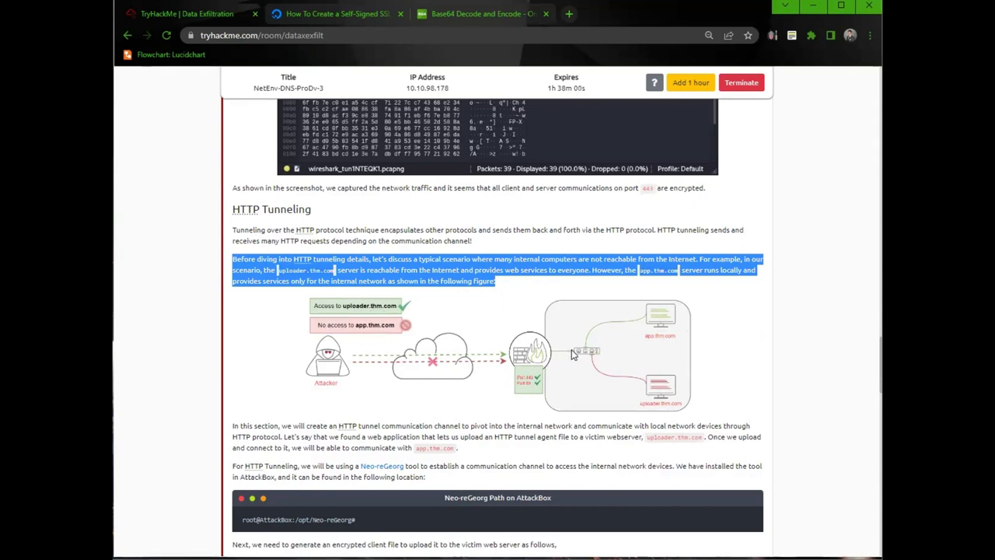
pyautogui.moveTo(665, 339)
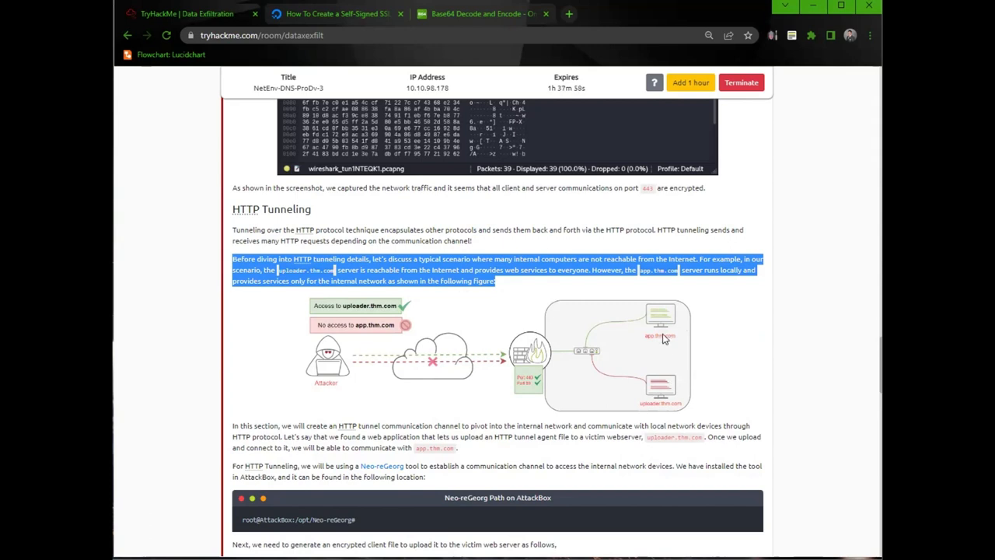
pyautogui.moveTo(670, 321)
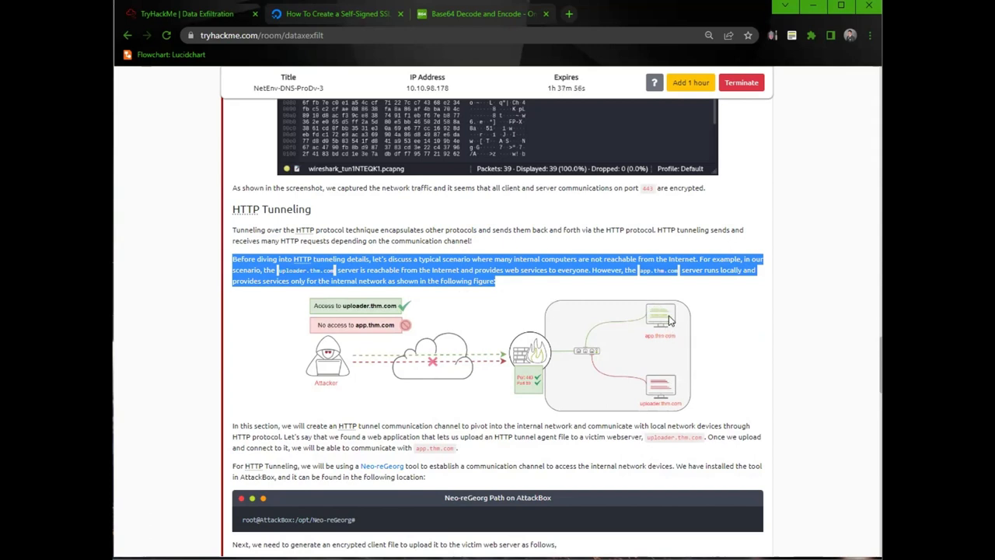
pyautogui.scroll(-3)
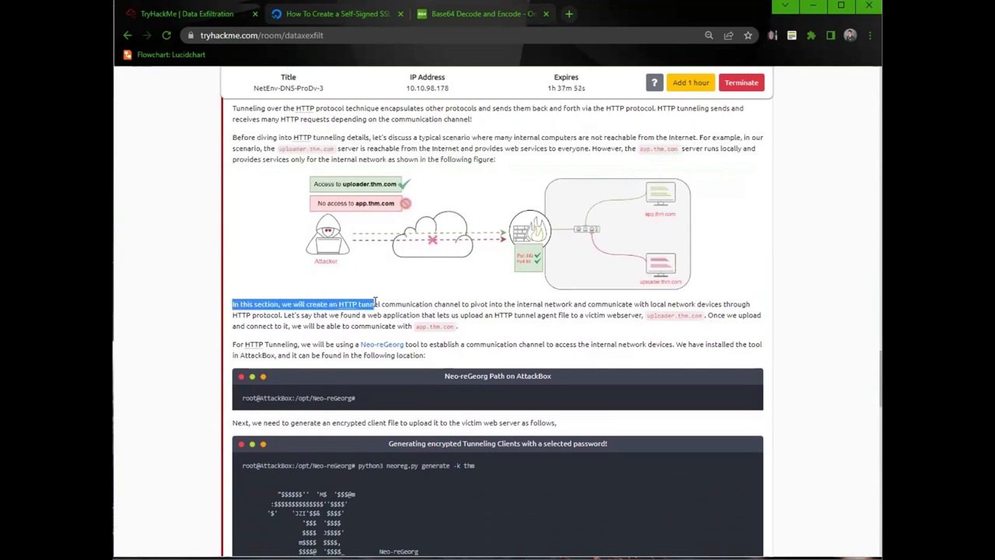
pyautogui.moveTo(374, 303); pyautogui.dragTo(457, 303)
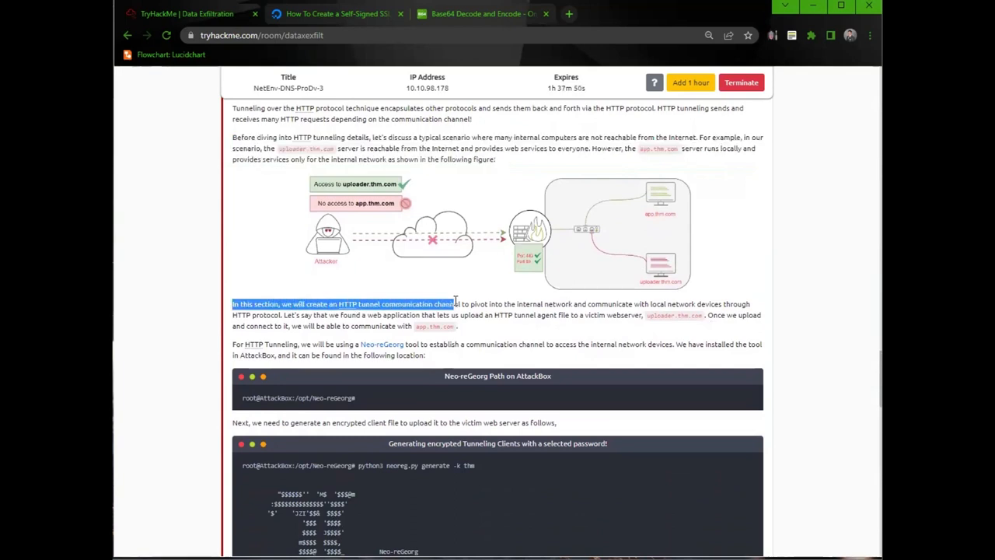
pyautogui.moveTo(457, 304); pyautogui.dragTo(556, 304)
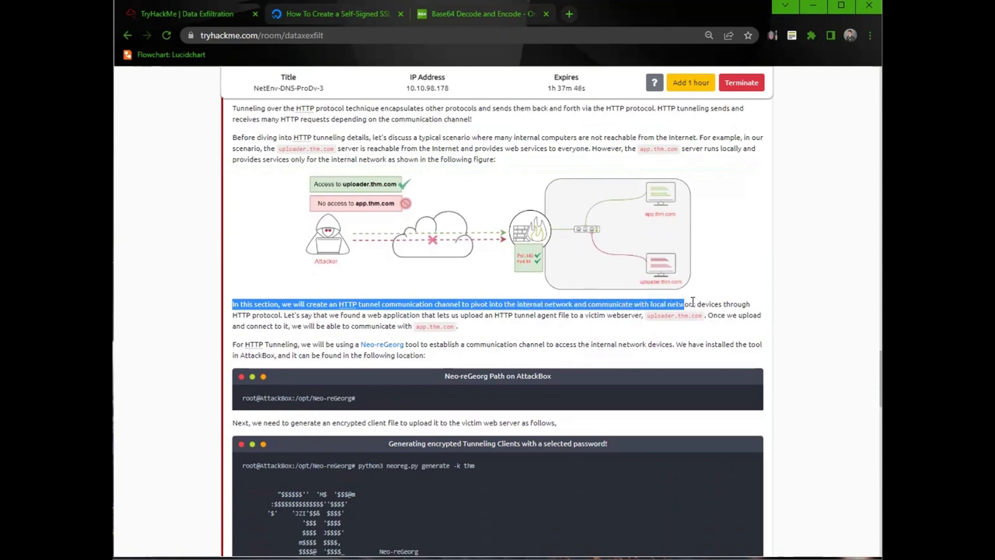
pyautogui.moveTo(692, 303); pyautogui.dragTo(319, 325)
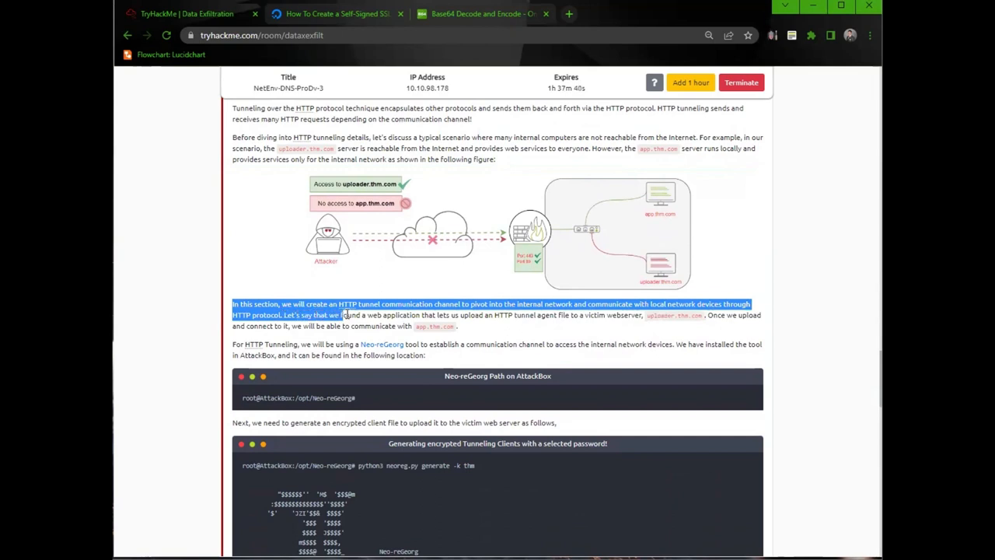
pyautogui.moveTo(342, 315); pyautogui.dragTo(455, 315)
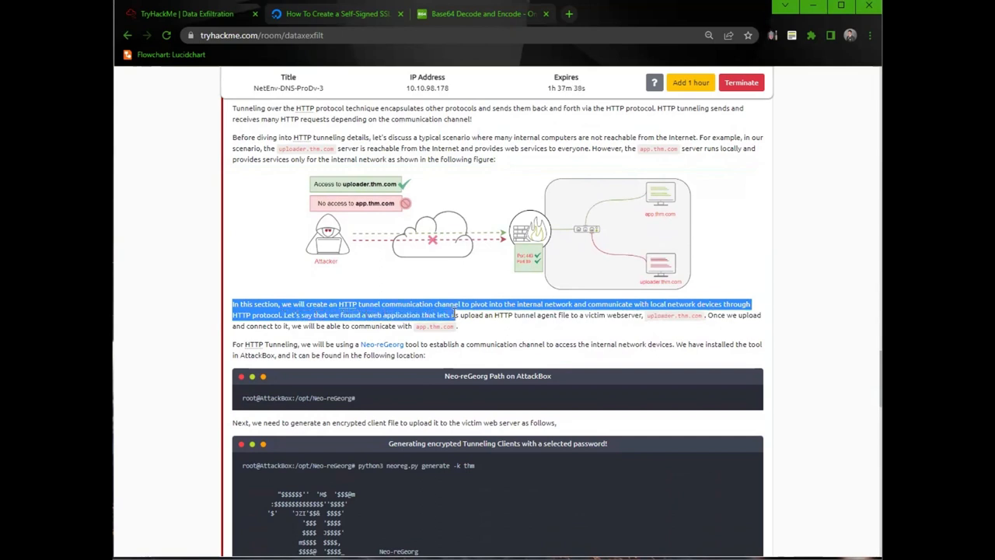
pyautogui.moveTo(451, 315); pyautogui.dragTo(514, 315)
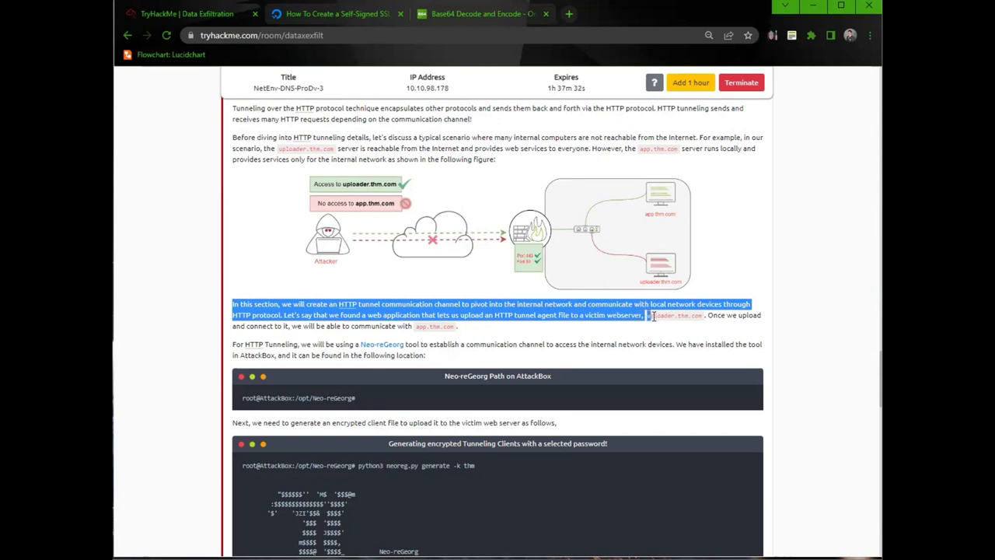
pyautogui.moveTo(646, 315); pyautogui.dragTo(758, 315)
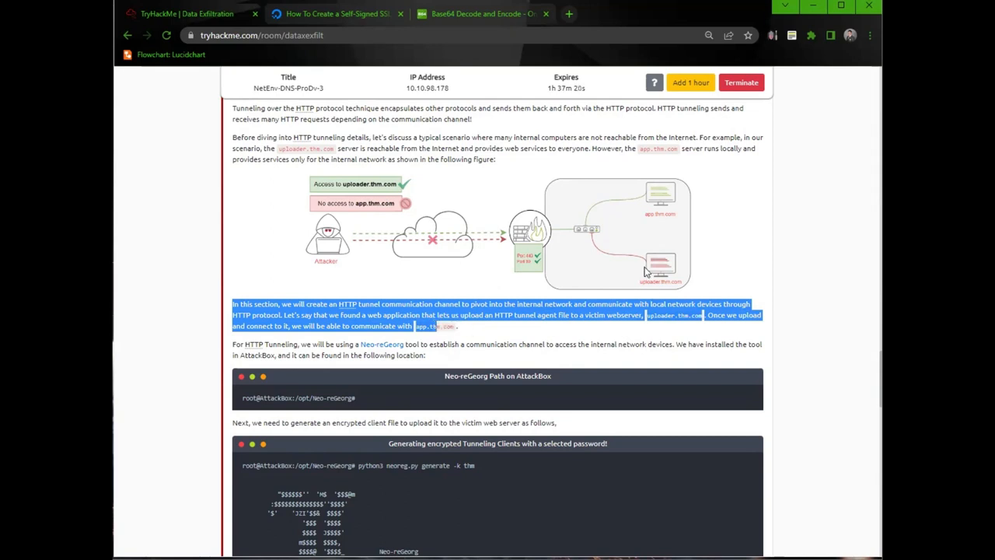
pyautogui.moveTo(667, 292)
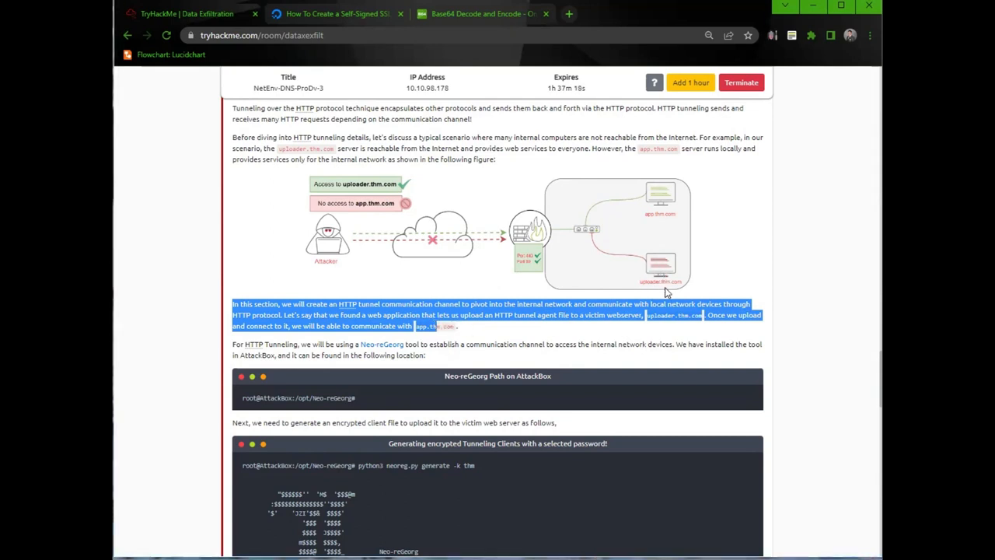
pyautogui.moveTo(663, 258)
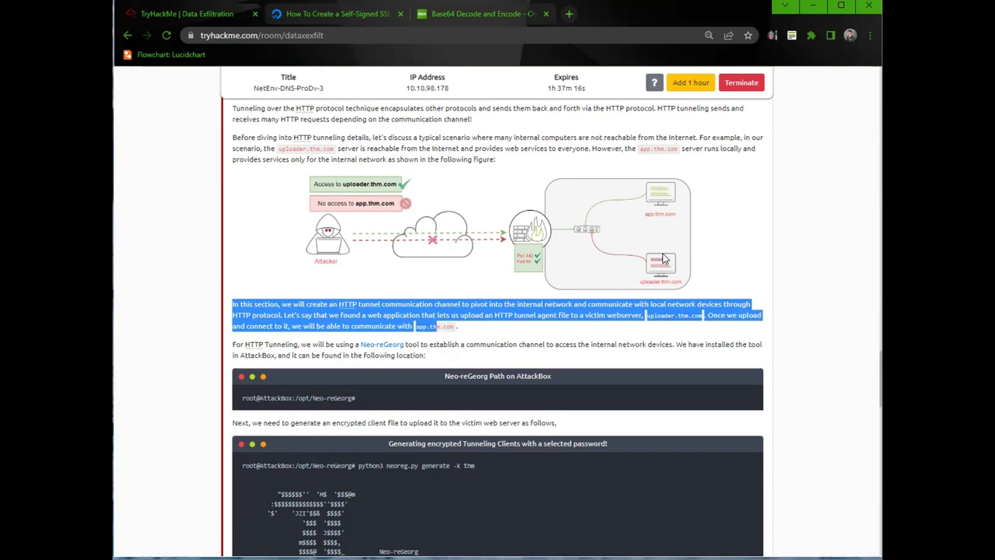
pyautogui.scroll(-3)
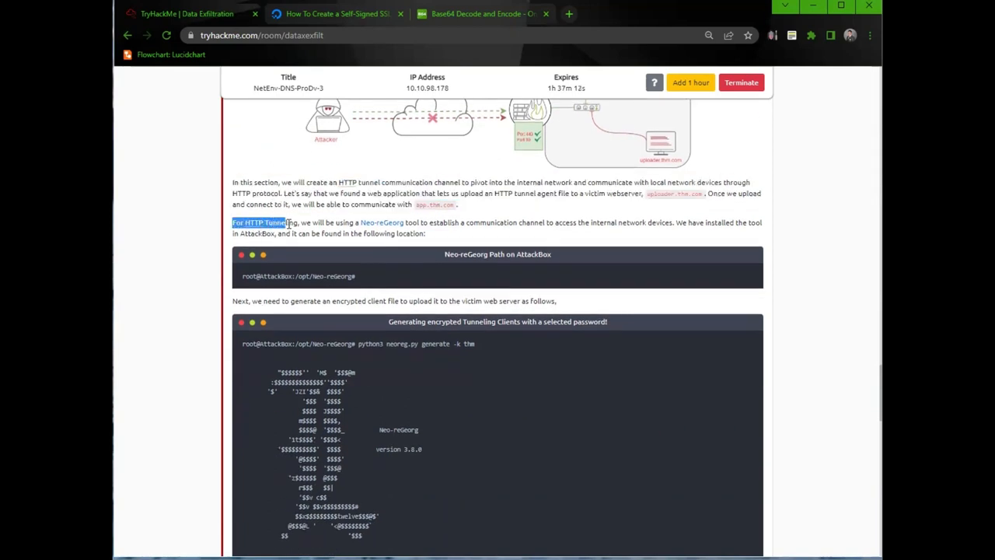
pyautogui.moveTo(286, 223); pyautogui.dragTo(365, 222)
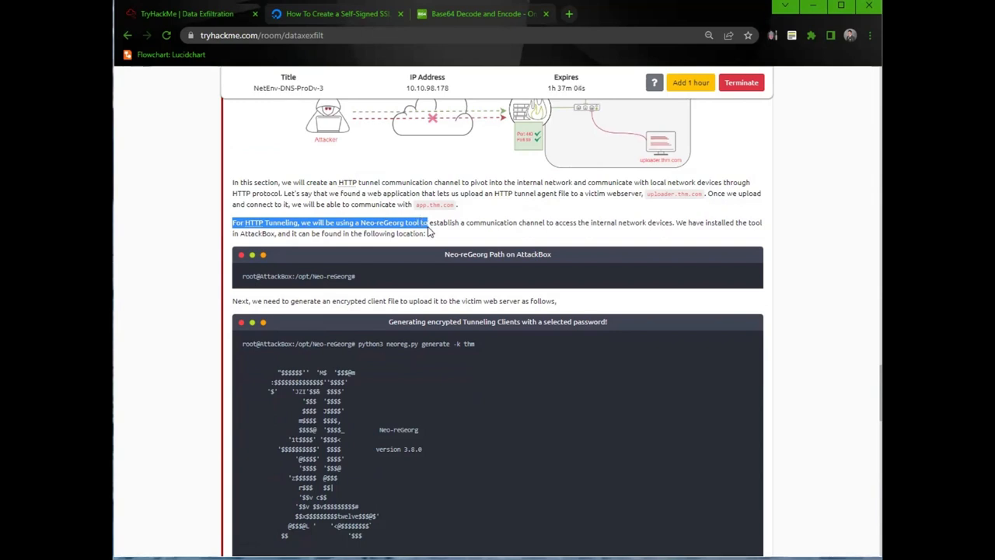
pyautogui.moveTo(427, 224); pyautogui.dragTo(560, 223)
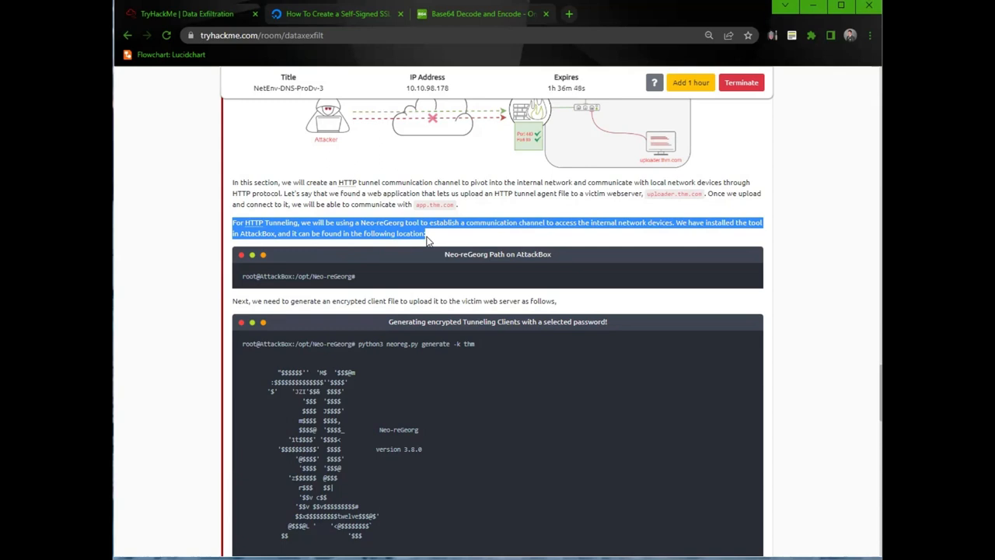
pyautogui.moveTo(274, 317)
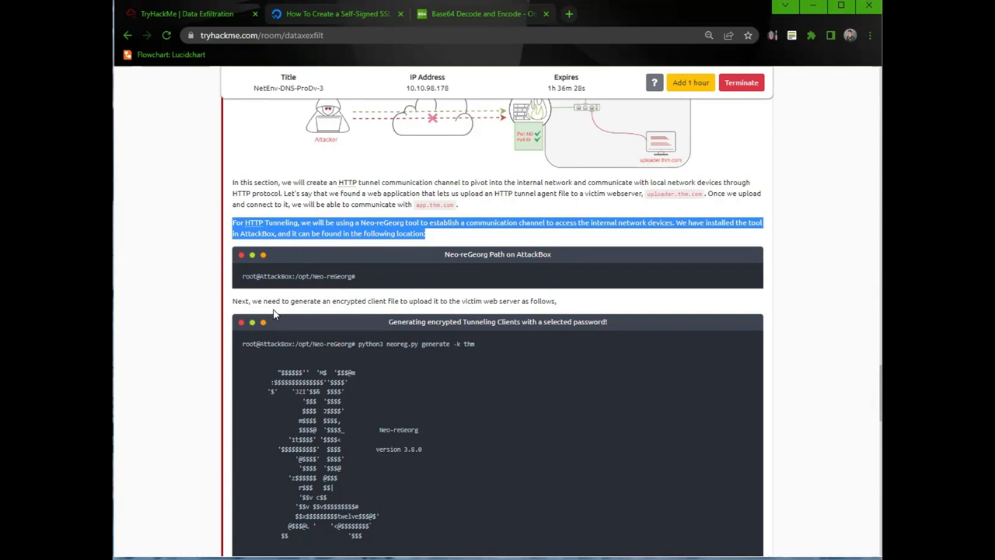
pyautogui.moveTo(434, 216)
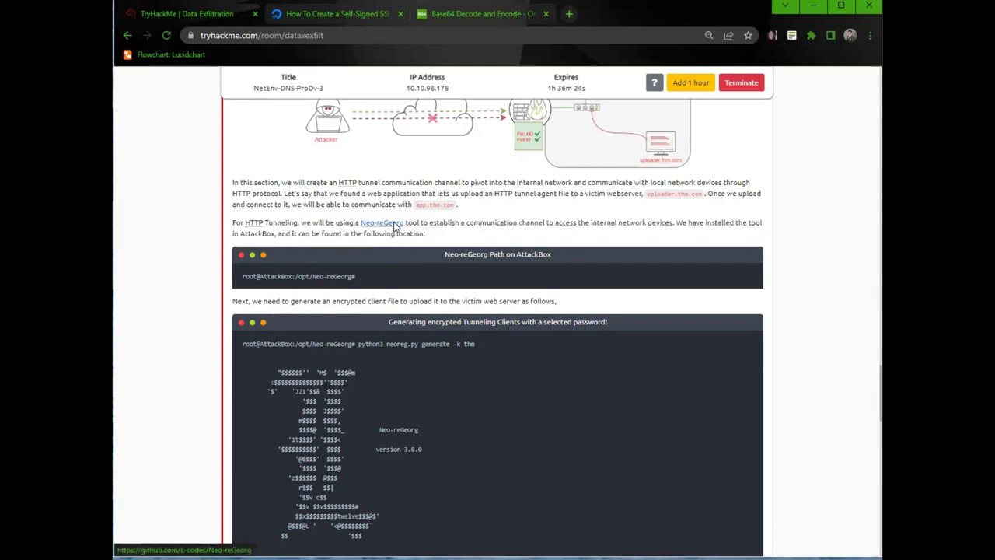
# Browse the L-codes/Neo-reGeorg project page and copy its HTTPS clone address
pyautogui.click(381, 224)
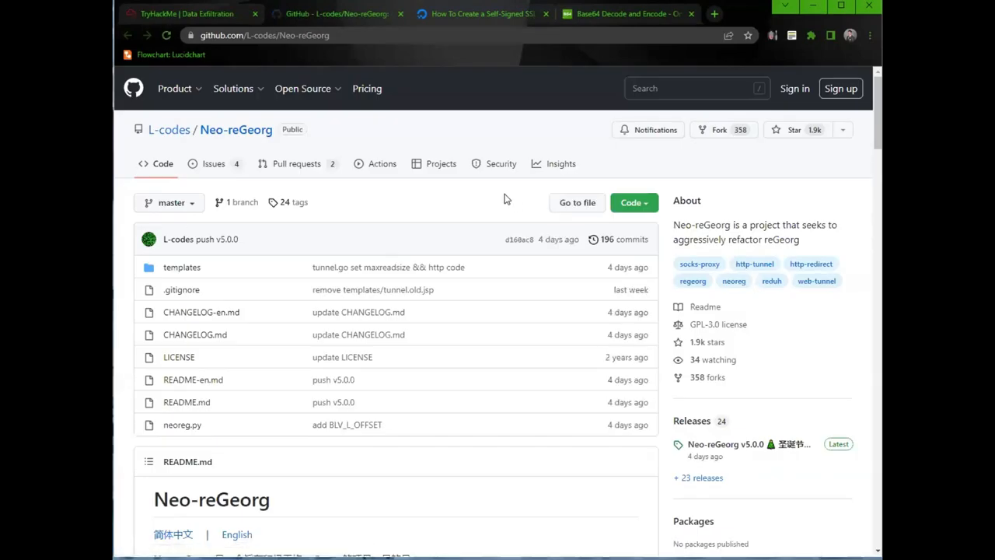
pyautogui.scroll(-3)
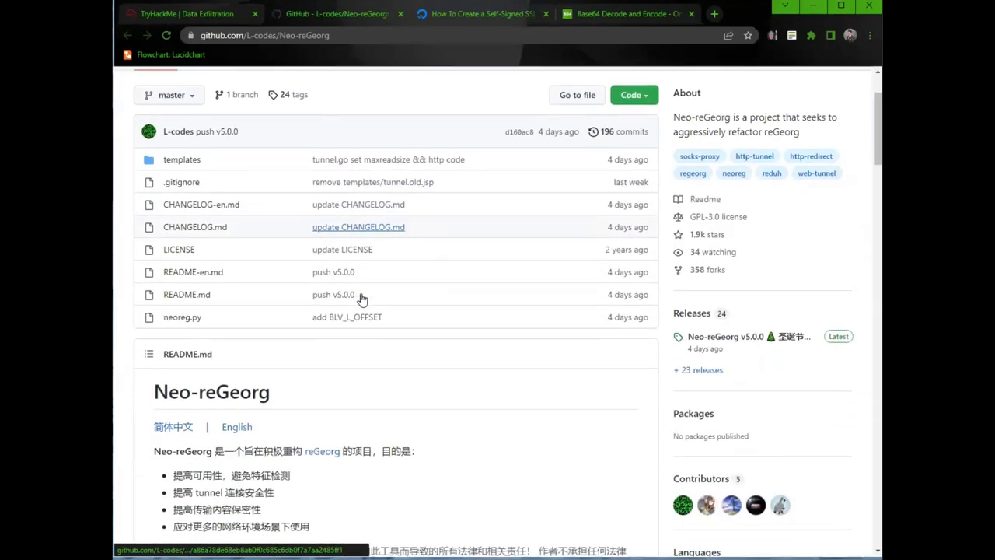
pyautogui.scroll(-3)
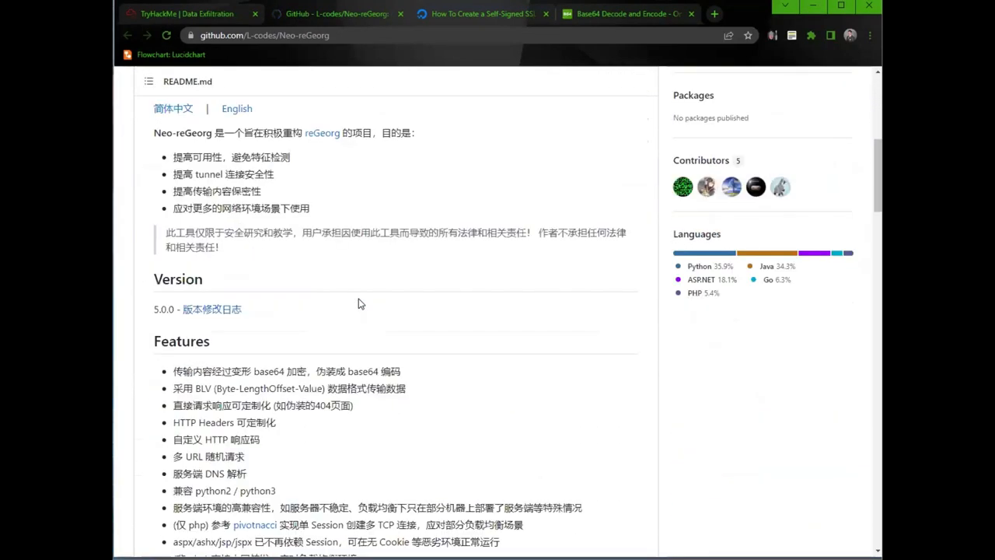
pyautogui.scroll(-3)
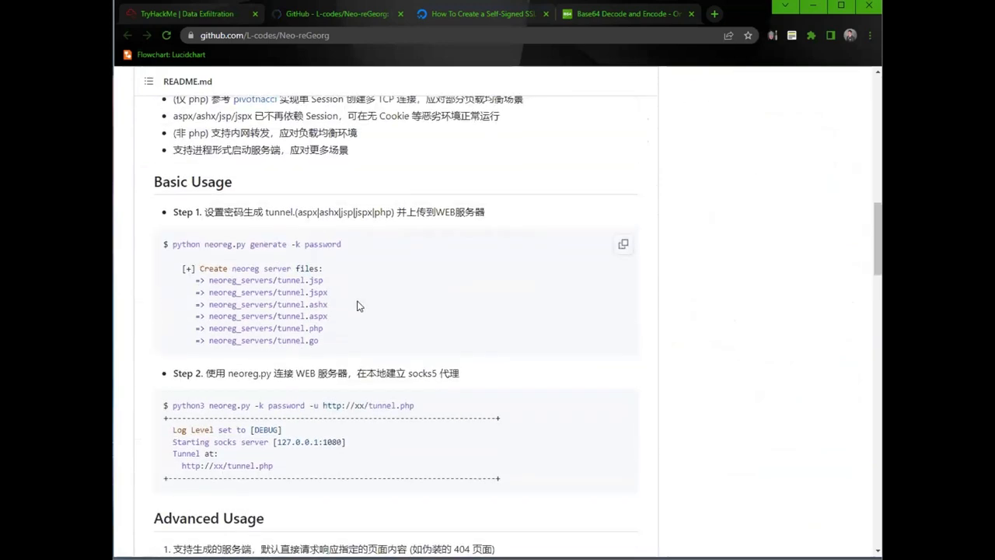
pyautogui.scroll(-3)
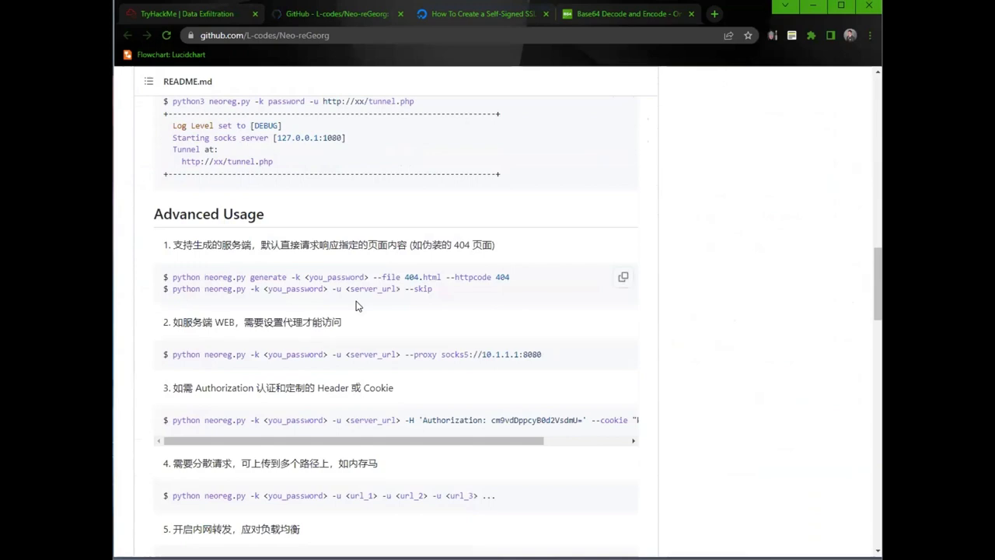
pyautogui.moveTo(351, 303)
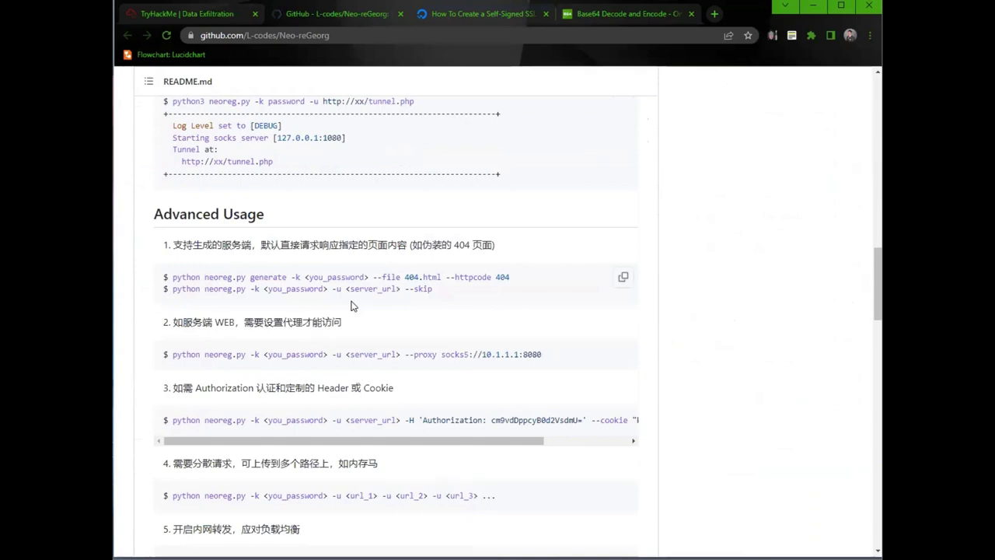
pyautogui.scroll(-3)
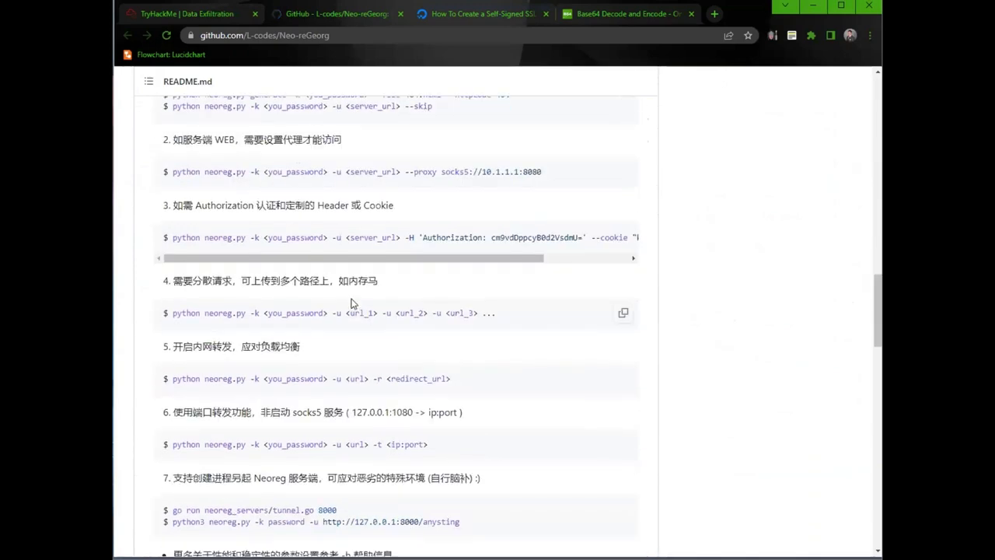
pyautogui.scroll(3)
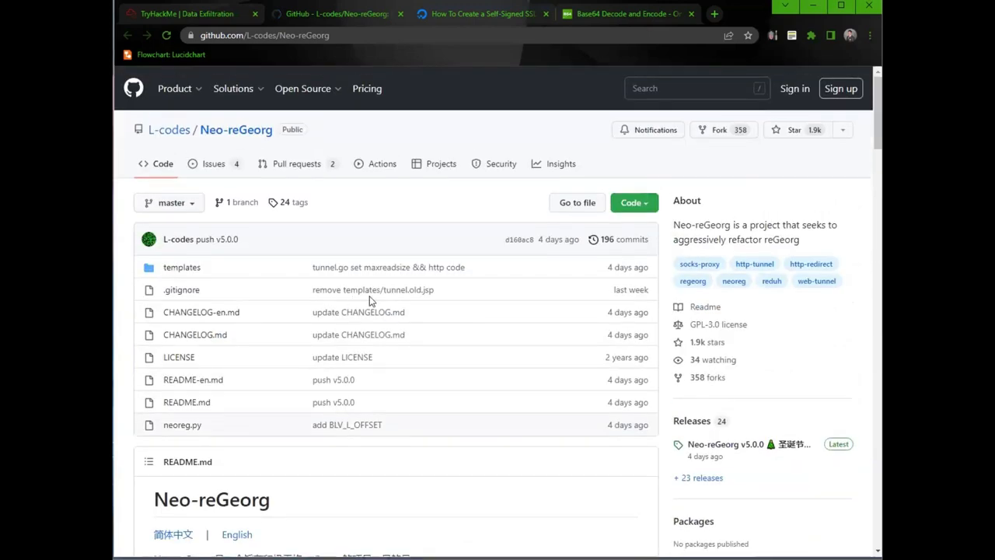
pyautogui.click(631, 202)
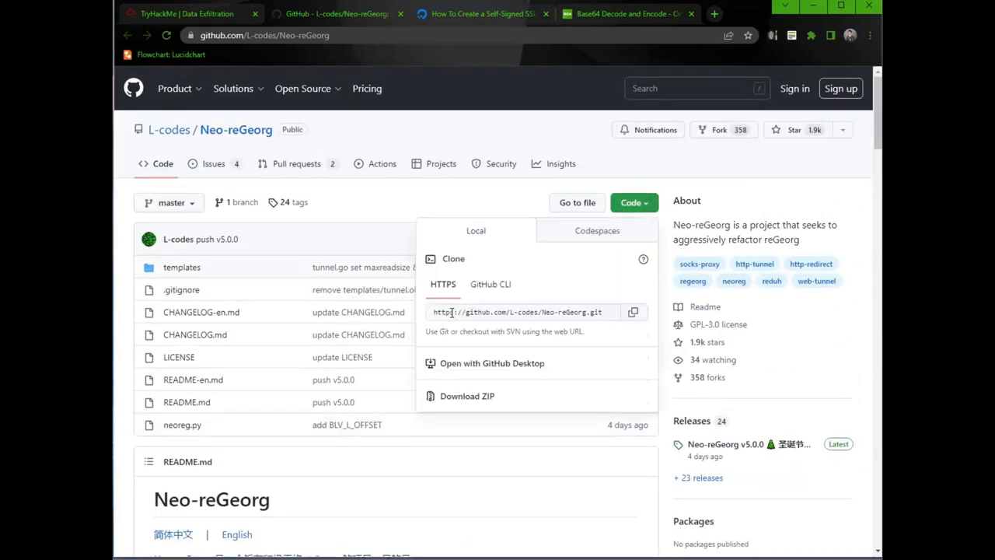
pyautogui.click(634, 312)
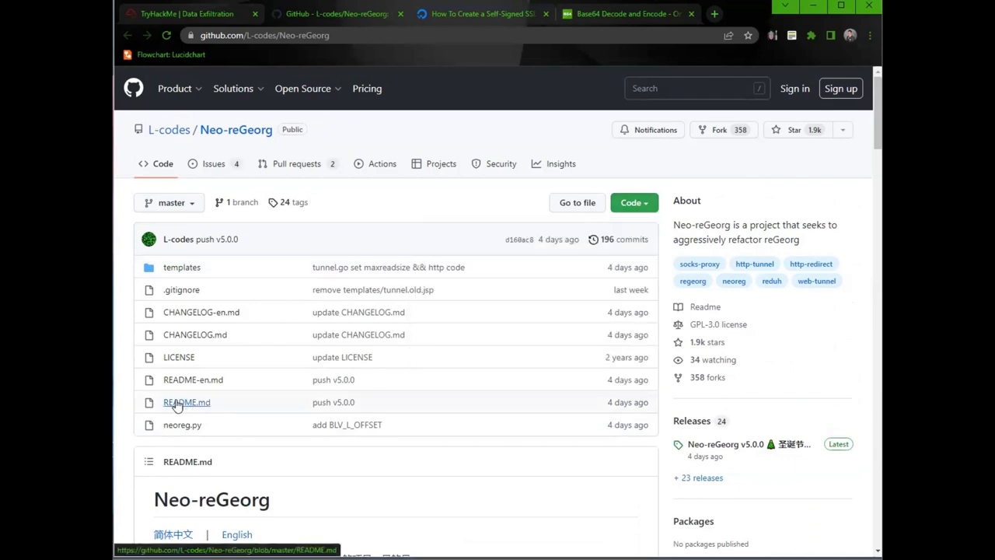
# Read through README.md's usage and help sections
pyautogui.click(186, 402)
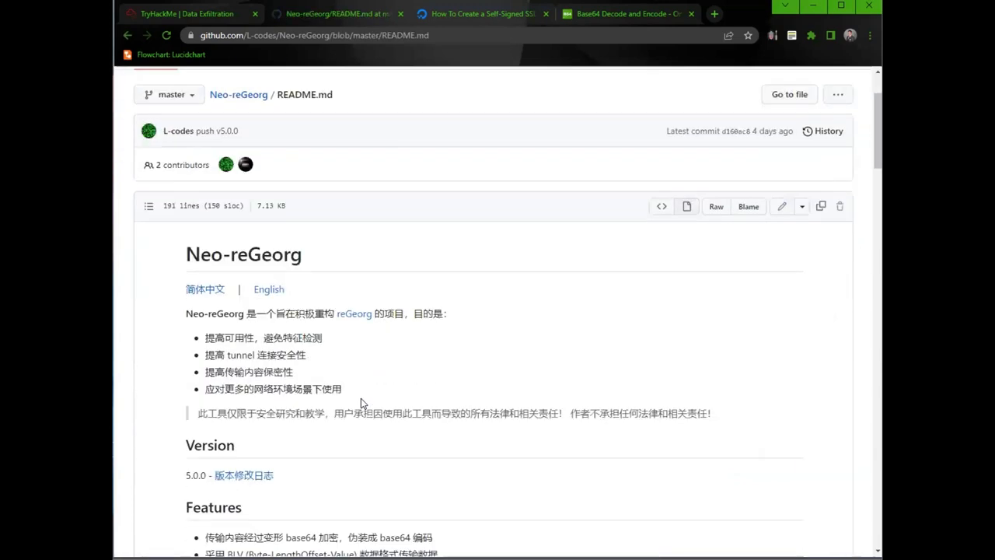
pyautogui.scroll(-3)
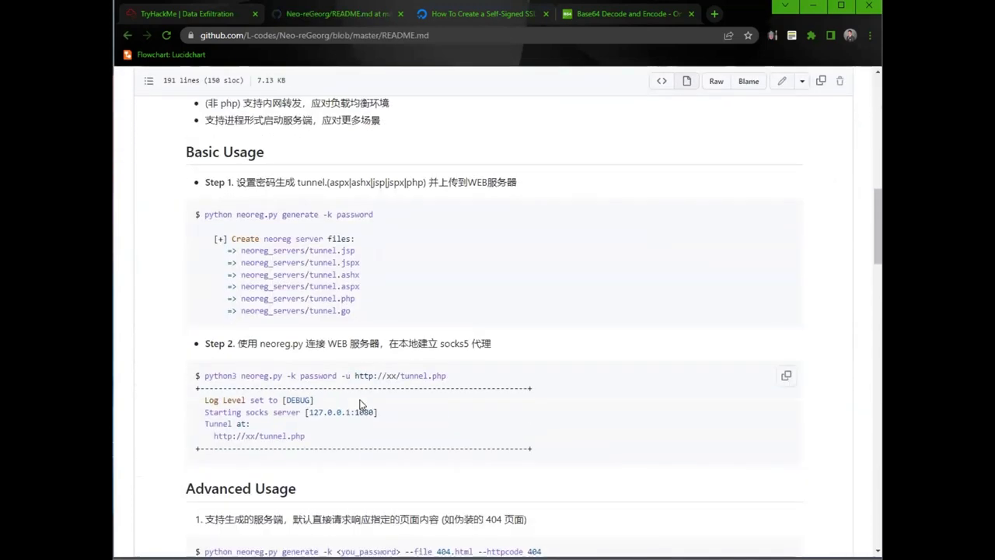
pyautogui.scroll(-3)
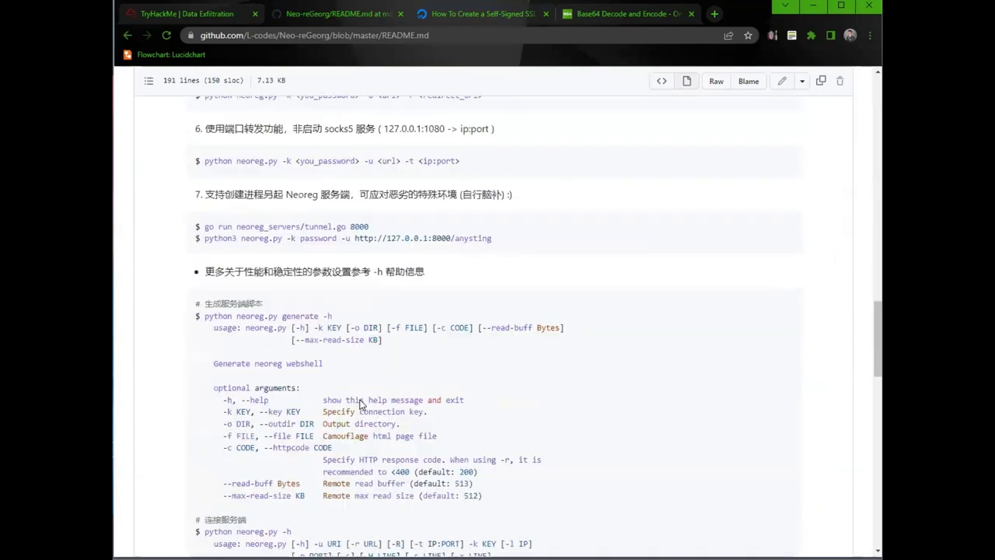
pyautogui.scroll(-3)
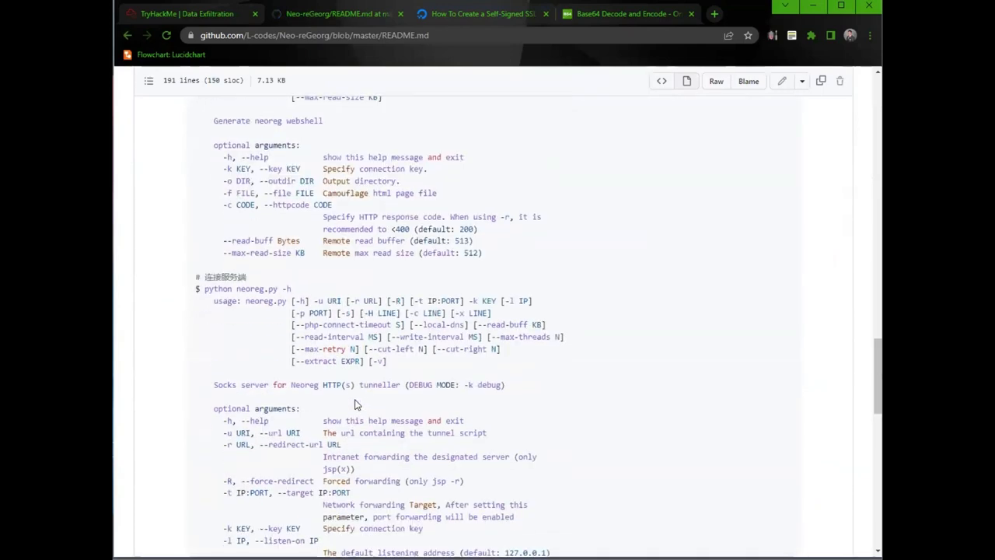
pyautogui.scroll(-3)
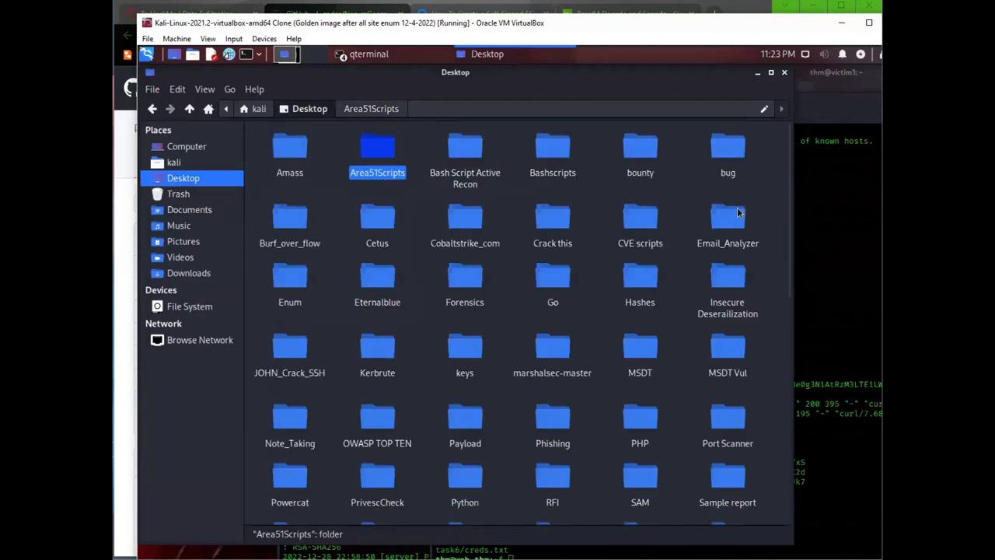
# Create a HTTP_Tunneling_Tool folder on the Kali Desktop and enter it
pyautogui.rightClick(731, 210)
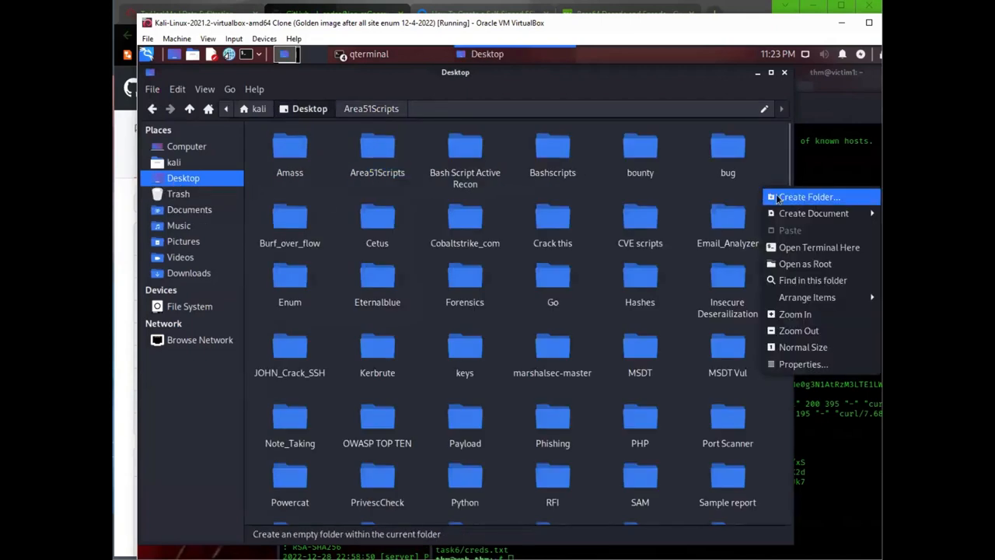
pyautogui.moveTo(785, 201)
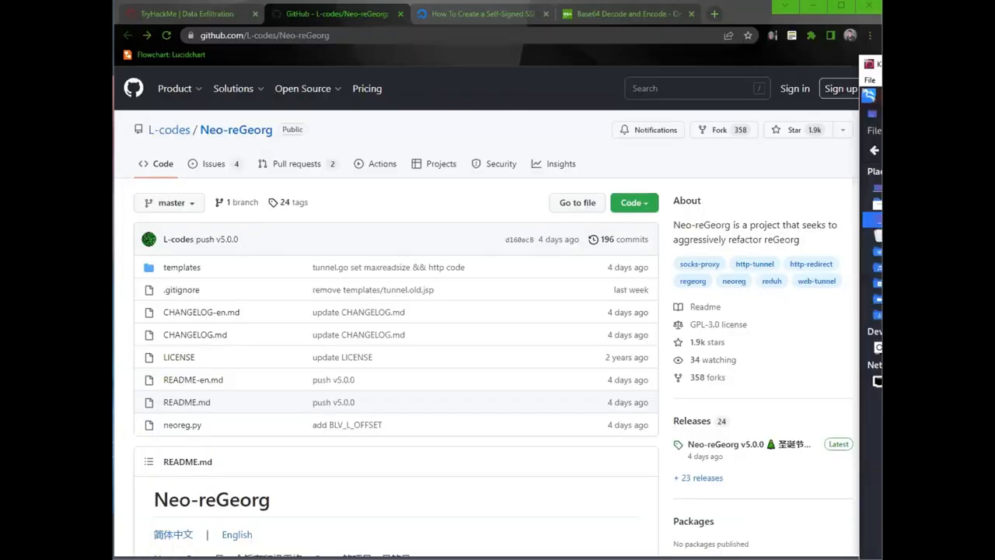
pyautogui.click(186, 14)
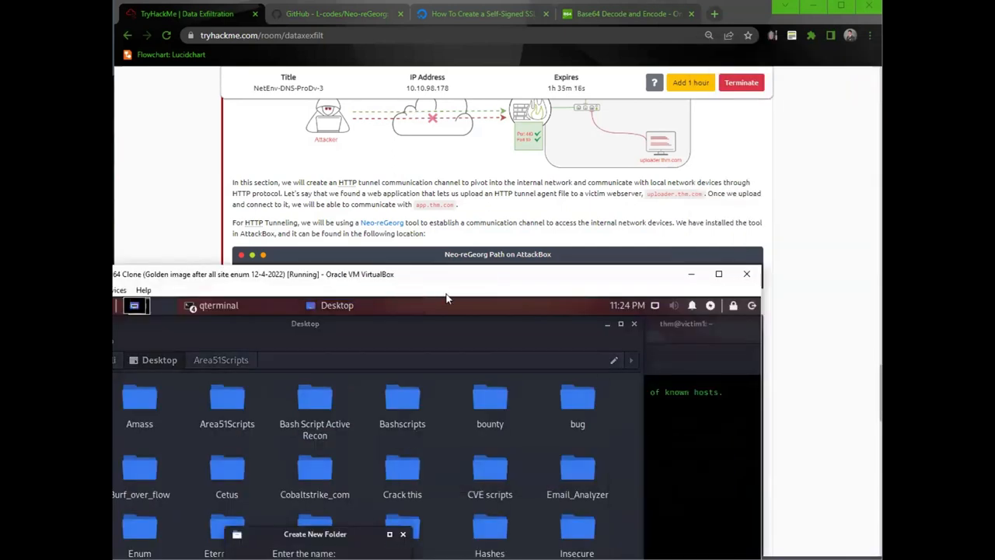
pyautogui.moveTo(433, 282)
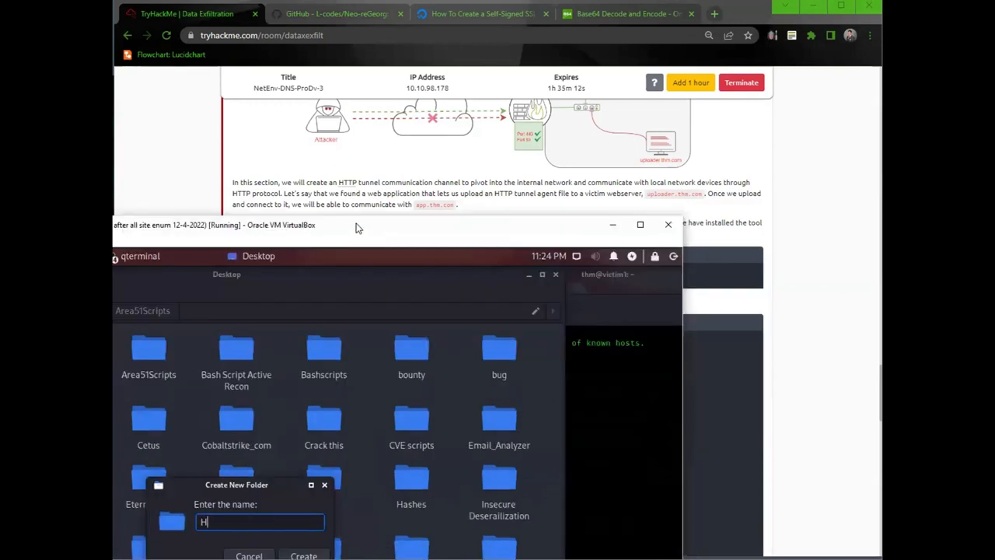
pyautogui.write('TTP')
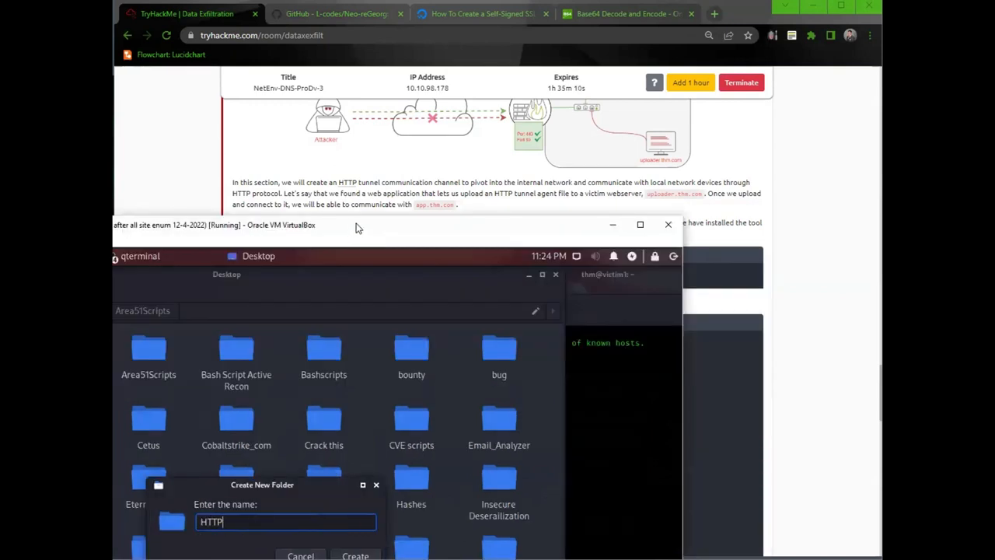
pyautogui.write('_Tunn')
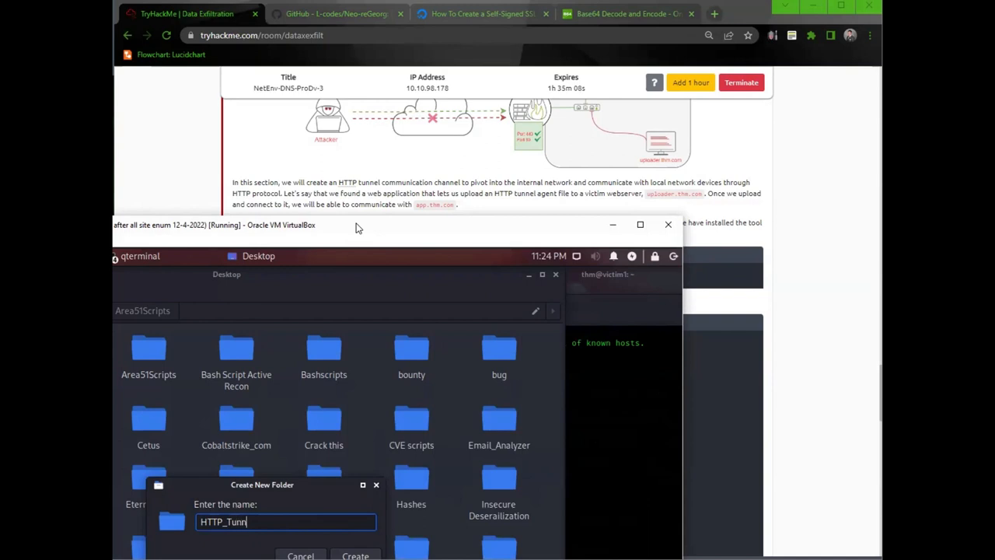
pyautogui.write('eling')
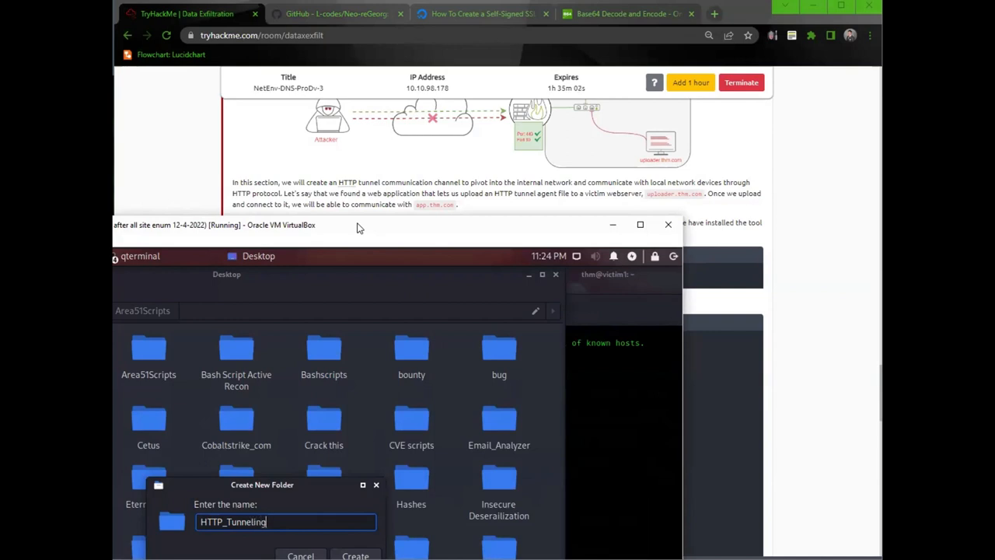
pyautogui.write('_t')
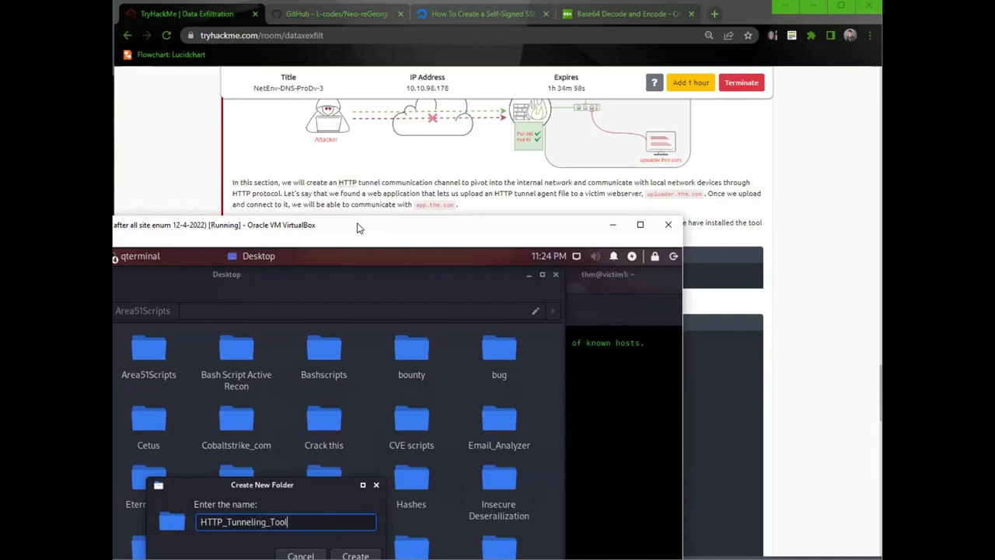
pyautogui.click(356, 555)
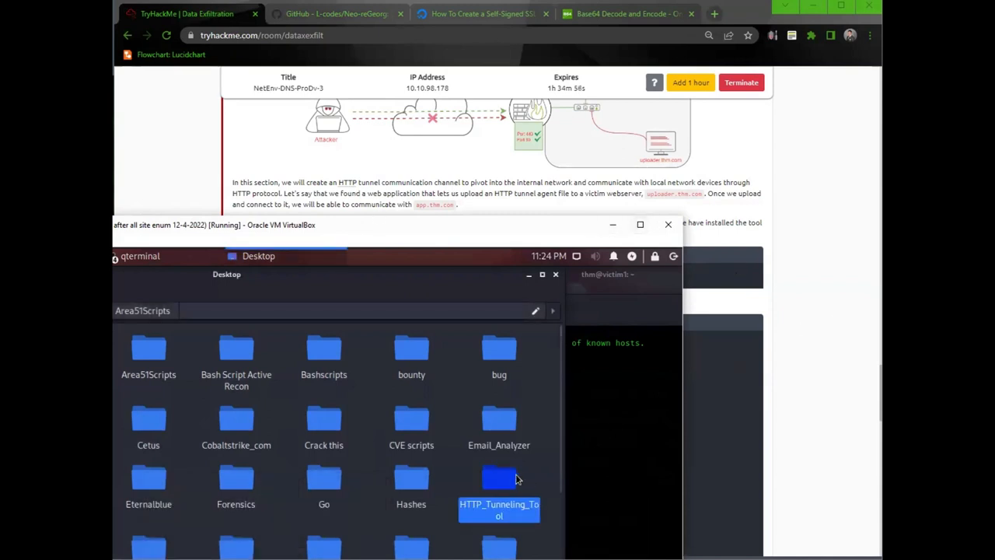
pyautogui.doubleClick(499, 478)
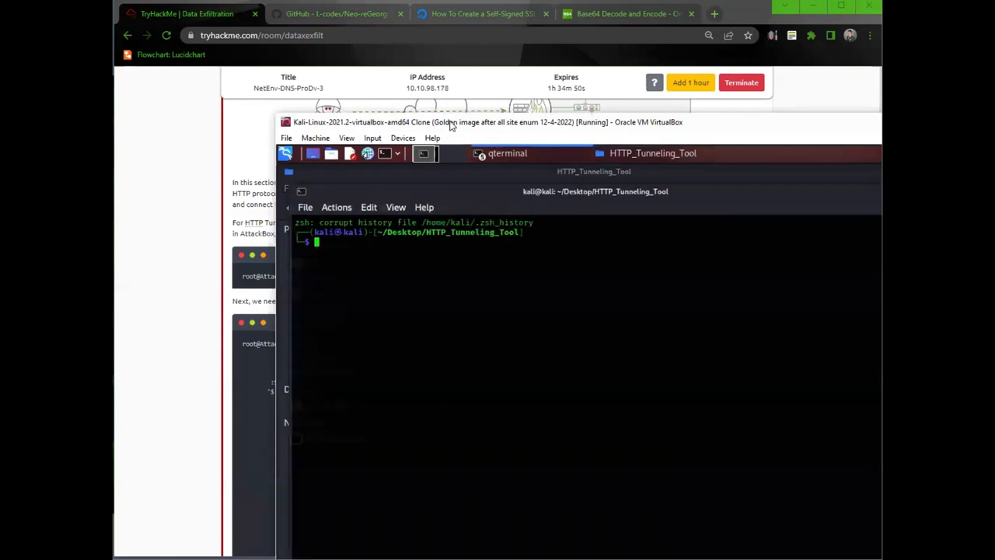
pyautogui.moveTo(457, 125)
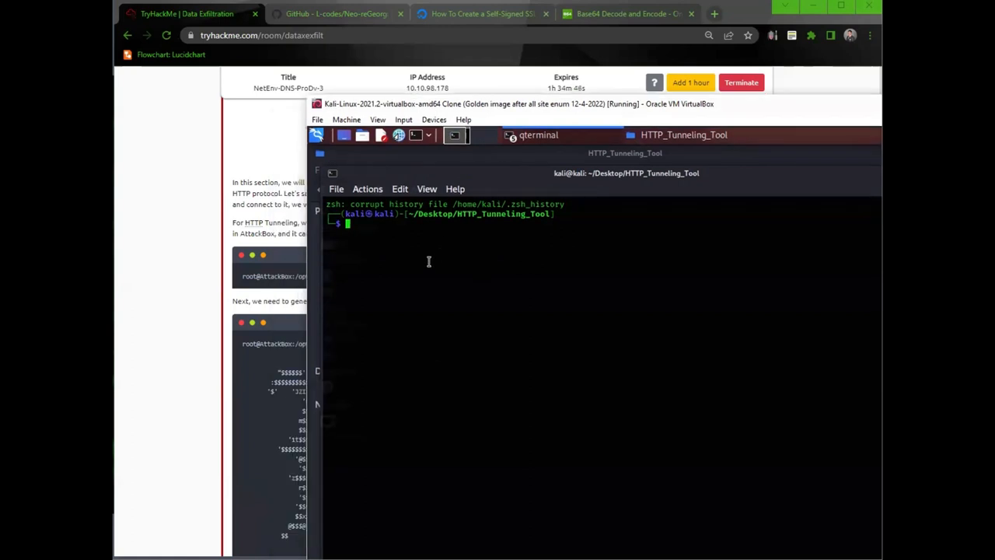
# Run git clone with the pasted Neo-reGeorg URL inside HTTP_Tunneling_Tool
pyautogui.write('git clone https://github.com/tomnomnom/assetfinder.git')
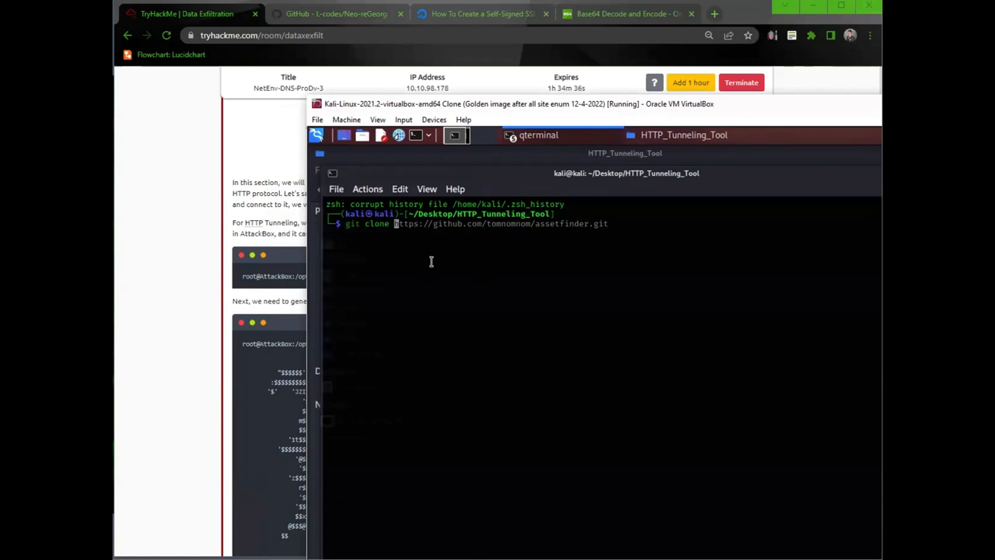
pyautogui.moveTo(458, 296)
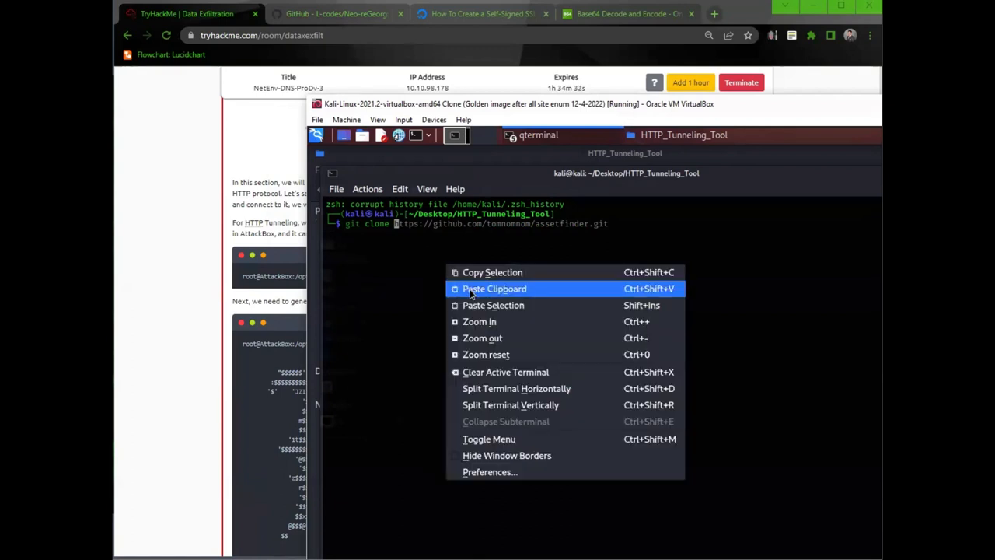
pyautogui.click(494, 289)
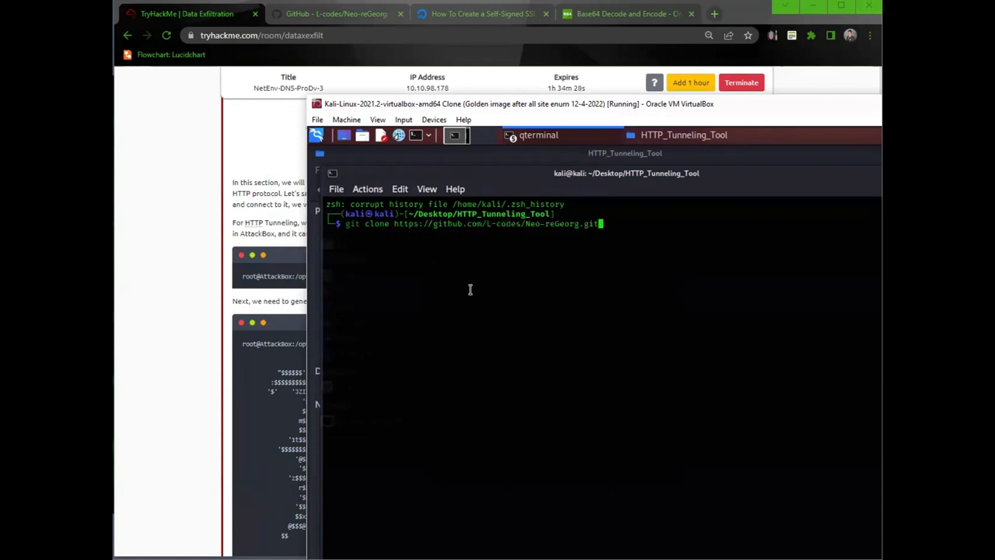
pyautogui.press('Return')
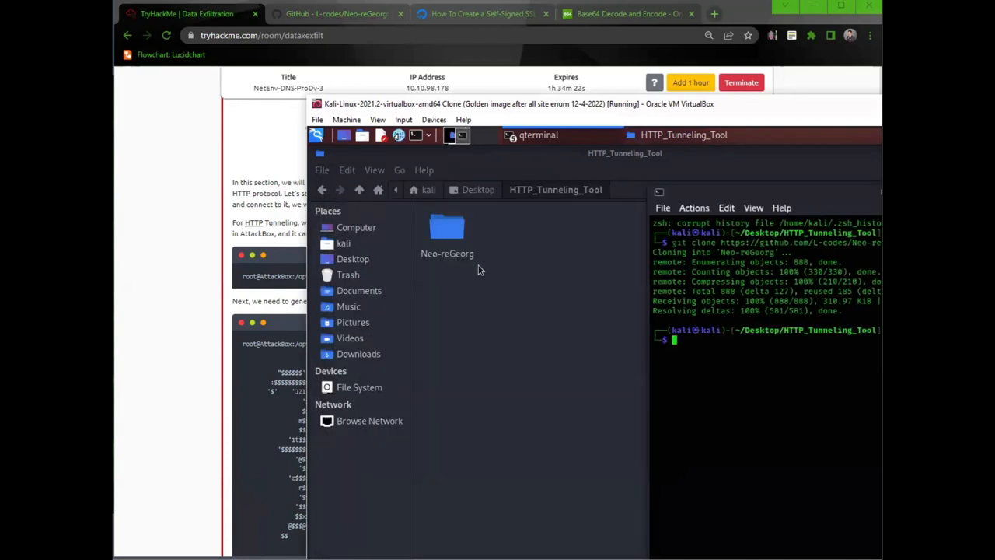
# Start a terminal in the cloned Neo-reGeorg folder and begin the python3 neoreg.py command
pyautogui.doubleClick(446, 231)
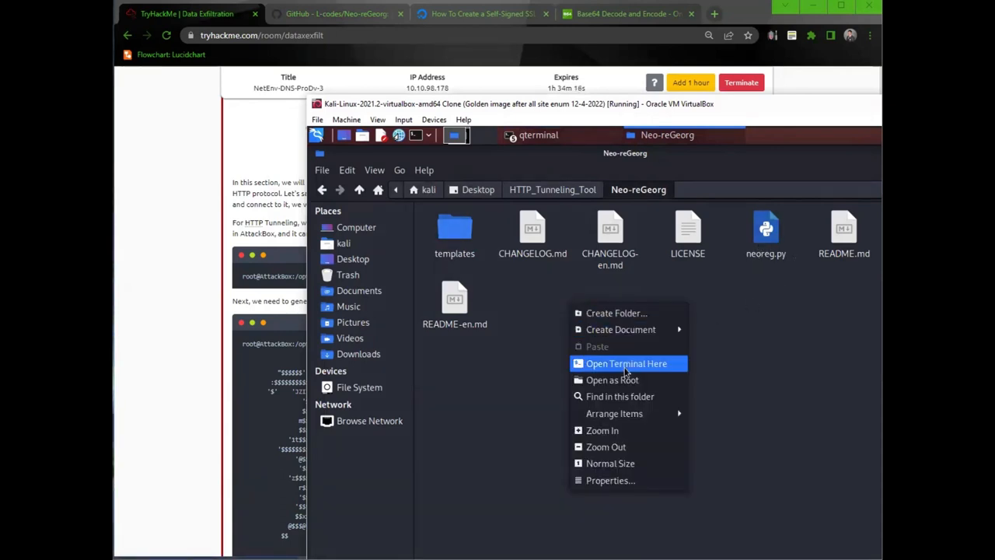
pyautogui.click(626, 363)
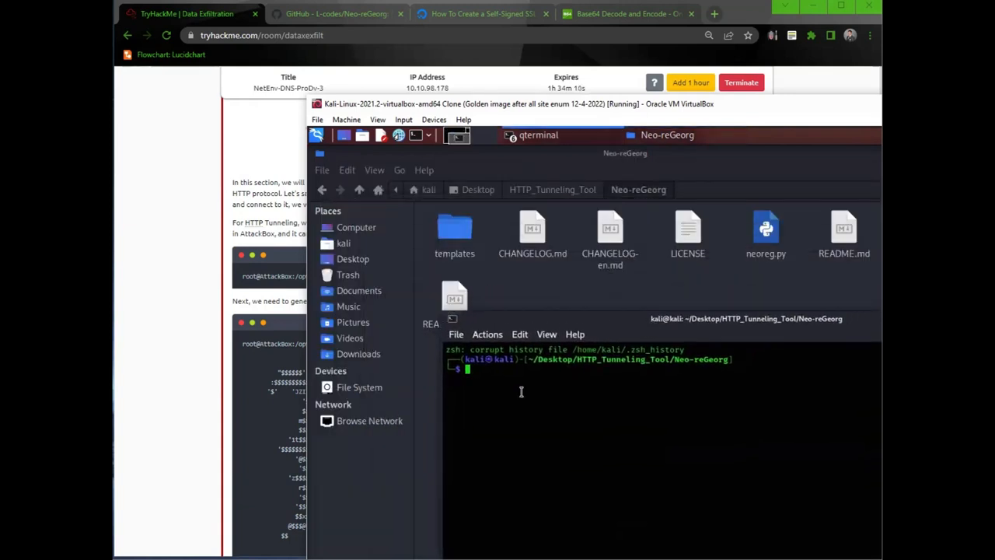
pyautogui.write('python3 -m http.server 8000')
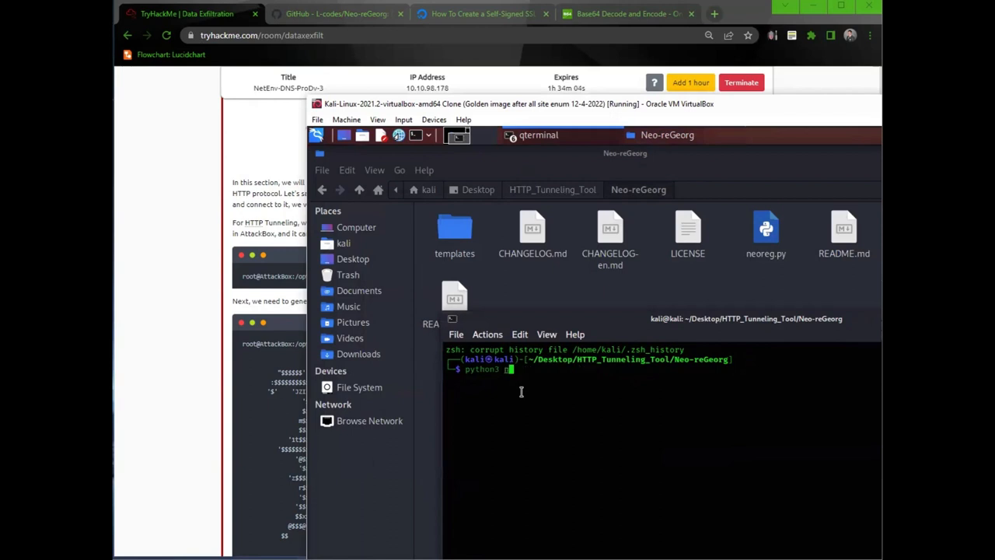
pyautogui.write('neo')
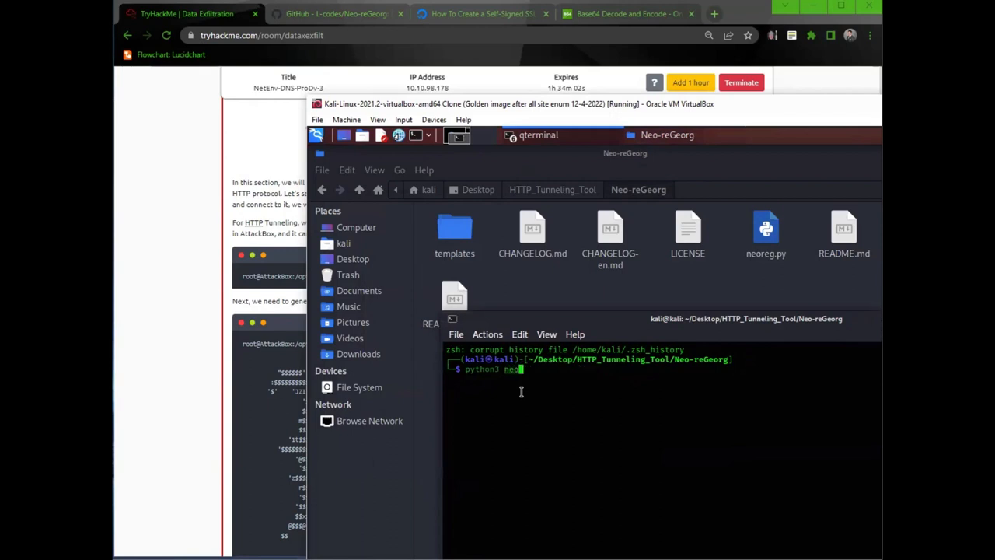
pyautogui.write('reg')
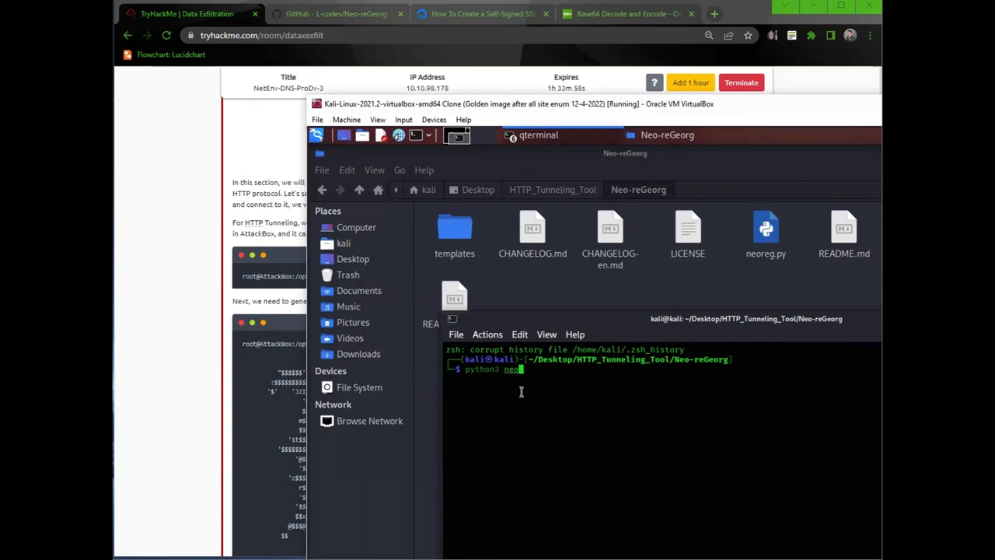
pyautogui.write('re')
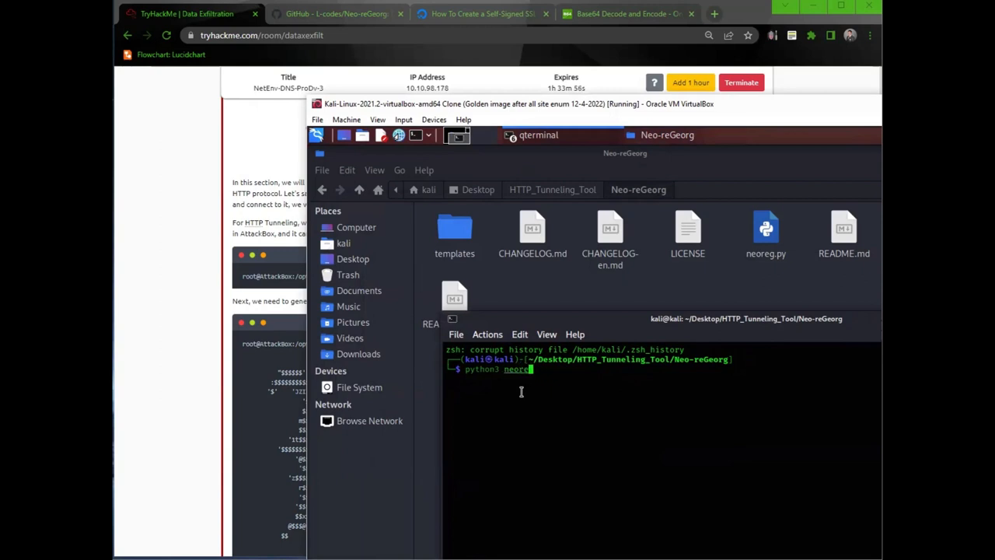
pyautogui.write('g.py')
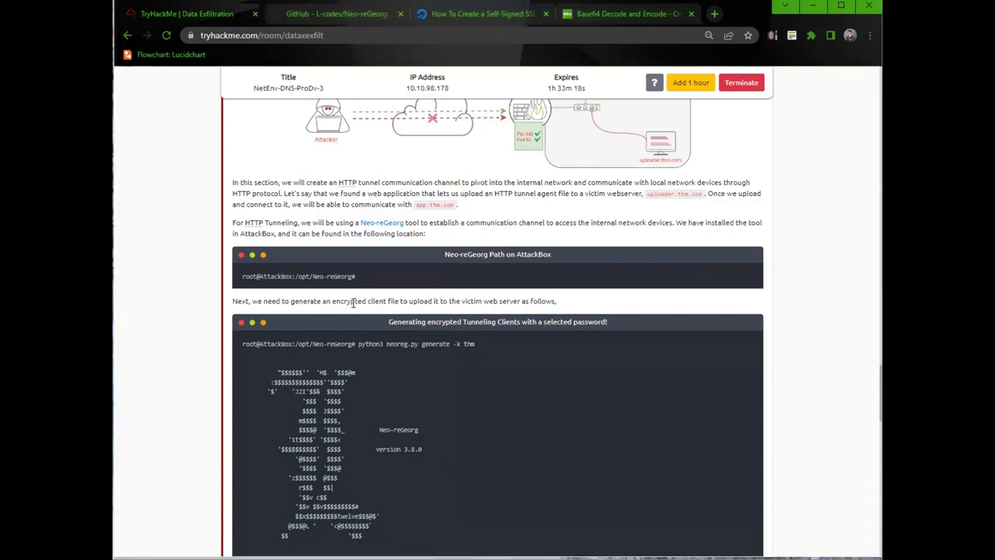
pyautogui.moveTo(458, 302)
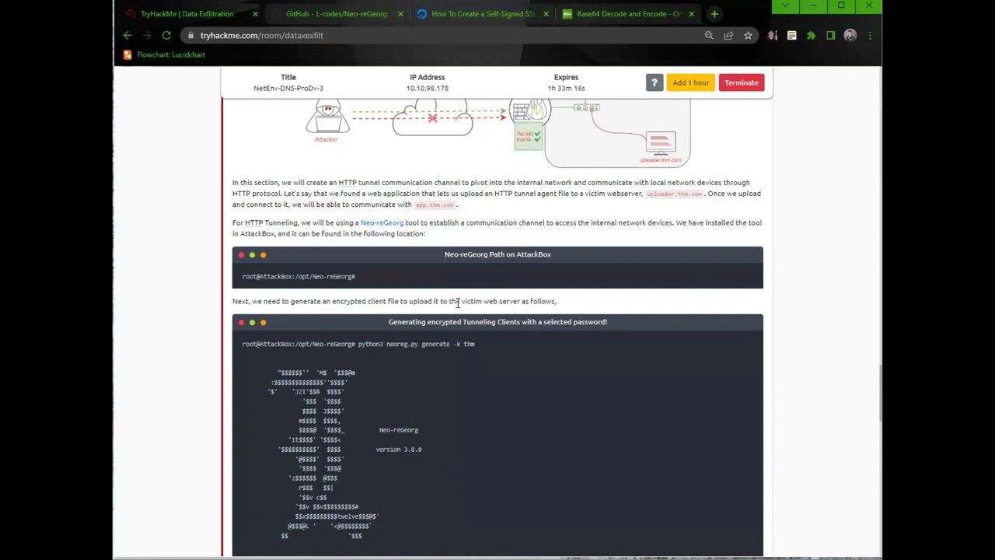
pyautogui.moveTo(502, 339)
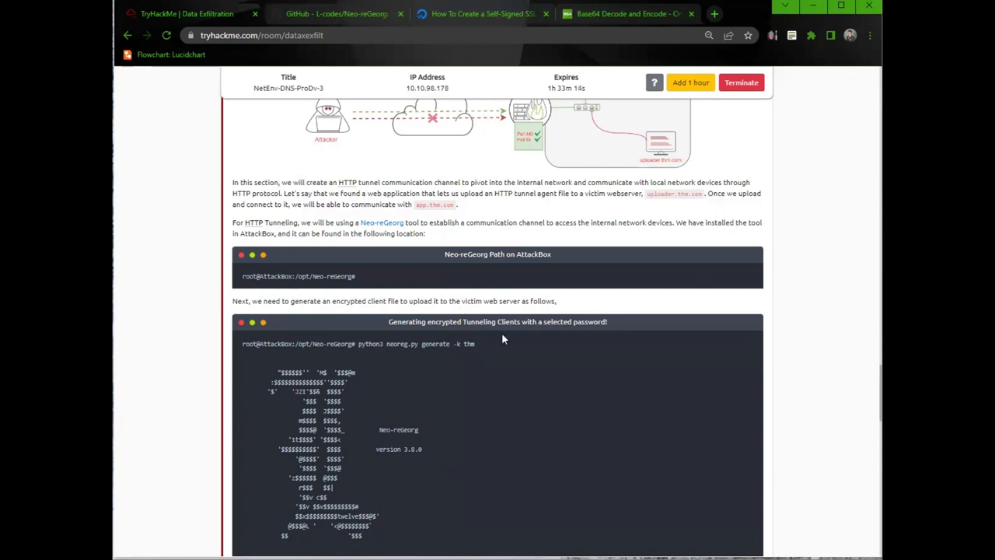
# Copy the room's 'python3 neoreg.py generate -k thm' command line
pyautogui.doubleClick(366, 344)
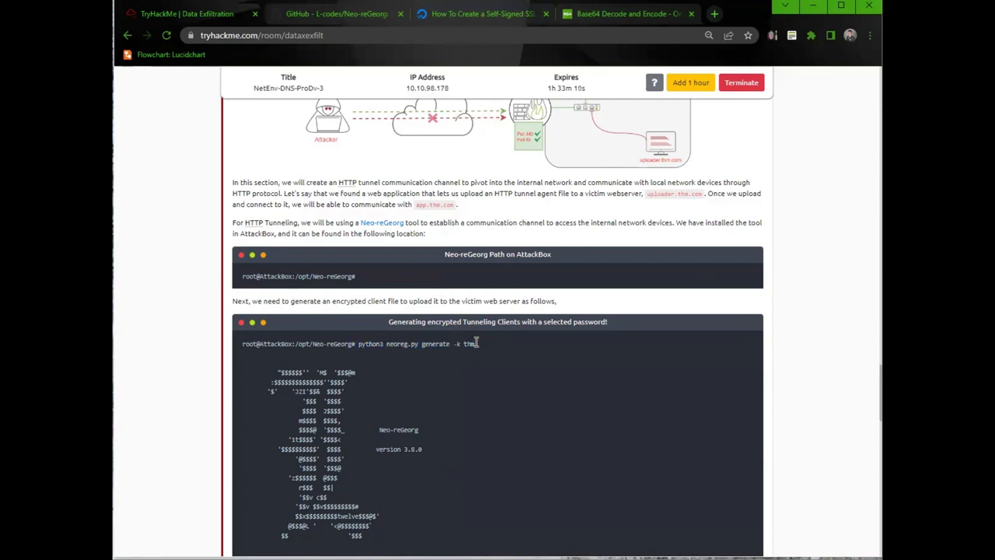
pyautogui.tripleClick(416, 344)
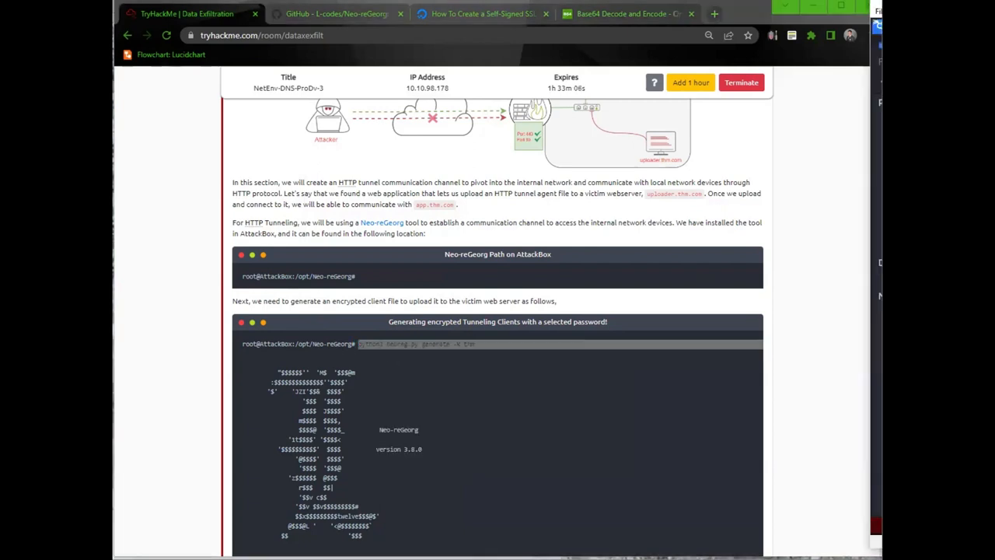
pyautogui.rightClick(326, 514)
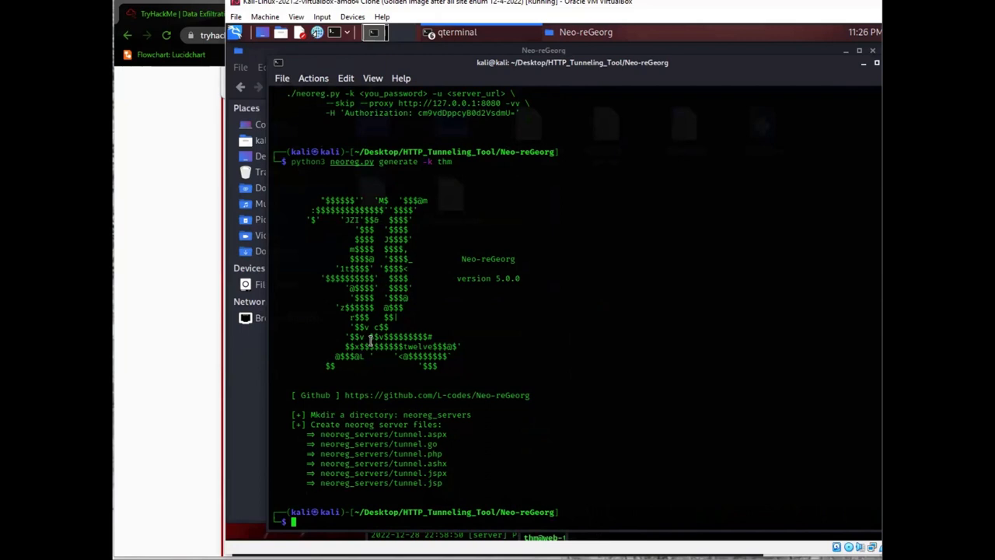
pyautogui.moveTo(404, 311)
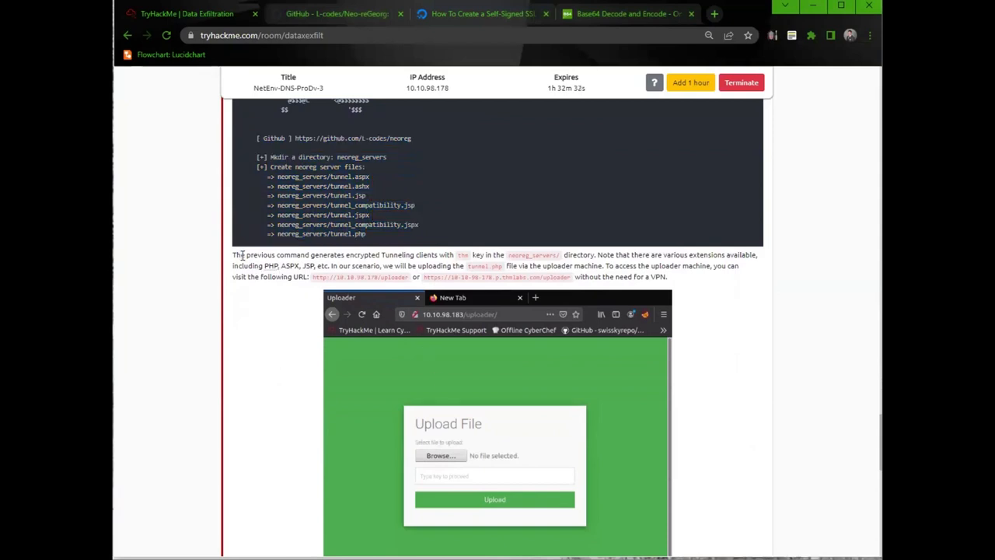
# Highlight and read the paragraph on neoreg_servers and uploading tunnel.php via the uploader URL
pyautogui.moveTo(241, 254); pyautogui.dragTo(455, 255)
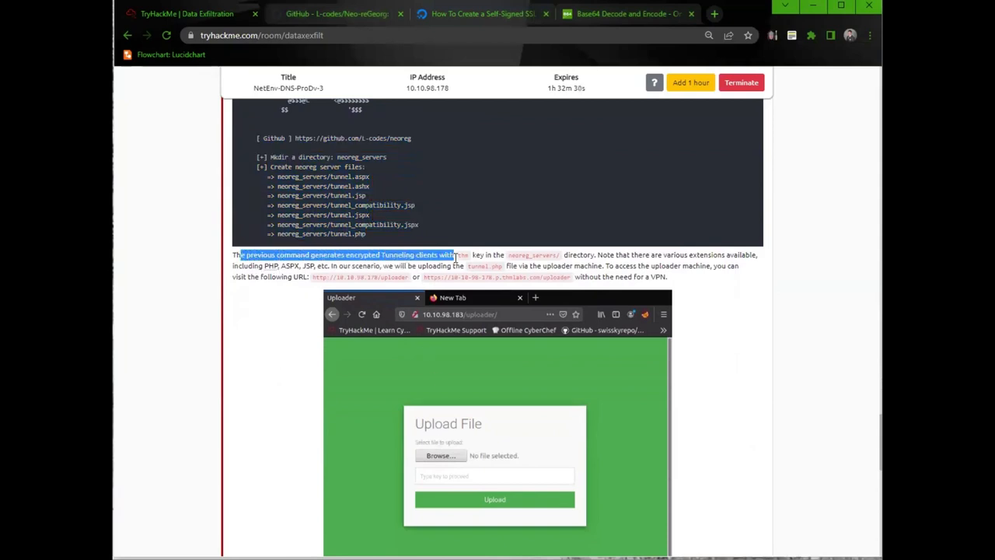
pyautogui.moveTo(455, 254); pyautogui.dragTo(504, 263)
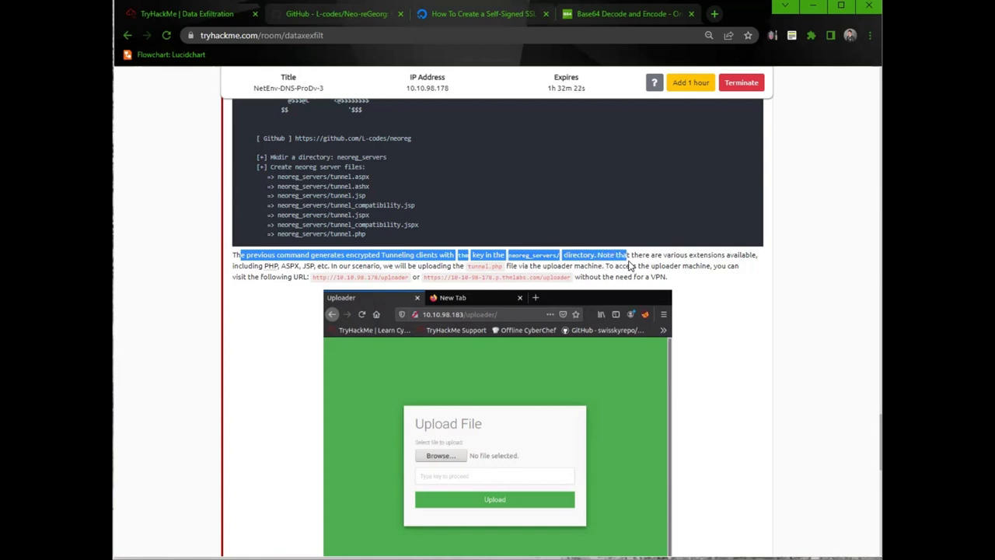
pyautogui.moveTo(629, 255); pyautogui.dragTo(750, 254)
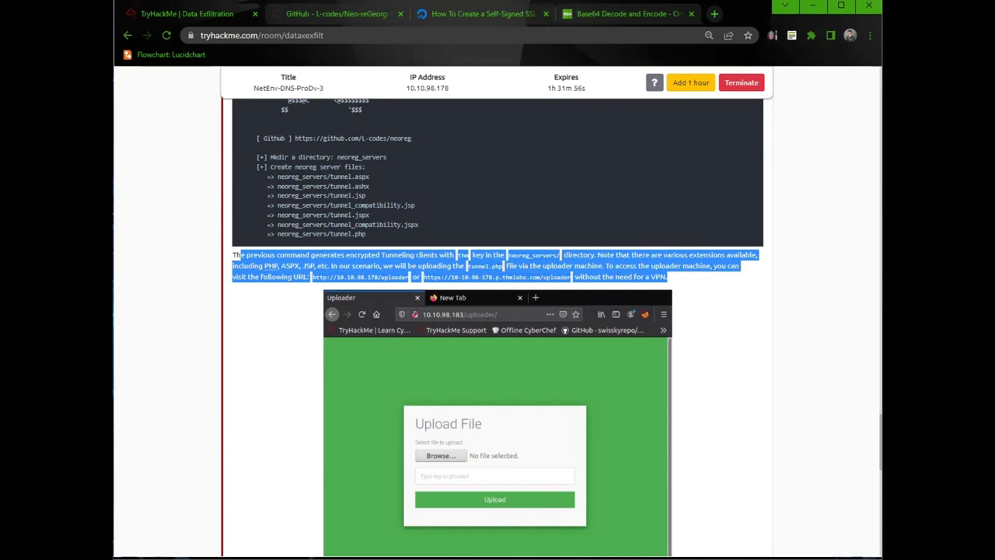
pyautogui.click(544, 256)
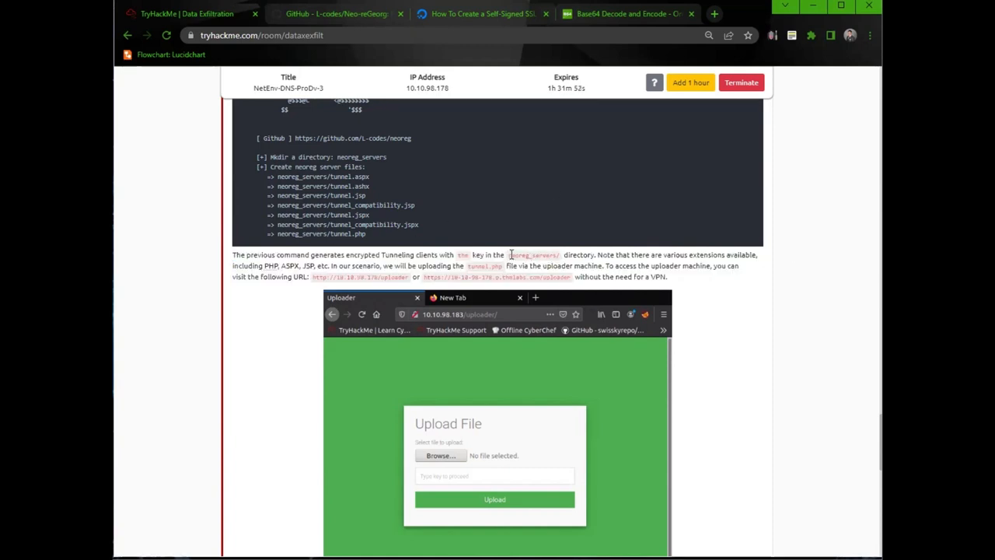
pyautogui.doubleClick(533, 255)
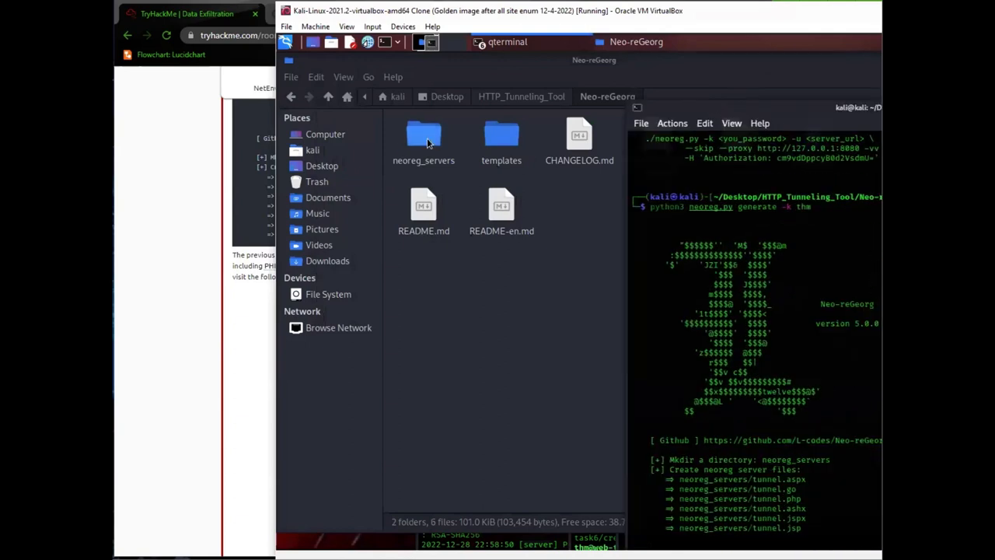
# Enter the neoreg_servers folder listing key.txt and select tunnel.php
pyautogui.doubleClick(423, 136)
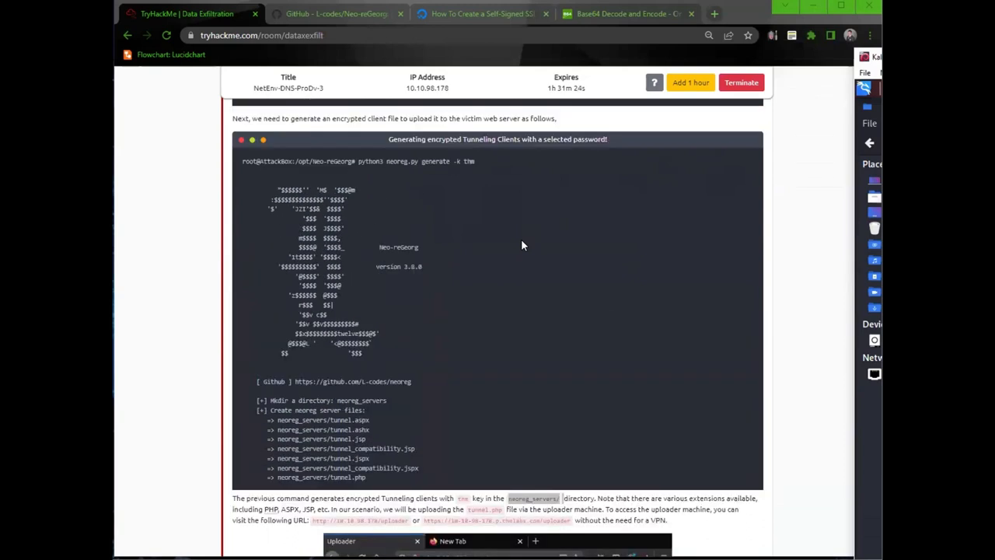
pyautogui.moveTo(426, 177)
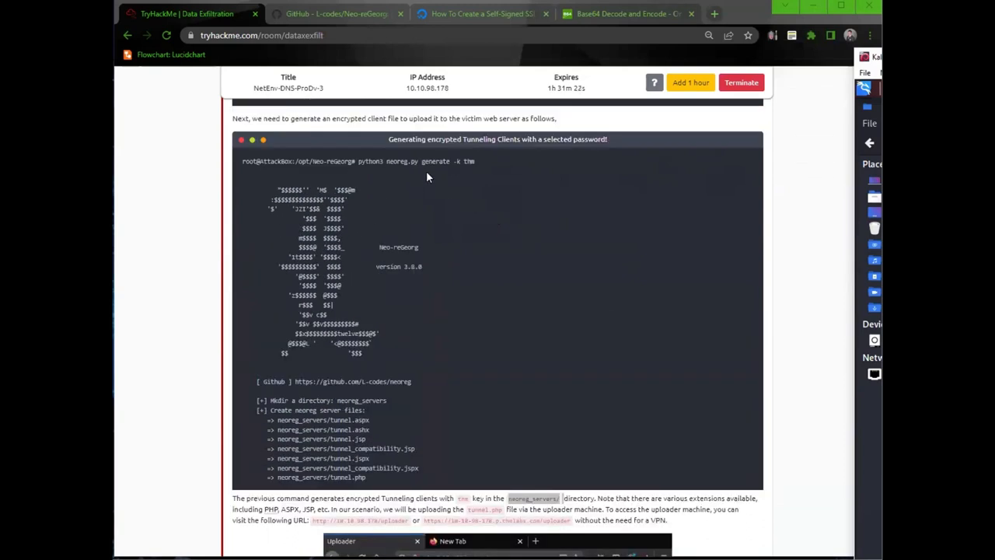
pyautogui.moveTo(401, 398)
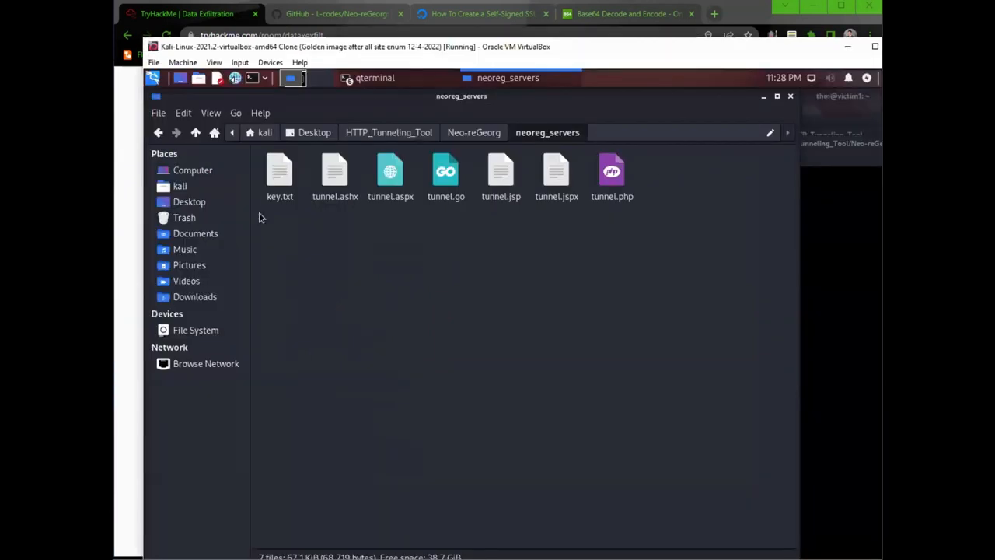
pyautogui.moveTo(601, 270)
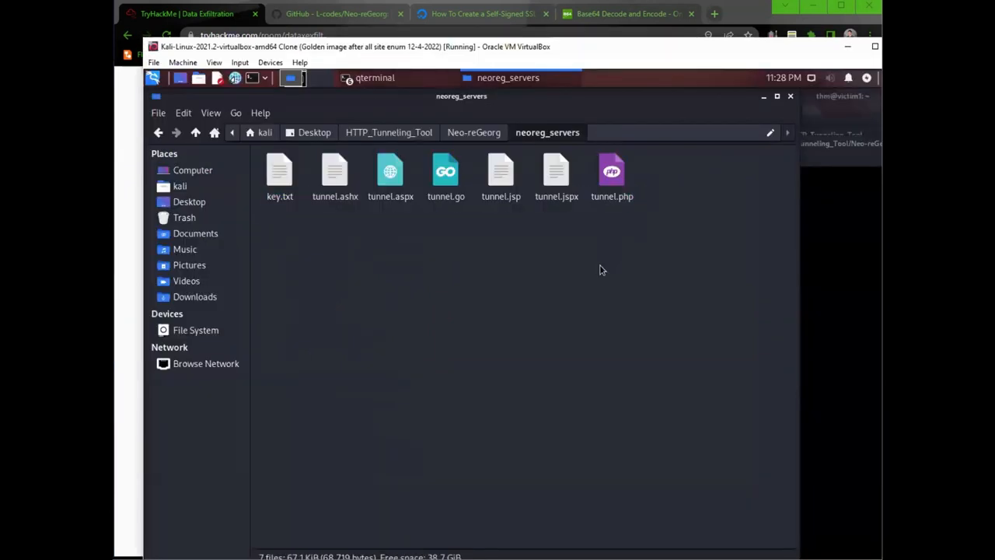
pyautogui.click(612, 175)
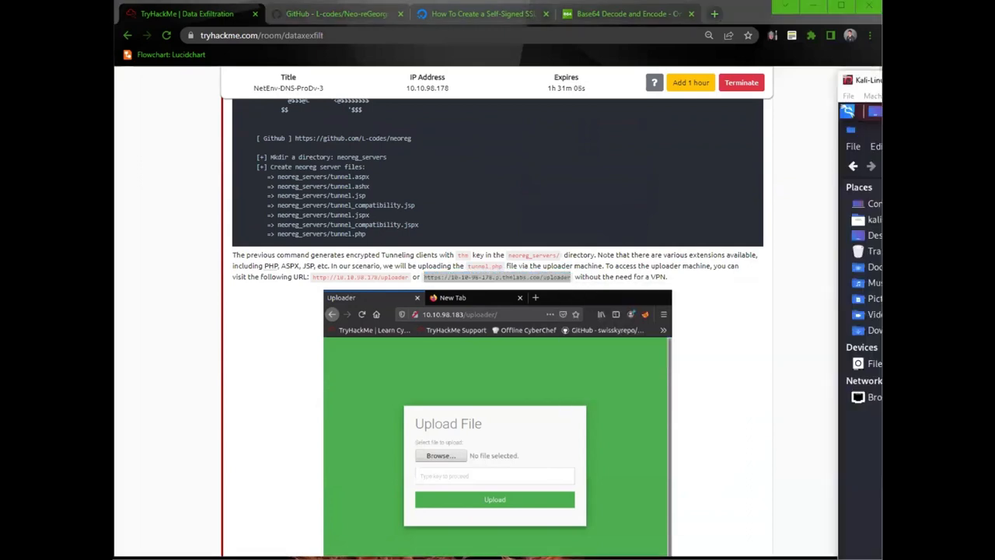
# Launch Google Chrome from the Kali applications menu by searching 'goog'
pyautogui.click(141, 80)
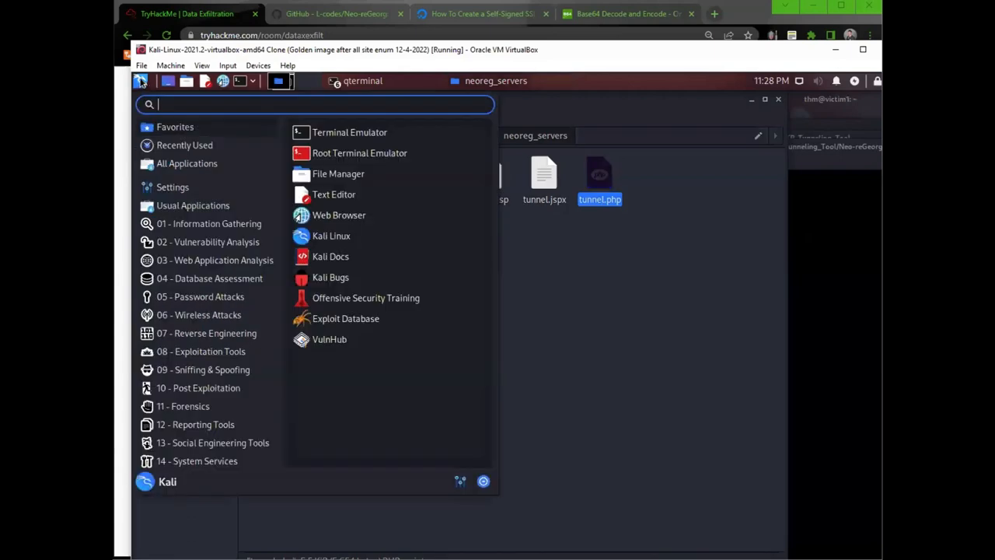
pyautogui.write('doma')
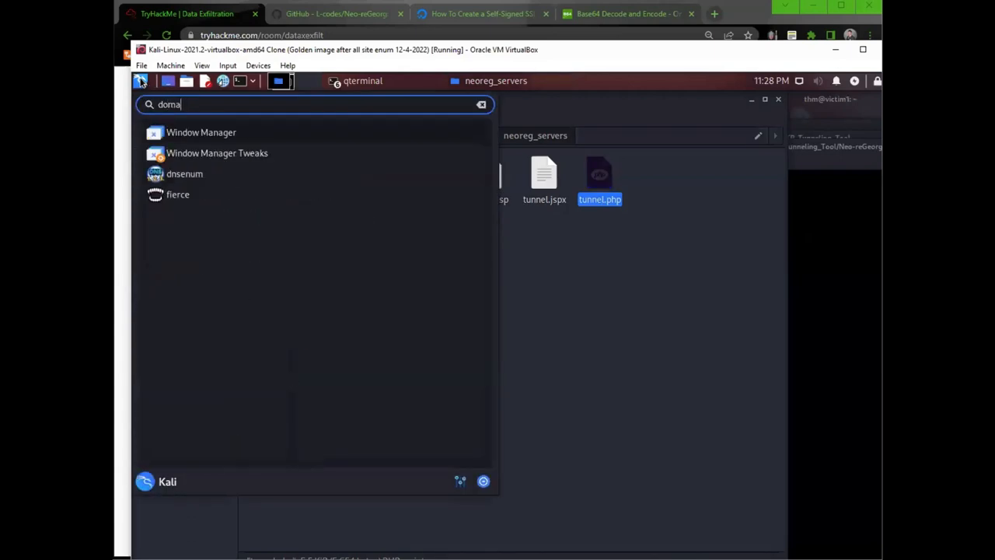
pyautogui.write('goog')
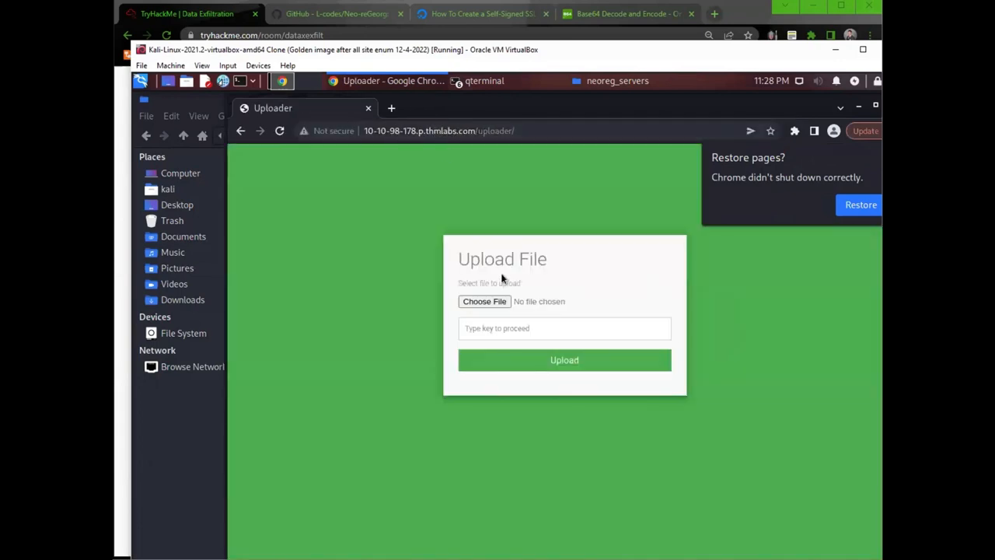
# Choose tunnel.php from Desktop > HTTP_Tunneling_Tool > Neo-reGeorg > neoreg_servers as the upload file
pyautogui.click(483, 301)
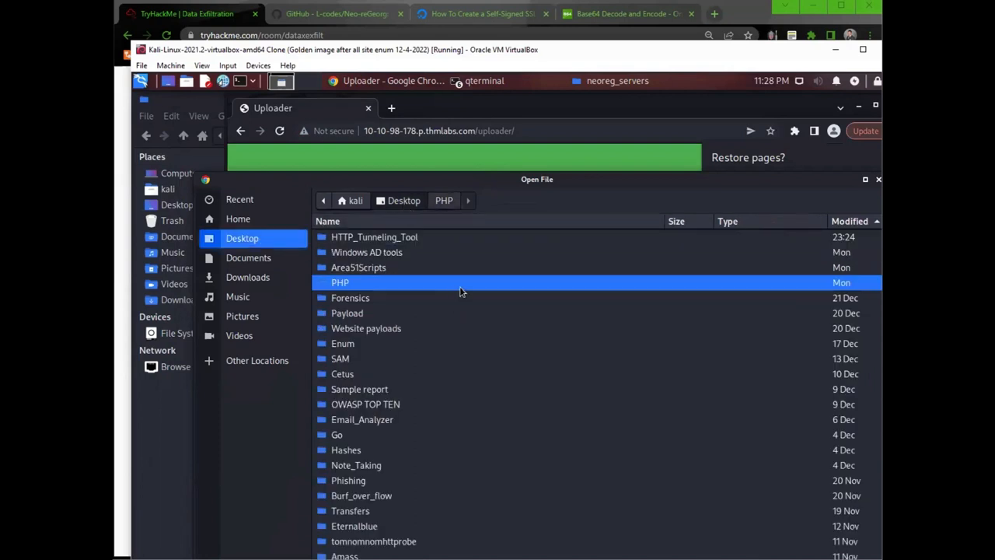
pyautogui.click(850, 221)
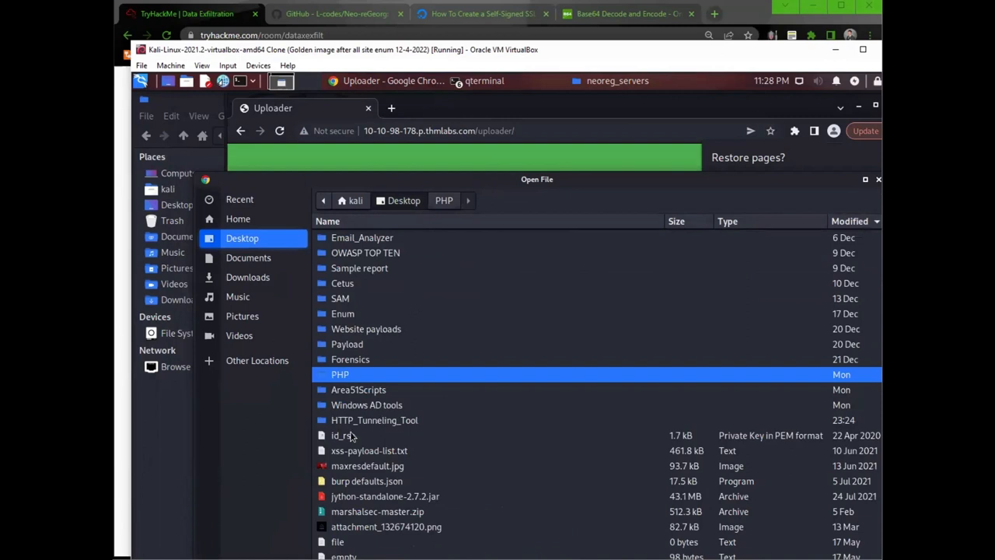
pyautogui.doubleClick(374, 420)
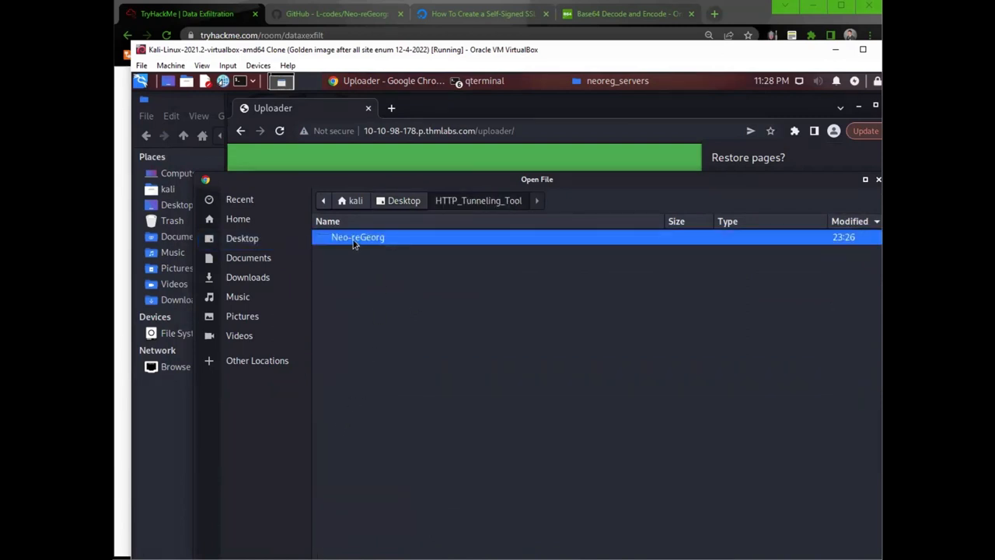
pyautogui.doubleClick(358, 237)
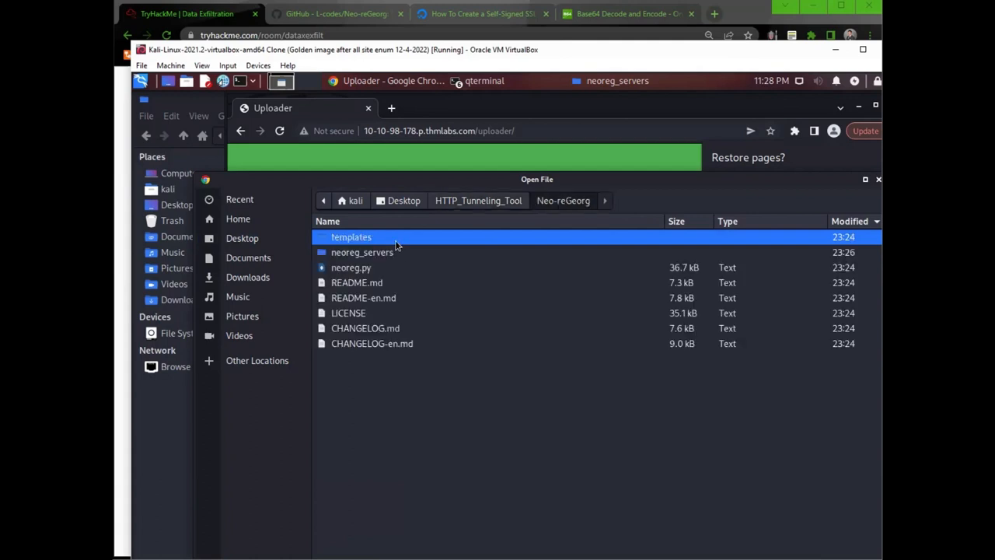
pyautogui.doubleClick(362, 252)
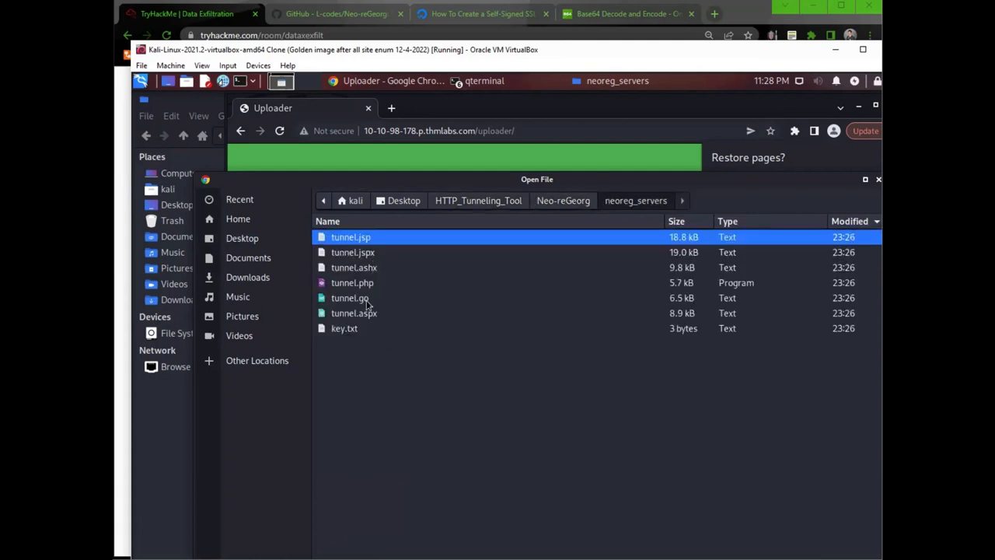
pyautogui.click(352, 282)
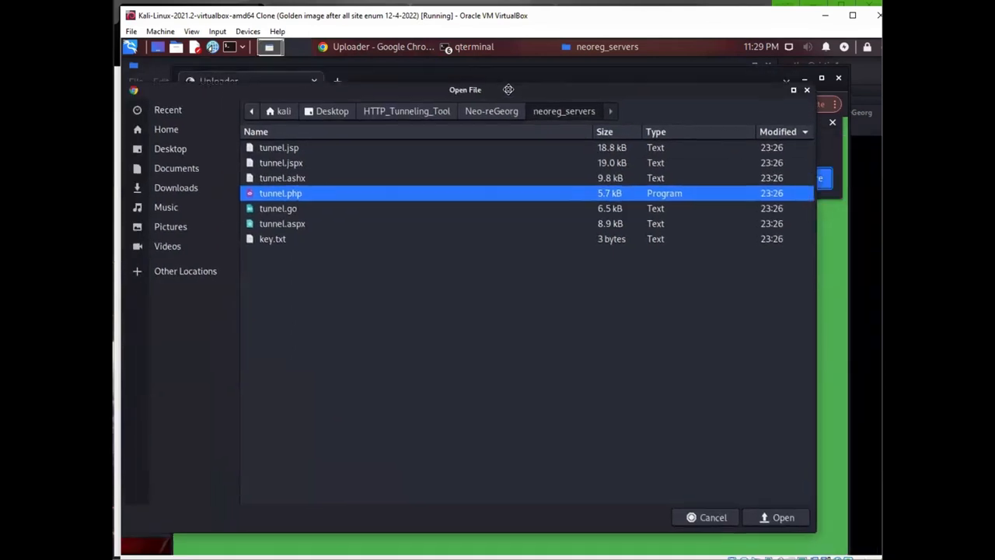
pyautogui.click(783, 517)
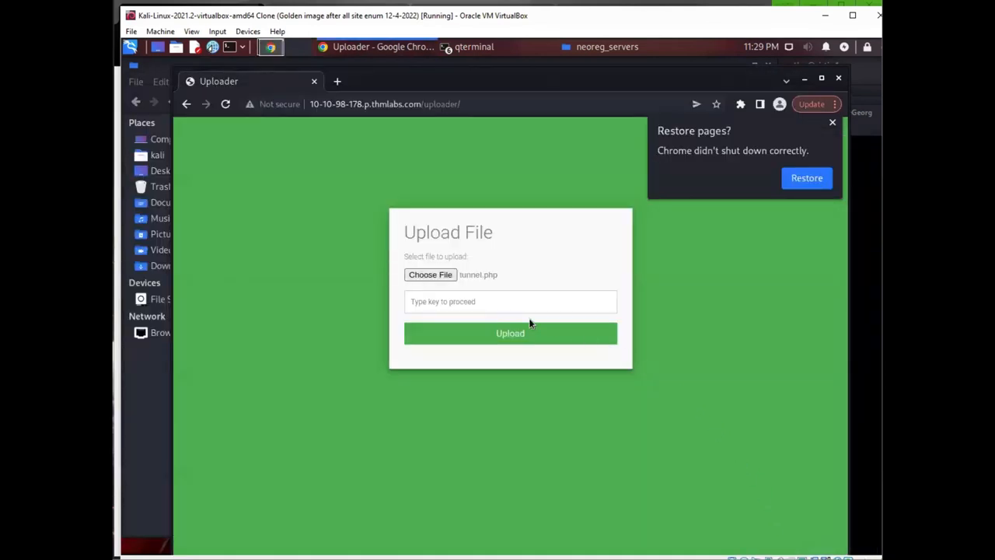
# Copy the uploader.thm.com host name from the TryHackMe tunnelling instructions
pyautogui.click(510, 302)
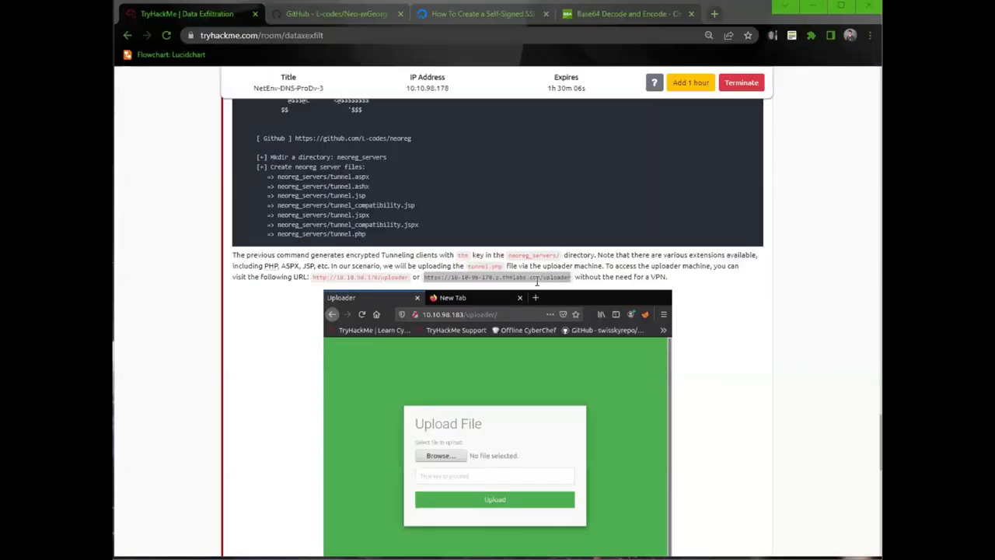
pyautogui.scroll(-3)
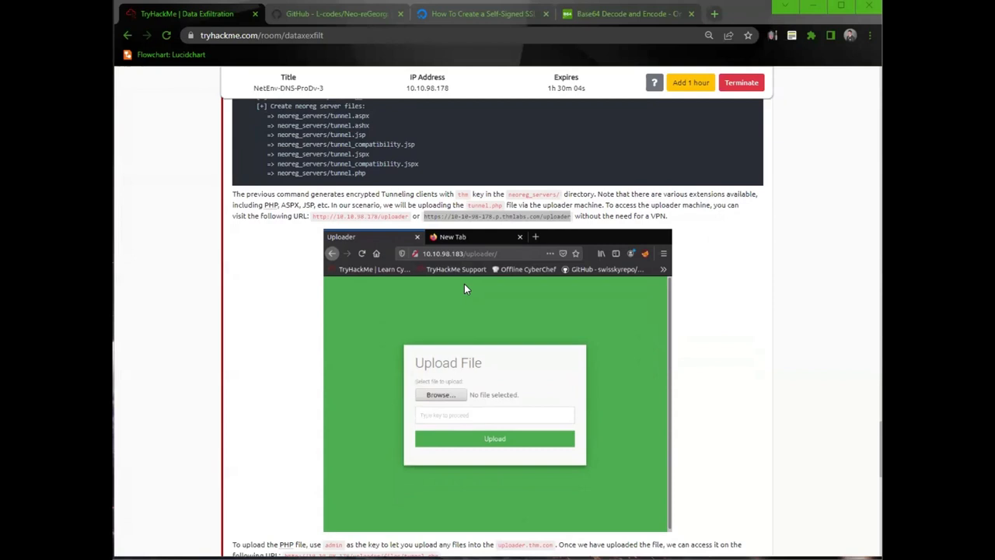
pyautogui.scroll(-3)
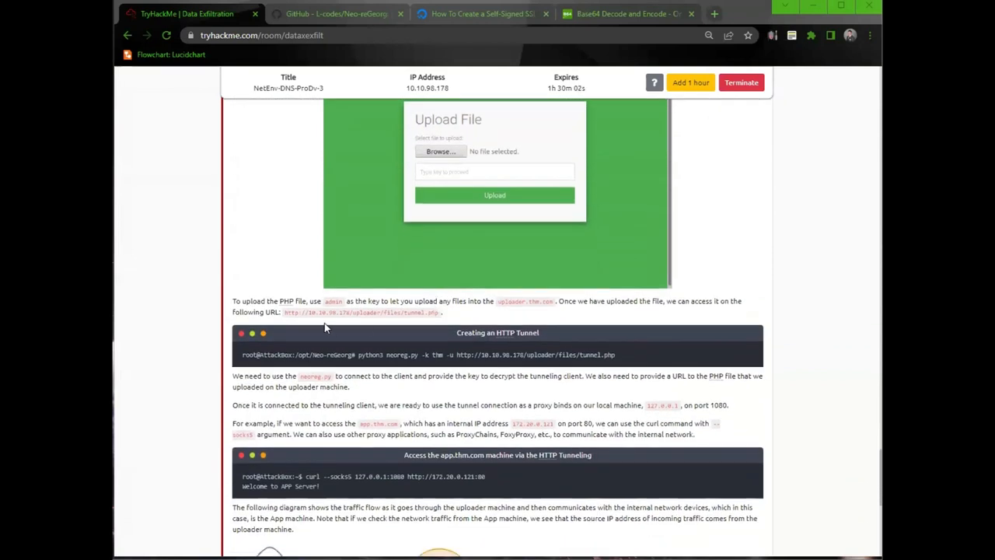
pyautogui.moveTo(303, 322)
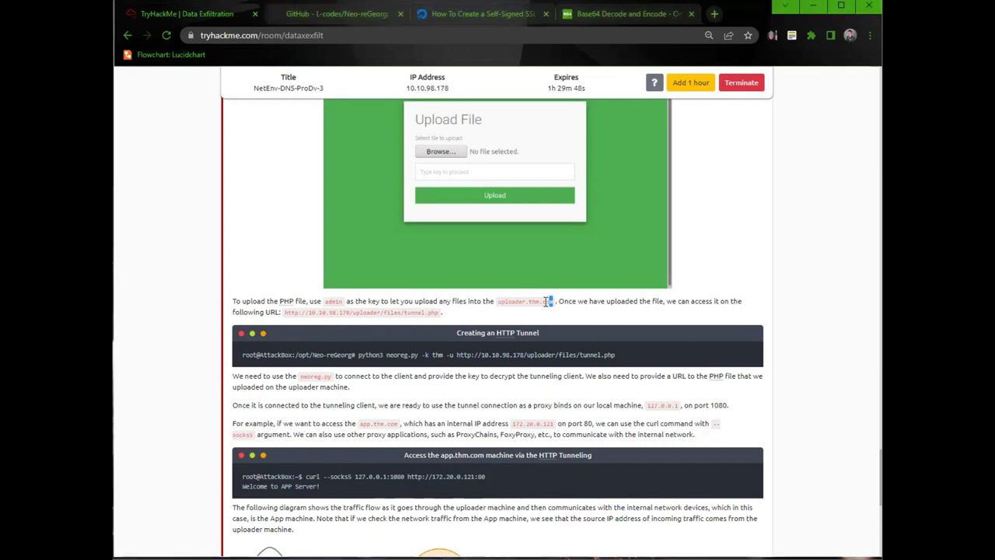
pyautogui.rightClick(525, 301)
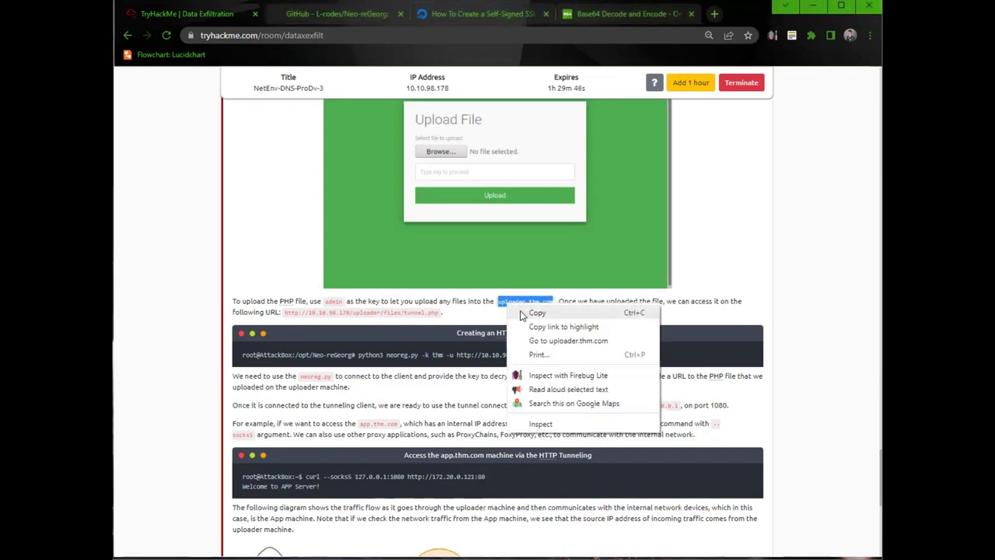
pyautogui.click(525, 301)
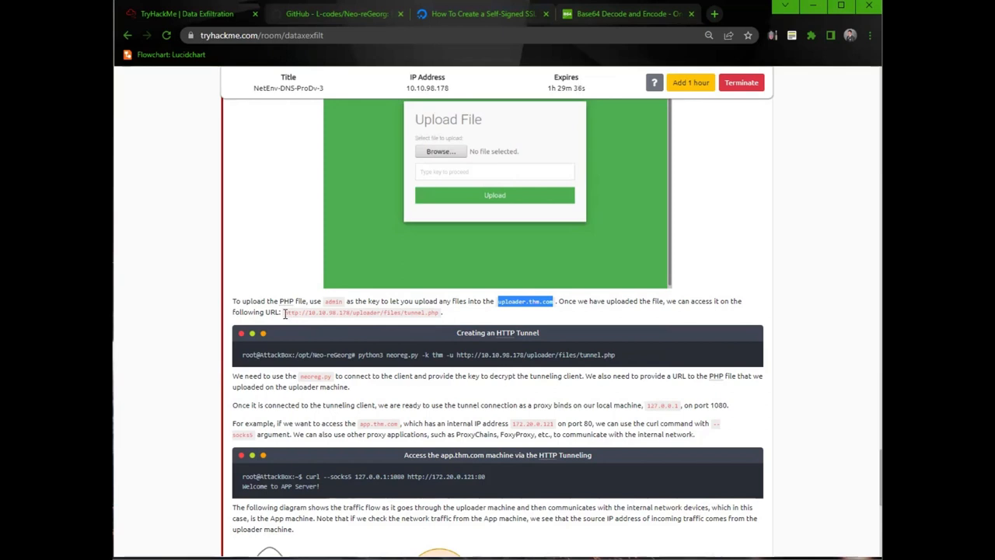
pyautogui.moveTo(378, 316)
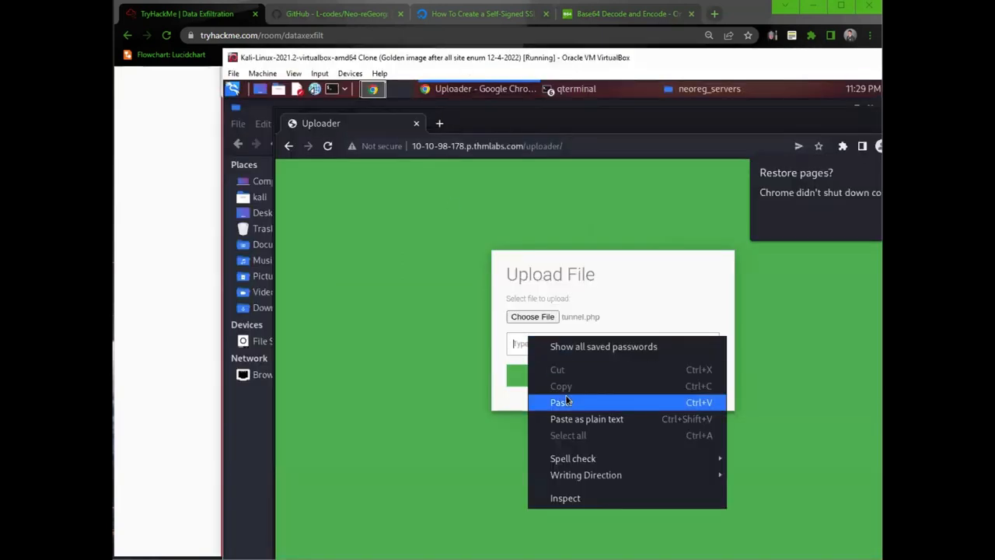
pyautogui.click(560, 402)
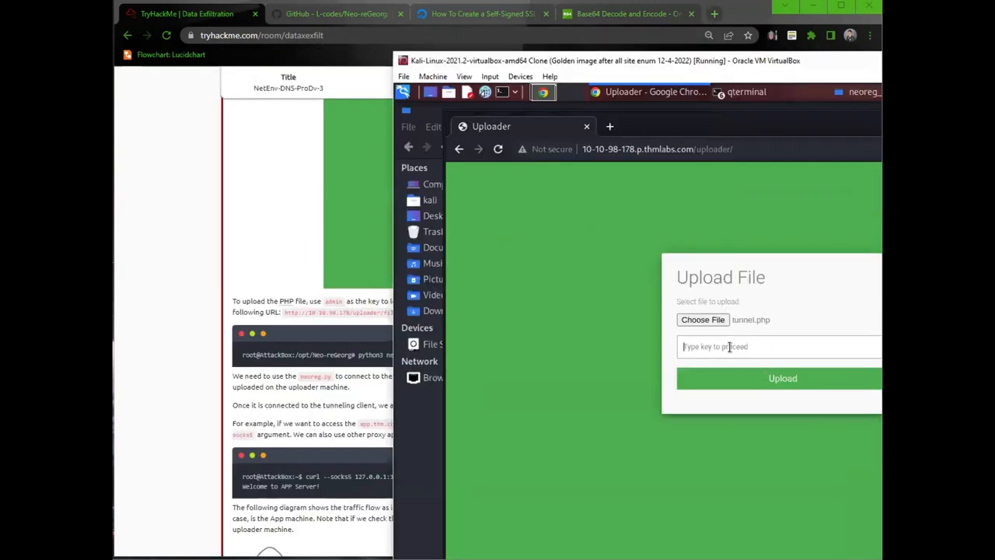
pyautogui.write('admin')
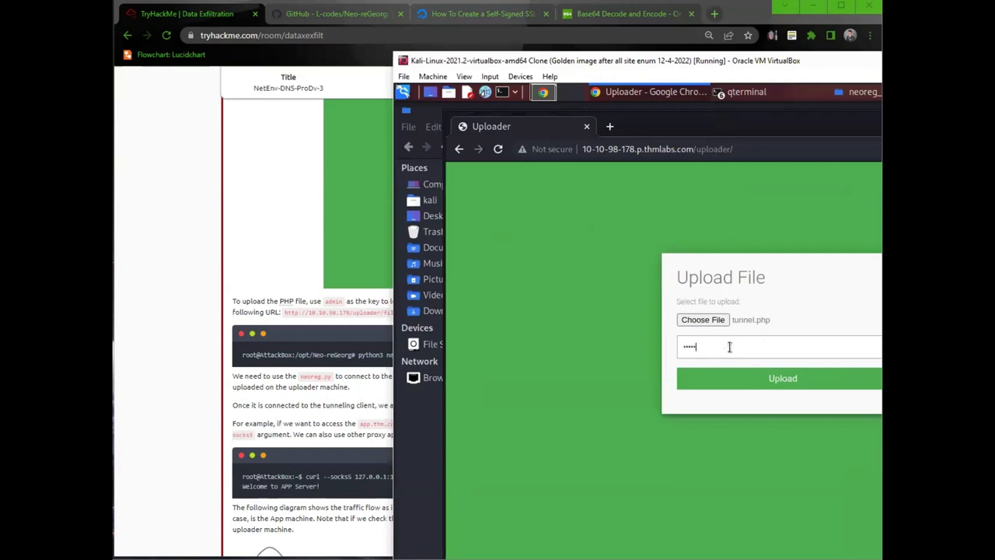
pyautogui.click(778, 347)
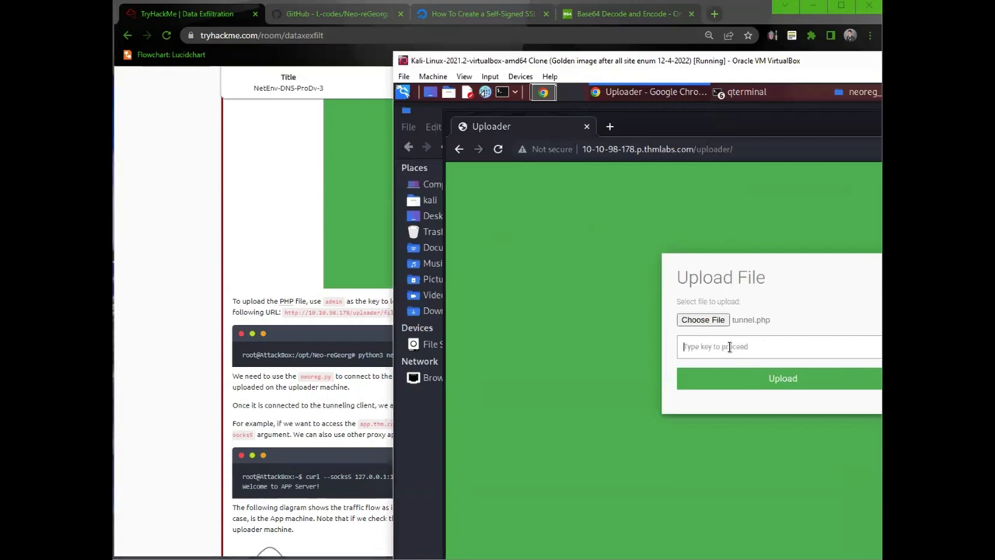
pyautogui.write('admin')
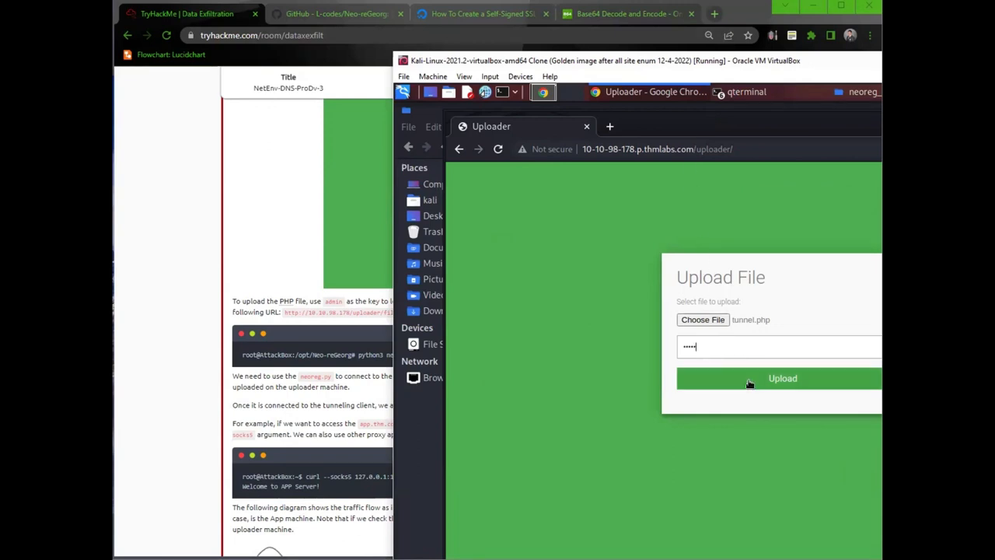
pyautogui.click(783, 378)
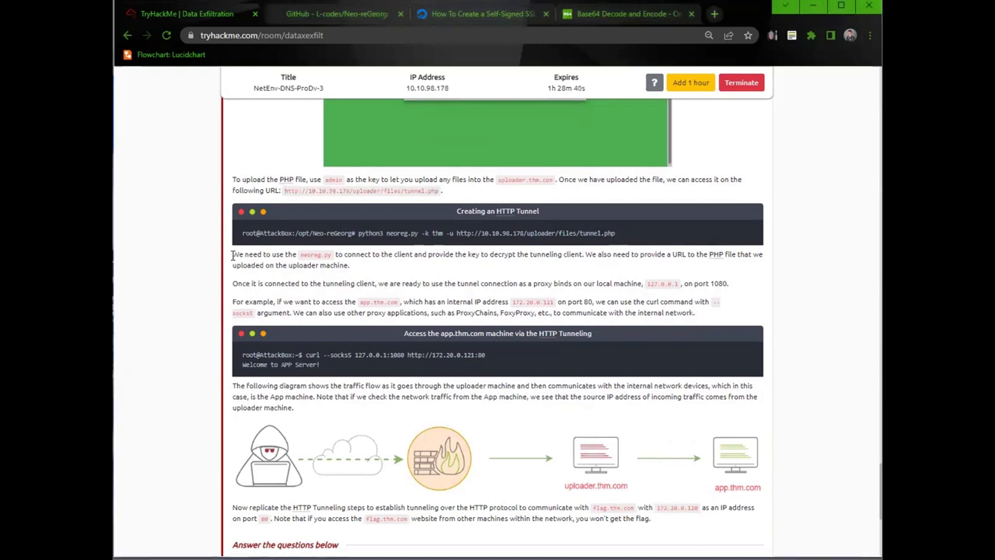
pyautogui.moveTo(232, 255); pyautogui.dragTo(334, 254)
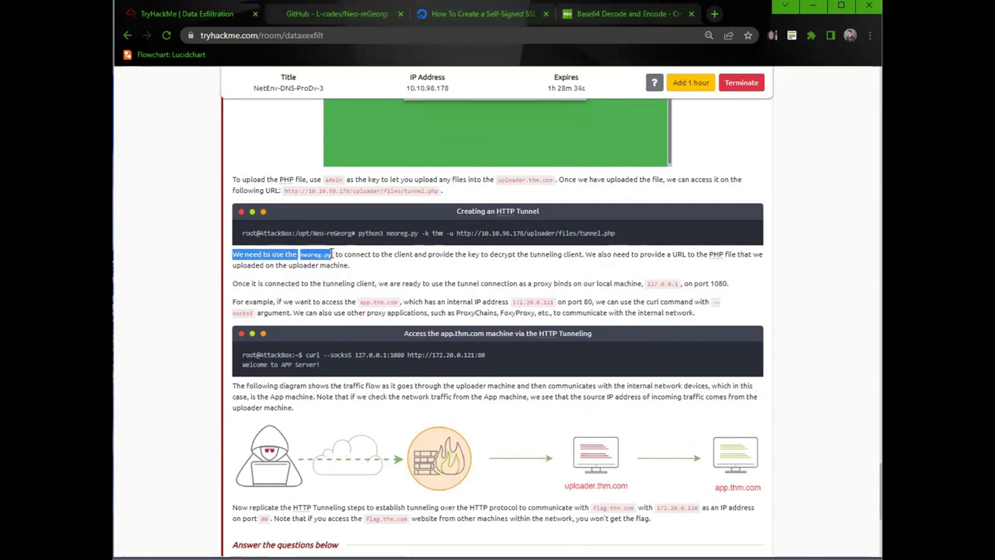
pyautogui.moveTo(335, 254); pyautogui.dragTo(495, 254)
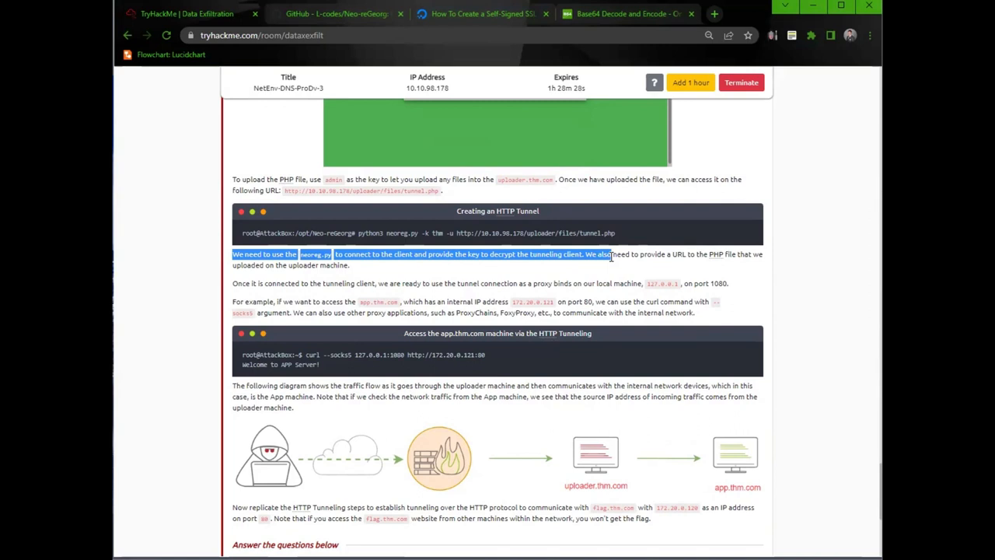
pyautogui.moveTo(611, 255); pyautogui.dragTo(678, 254)
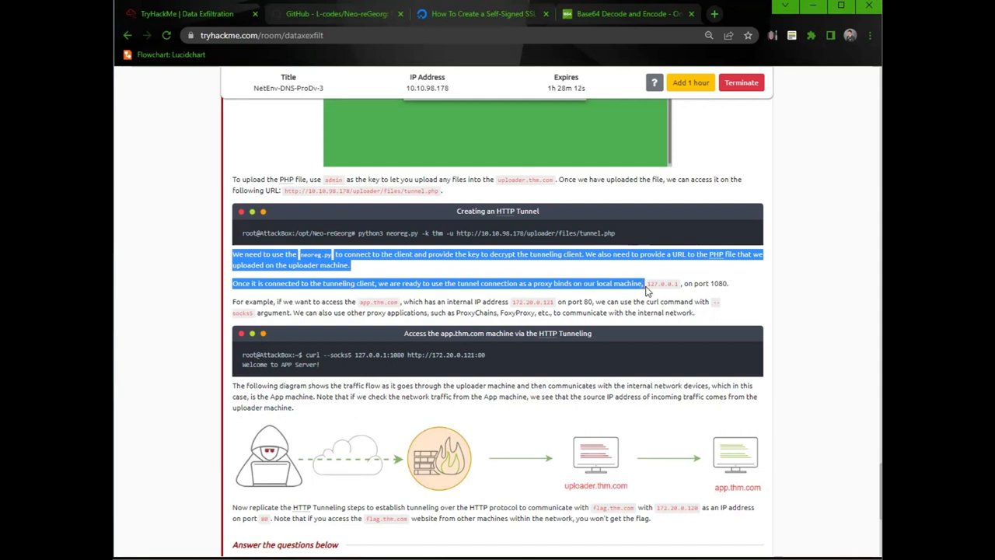
pyautogui.doubleClick(661, 283)
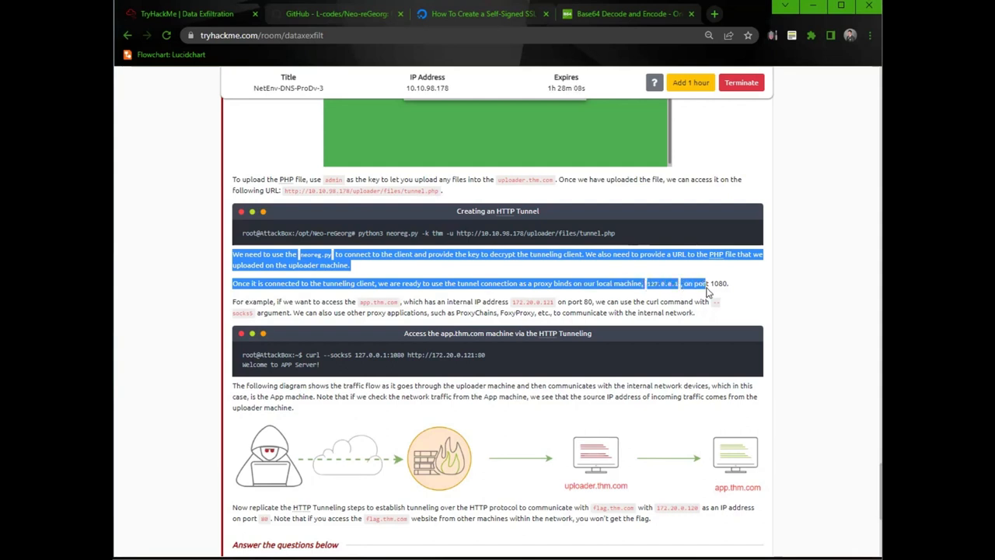
pyautogui.moveTo(707, 283); pyautogui.dragTo(563, 302)
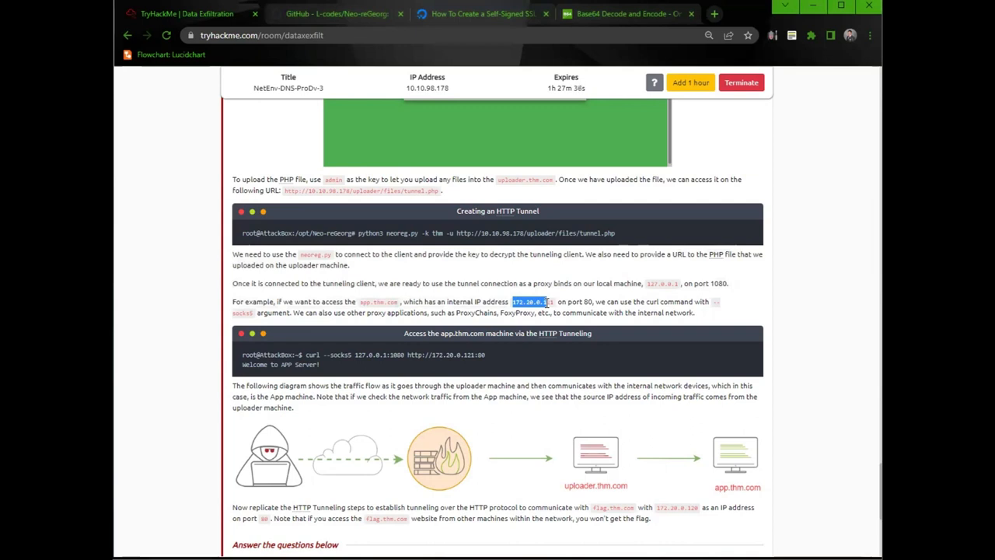
pyautogui.moveTo(548, 302); pyautogui.dragTo(605, 301)
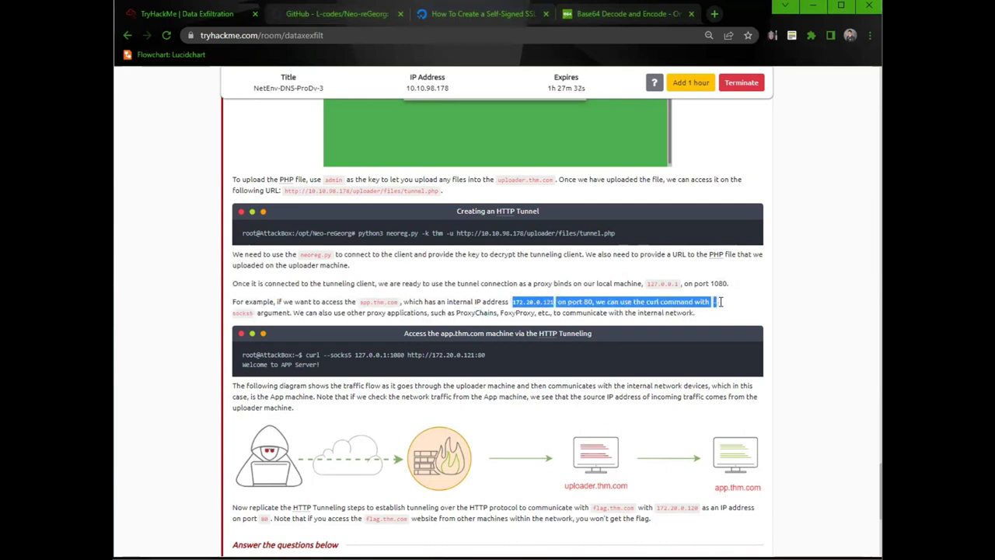
pyautogui.moveTo(714, 302); pyautogui.dragTo(264, 313)
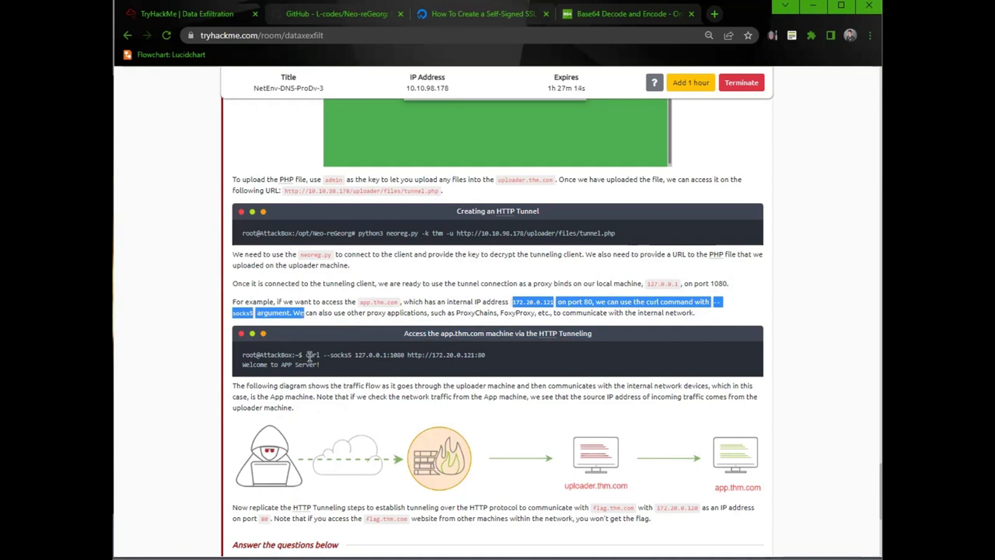
pyautogui.moveTo(305, 354); pyautogui.dragTo(374, 355)
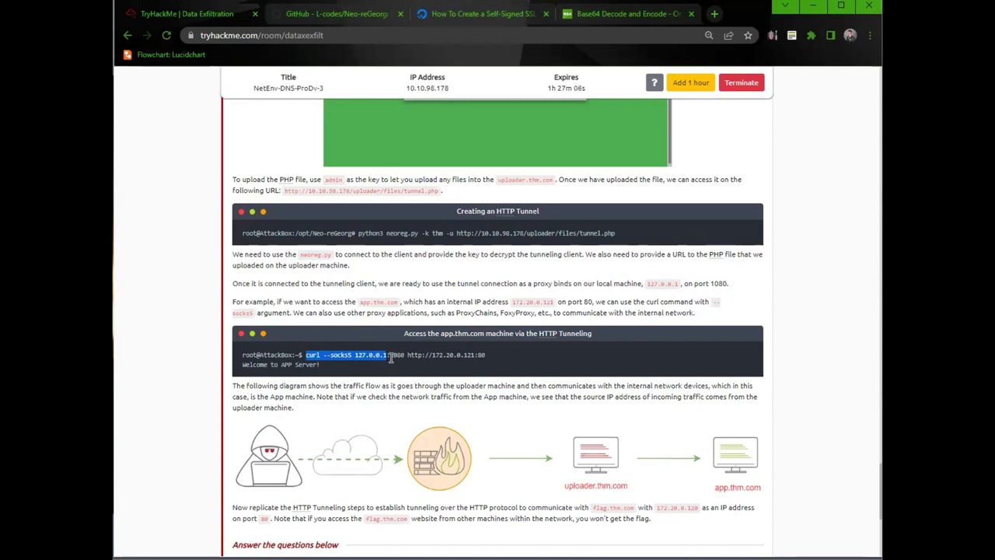
pyautogui.moveTo(389, 355); pyautogui.dragTo(488, 354)
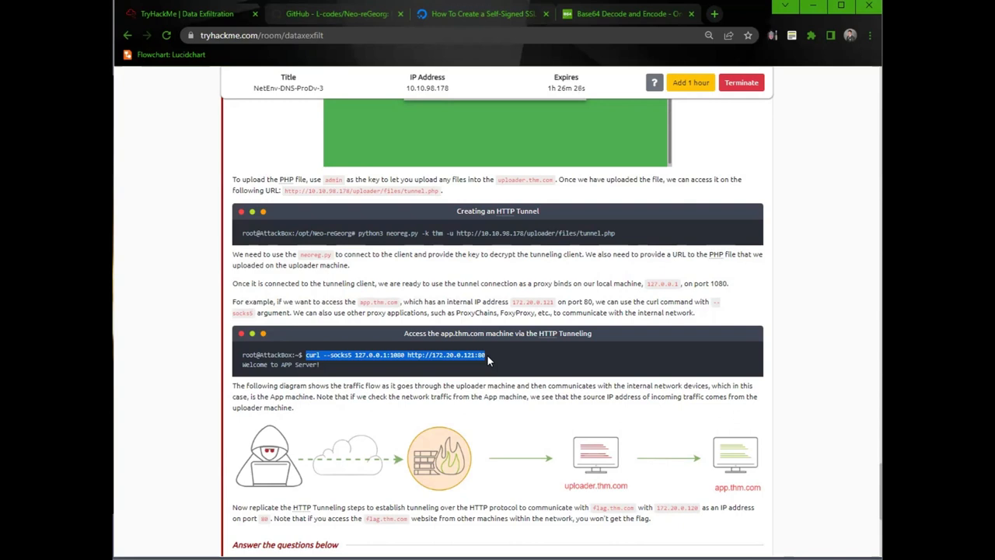
pyautogui.scroll(-3)
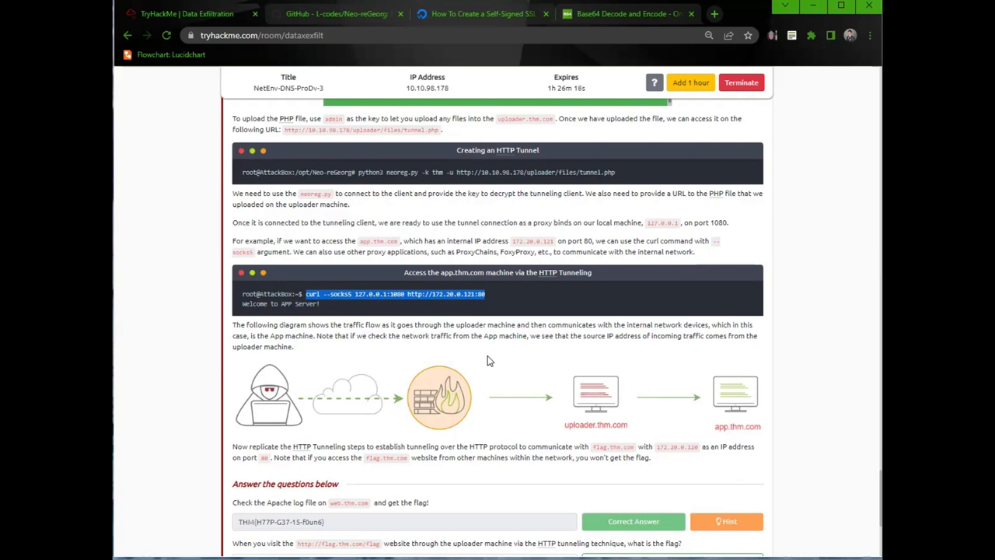
pyautogui.moveTo(649, 479)
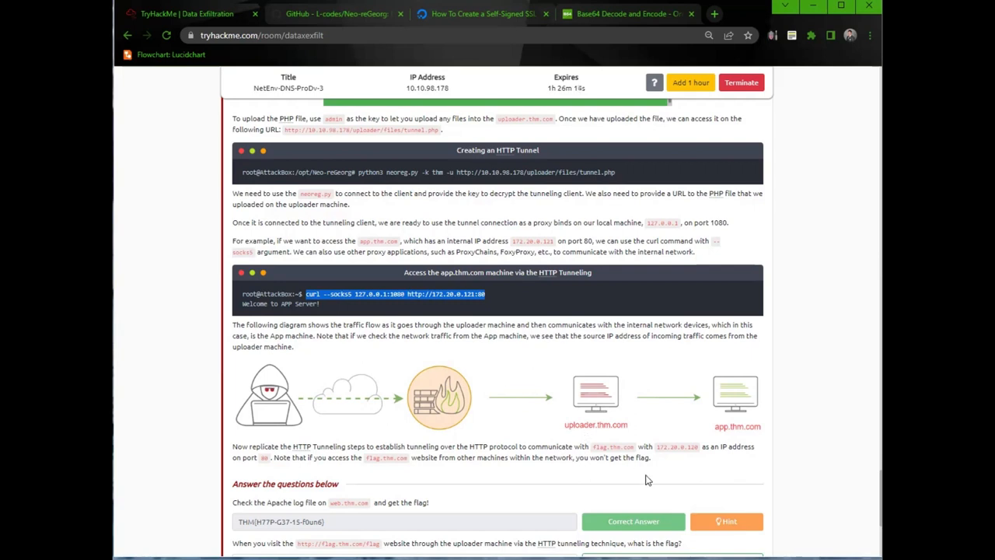
pyautogui.moveTo(647, 476)
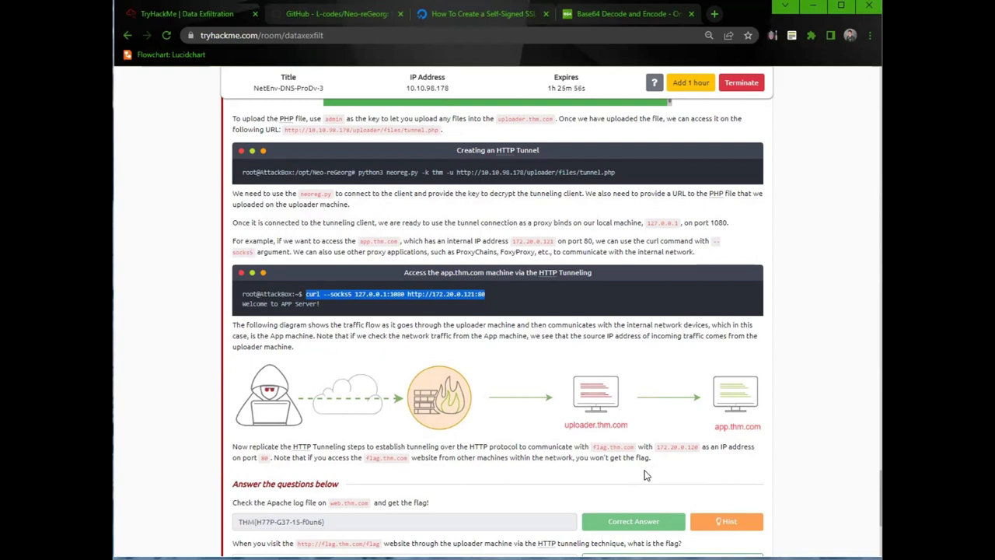
pyautogui.scroll(-3)
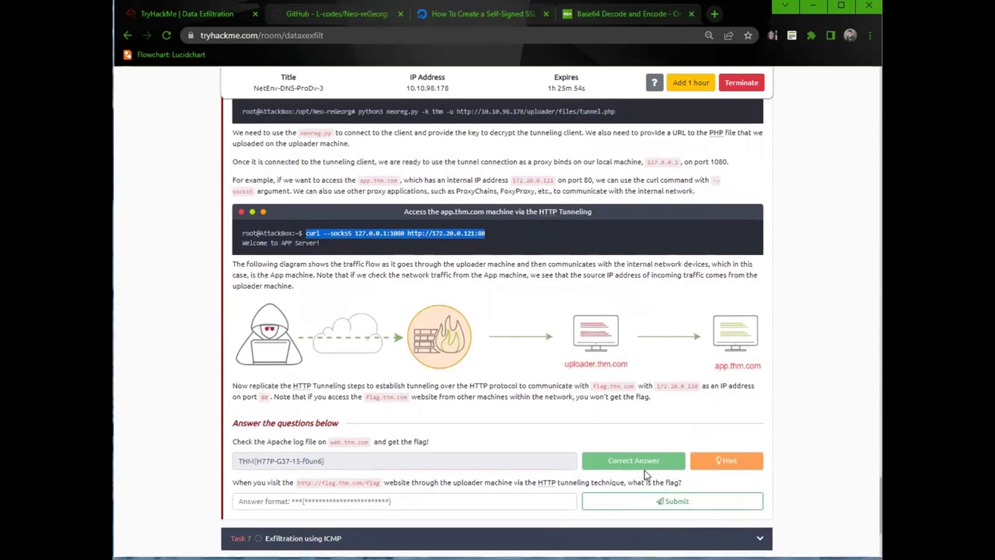
pyautogui.moveTo(686, 296)
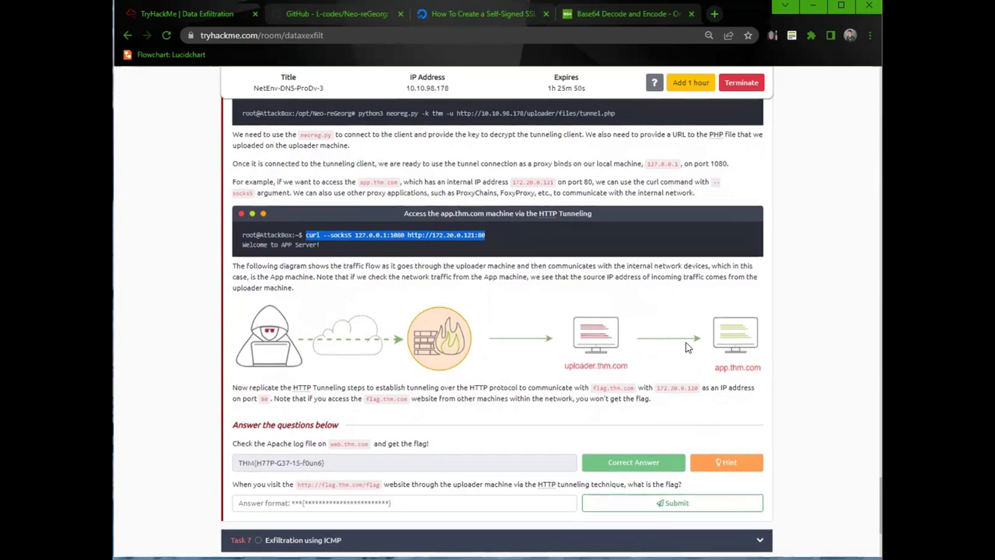
pyautogui.scroll(-3)
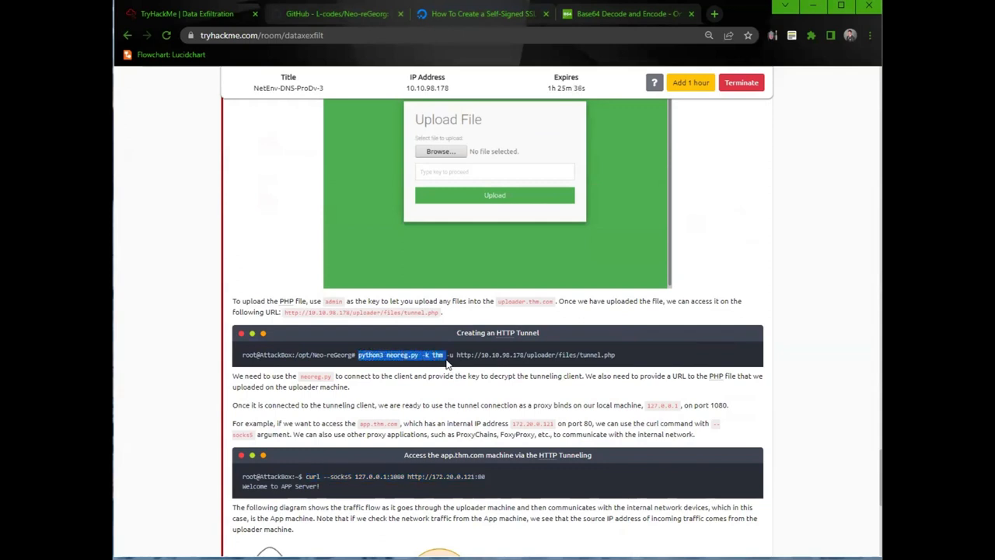
# Highlight and copy the neoreg.py tunnel command for the uploaded tunnel.php from the room guide
pyautogui.moveTo(443, 355); pyautogui.dragTo(588, 354)
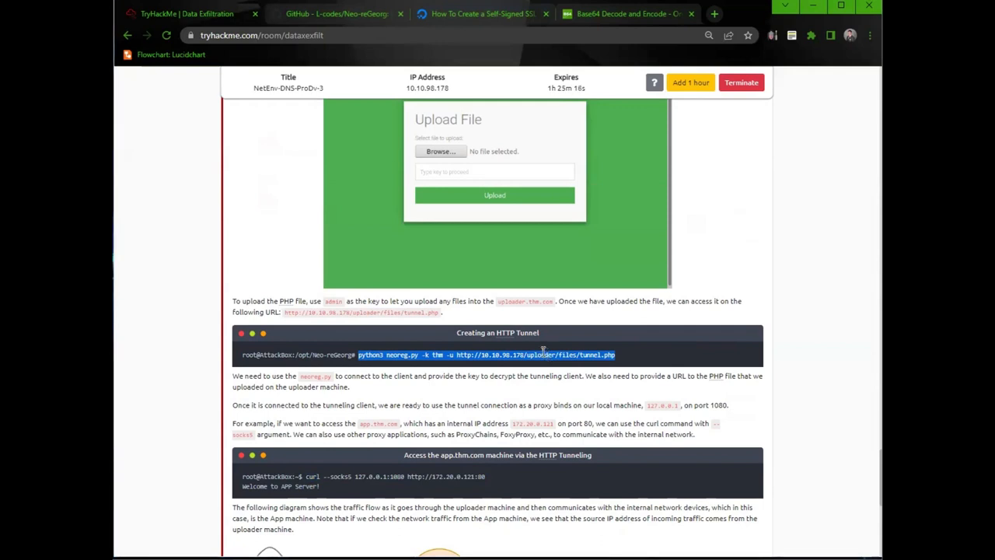
pyautogui.scroll(-3)
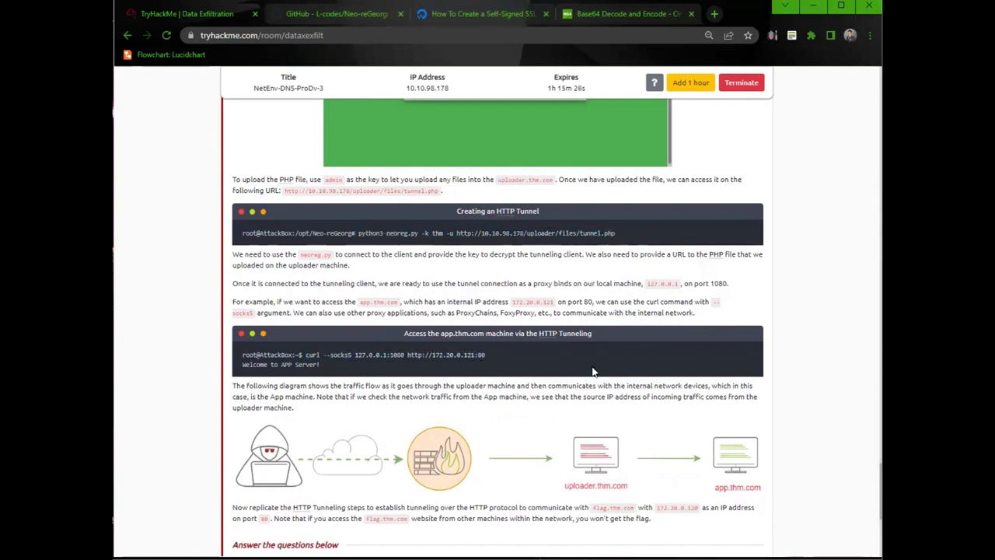
pyautogui.scroll(-3)
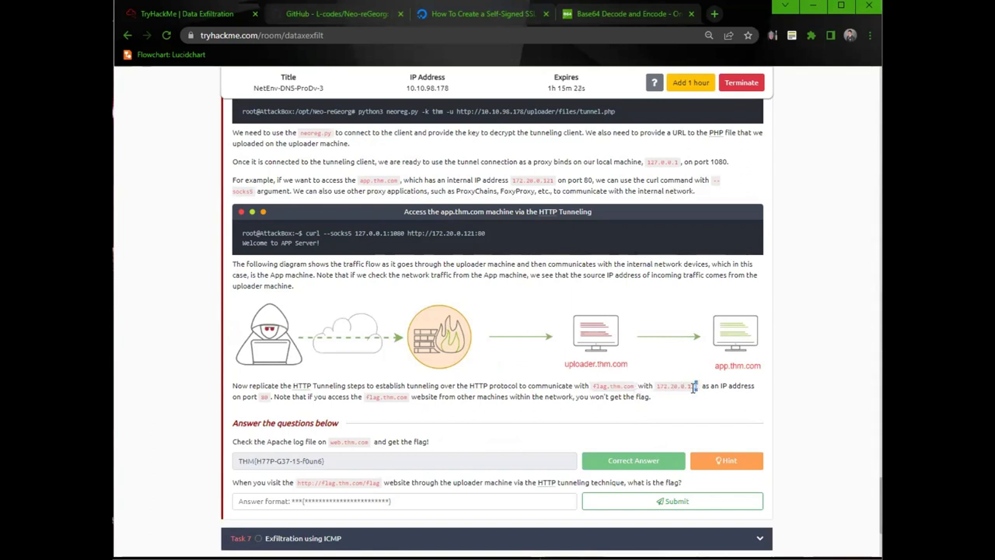
pyautogui.rightClick(676, 385)
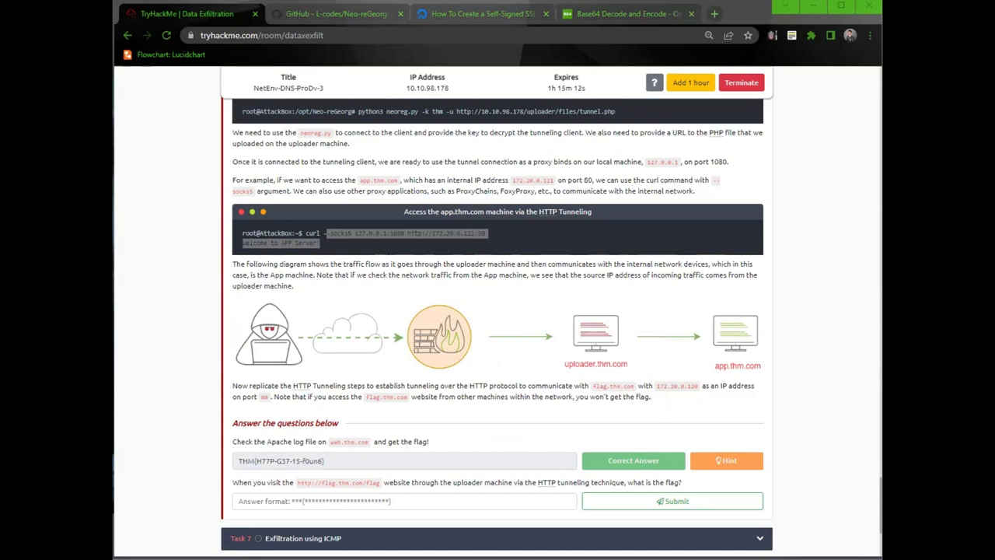
pyautogui.moveTo(685, 389)
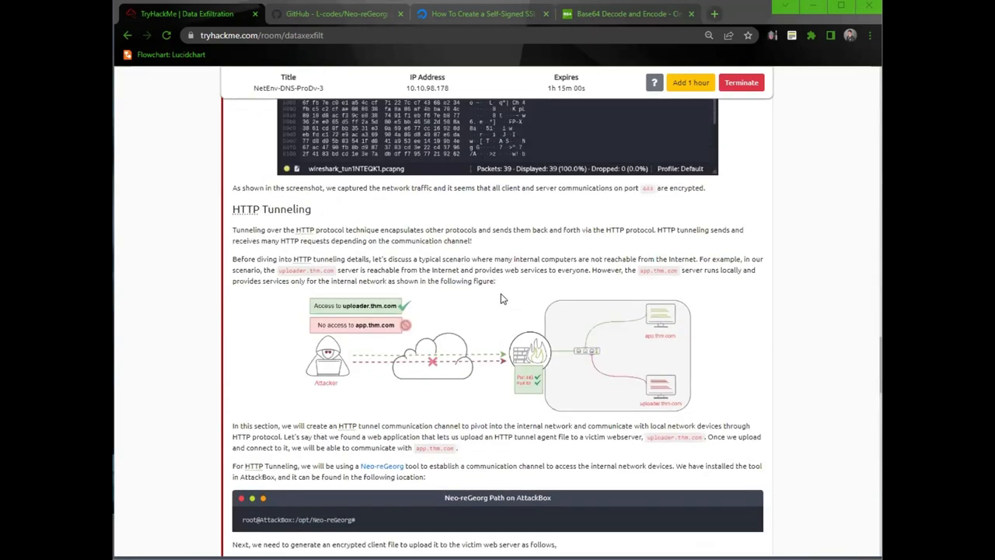
pyautogui.scroll(-3)
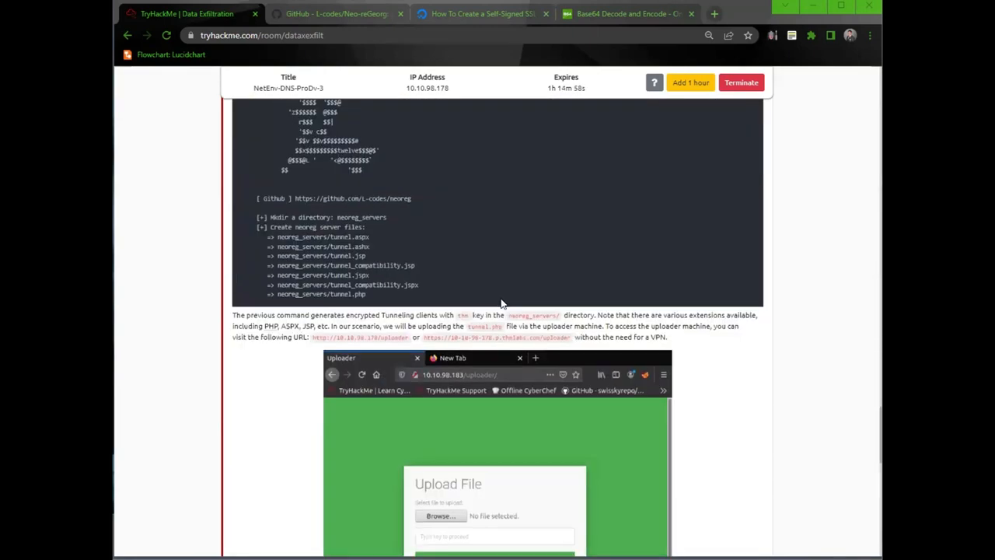
pyautogui.scroll(-3)
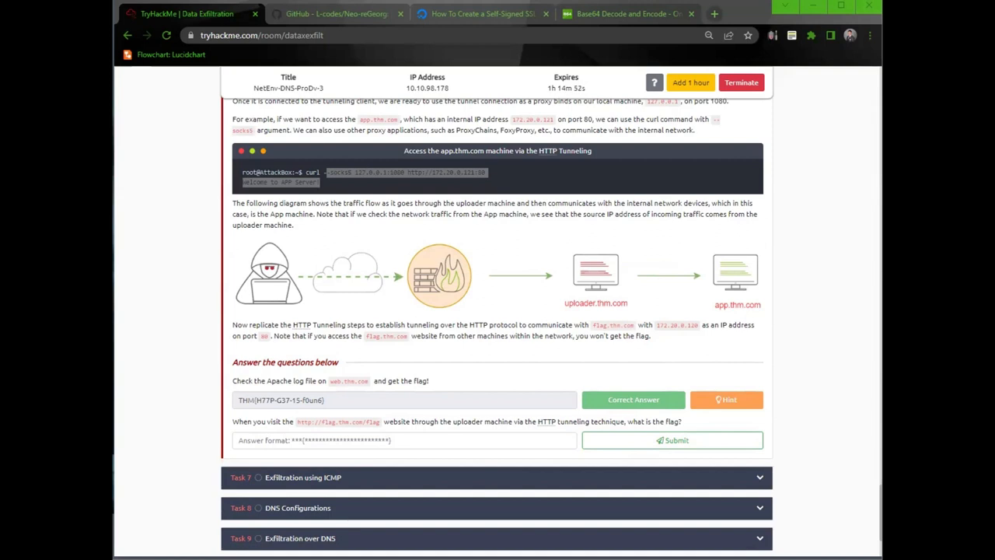
pyautogui.moveTo(206, 330)
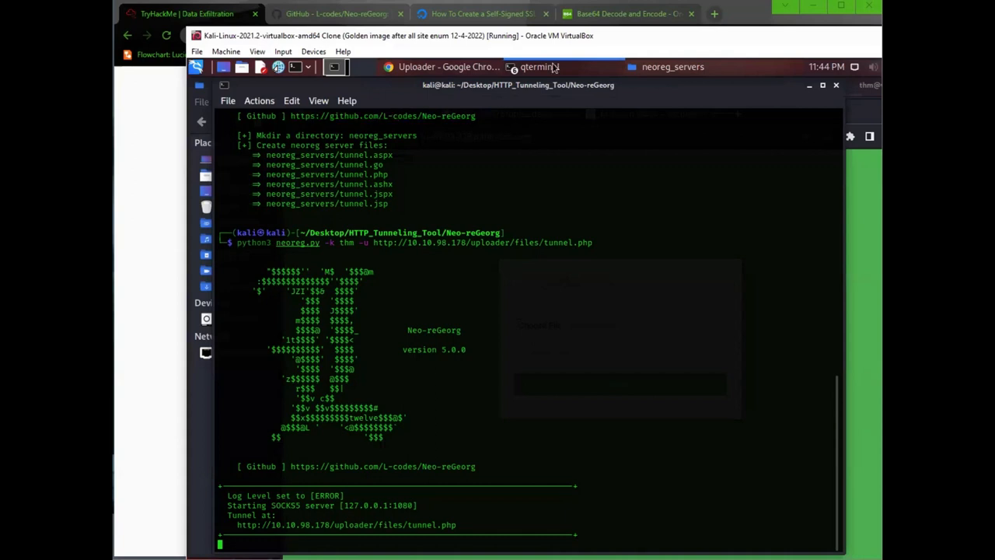
pyautogui.click(539, 67)
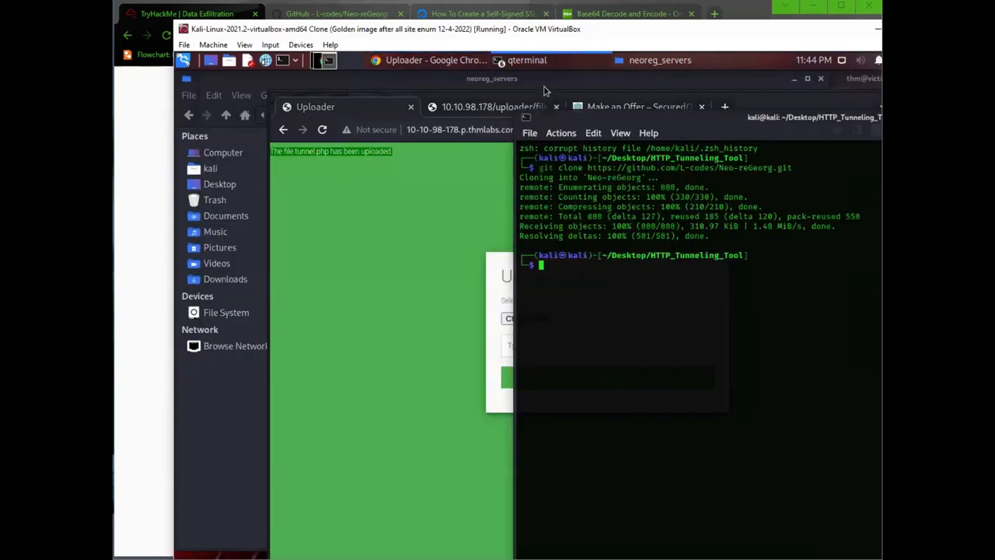
pyautogui.moveTo(486, 80)
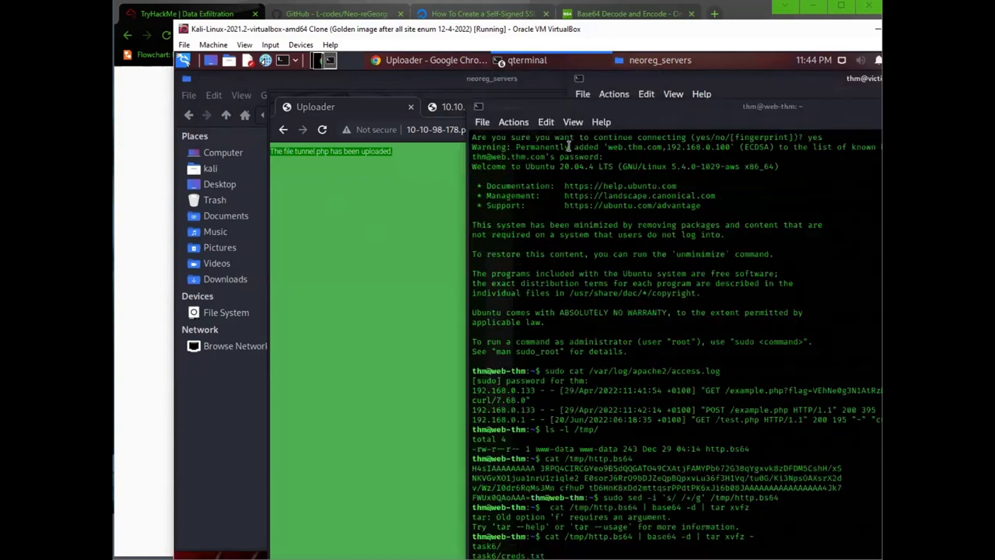
pyautogui.click(528, 60)
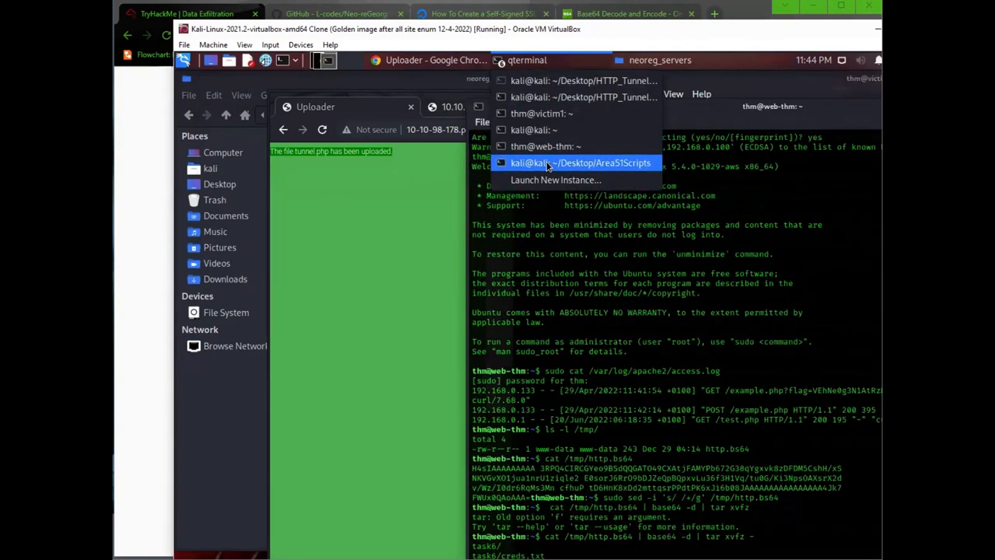
pyautogui.moveTo(579, 80)
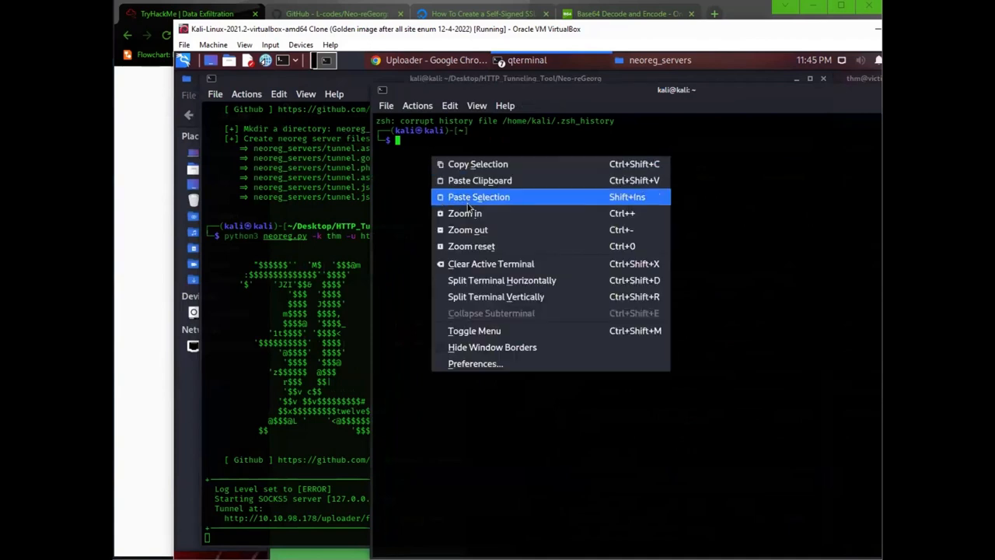
pyautogui.click(479, 197)
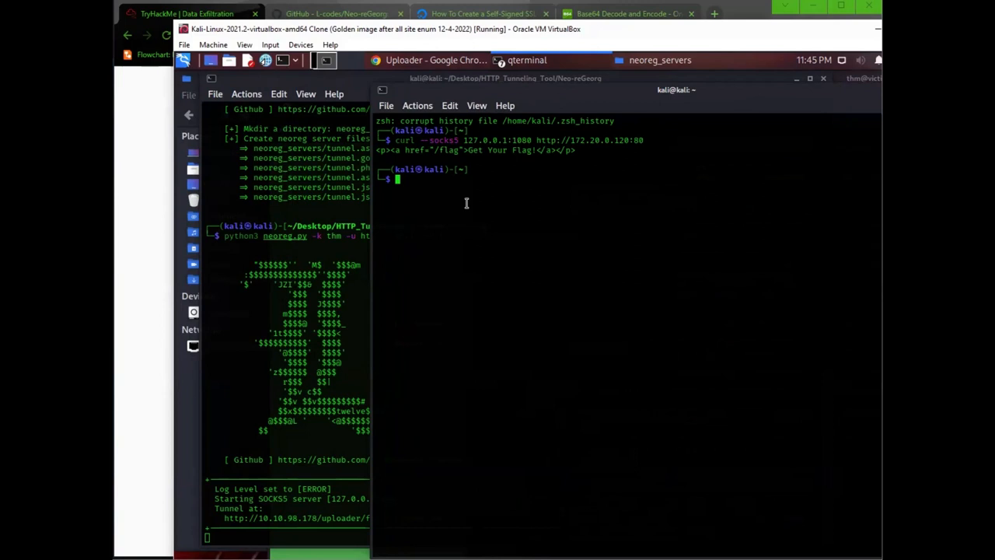
pyautogui.moveTo(380, 37)
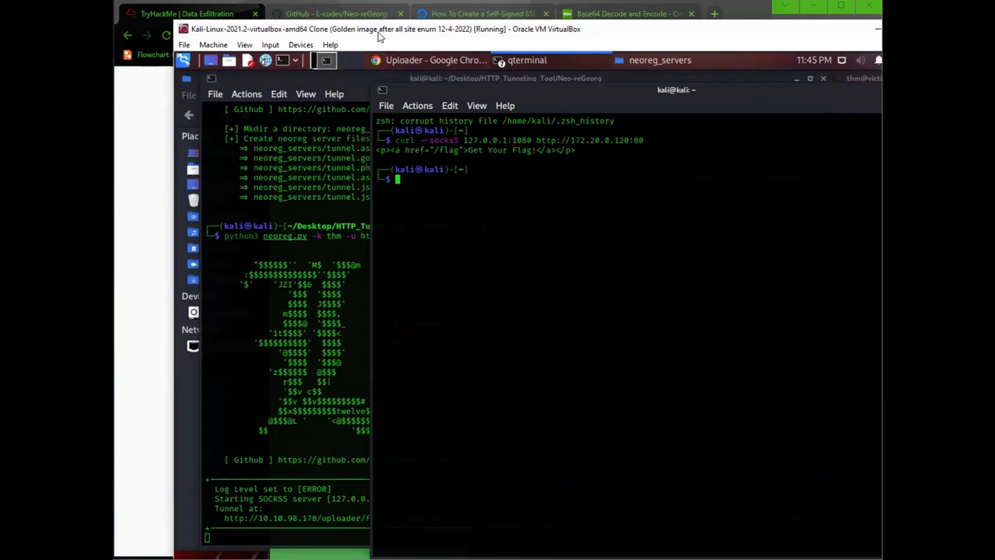
pyautogui.moveTo(380, 36)
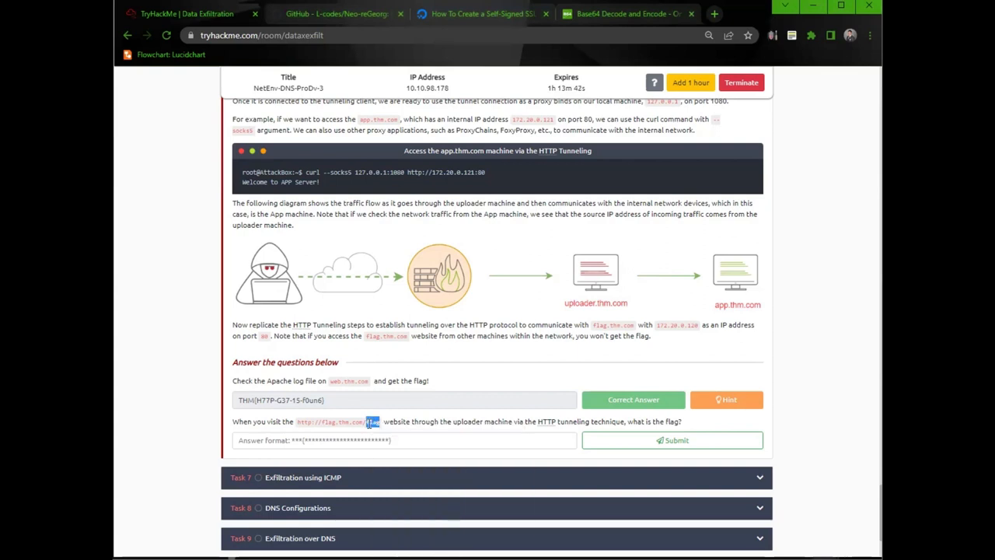
# Select the /flag path in the flag.thm.com question's URL
pyautogui.doubleClick(372, 422)
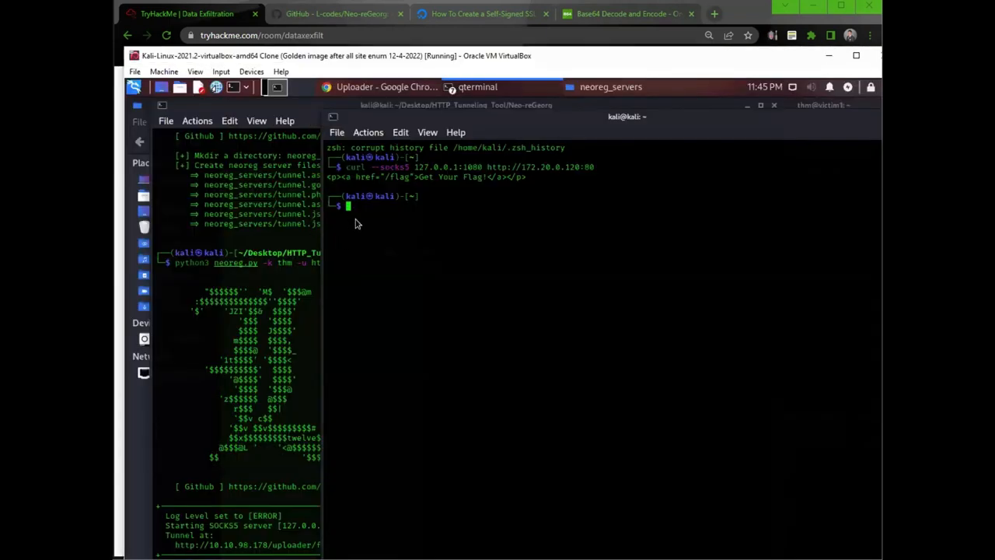
# Fetch 172.20.0.120:80/flag through the SOCKS5 tunnel and select the revealed flag THM{H77p_7unn3l1n9_l1k3_l337}
pyautogui.write('curl --socks5 127.0.0.1:1080 http://172.20.0.120:80/flag')
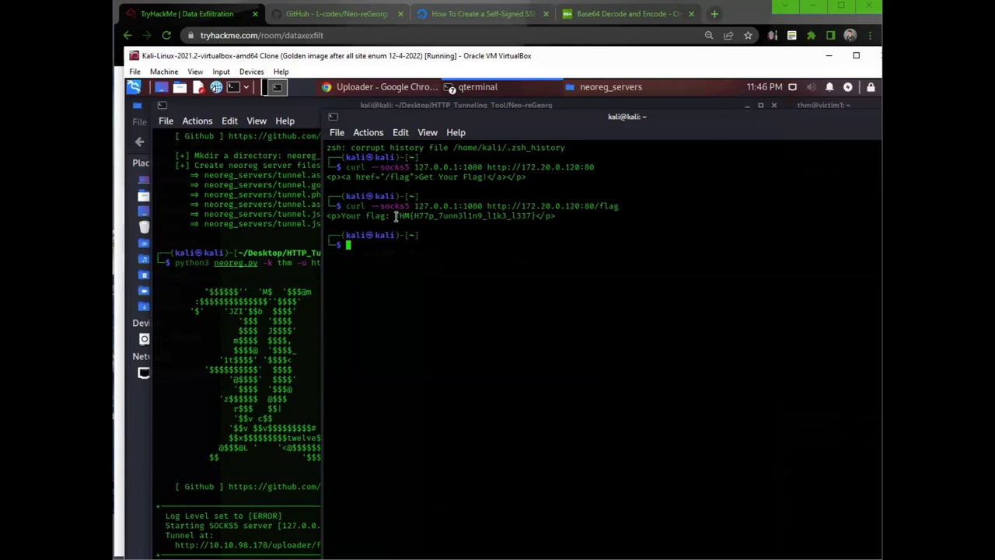
pyautogui.doubleClick(402, 215)
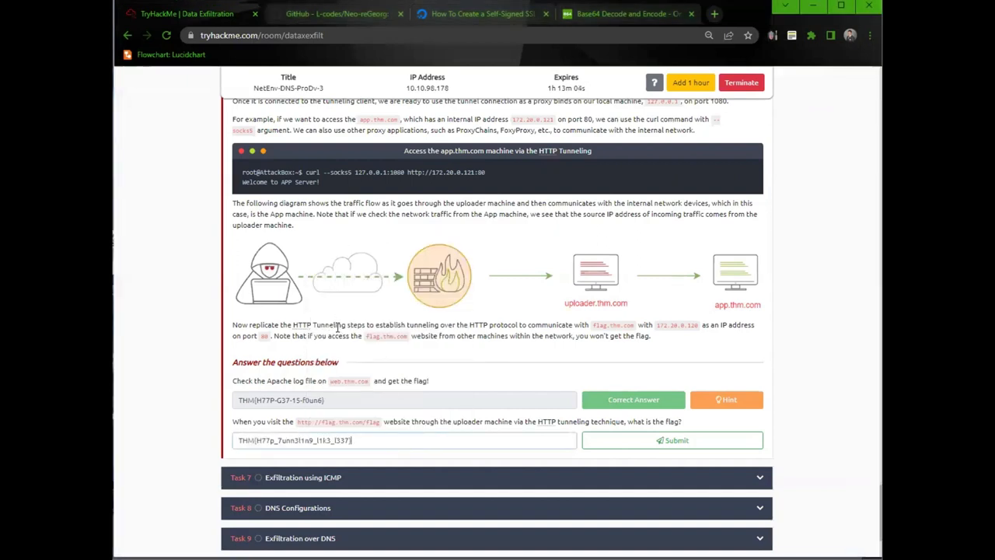
# Submit the flag as the HTTP tunneling answer and review the task text
pyautogui.click(672, 440)
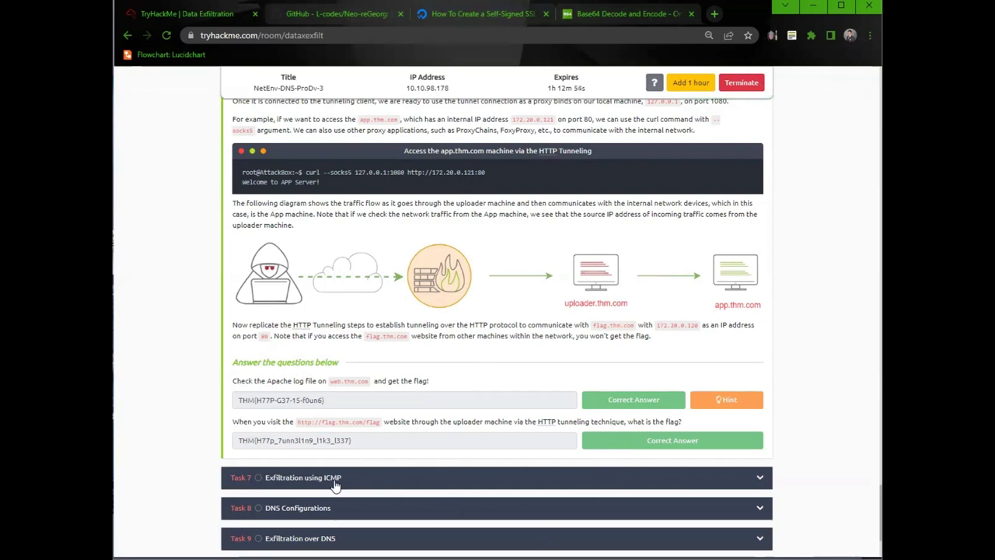
pyautogui.scroll(-3)
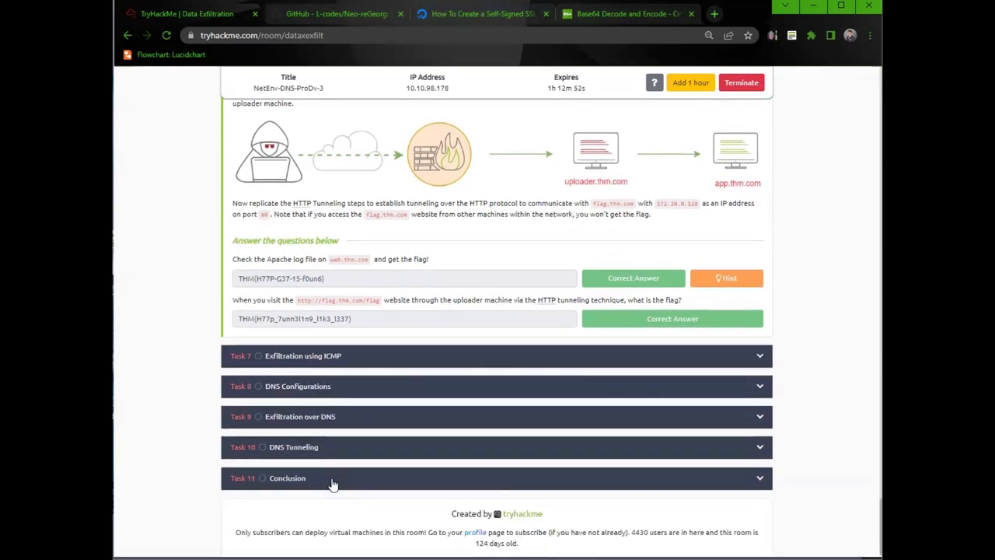
pyautogui.scroll(3)
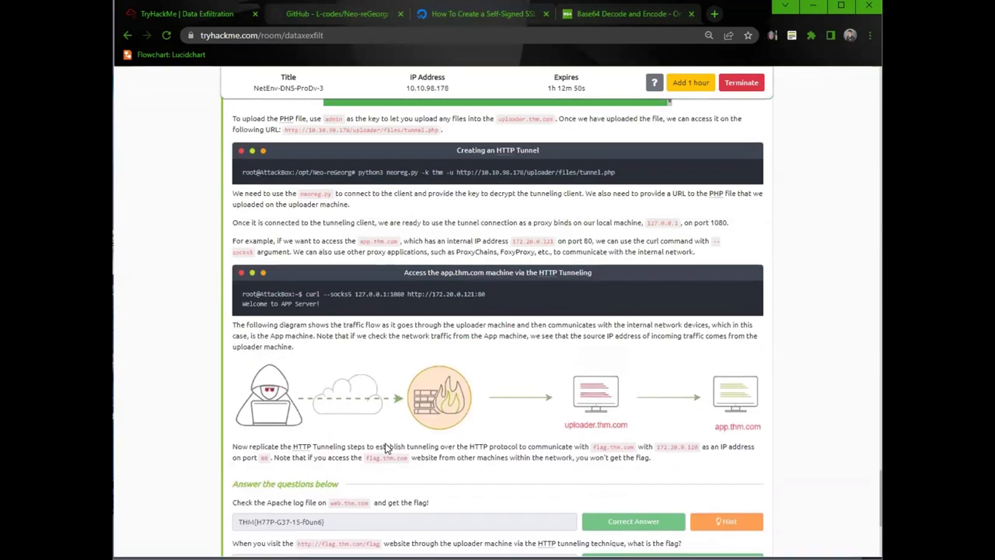
pyautogui.scroll(3)
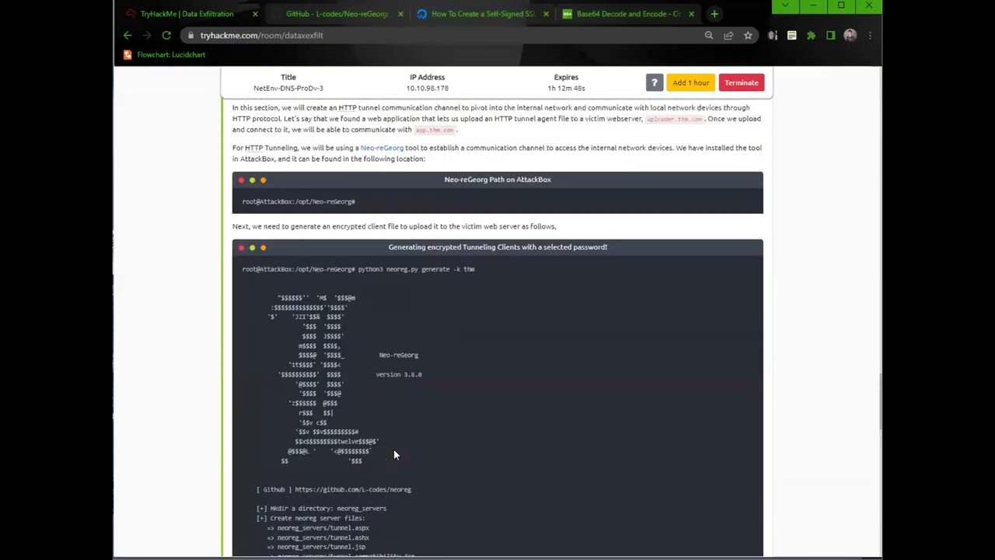
pyautogui.scroll(-3)
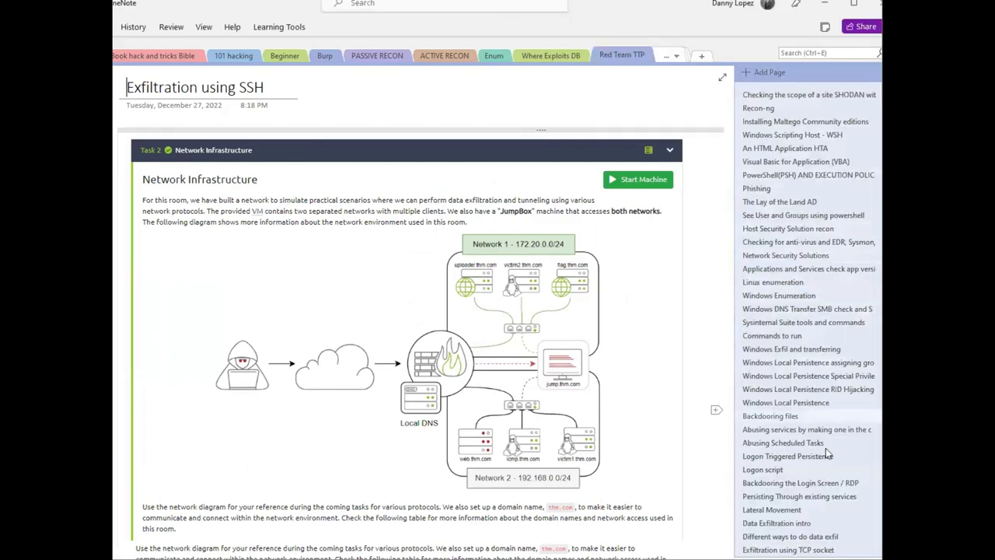
# Scroll through the Exfiltration using SSH page and search the notebooks for 'tran'
pyautogui.scroll(-3)
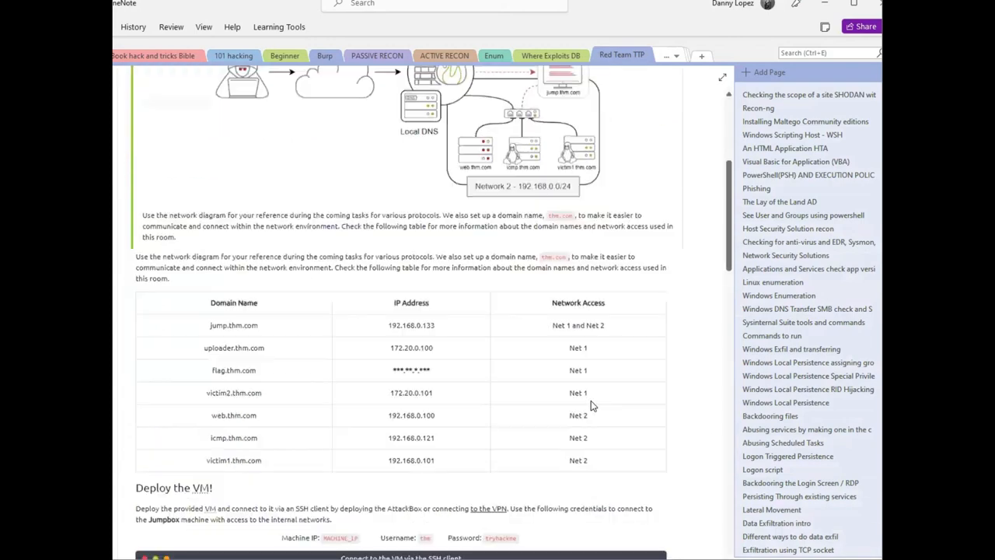
pyautogui.scroll(-3)
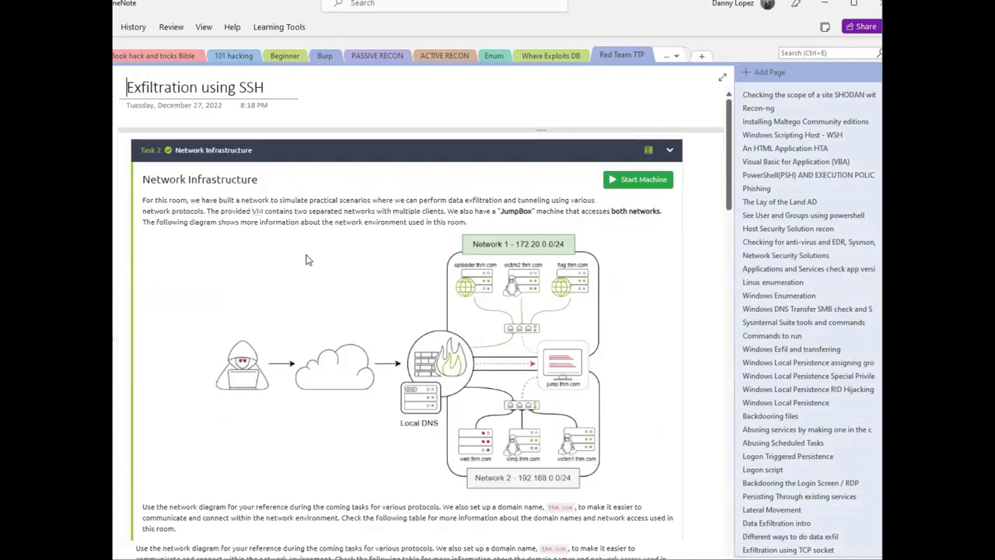
pyautogui.moveTo(311, 258)
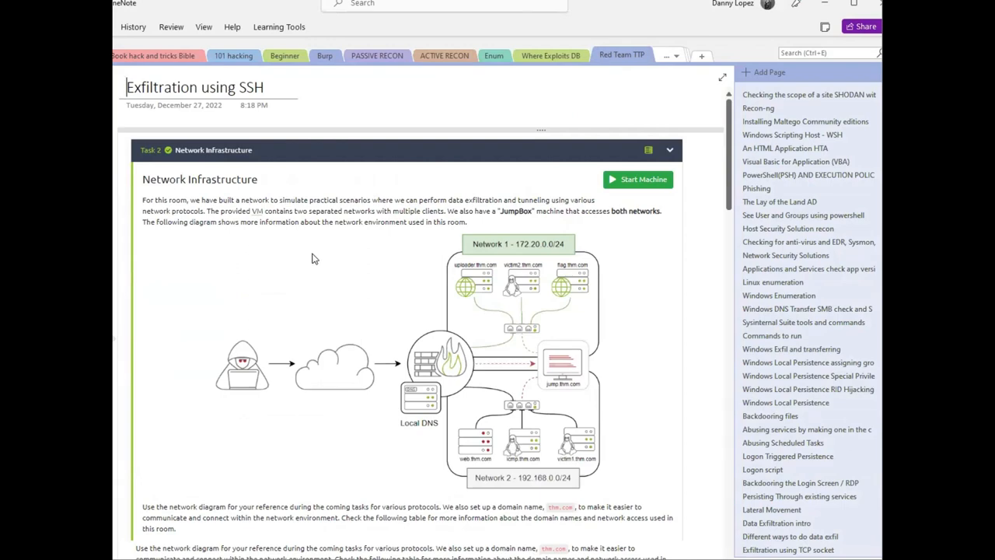
pyautogui.scroll(-3)
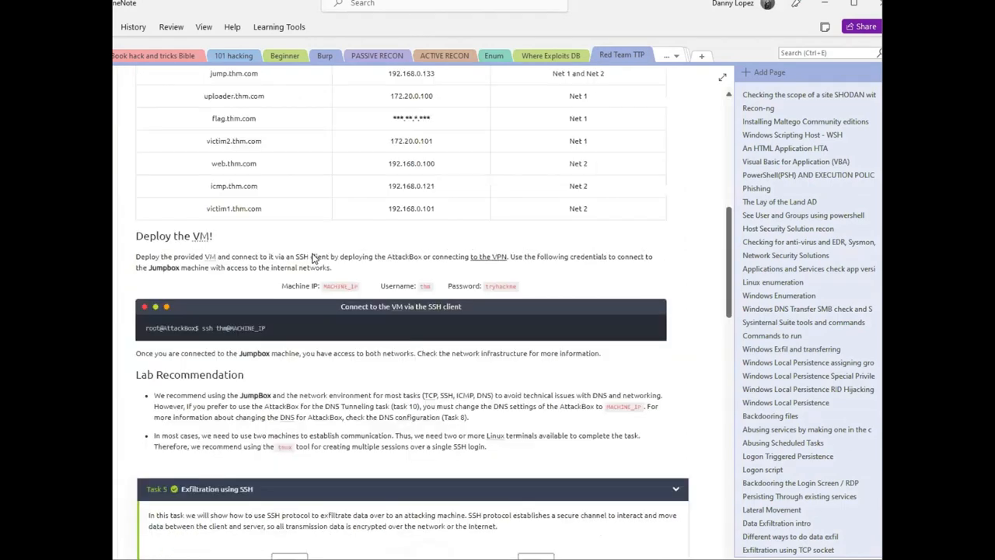
pyautogui.scroll(-3)
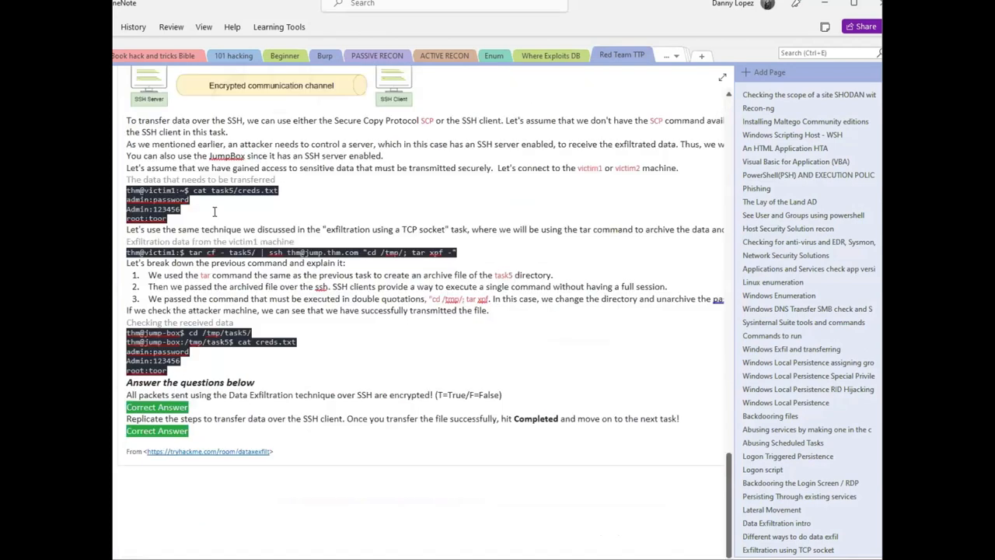
pyautogui.scroll(-3)
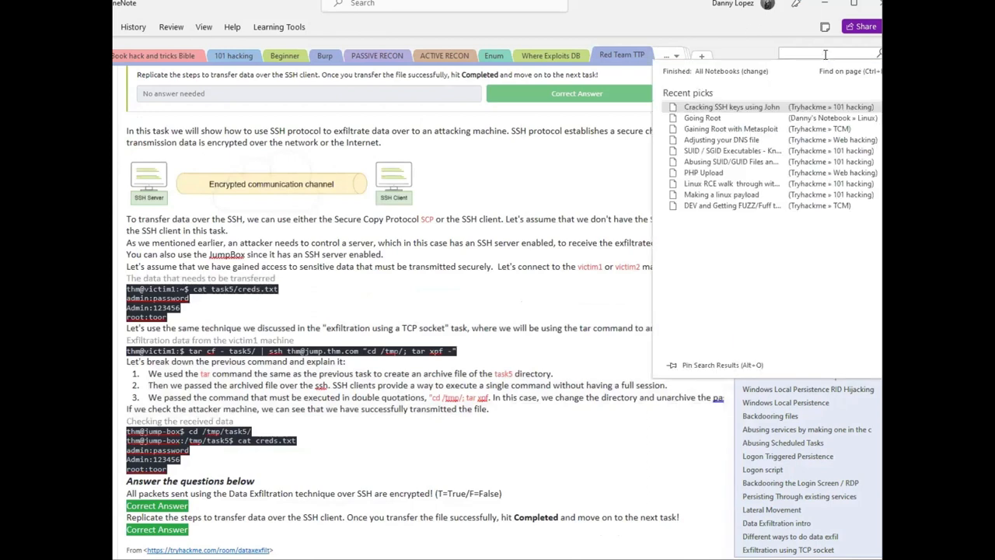
pyautogui.write('tran')
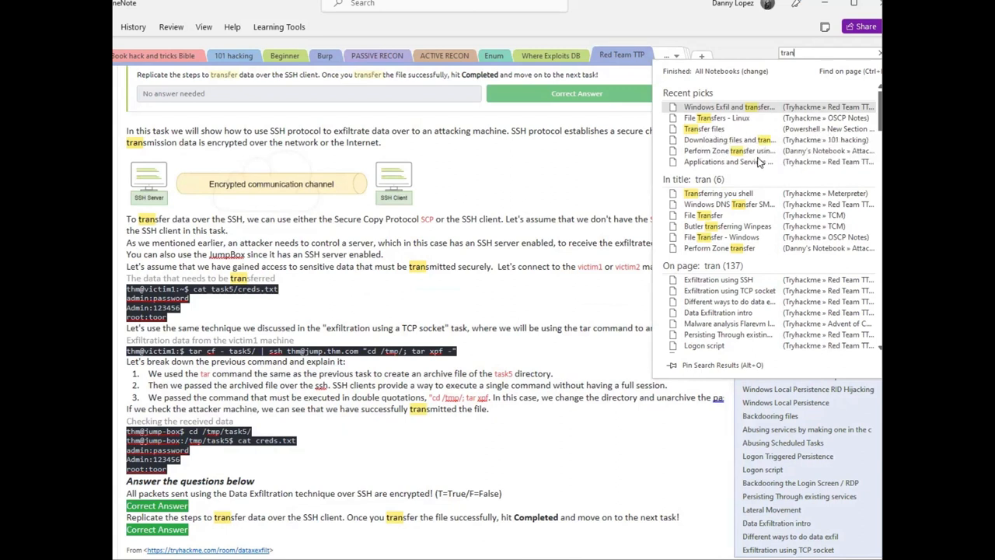
pyautogui.moveTo(783, 183)
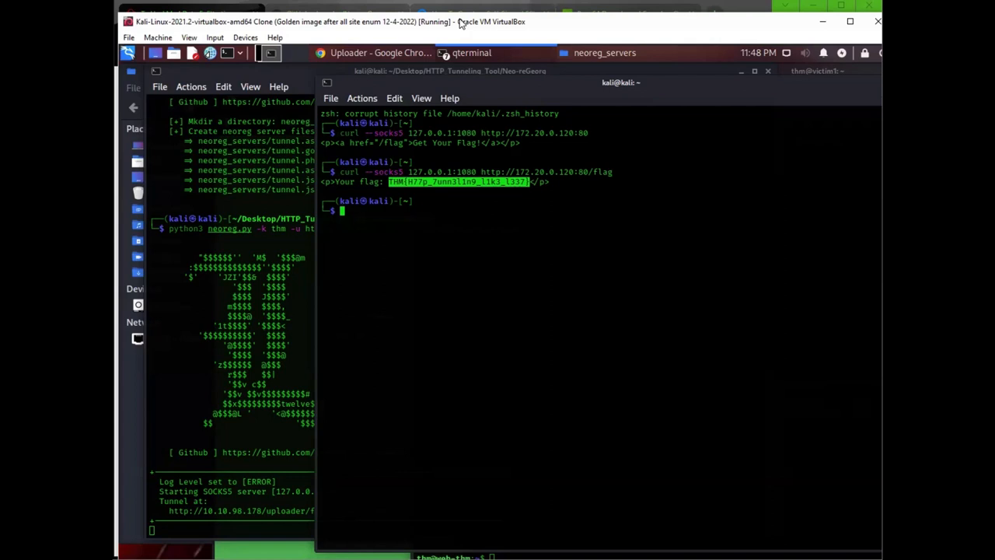
pyautogui.moveTo(488, 91)
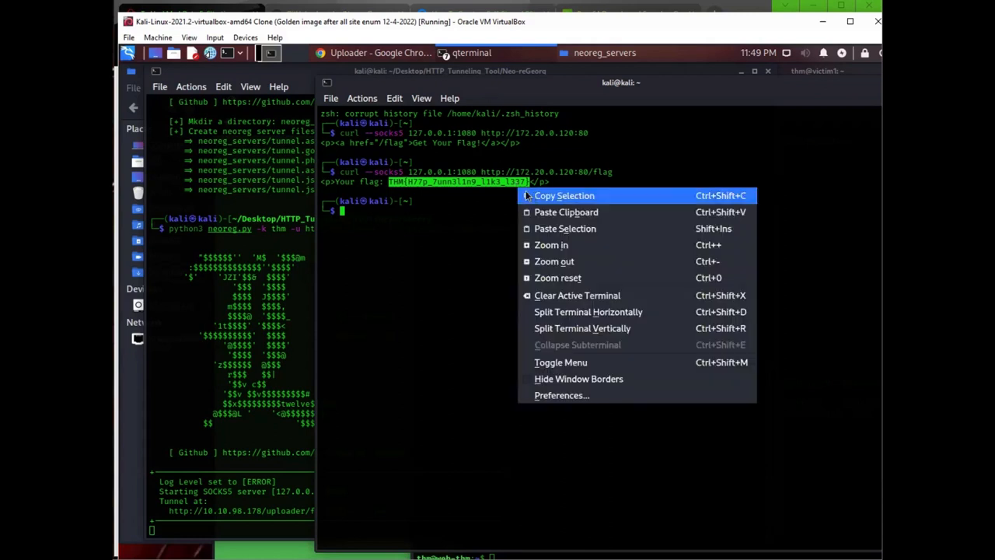
pyautogui.click(564, 195)
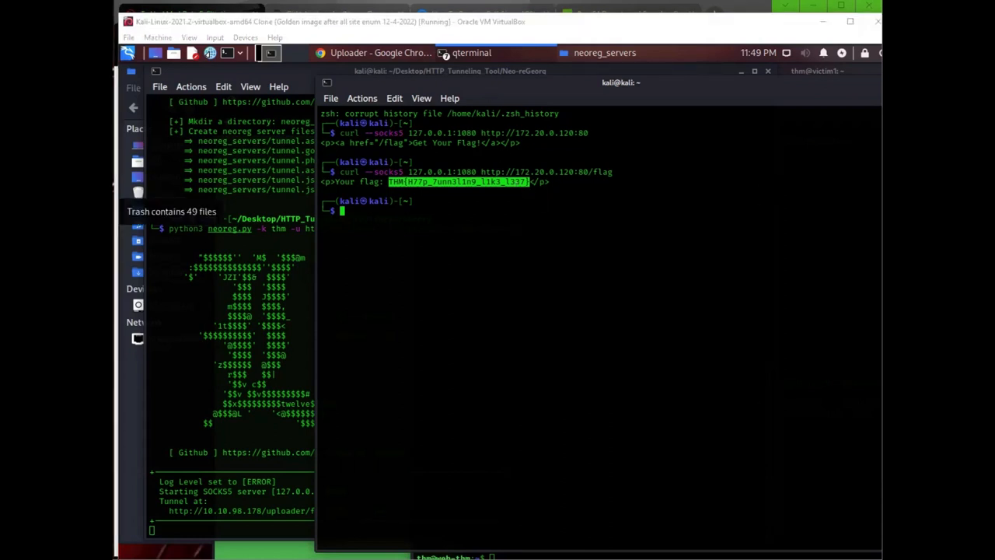